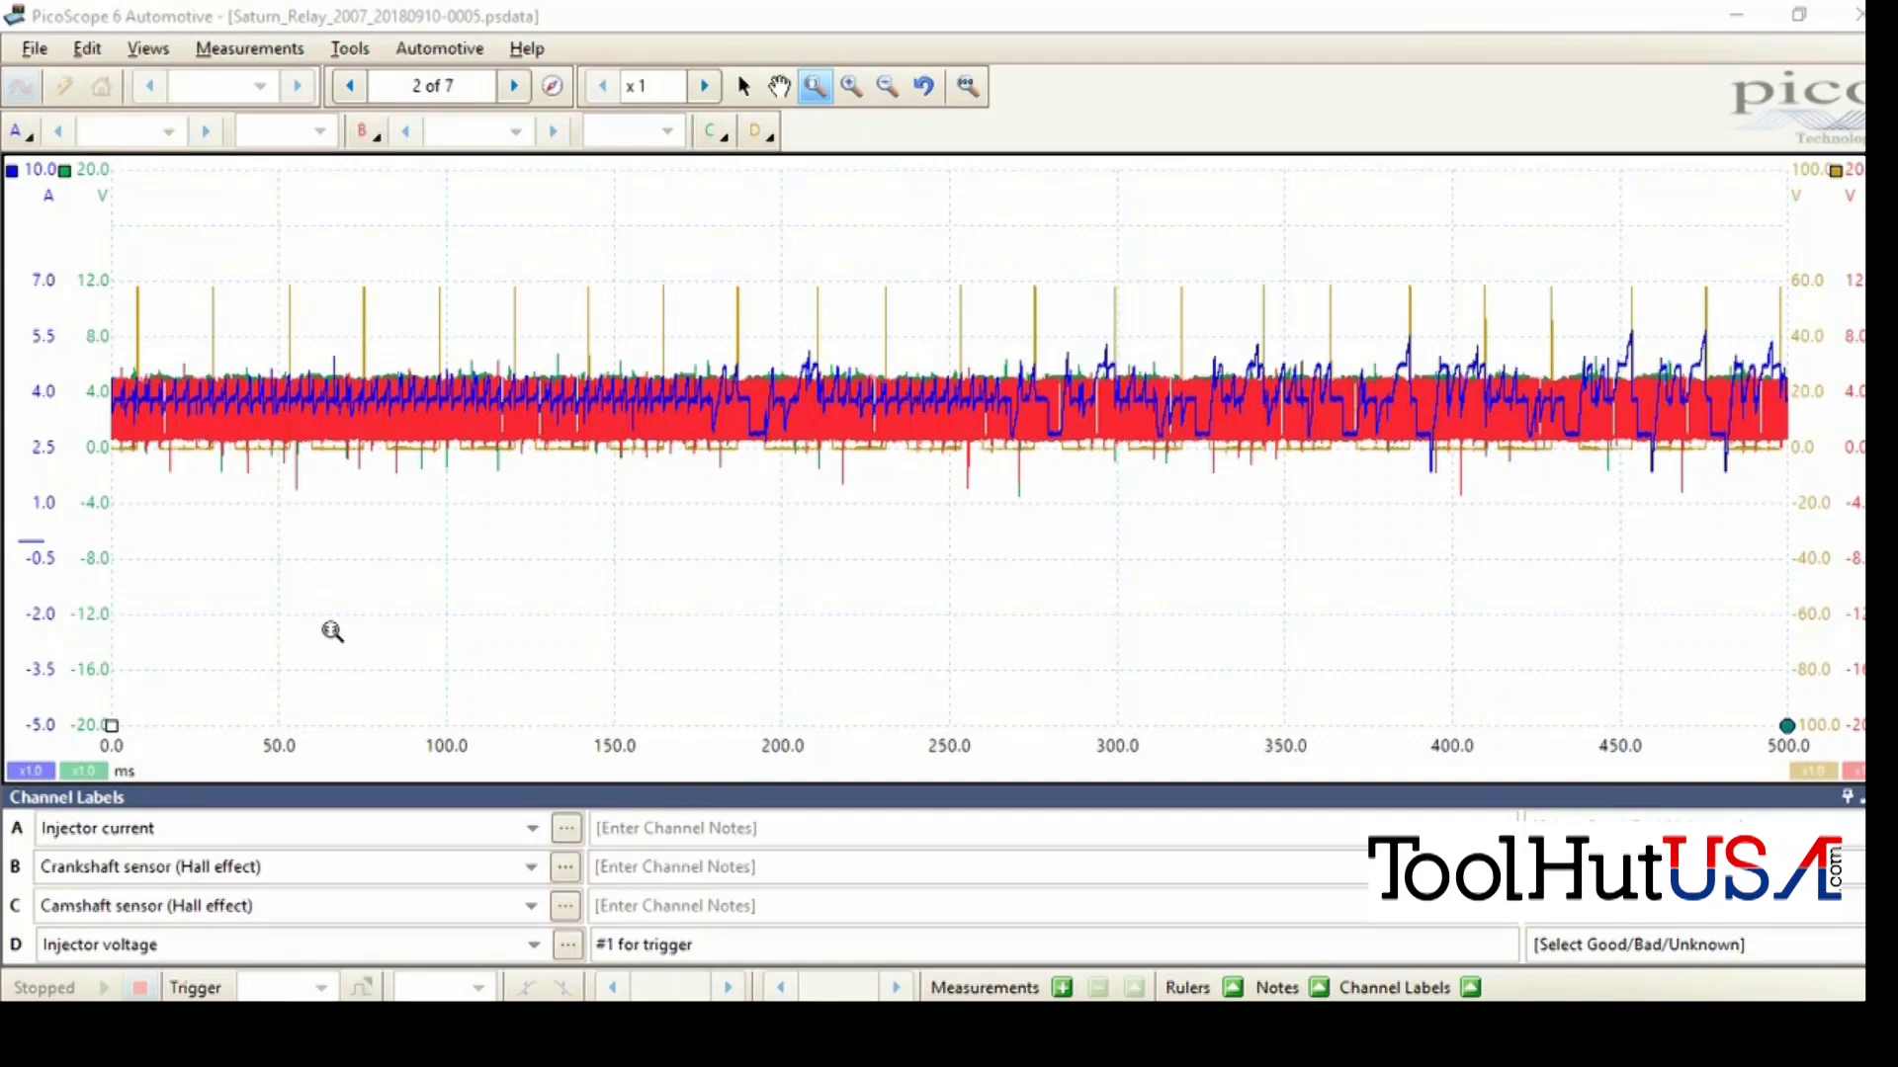
mouse_move(329, 521)
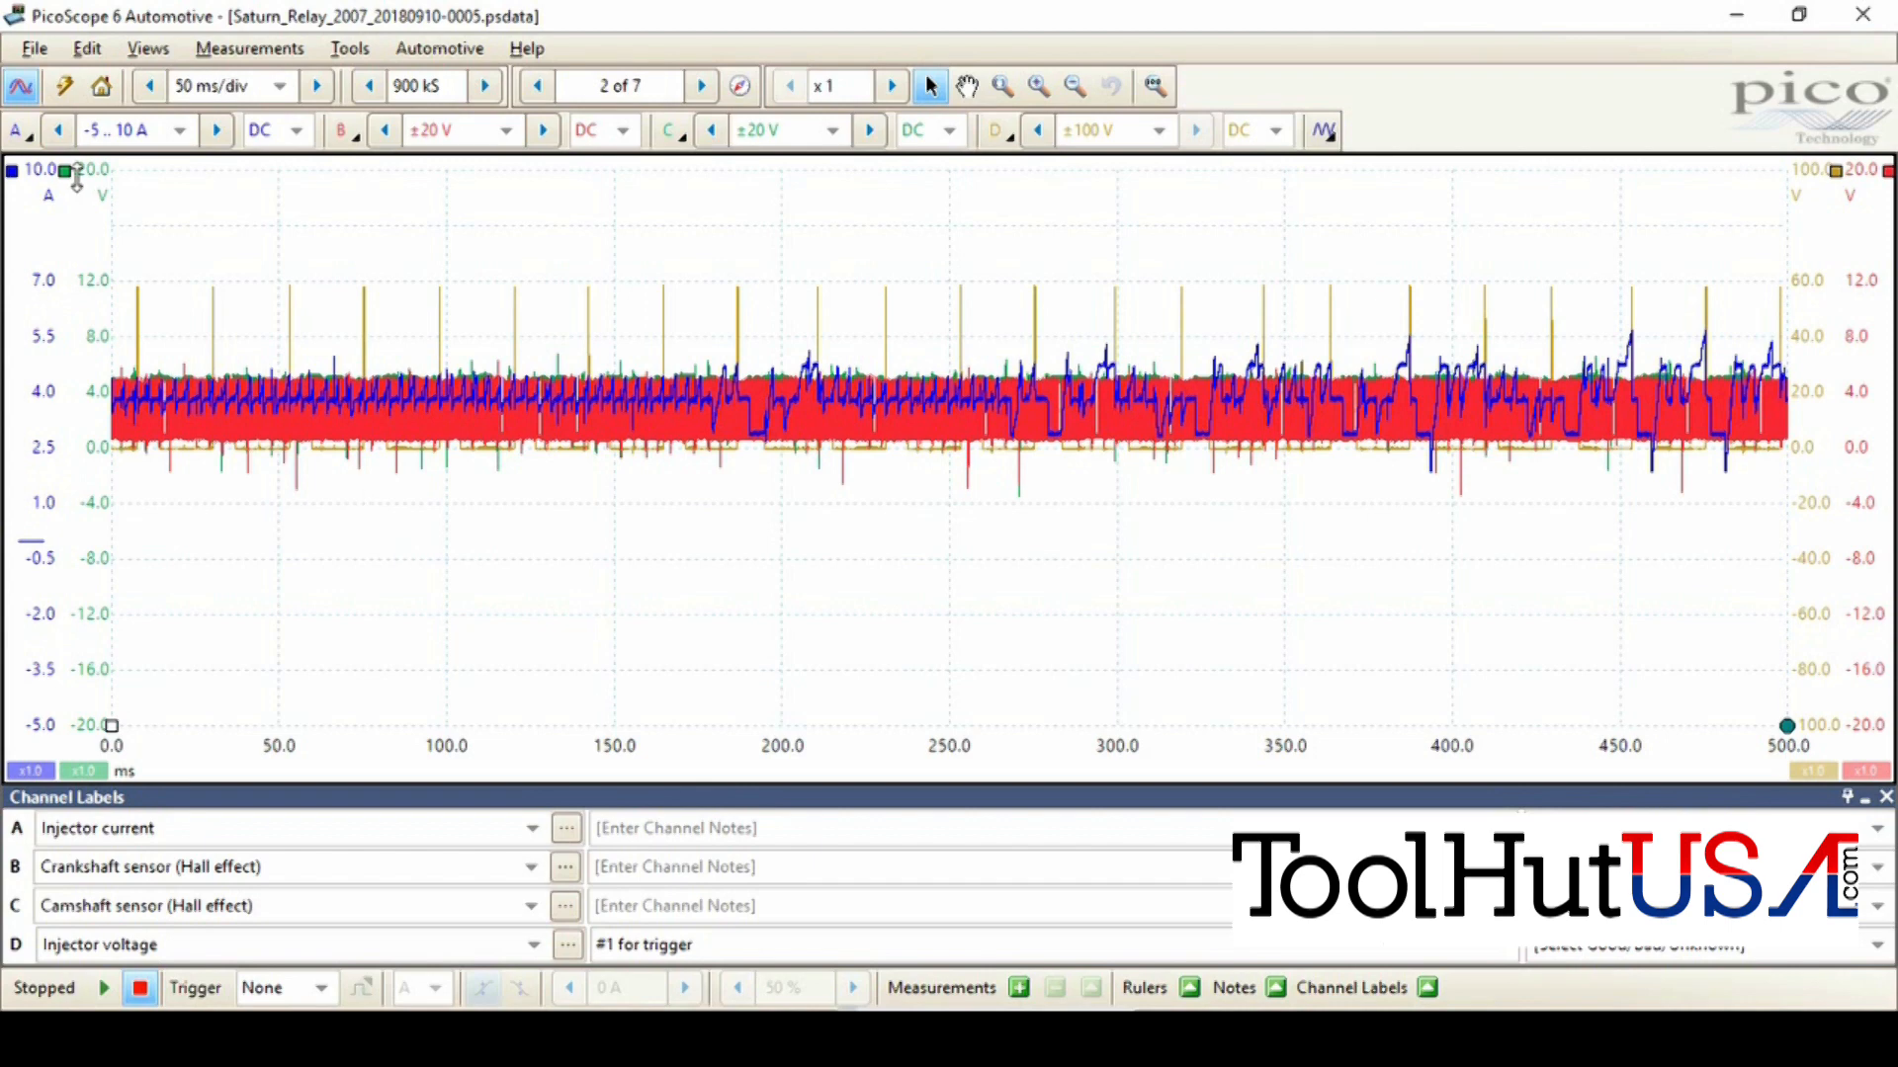
Switch channel A off and hide channels C and D, leaving only the crank trace.
left_click(55, 129)
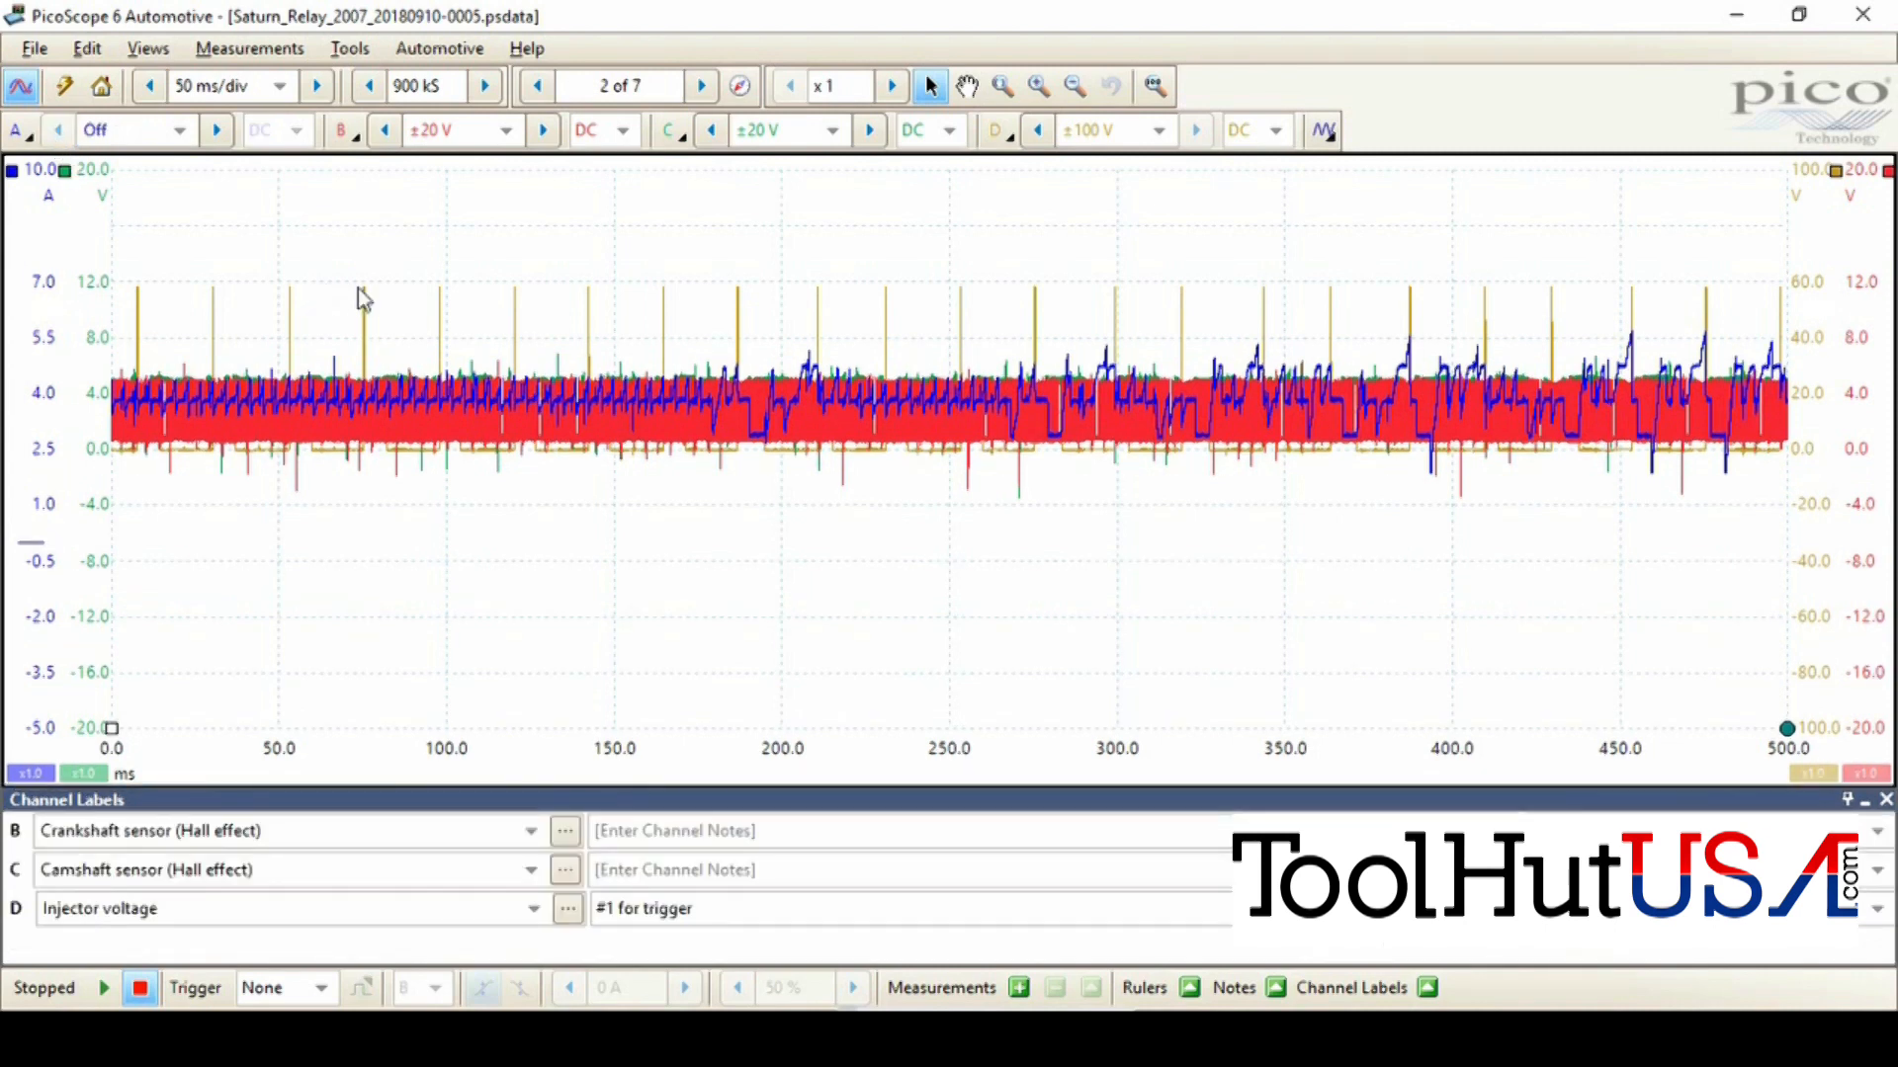
mouse_move(341, 283)
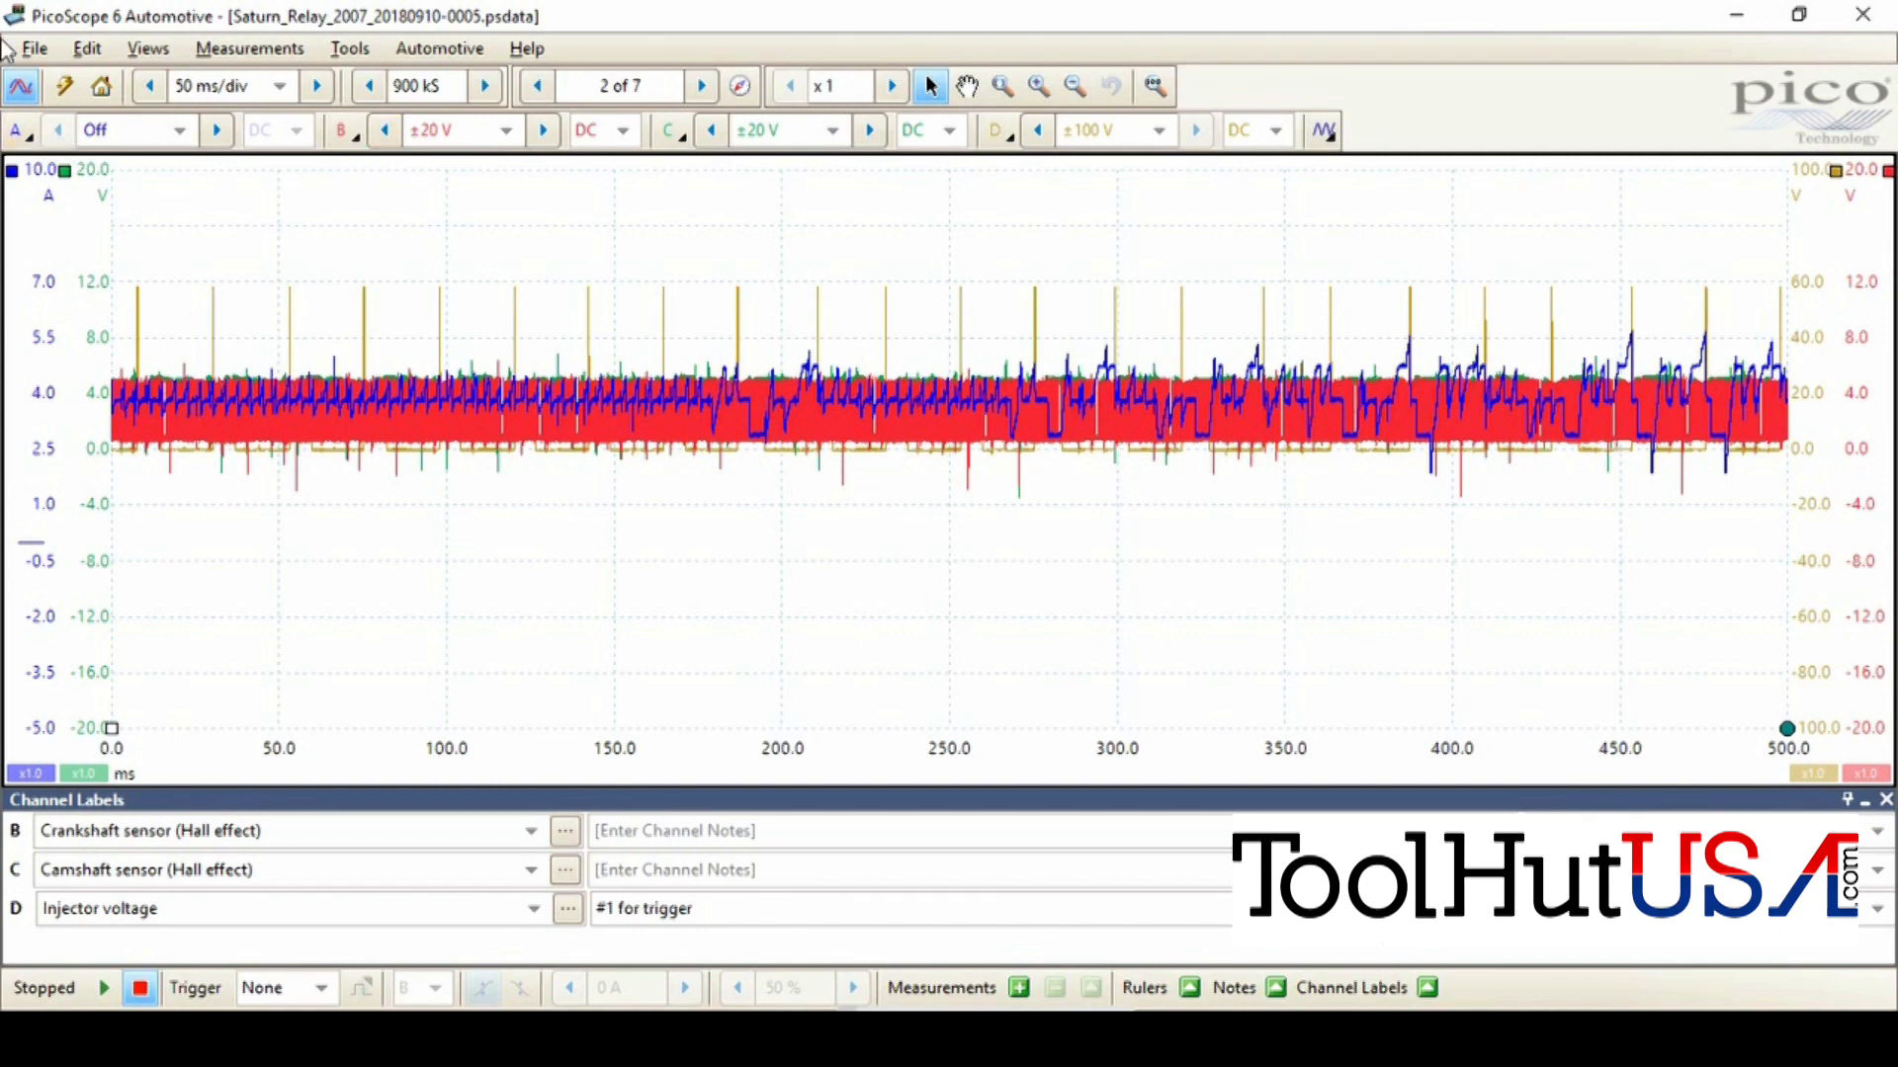
left_click(148, 48)
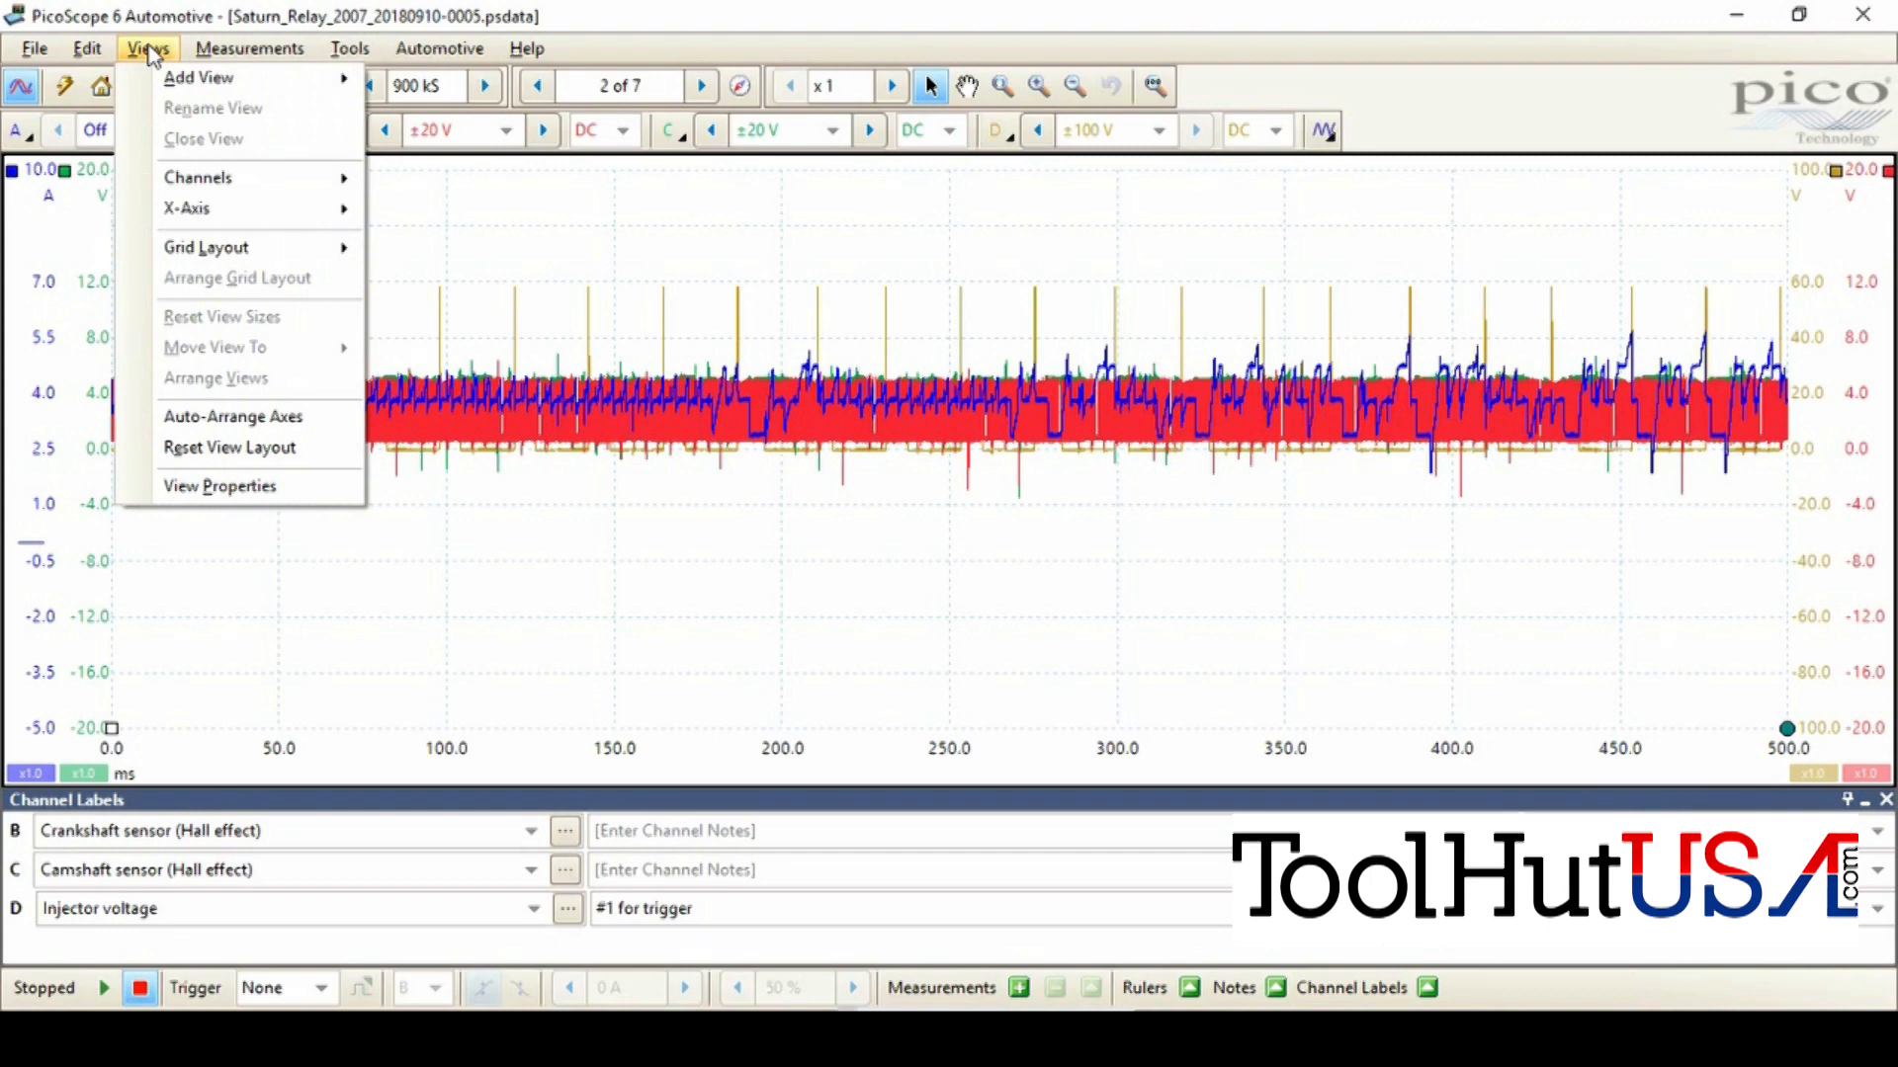
mouse_move(254, 208)
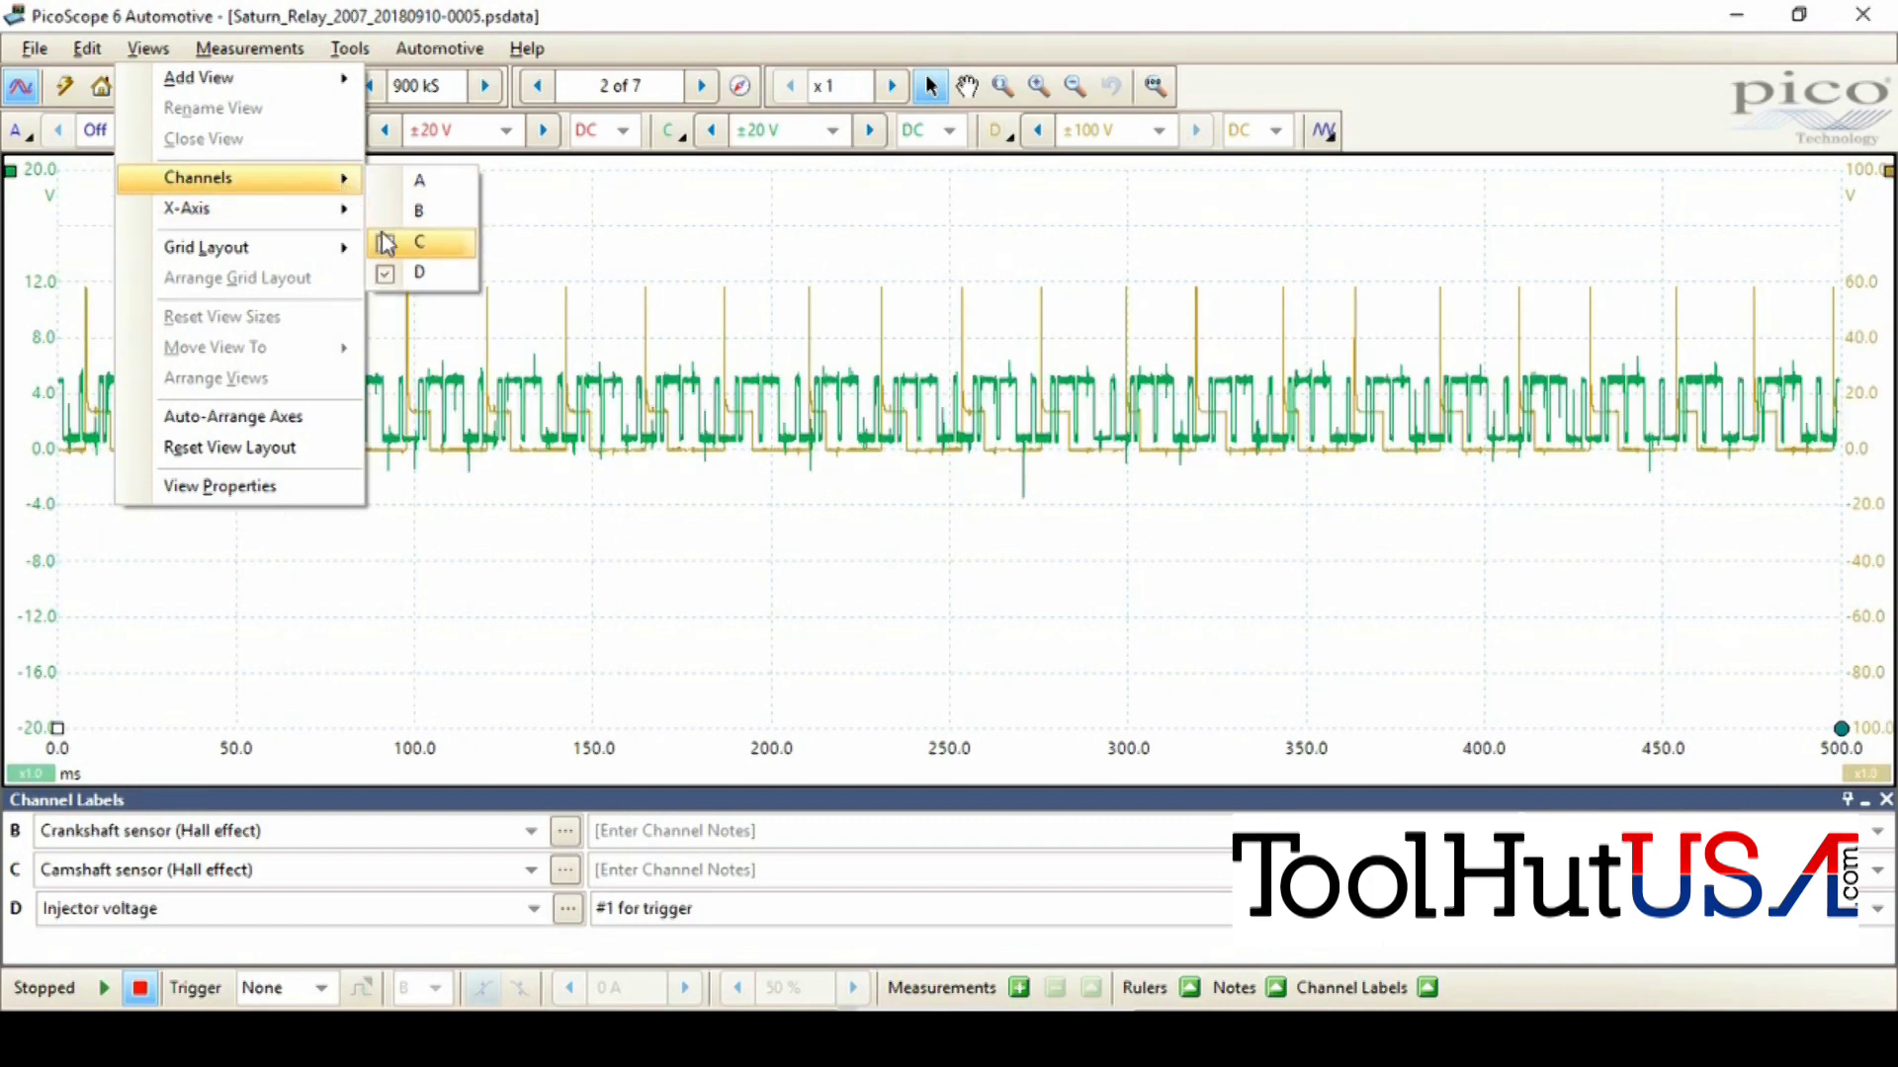
left_click(419, 241)
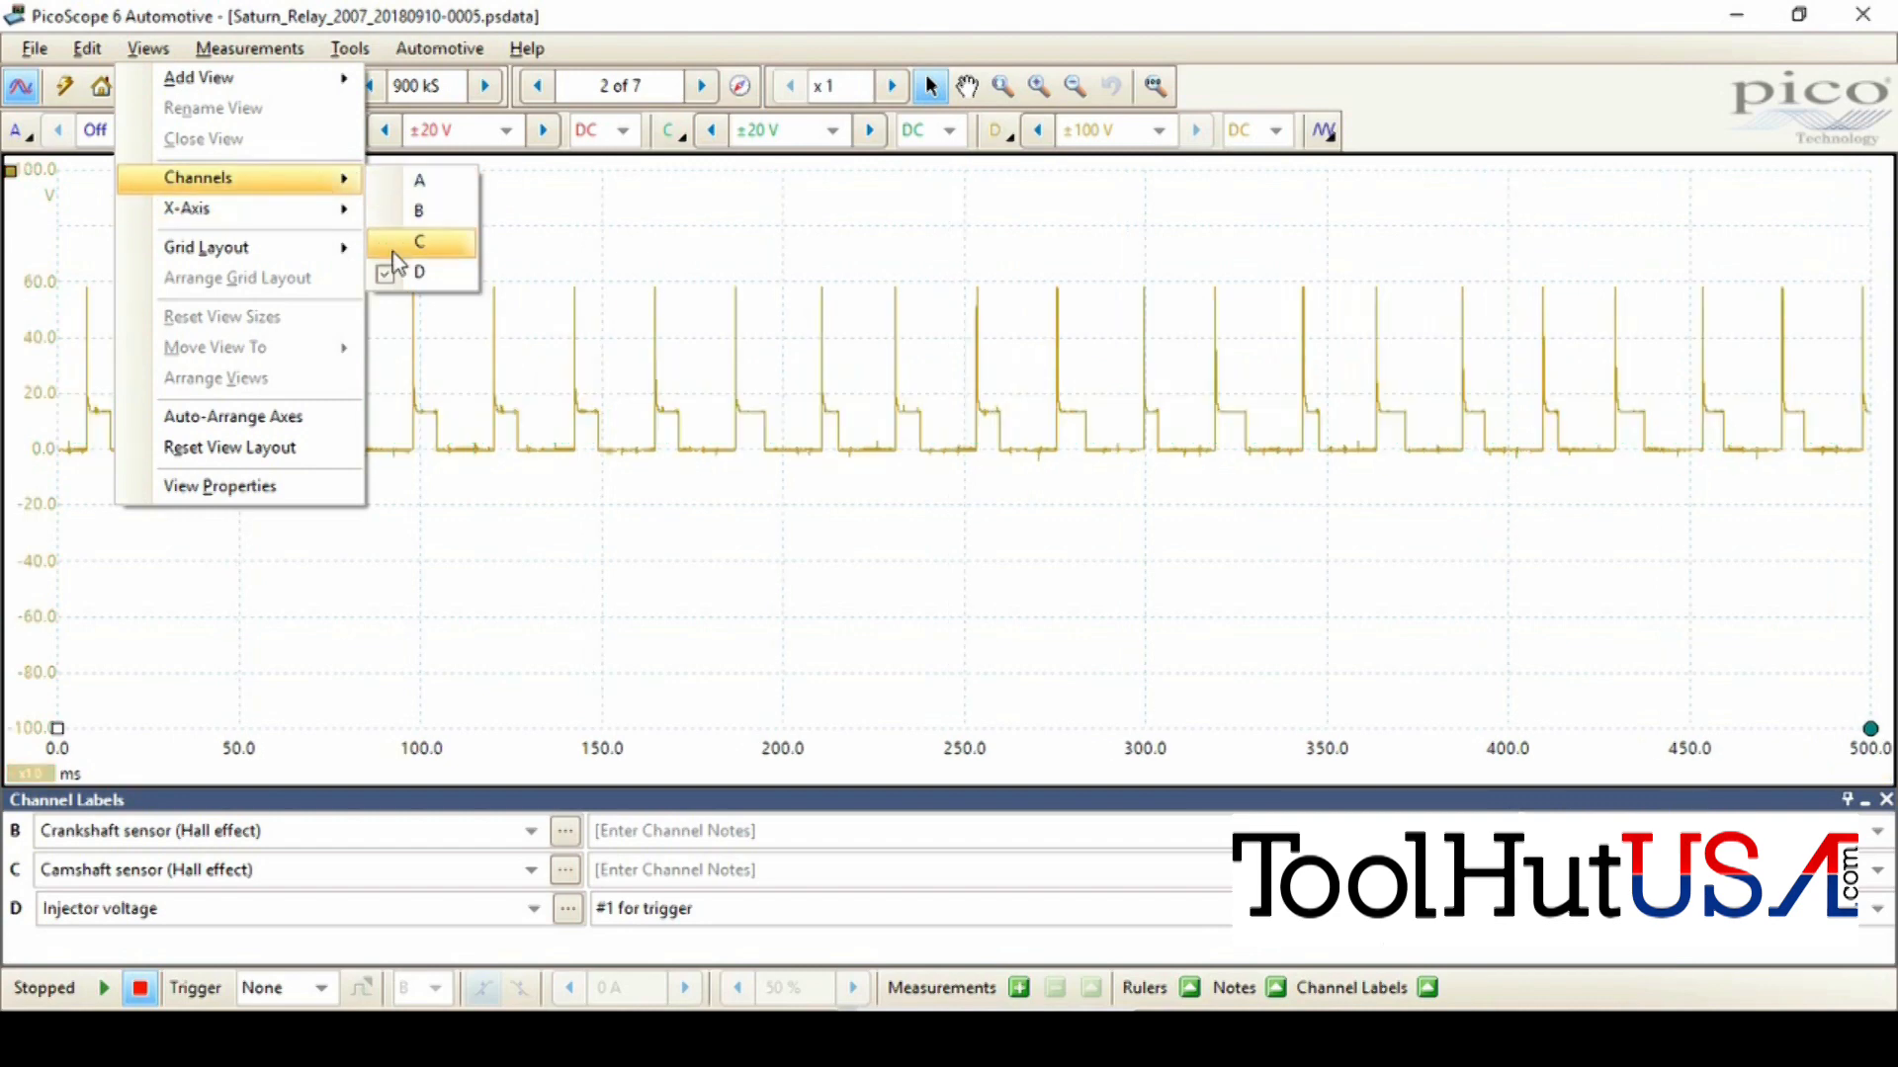
left_click(419, 241)
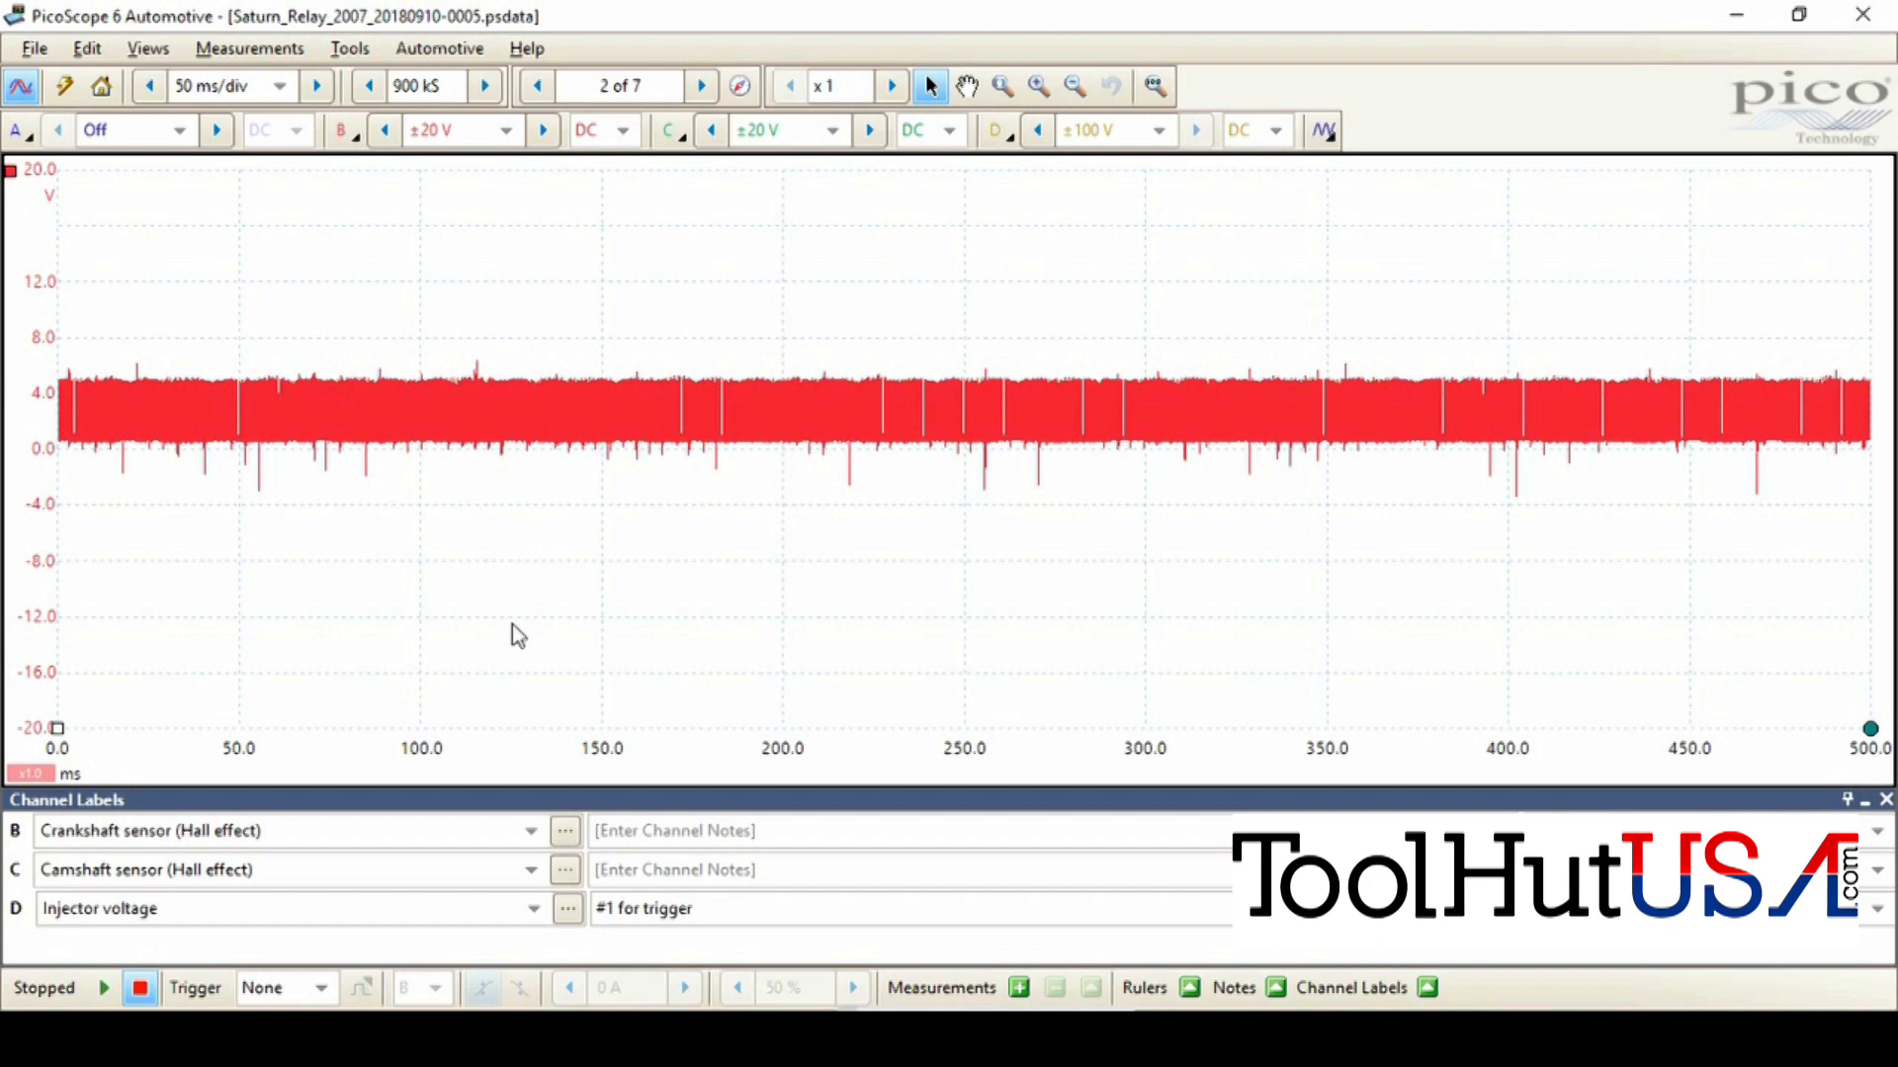
mouse_move(563, 500)
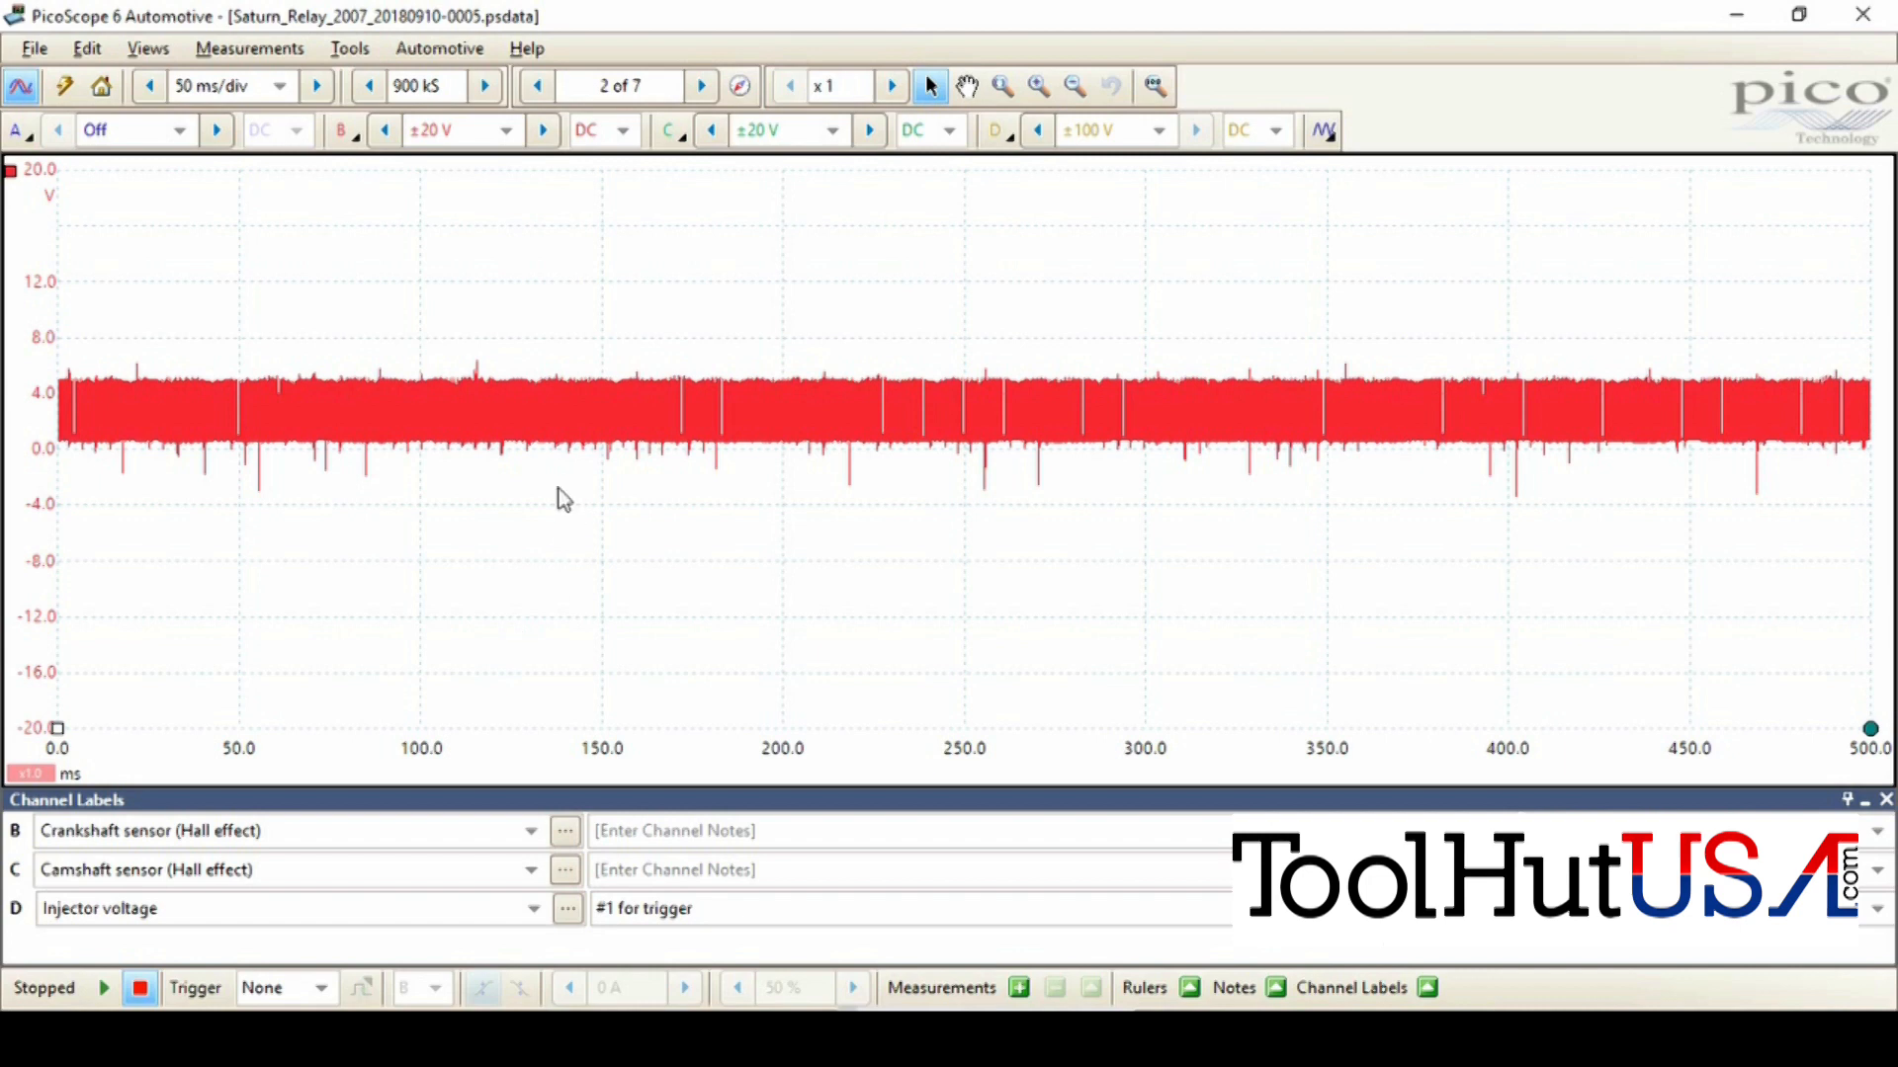
mouse_move(817, 505)
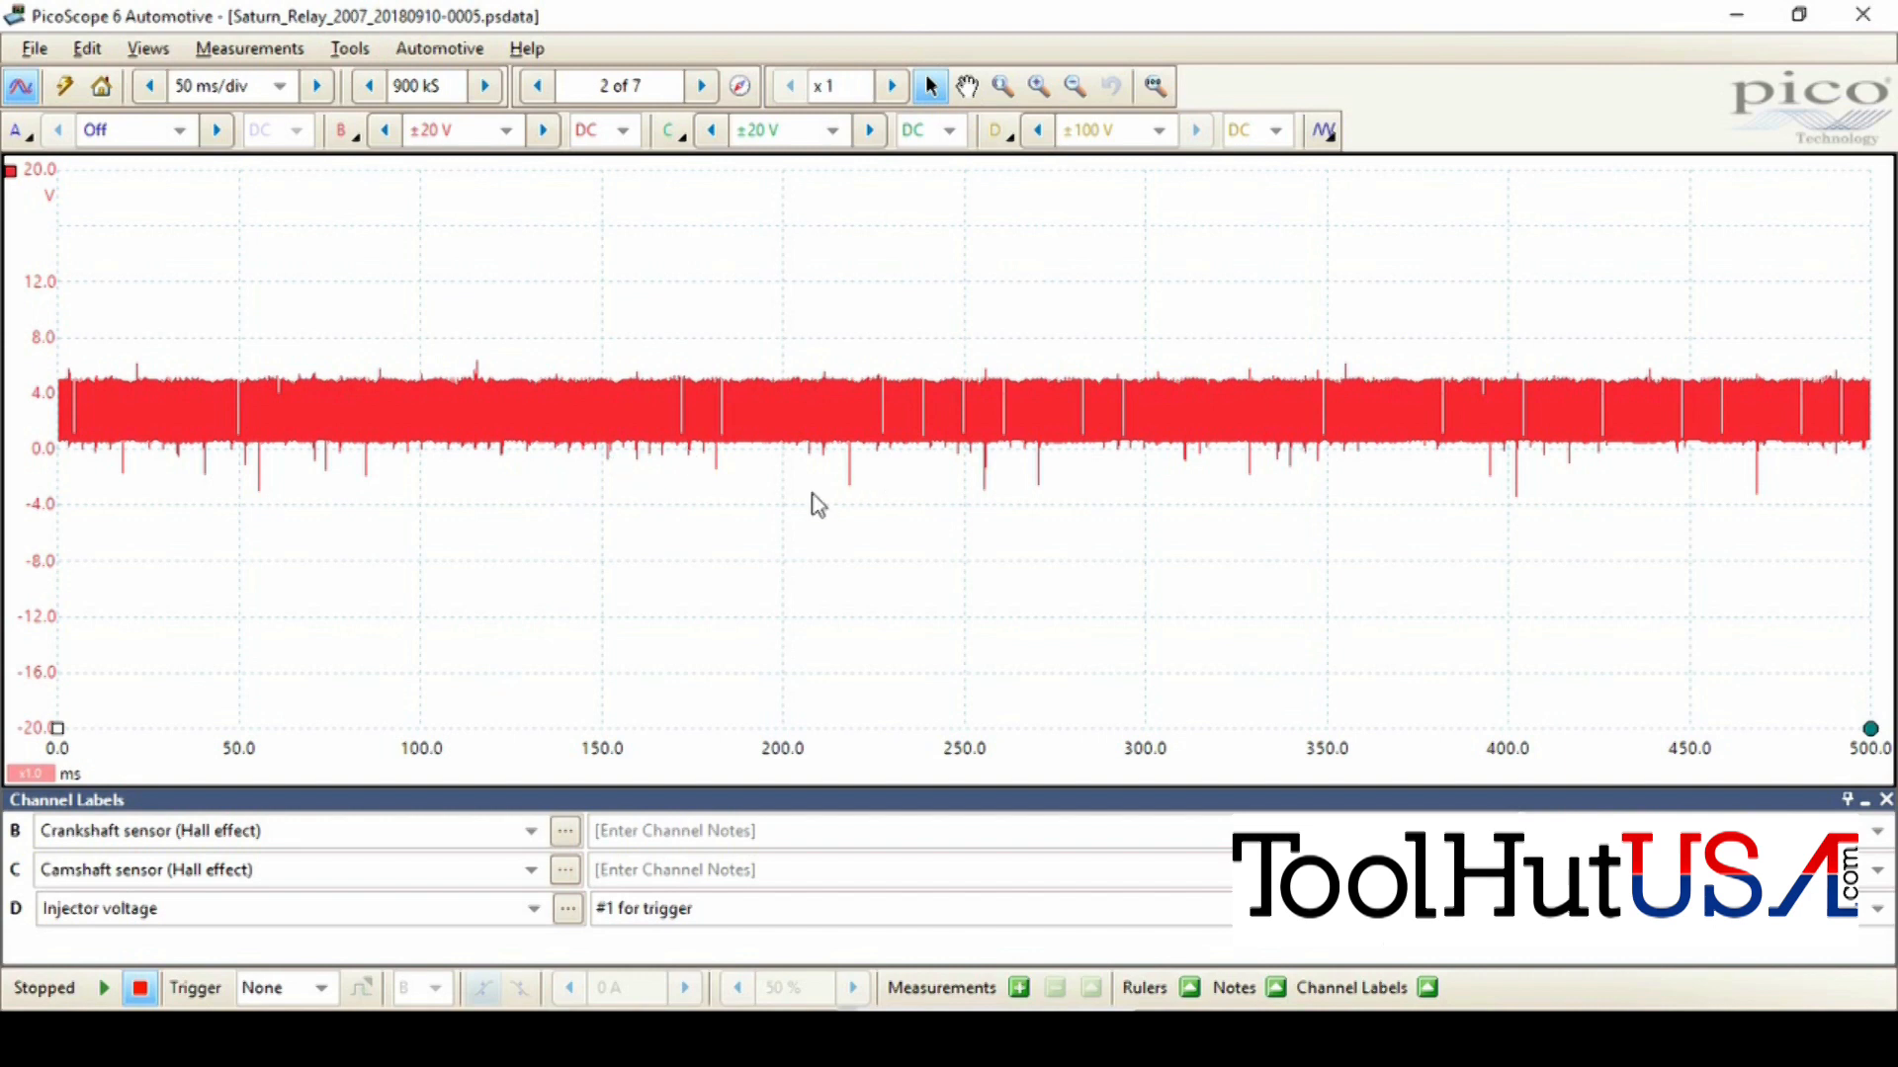
mouse_move(915, 194)
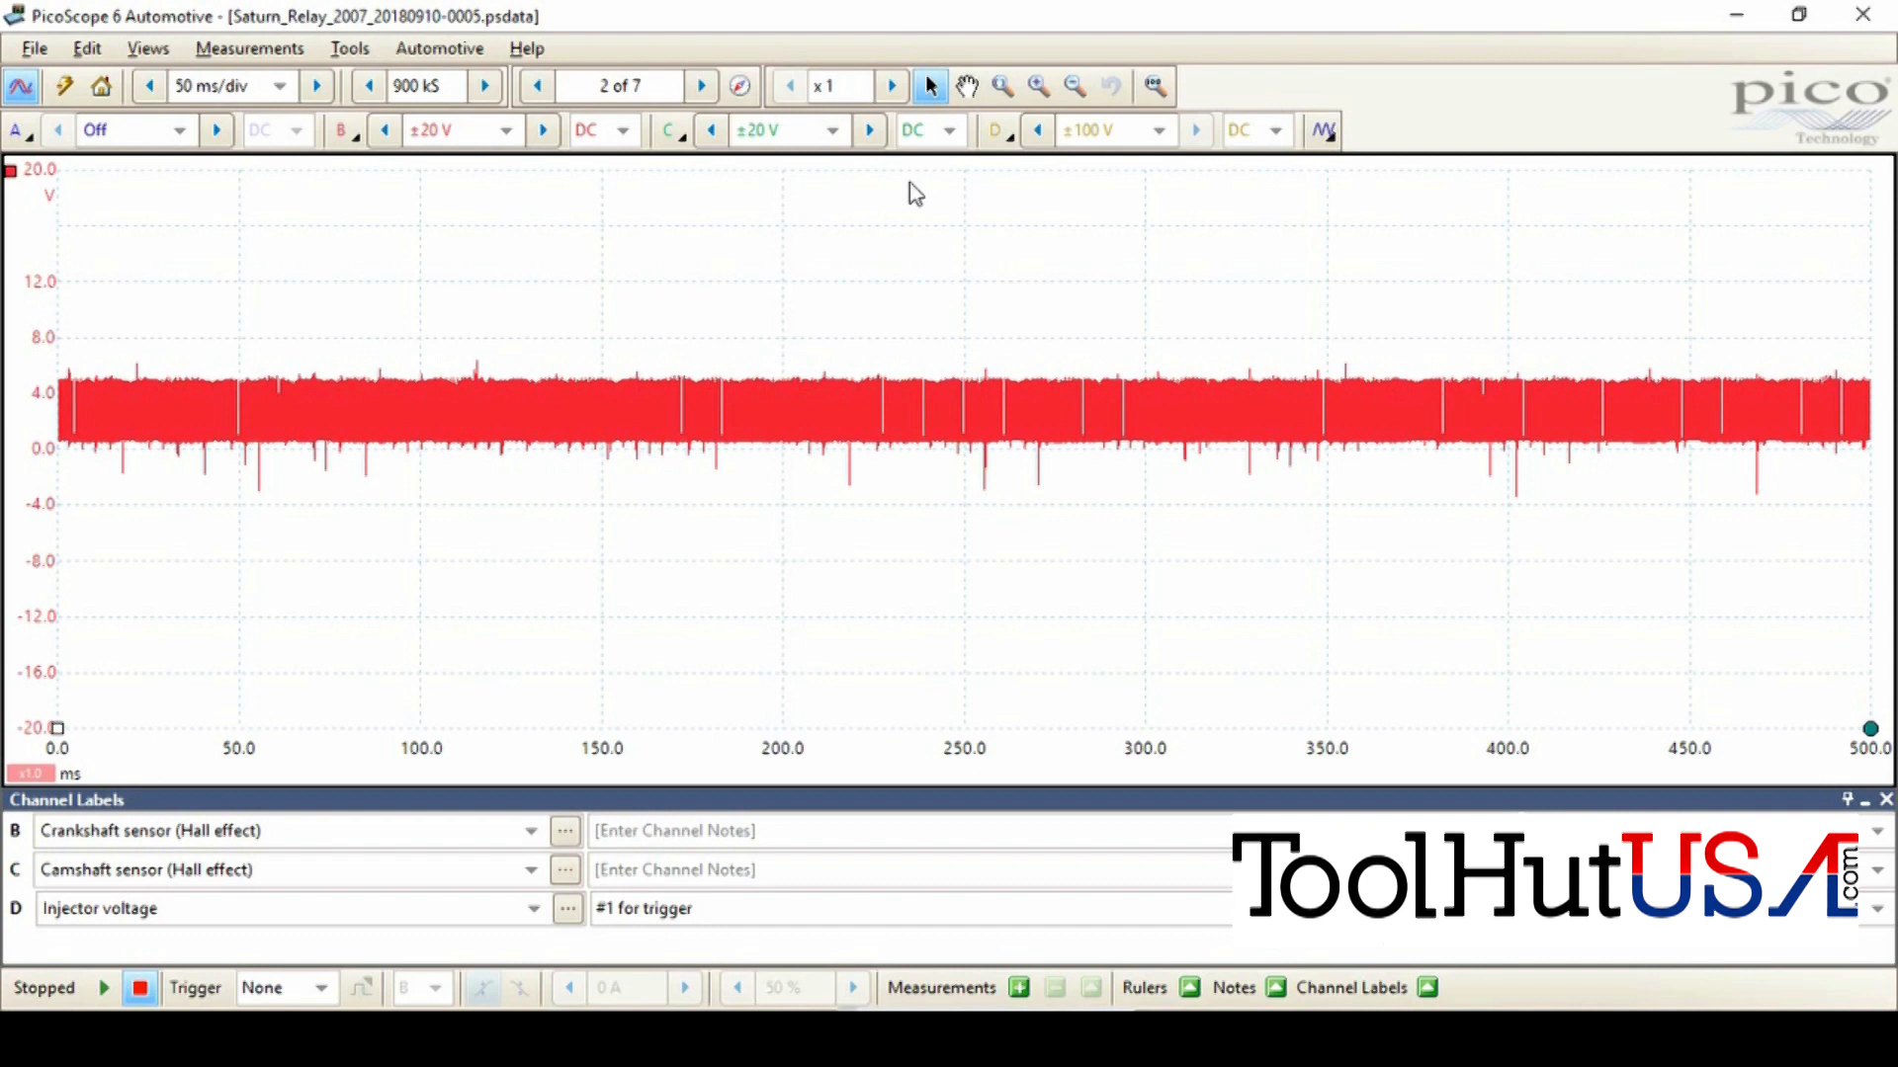
mouse_move(962, 123)
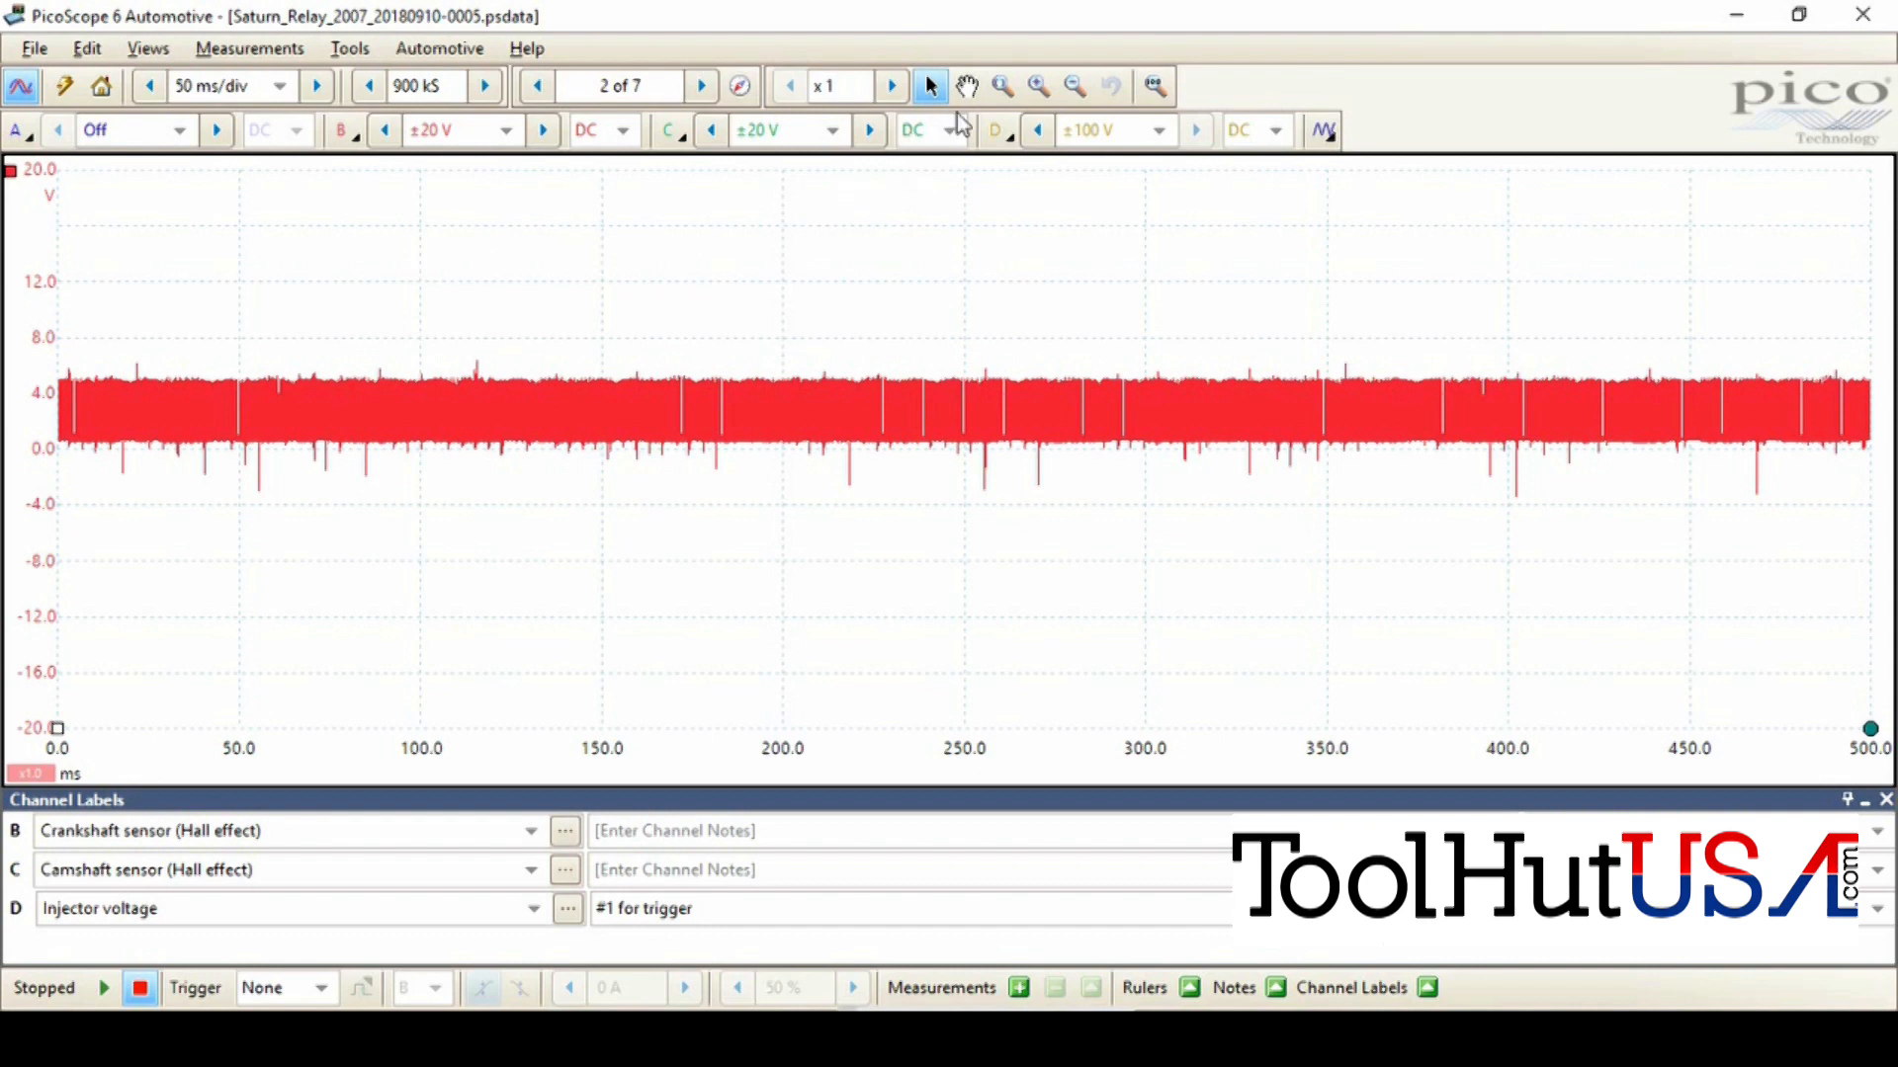
mouse_move(1002, 86)
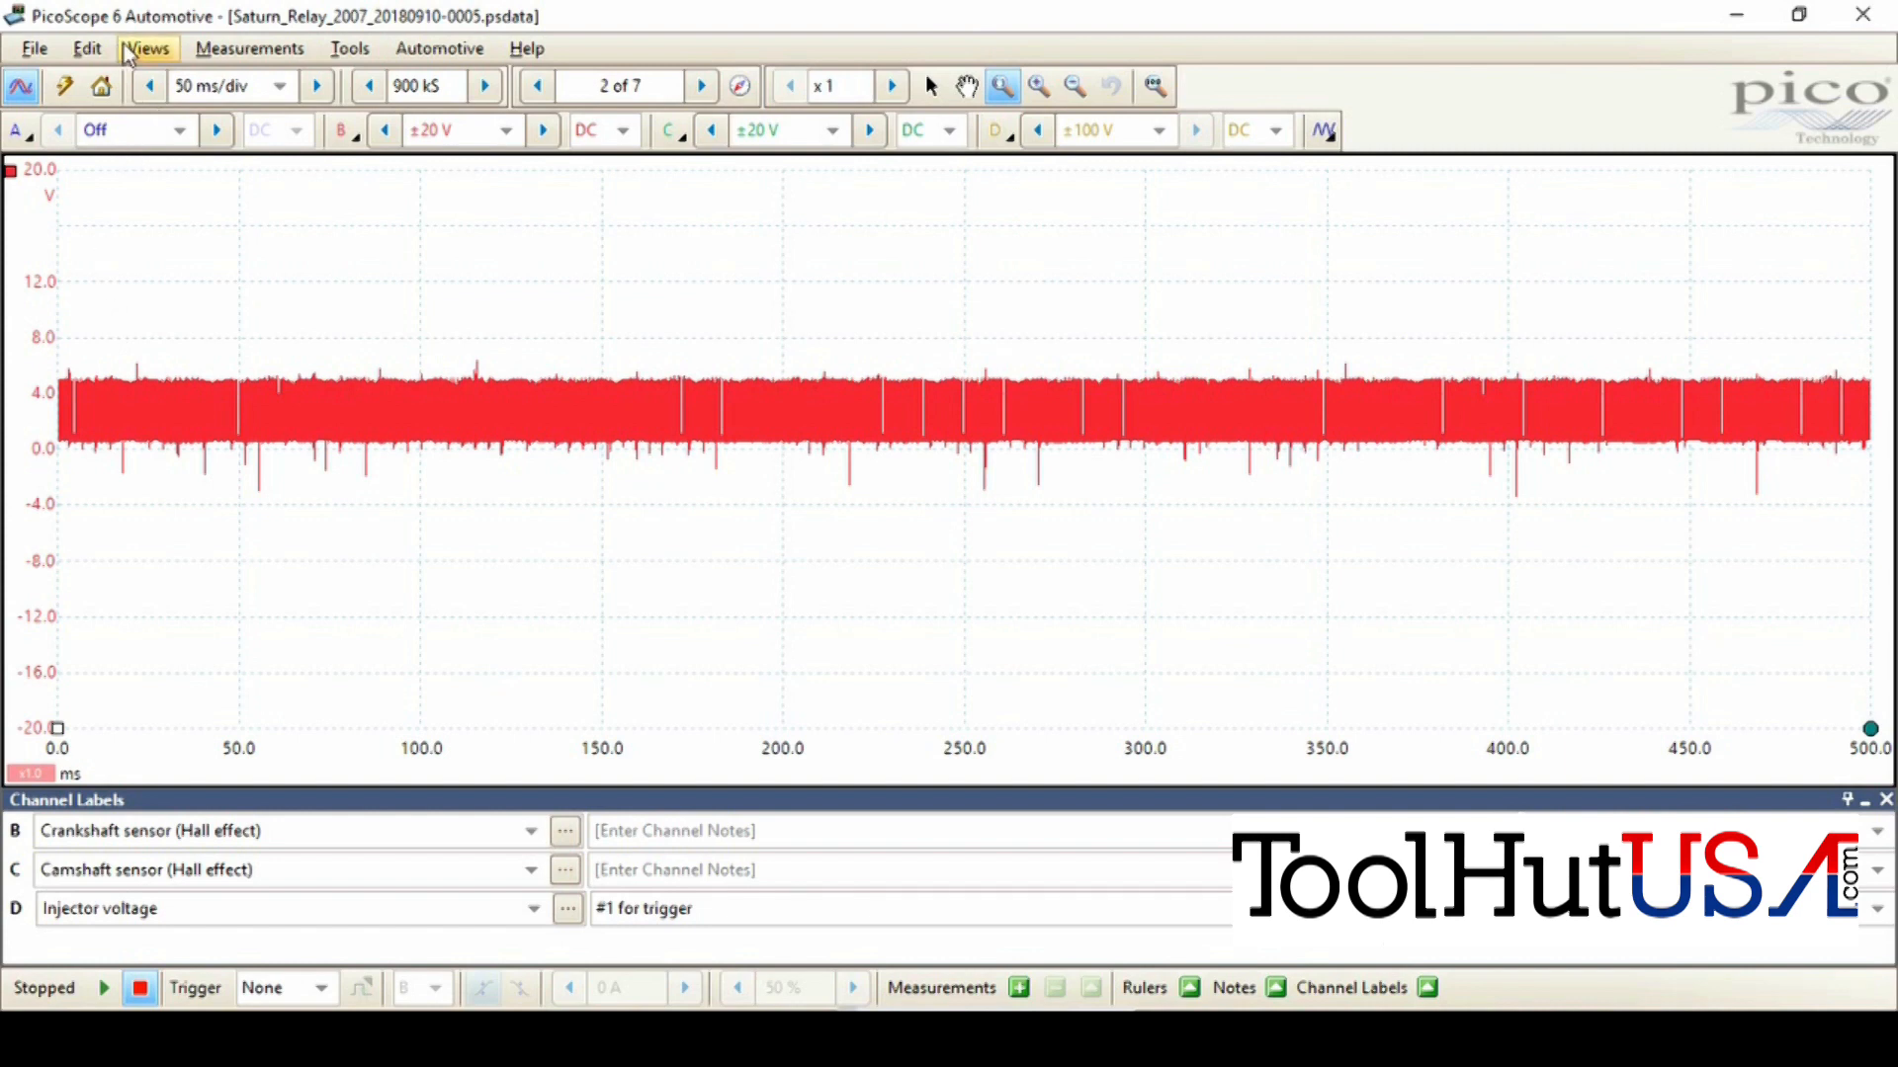
Bring up the Views menu and the Tools list to reach the Zoom tool.
left_click(146, 49)
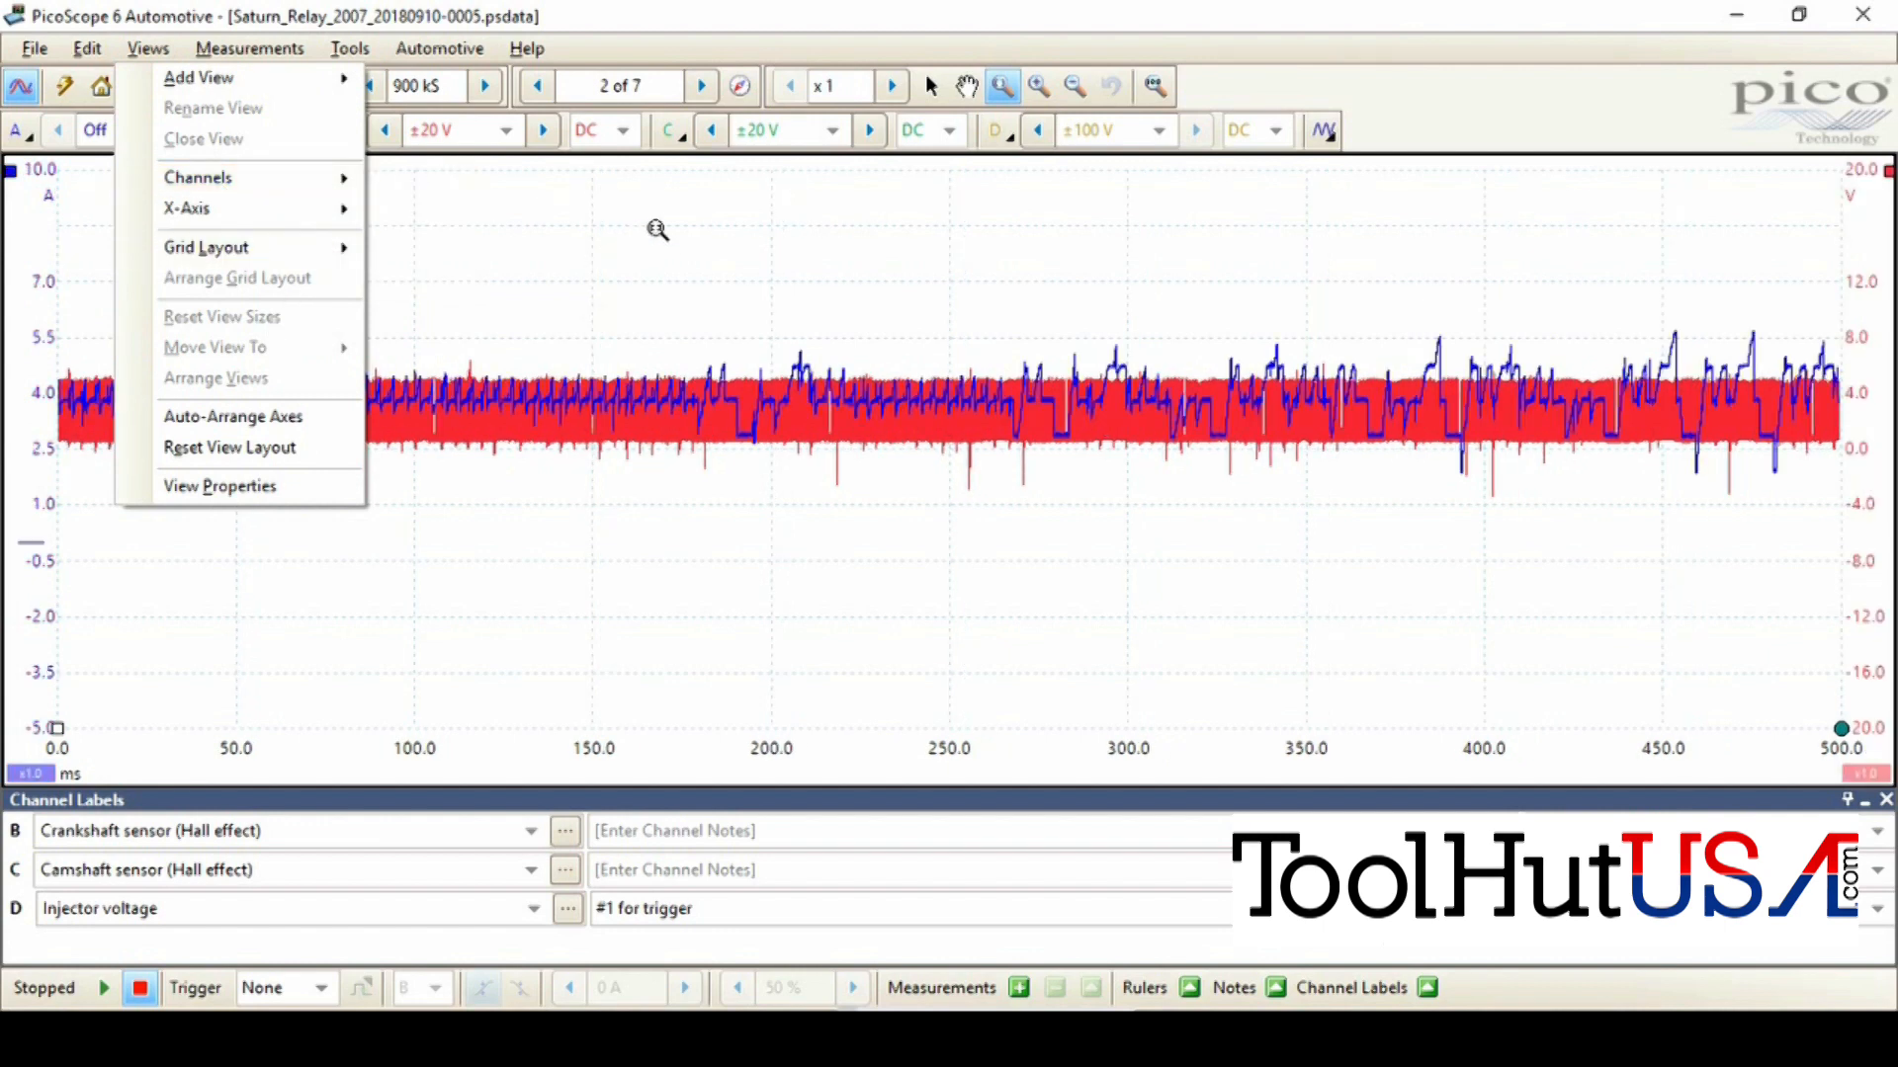
left_click(349, 49)
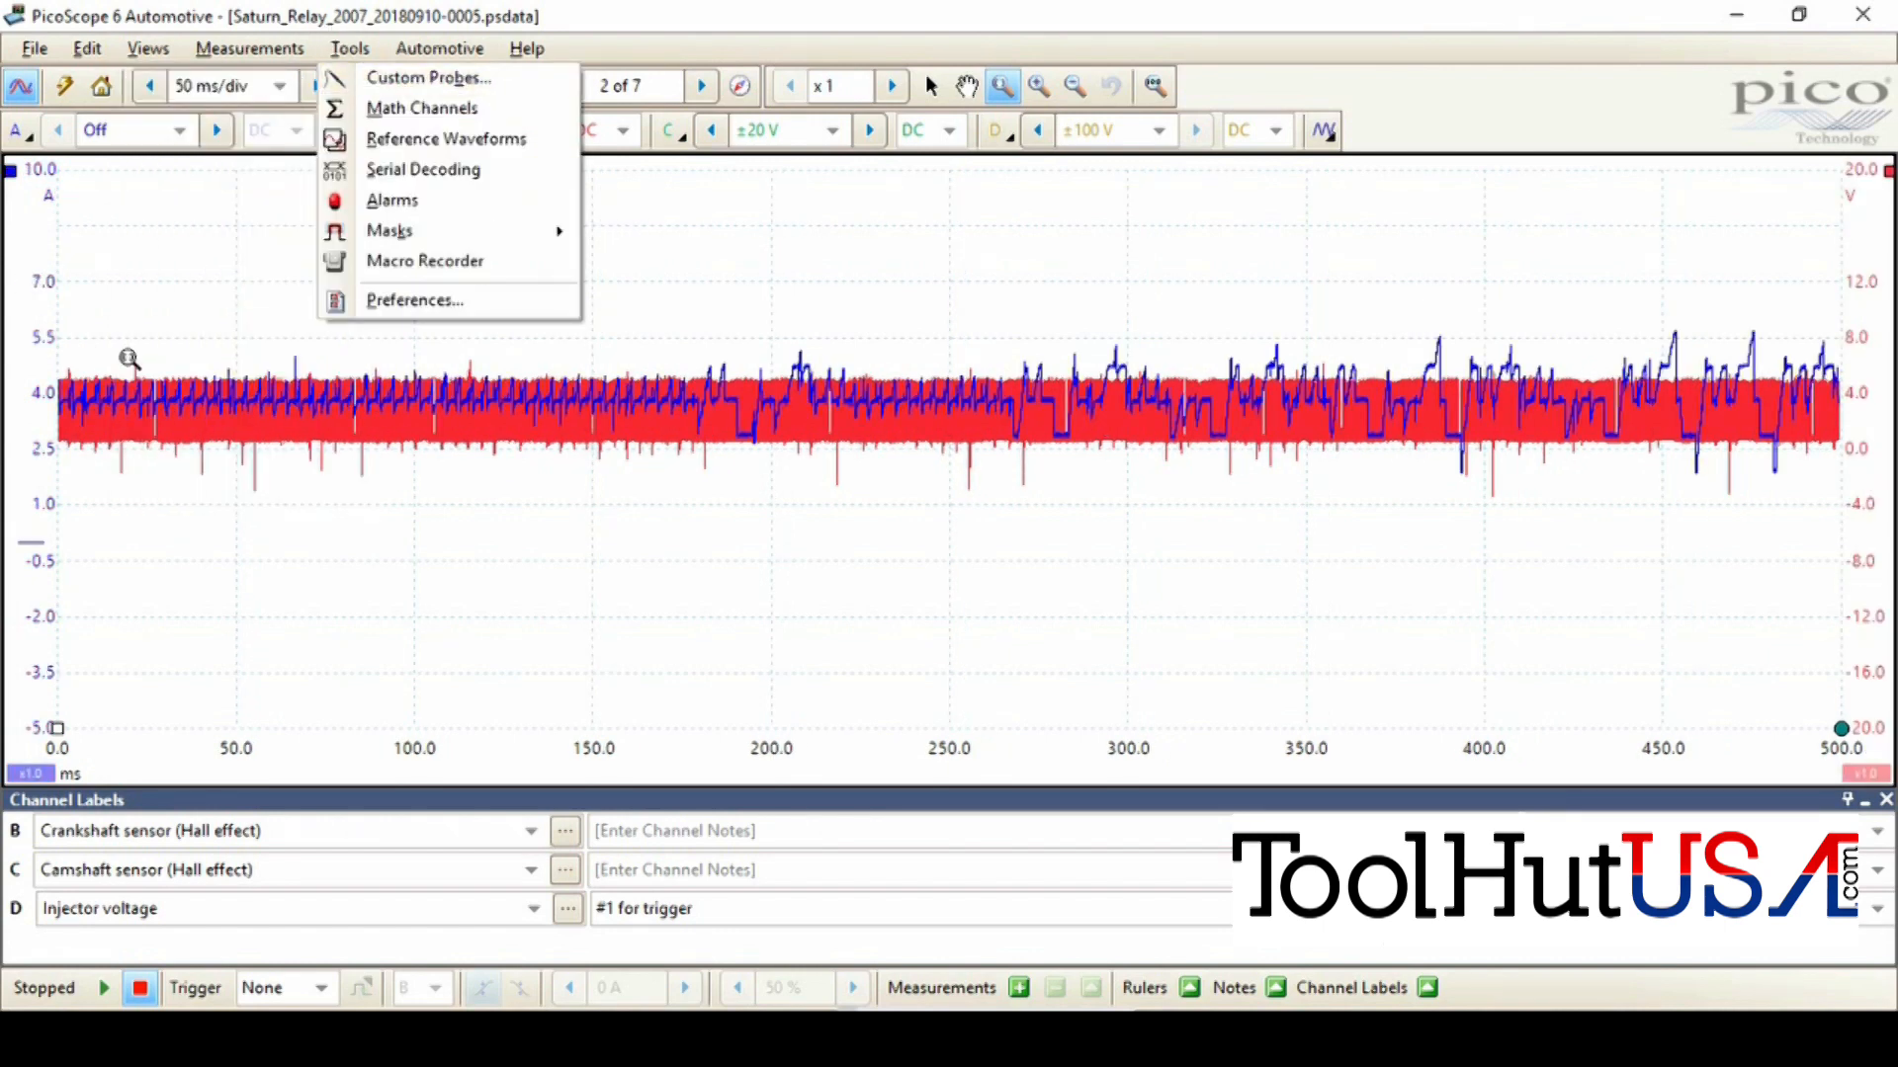
mouse_move(184, 416)
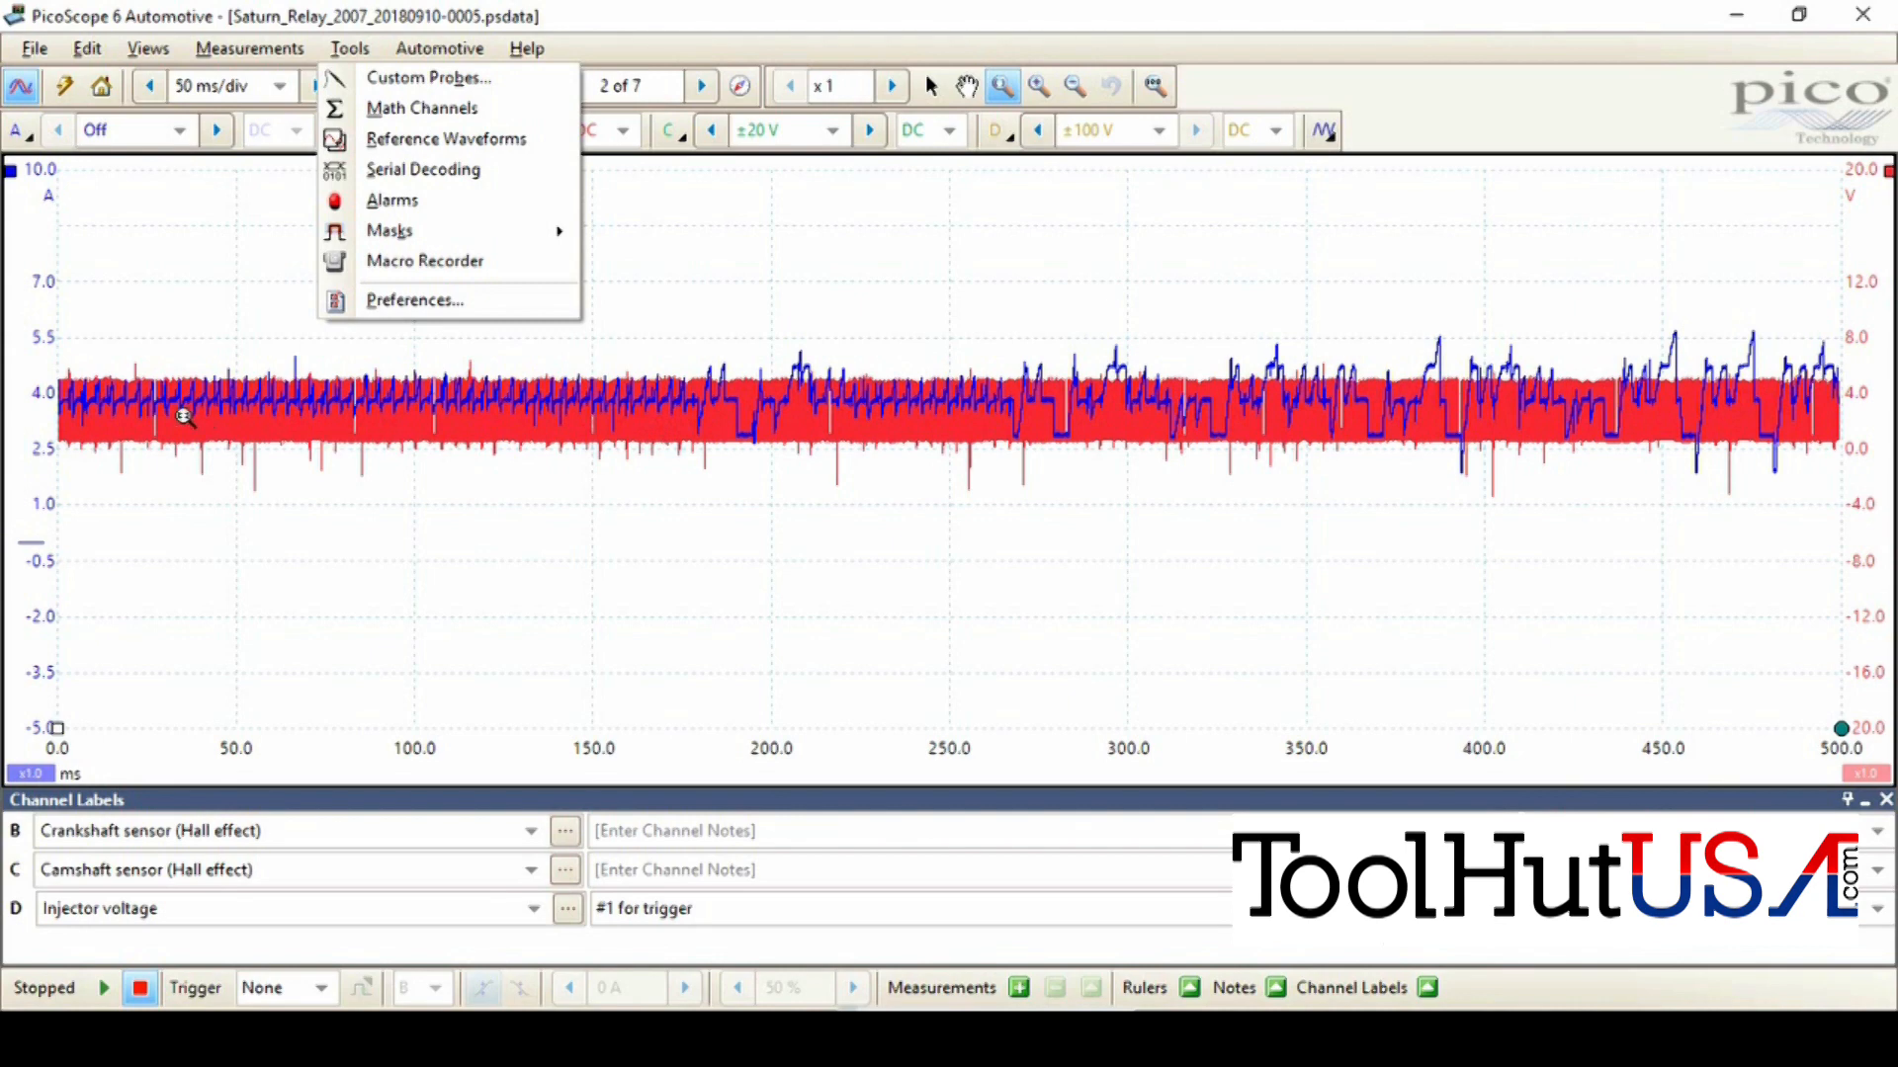
mouse_move(82, 313)
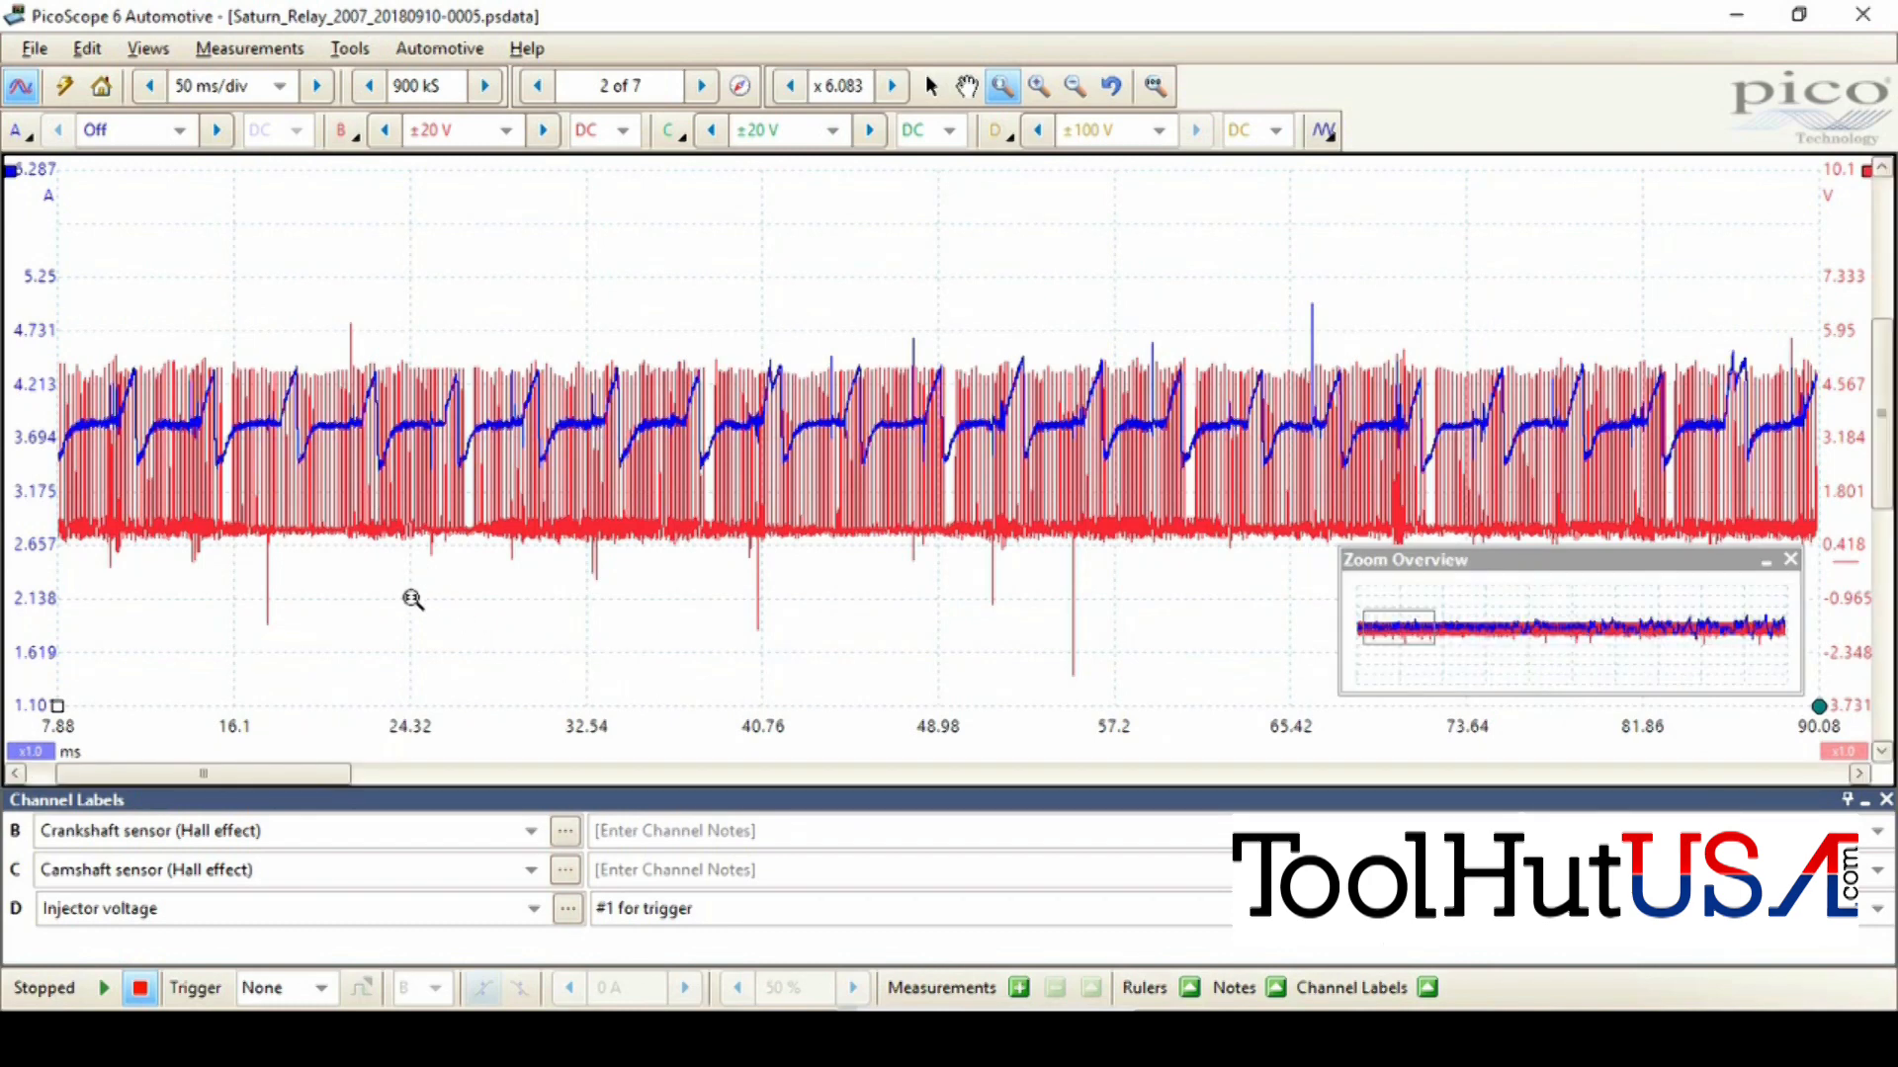
mouse_move(1725, 432)
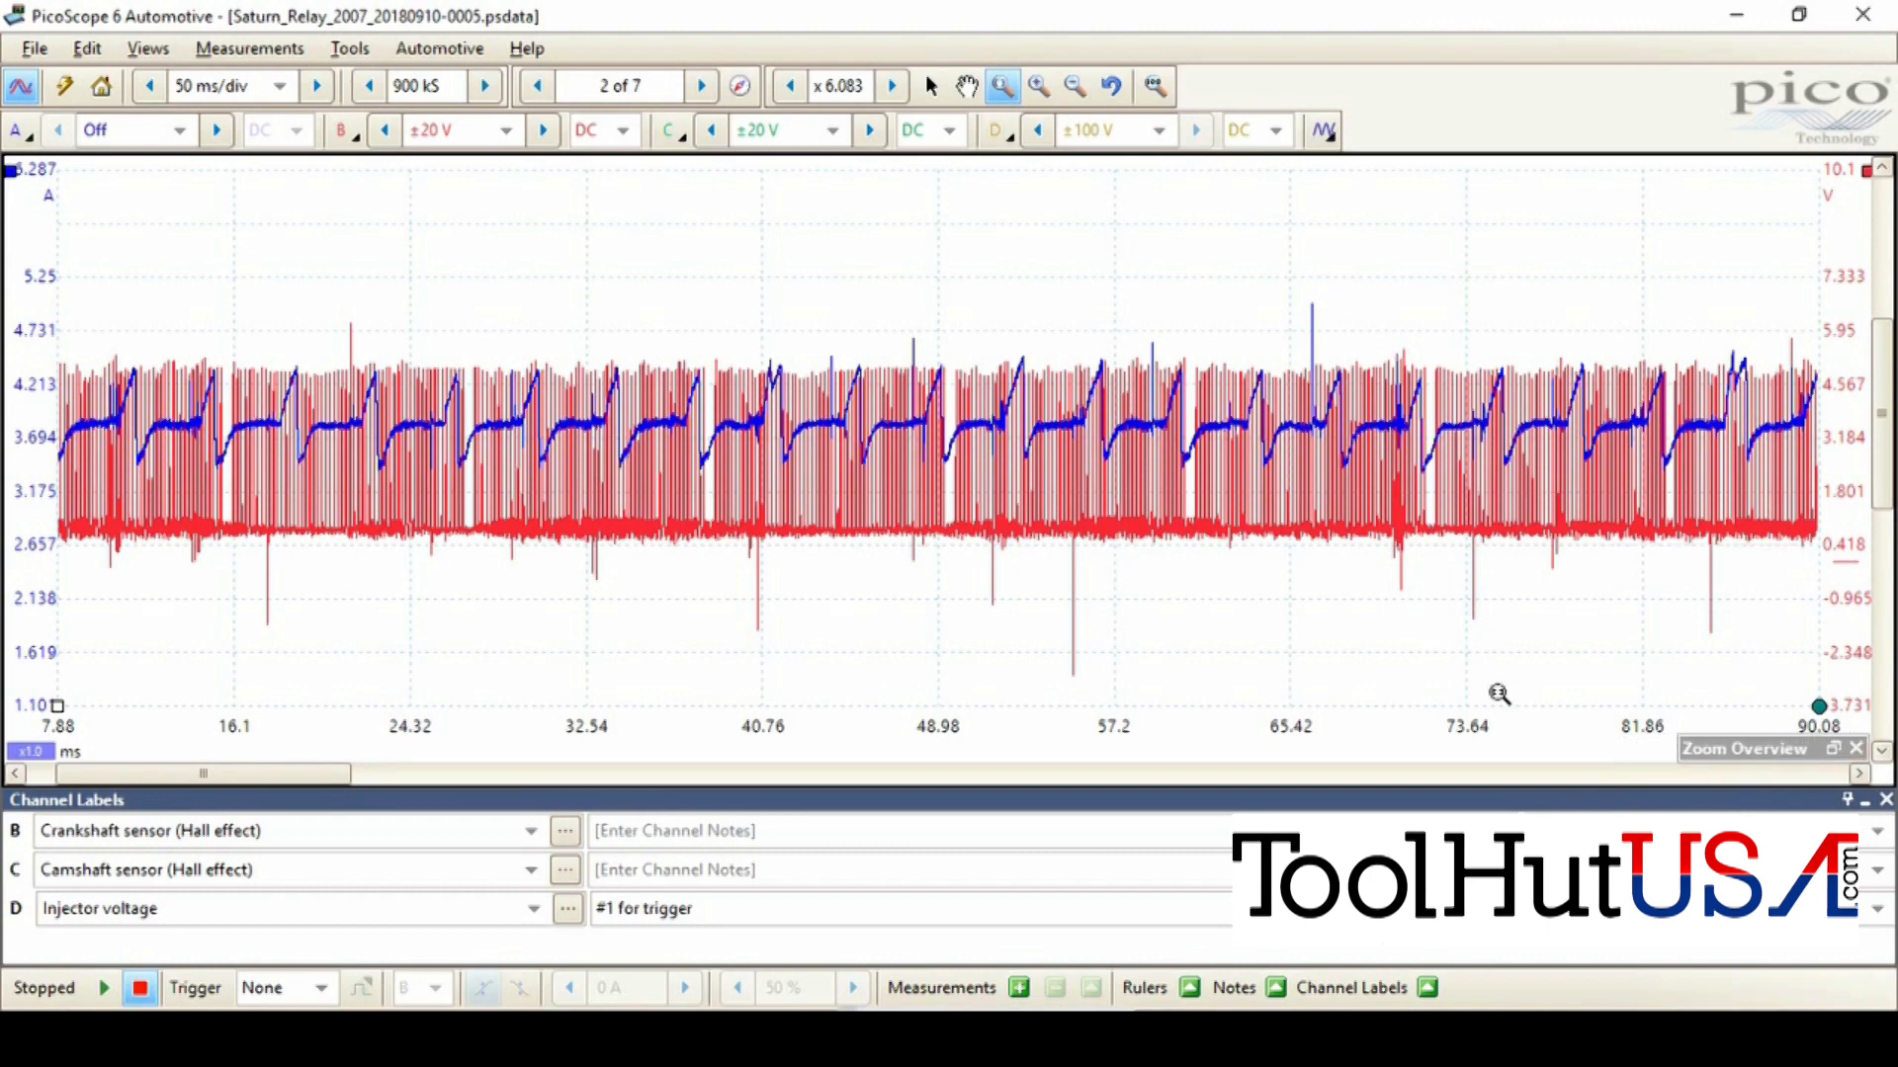
mouse_move(294, 387)
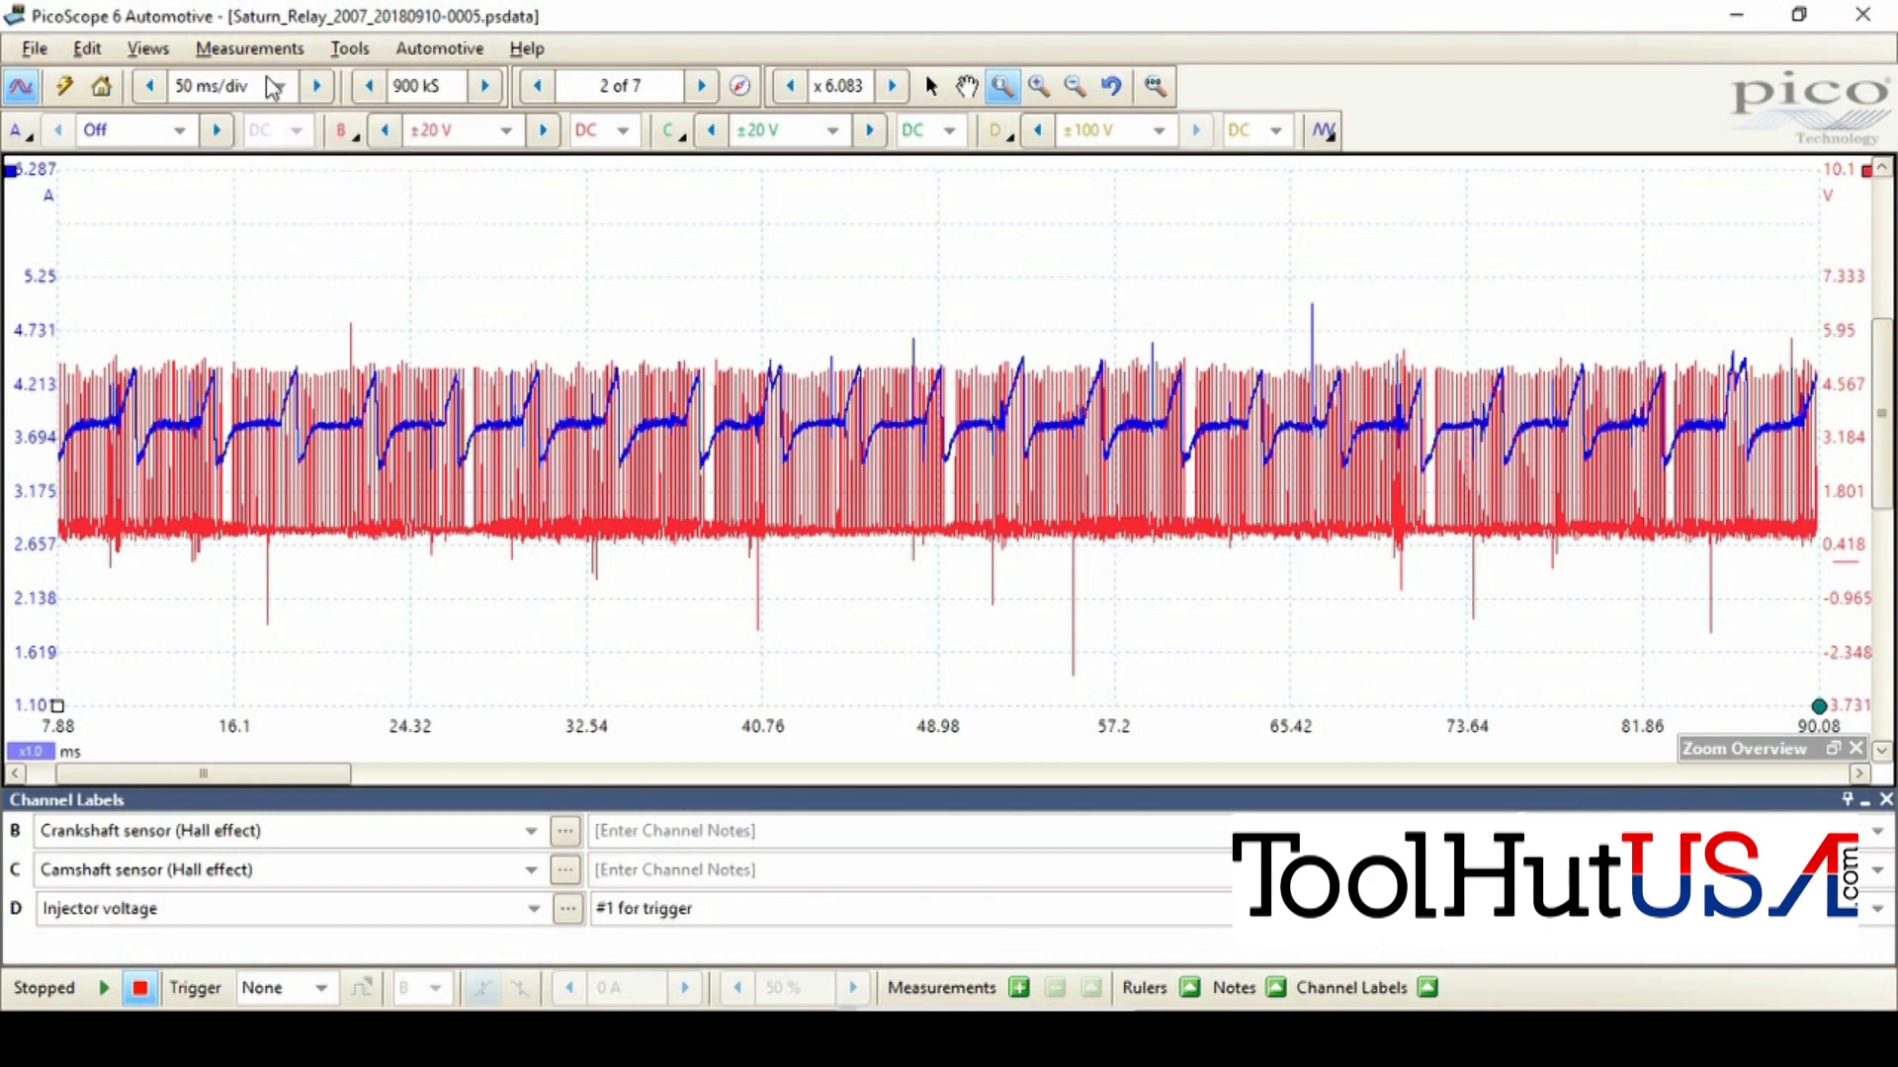
Add a channel B Falling Edge Count measurement limited to the section between rulers.
left_click(1018, 987)
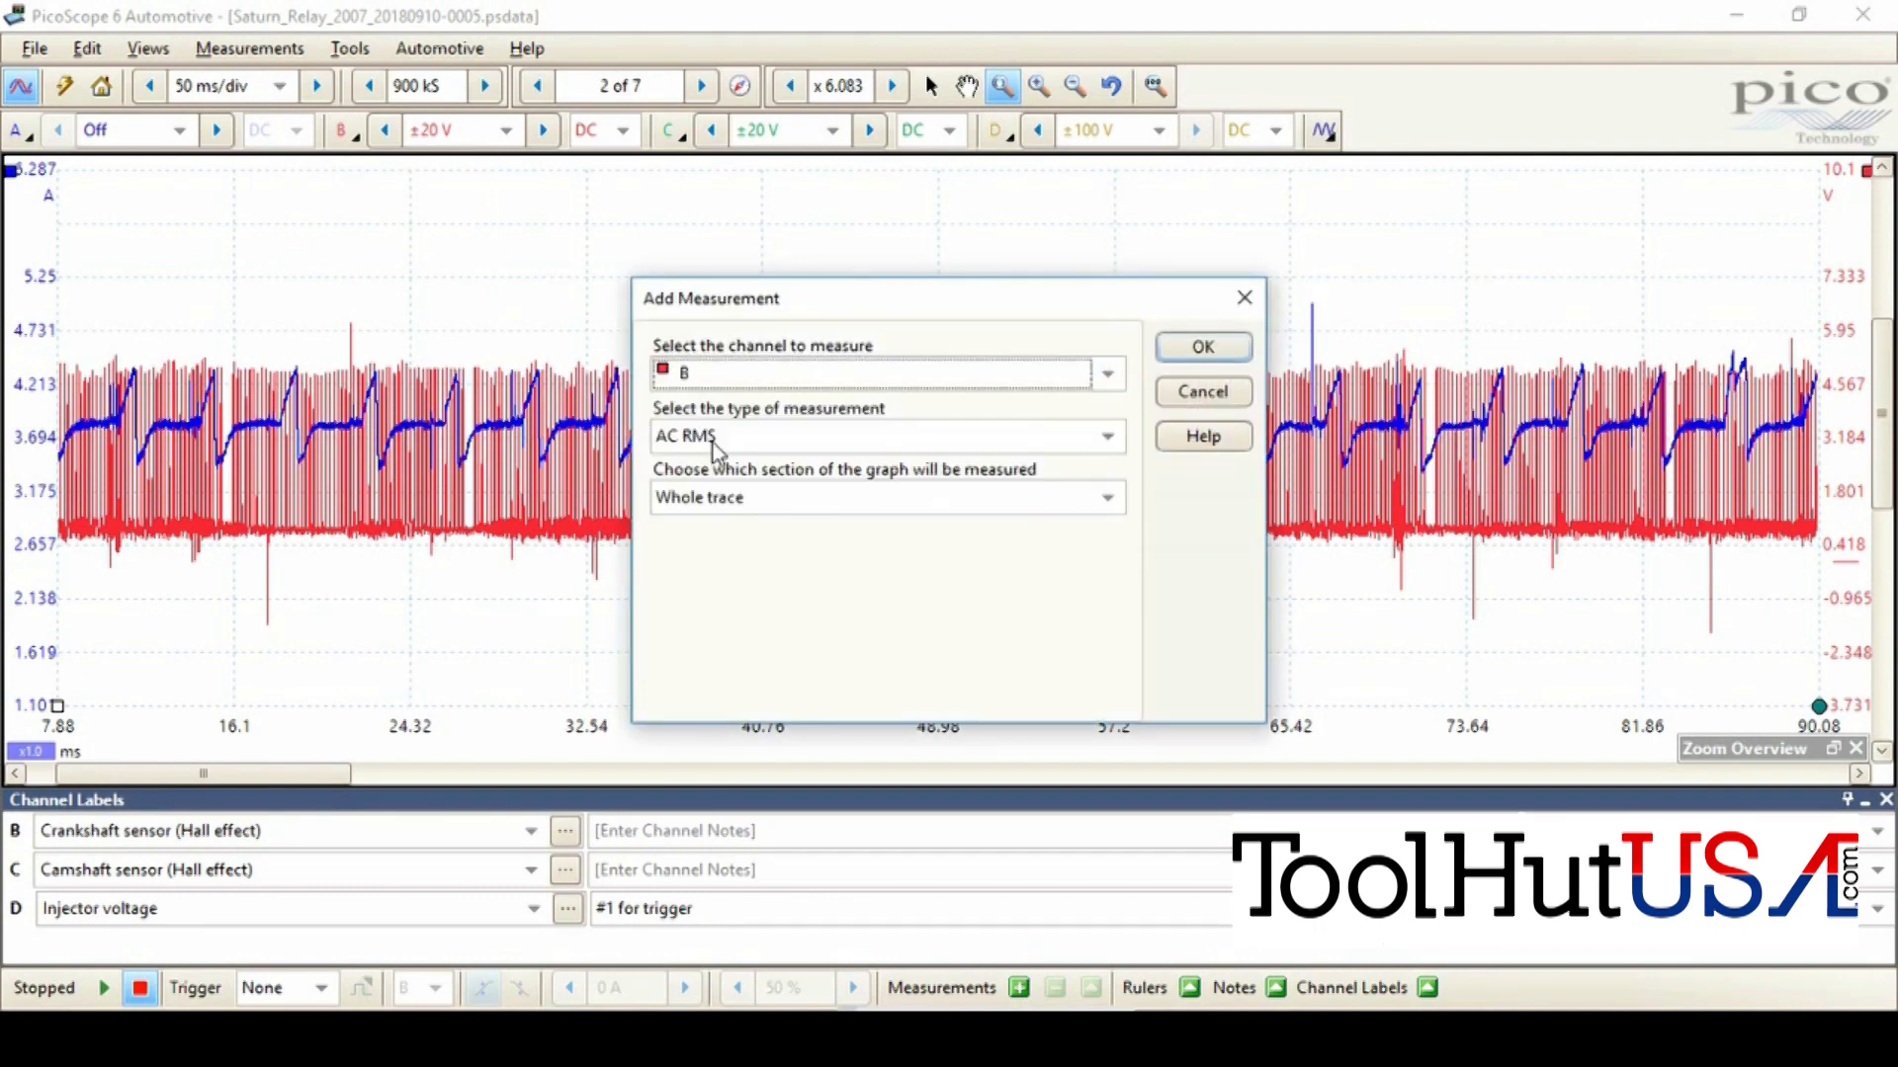
left_click(1101, 437)
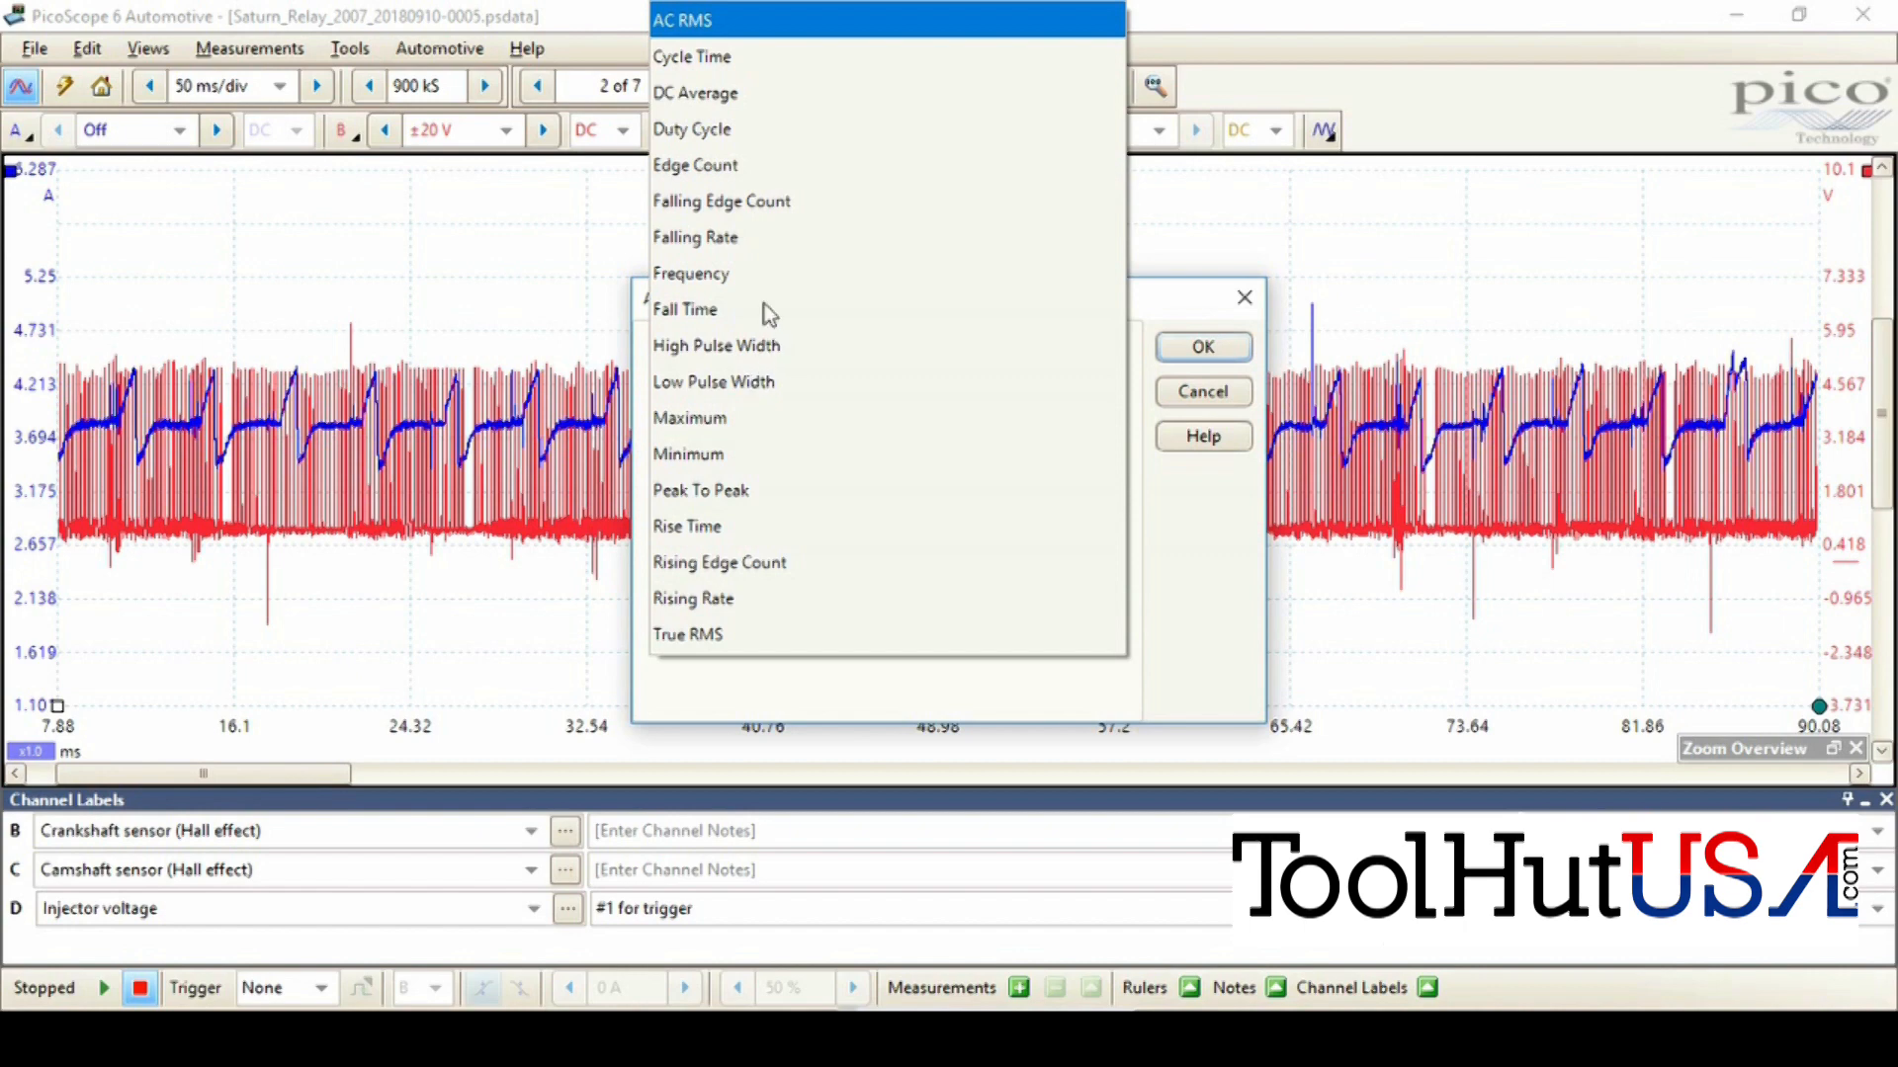
mouse_move(754, 209)
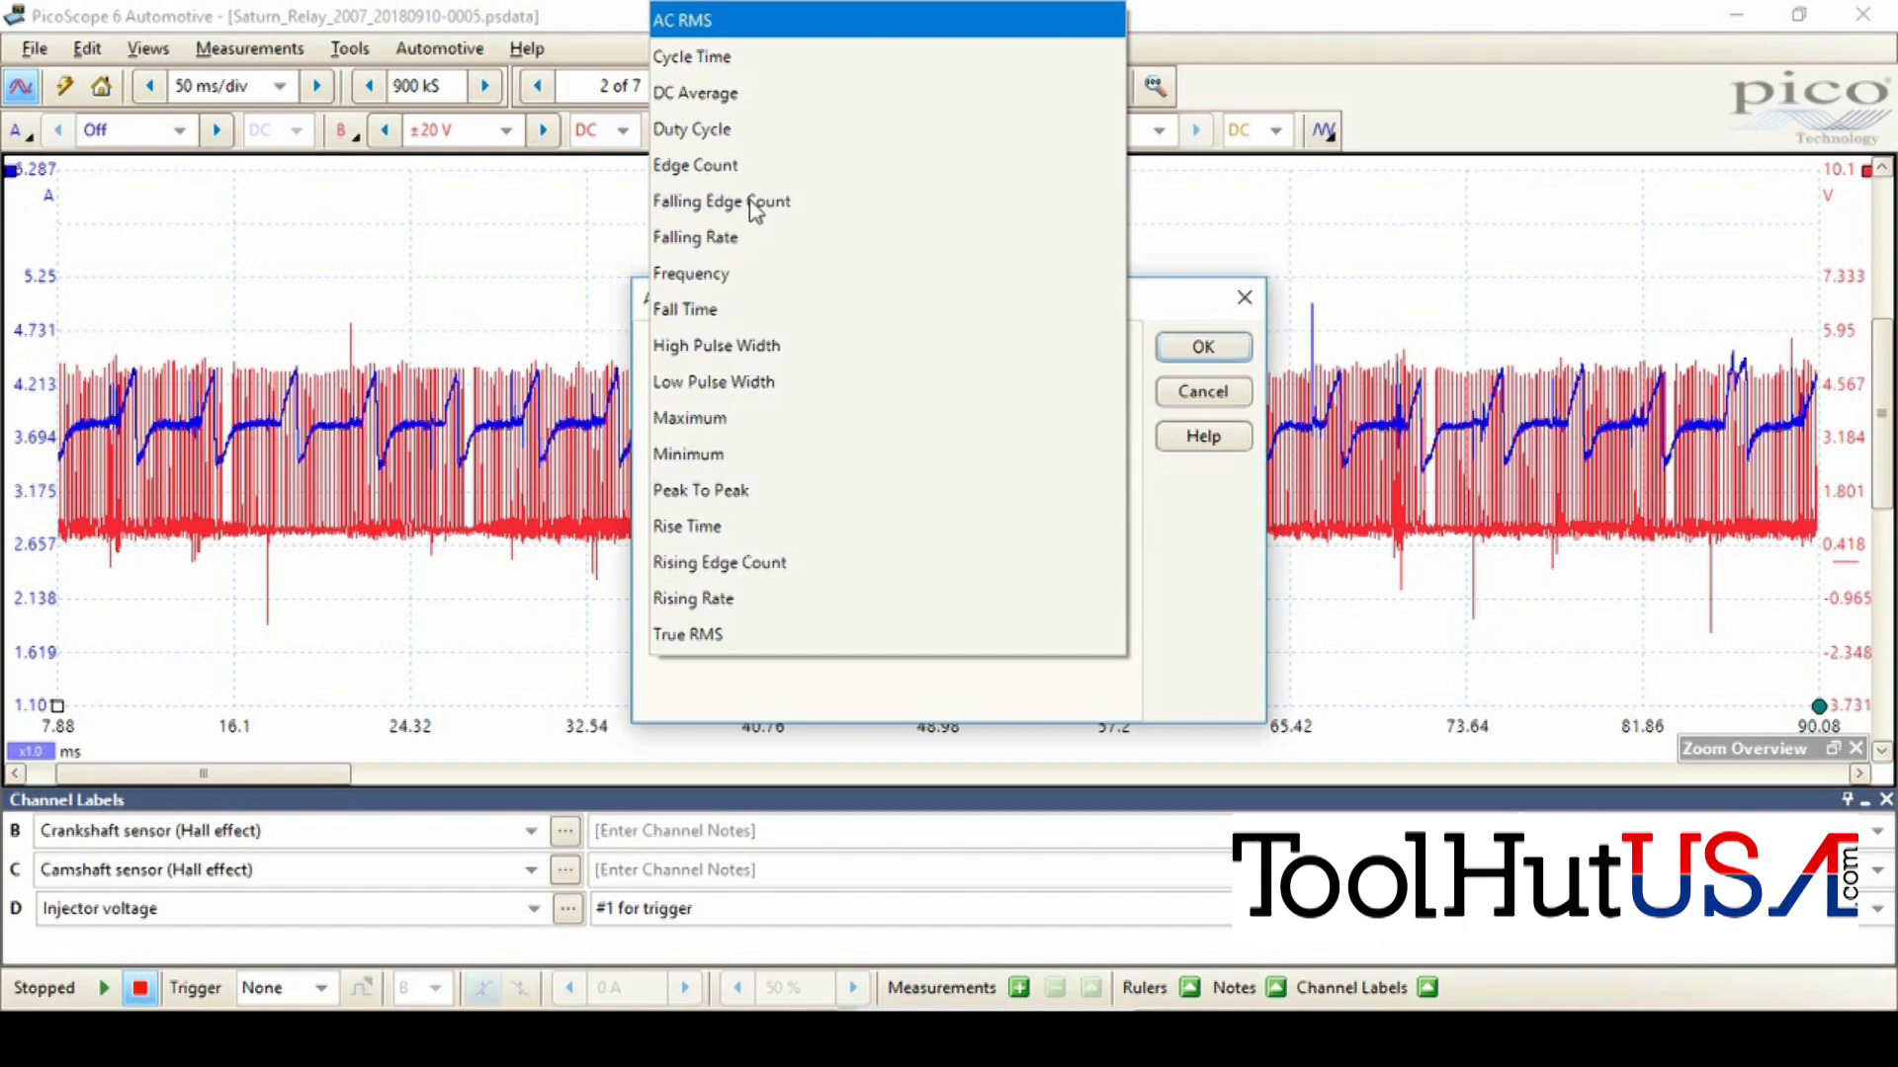
left_click(720, 200)
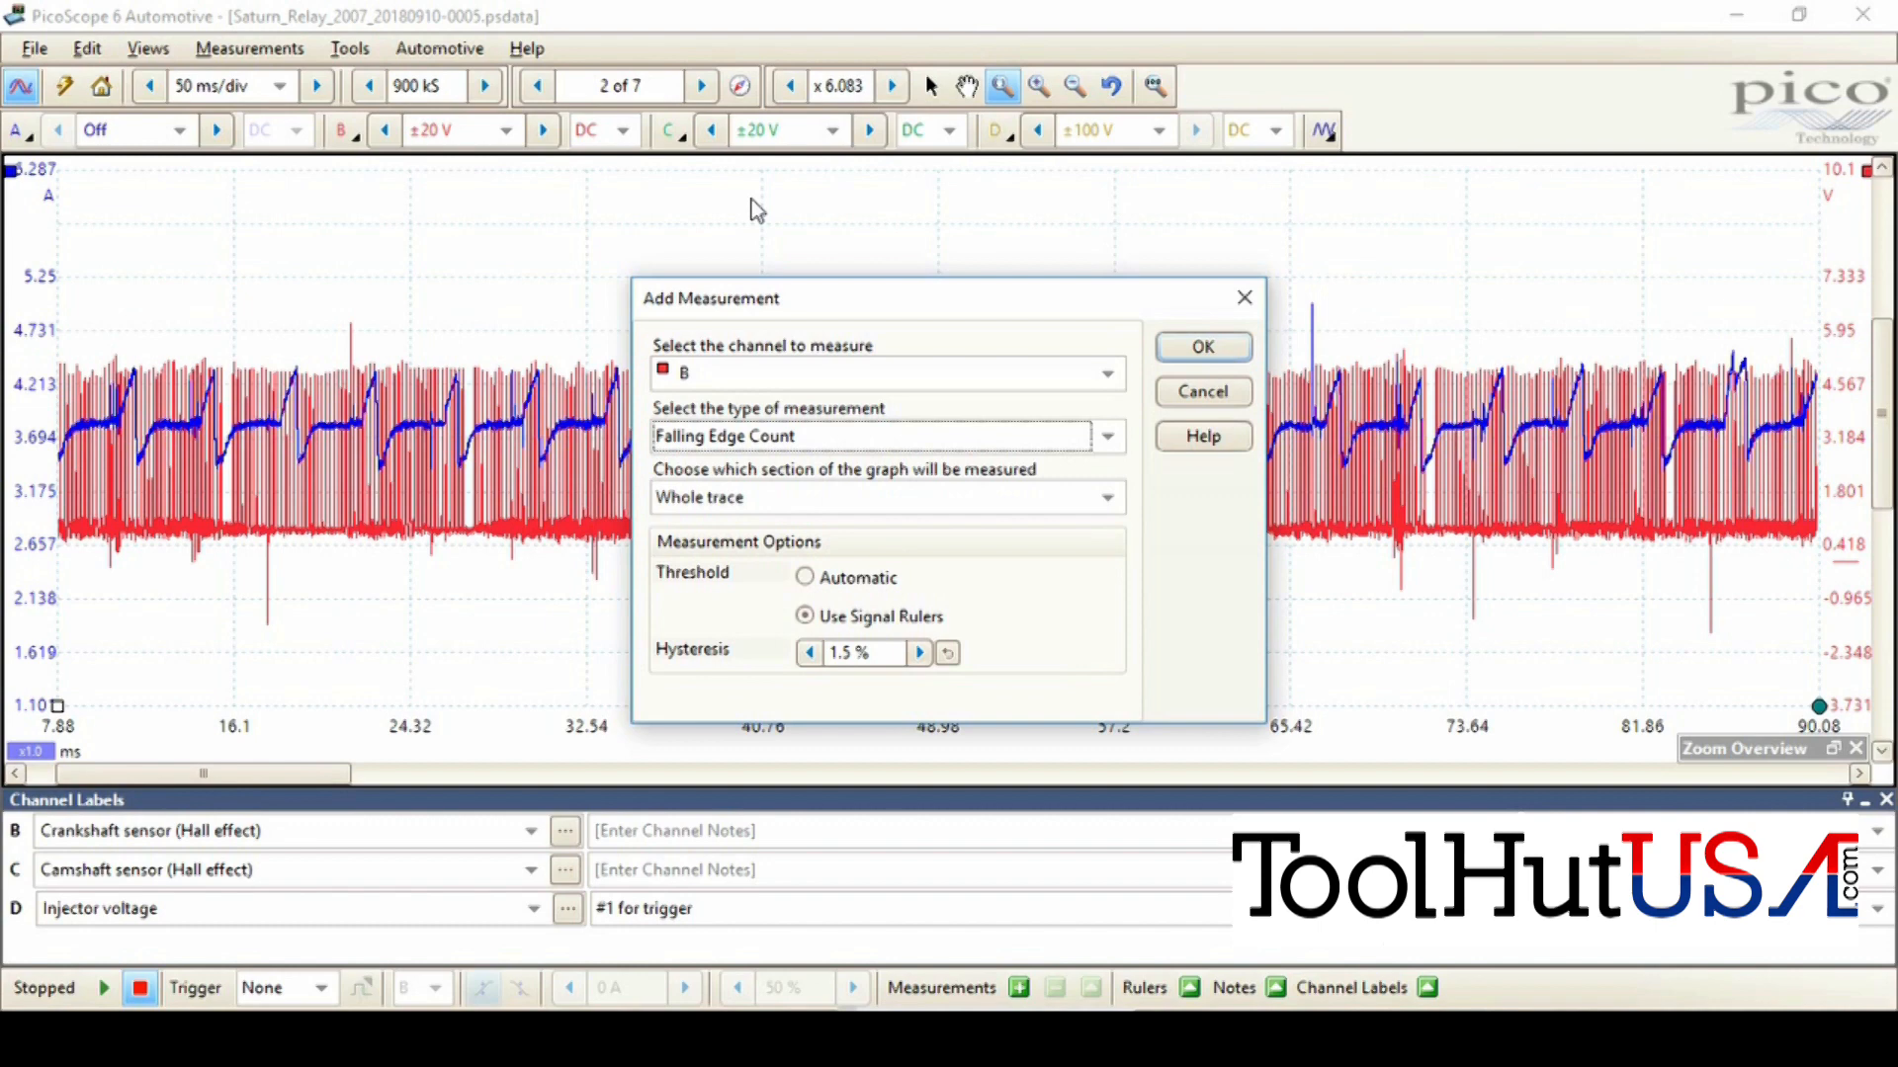
mouse_move(847, 474)
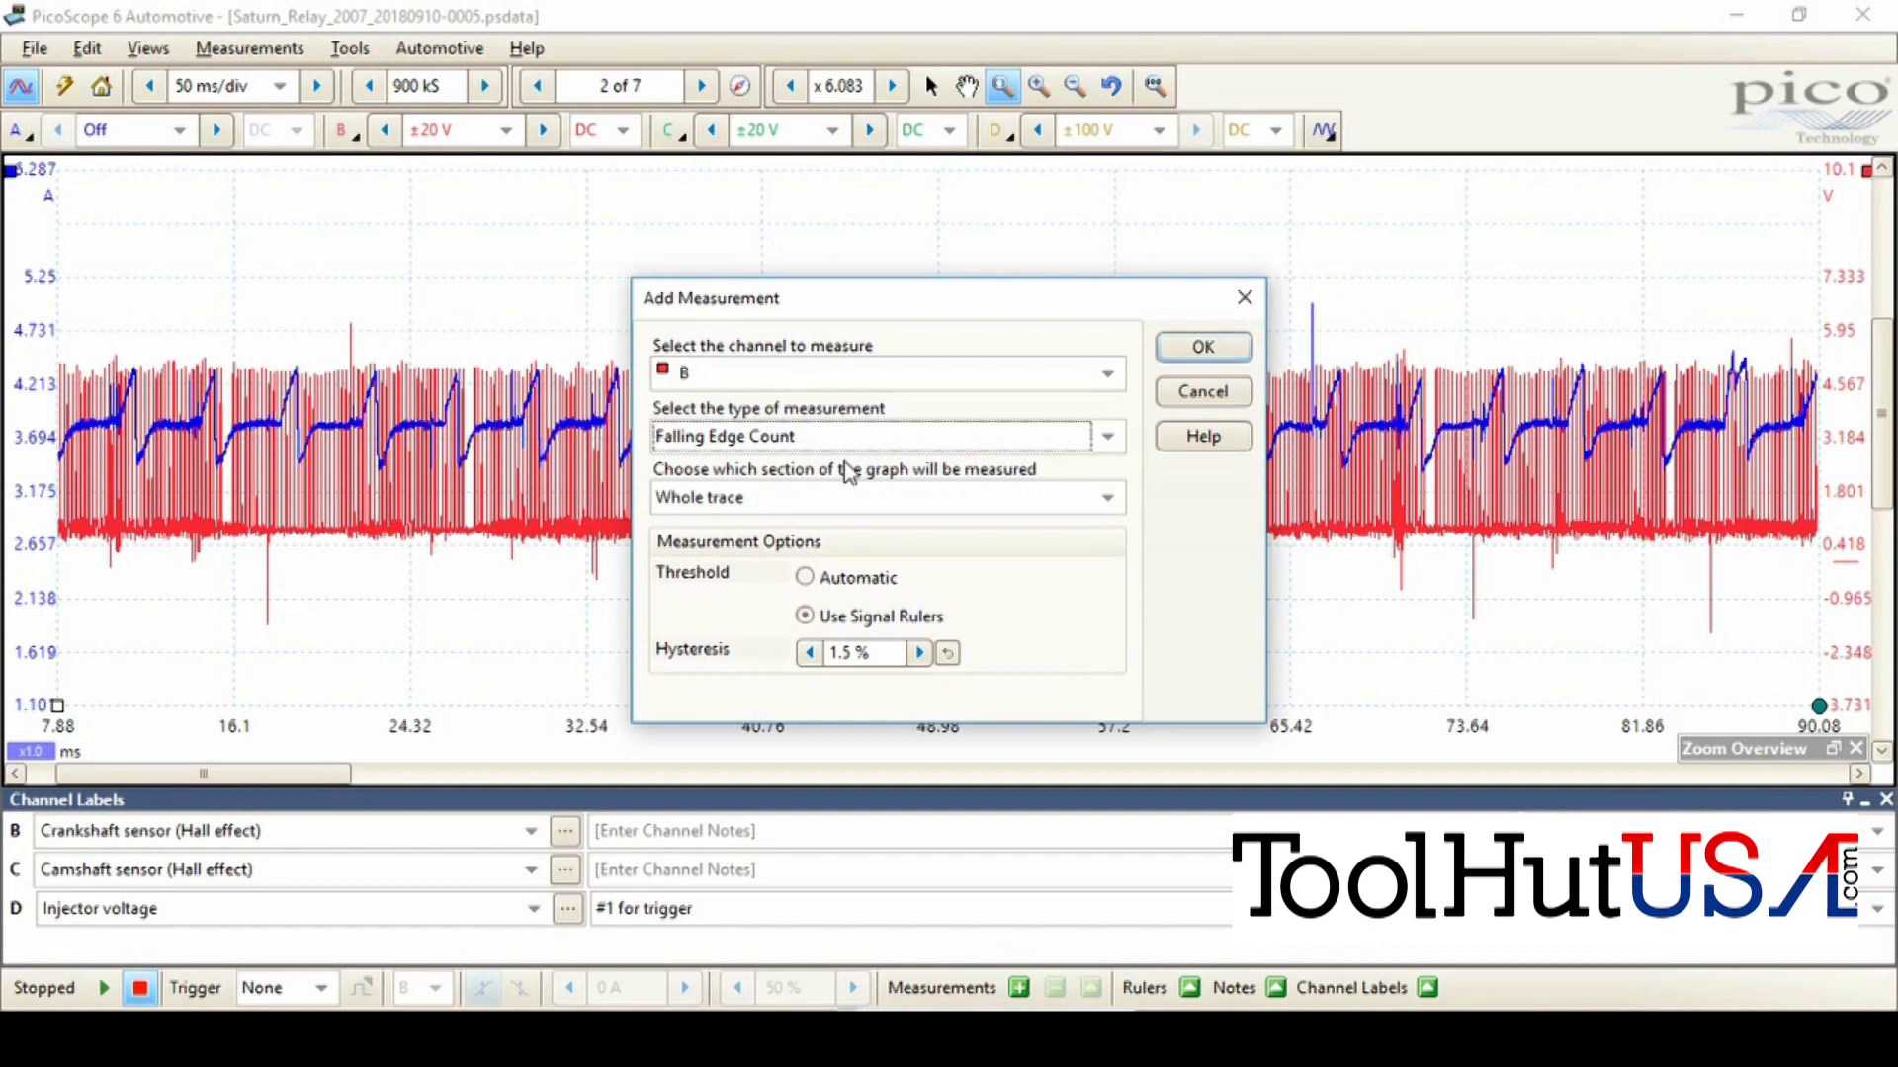
mouse_move(859, 508)
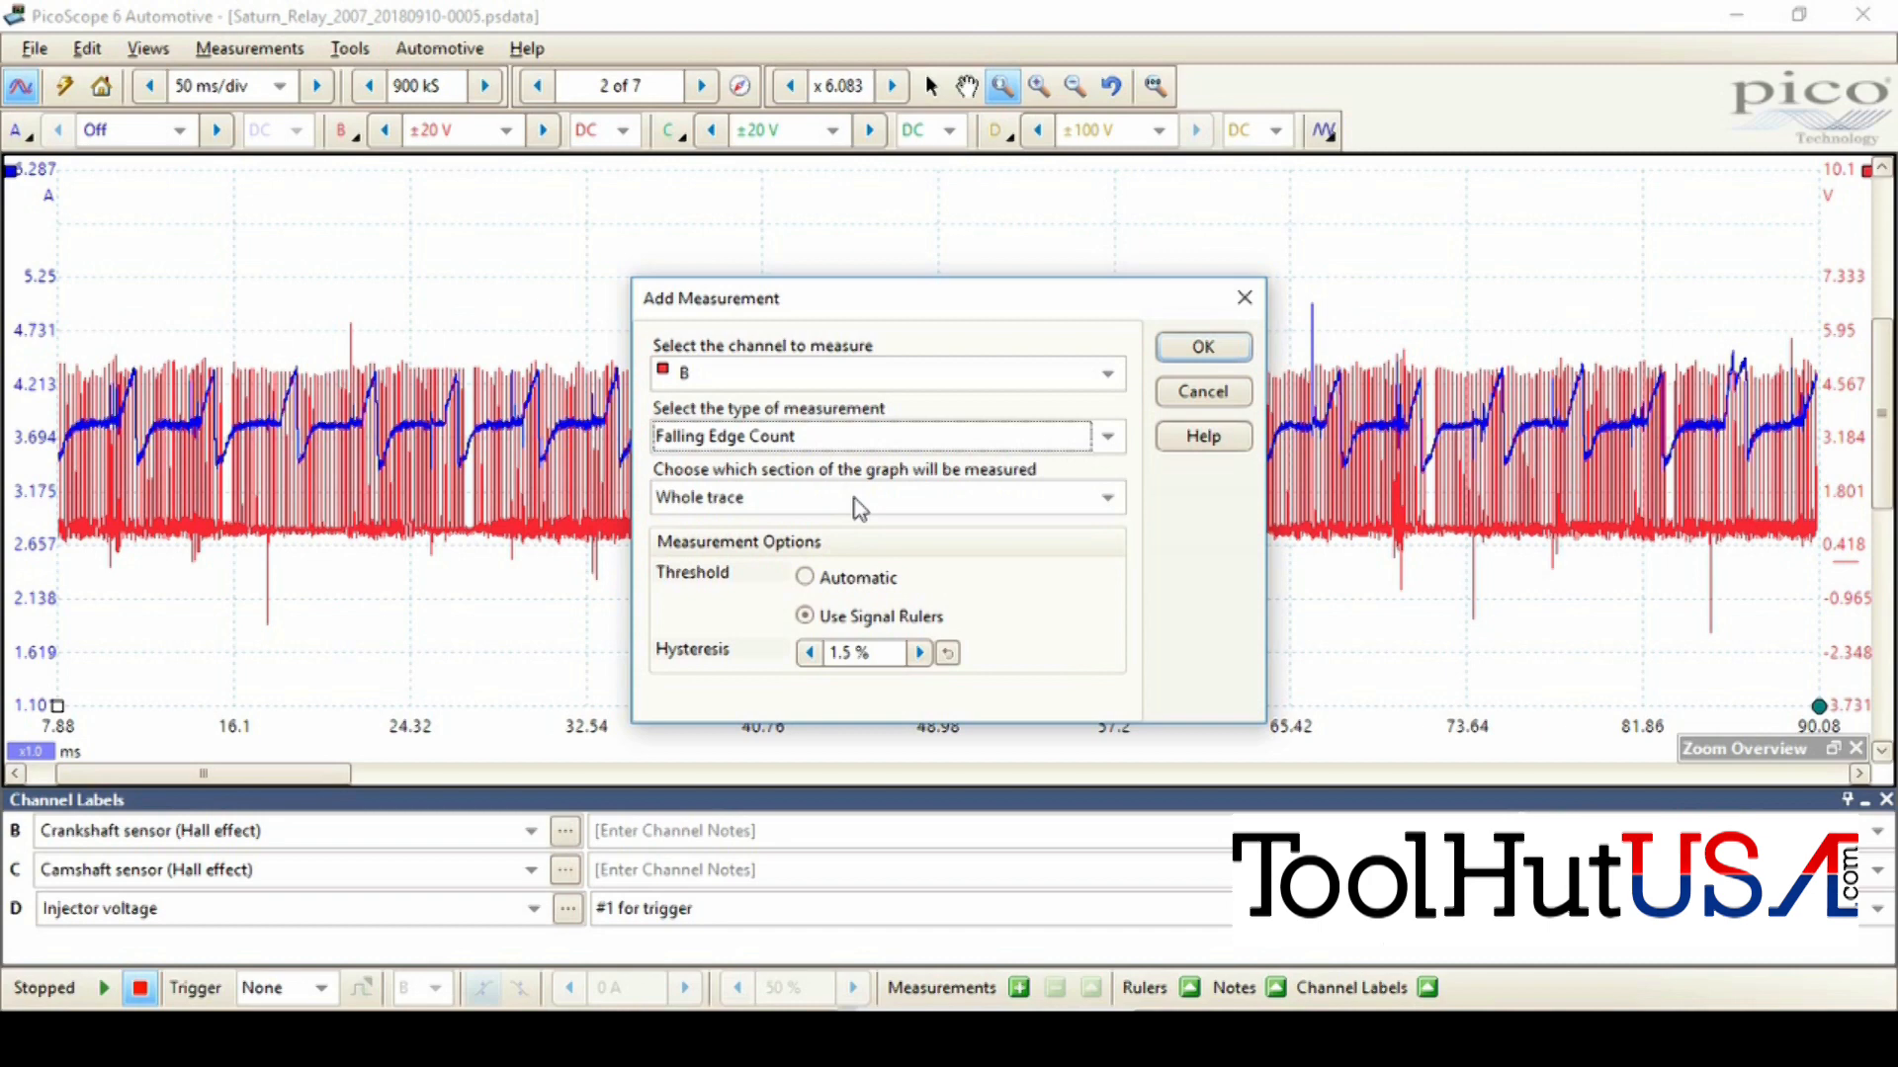
left_click(1104, 497)
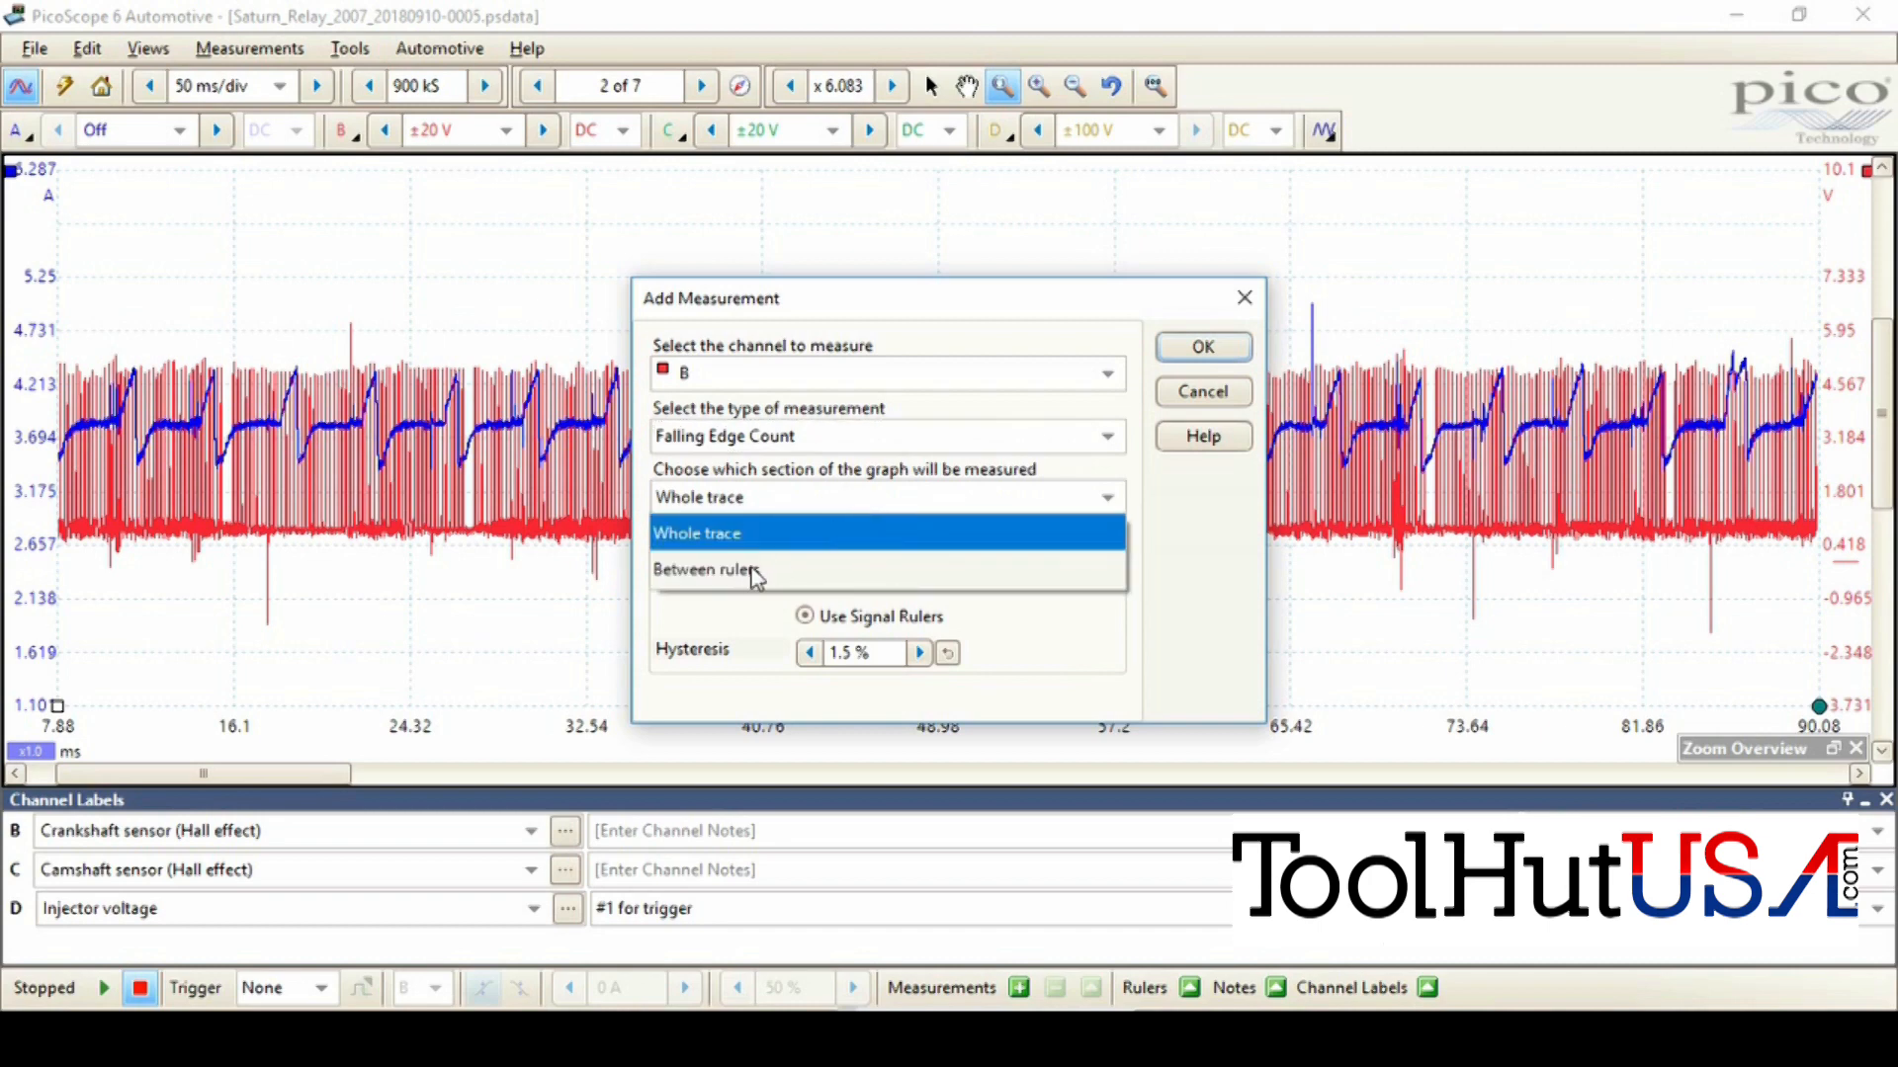
left_click(706, 569)
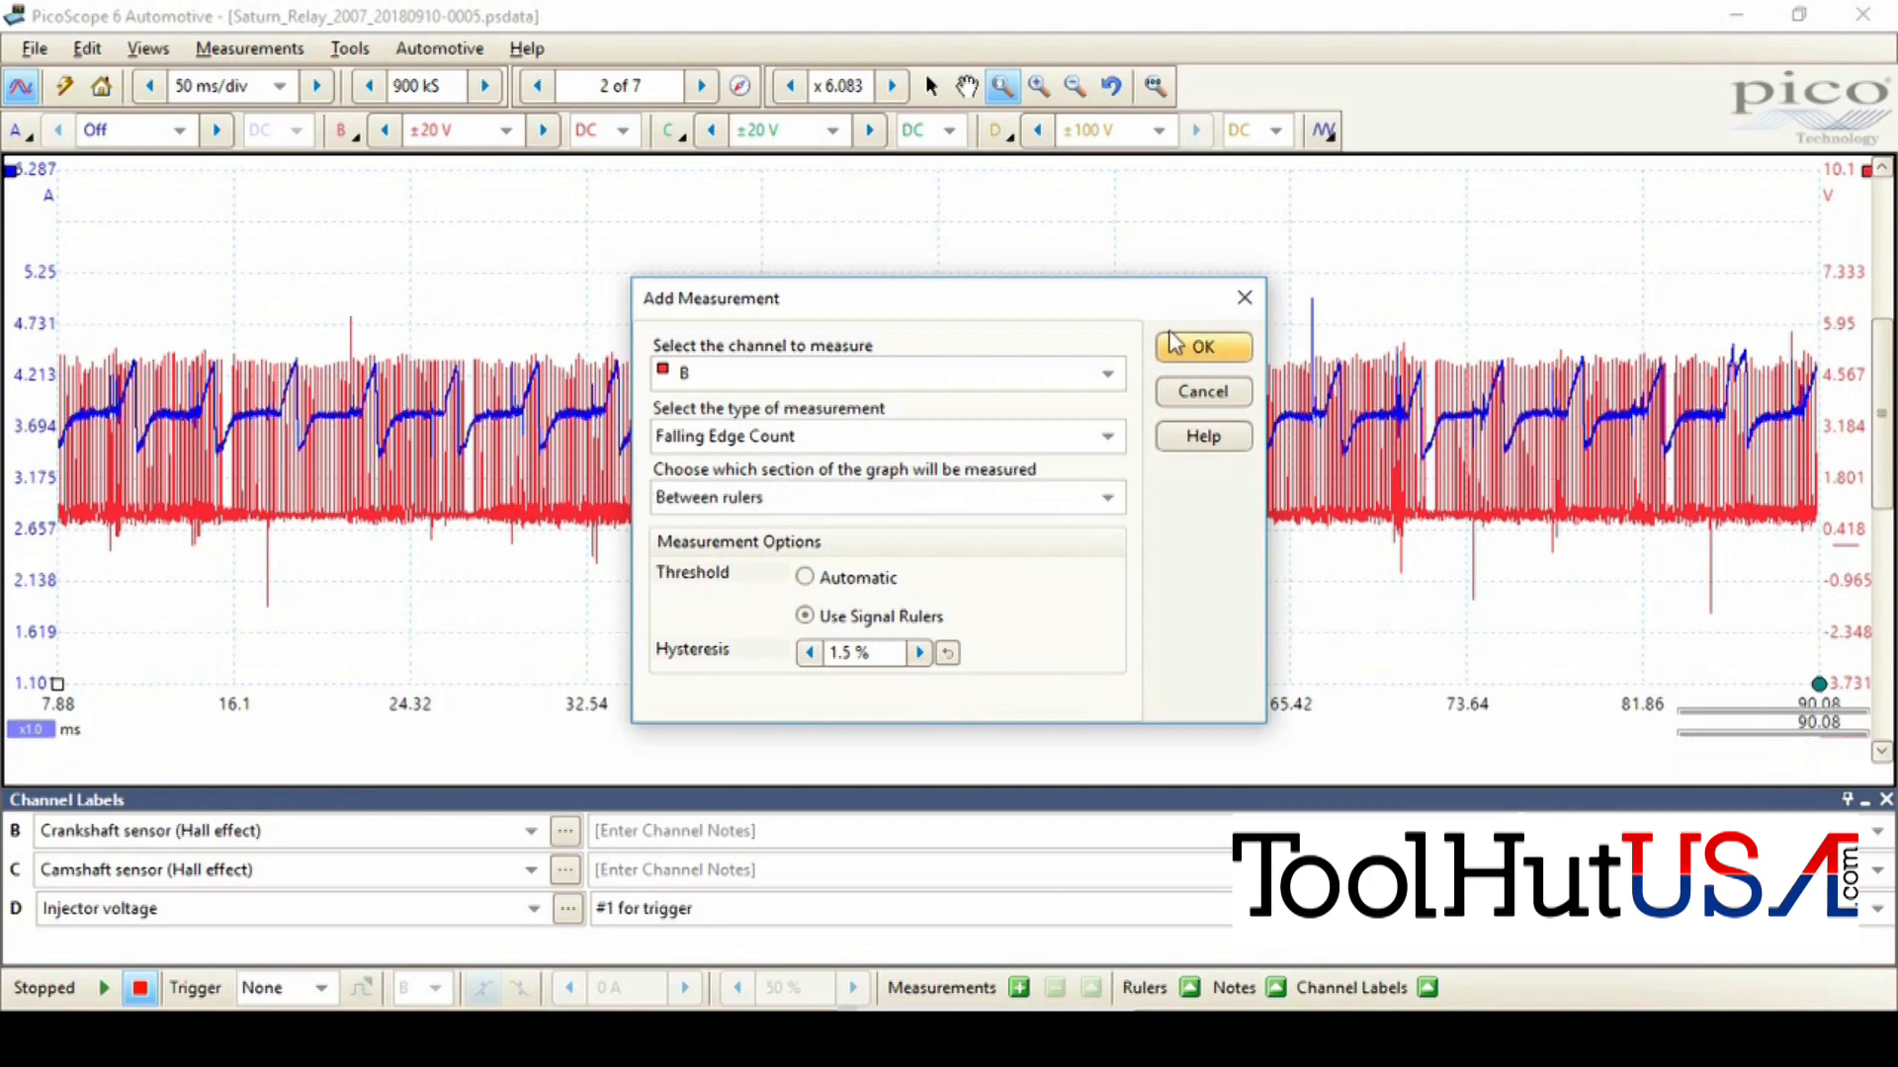
left_click(1201, 347)
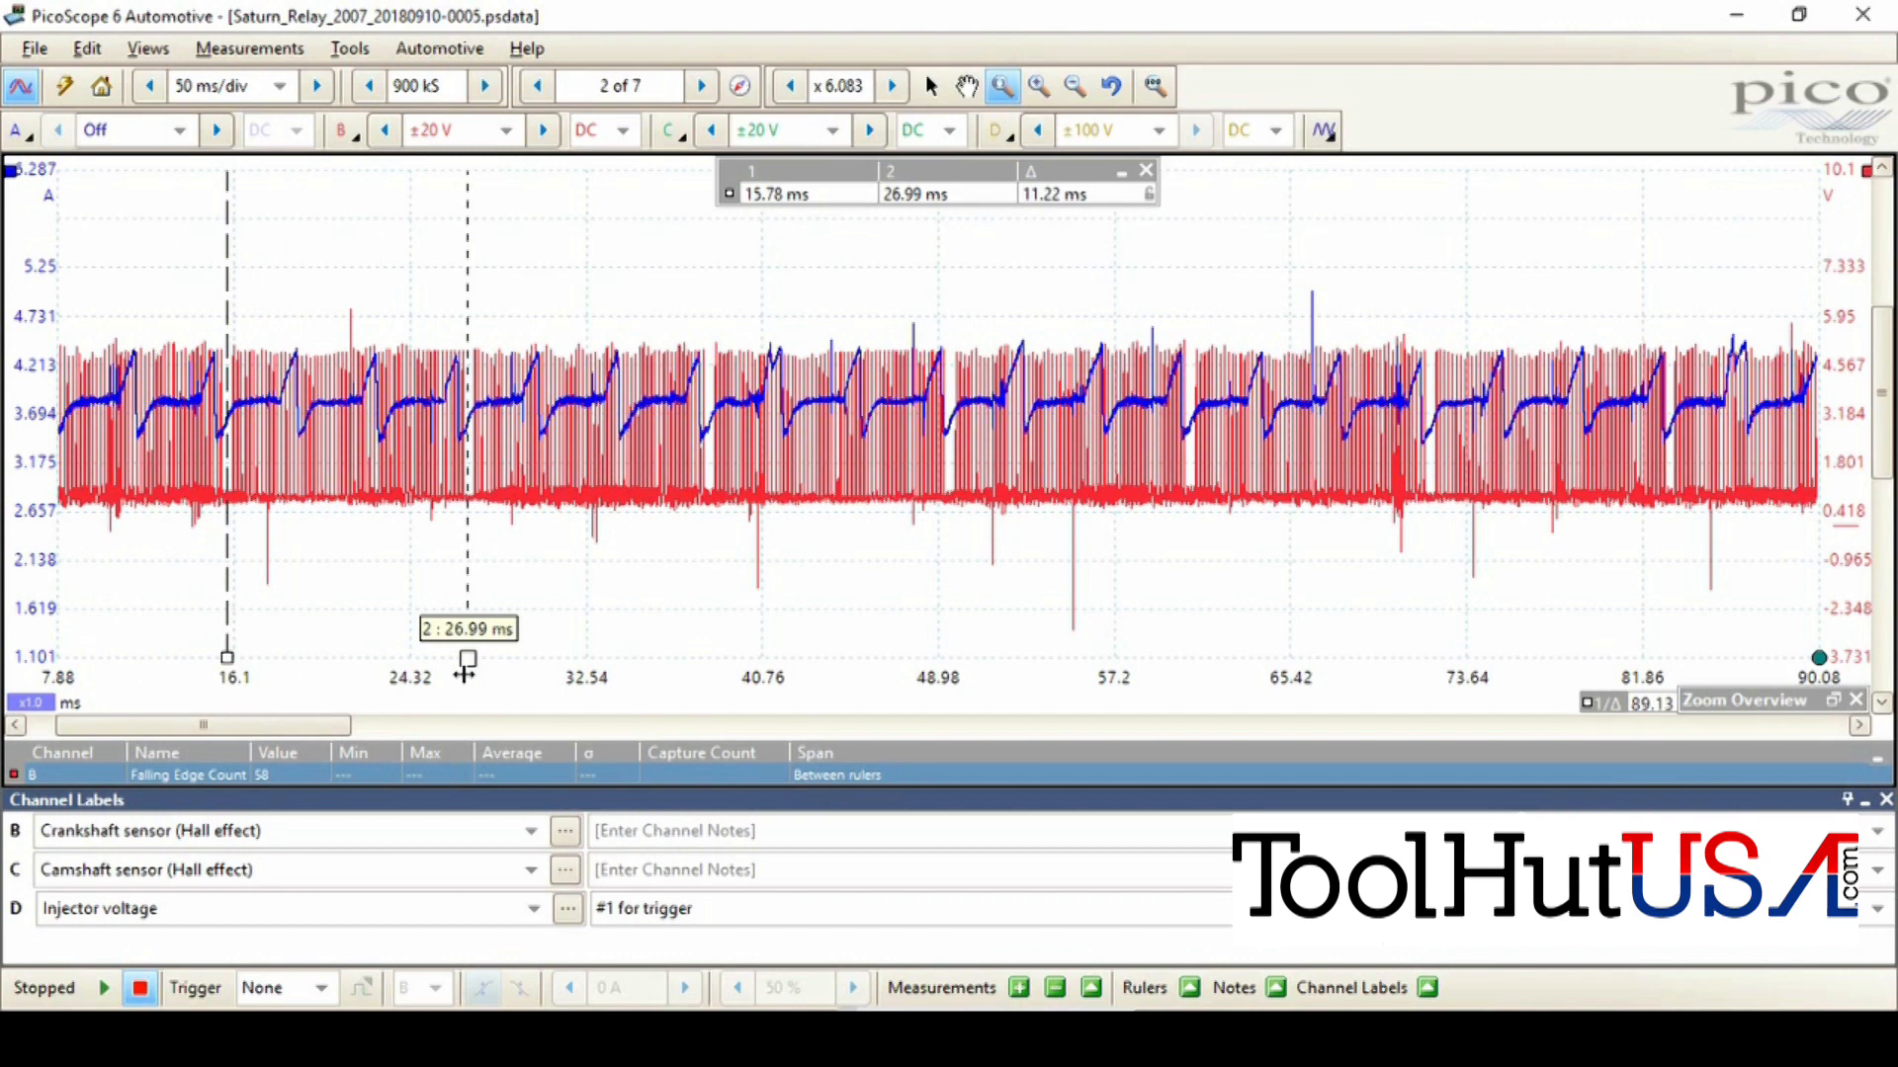
mouse_move(266, 765)
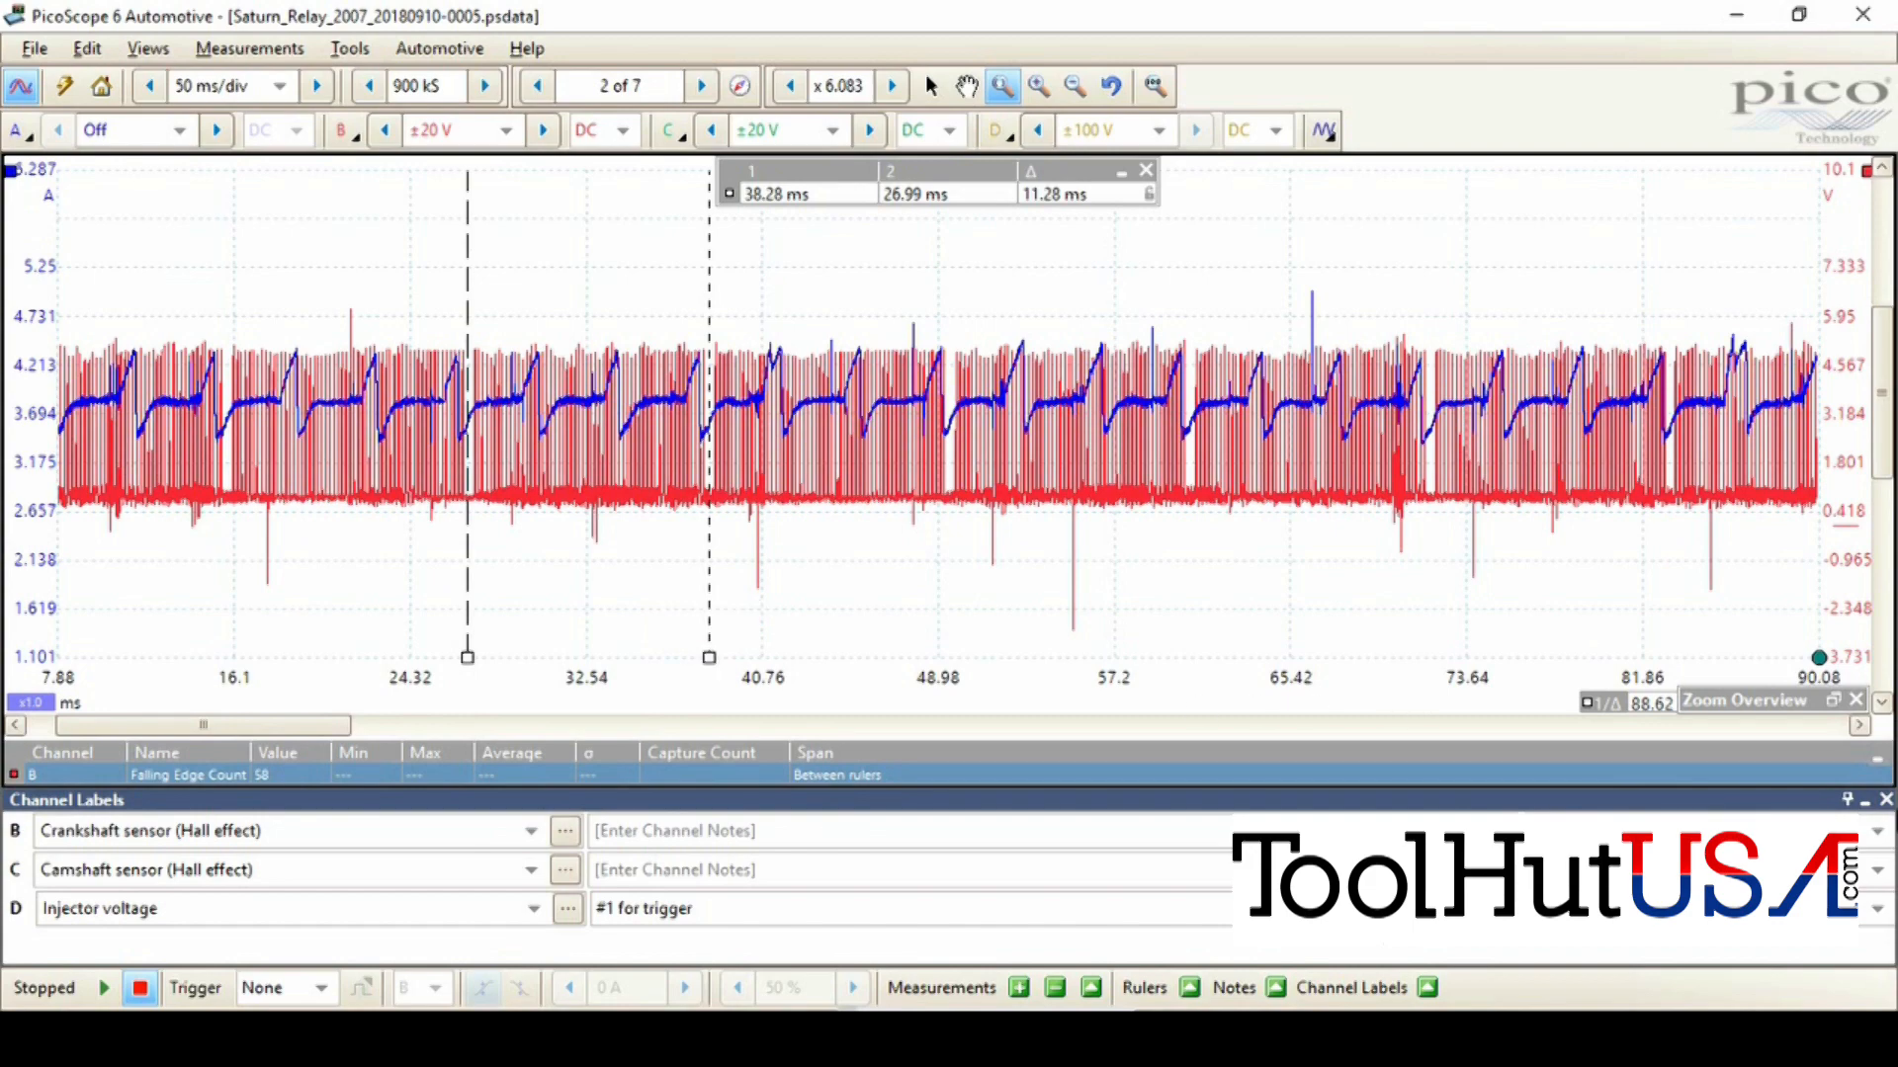
Scroll the zoomed crank trace rightward along the time axis.
scroll("right", 3)
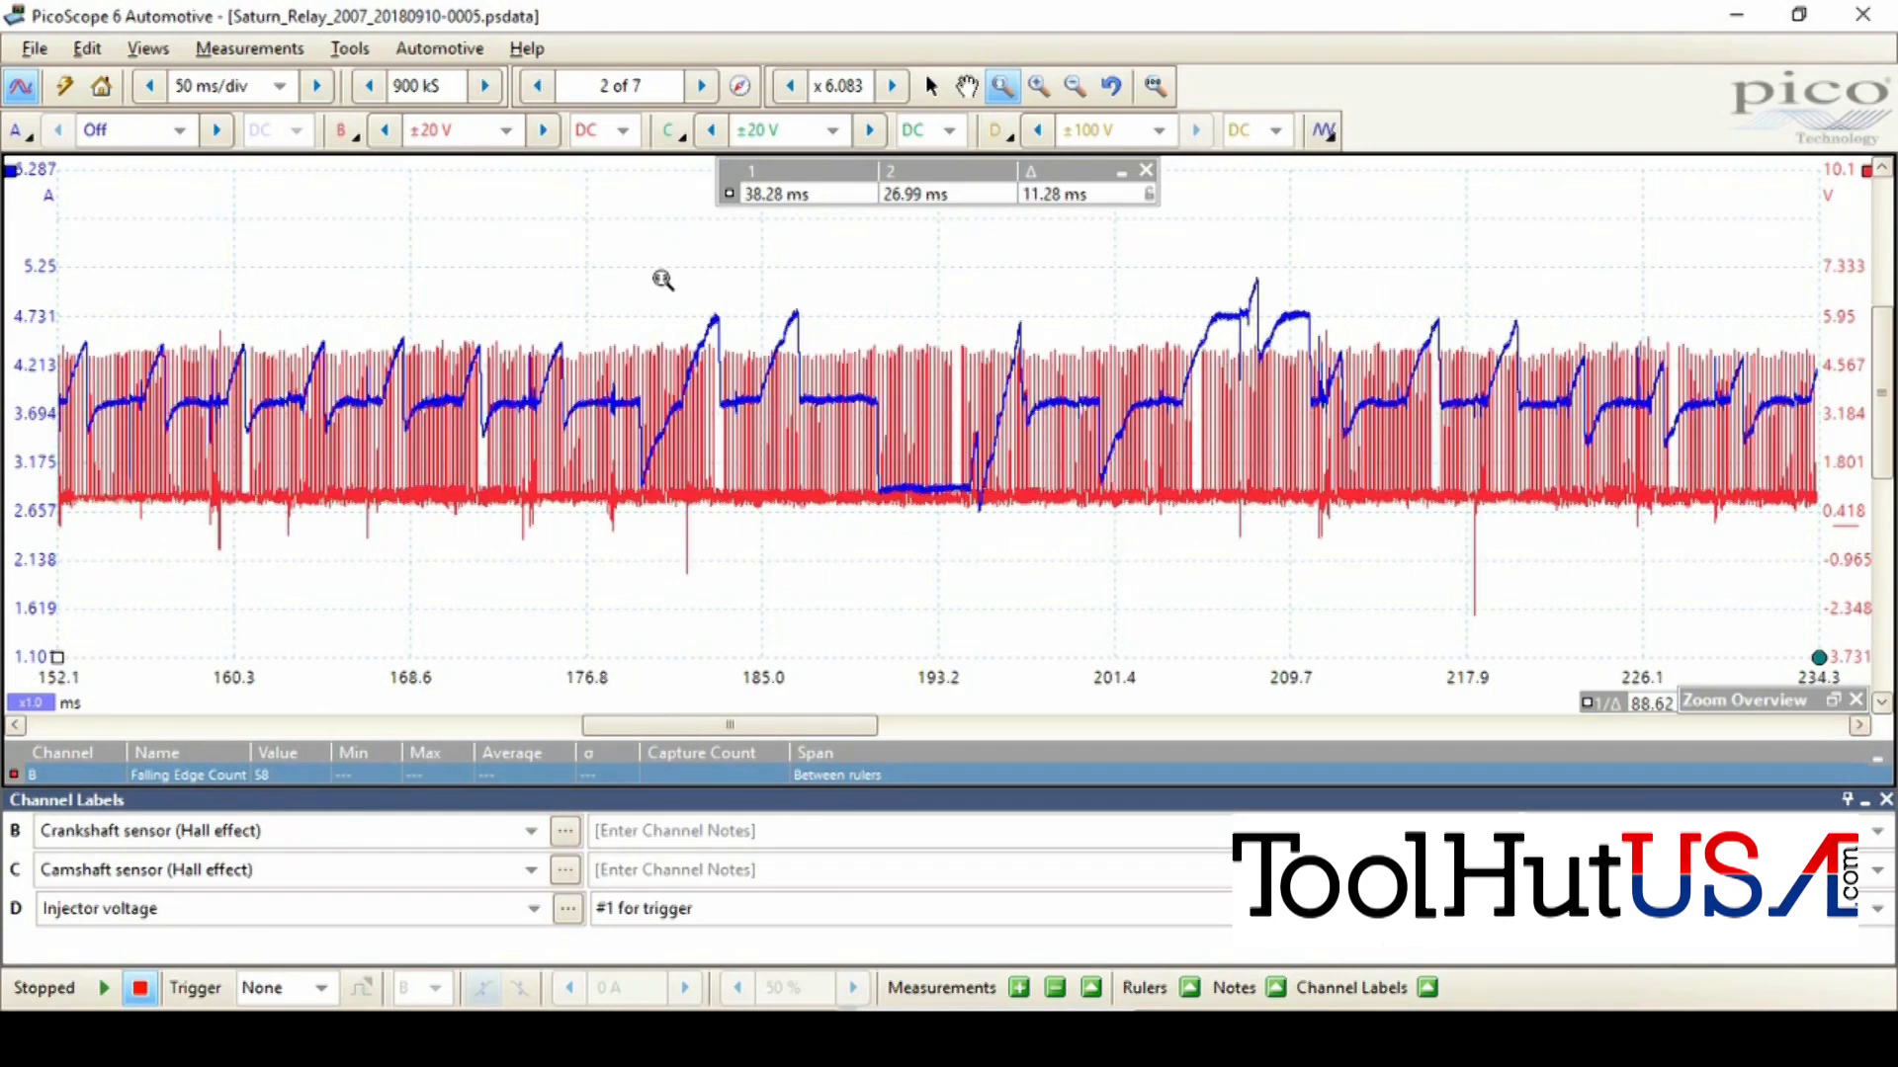
mouse_move(900, 284)
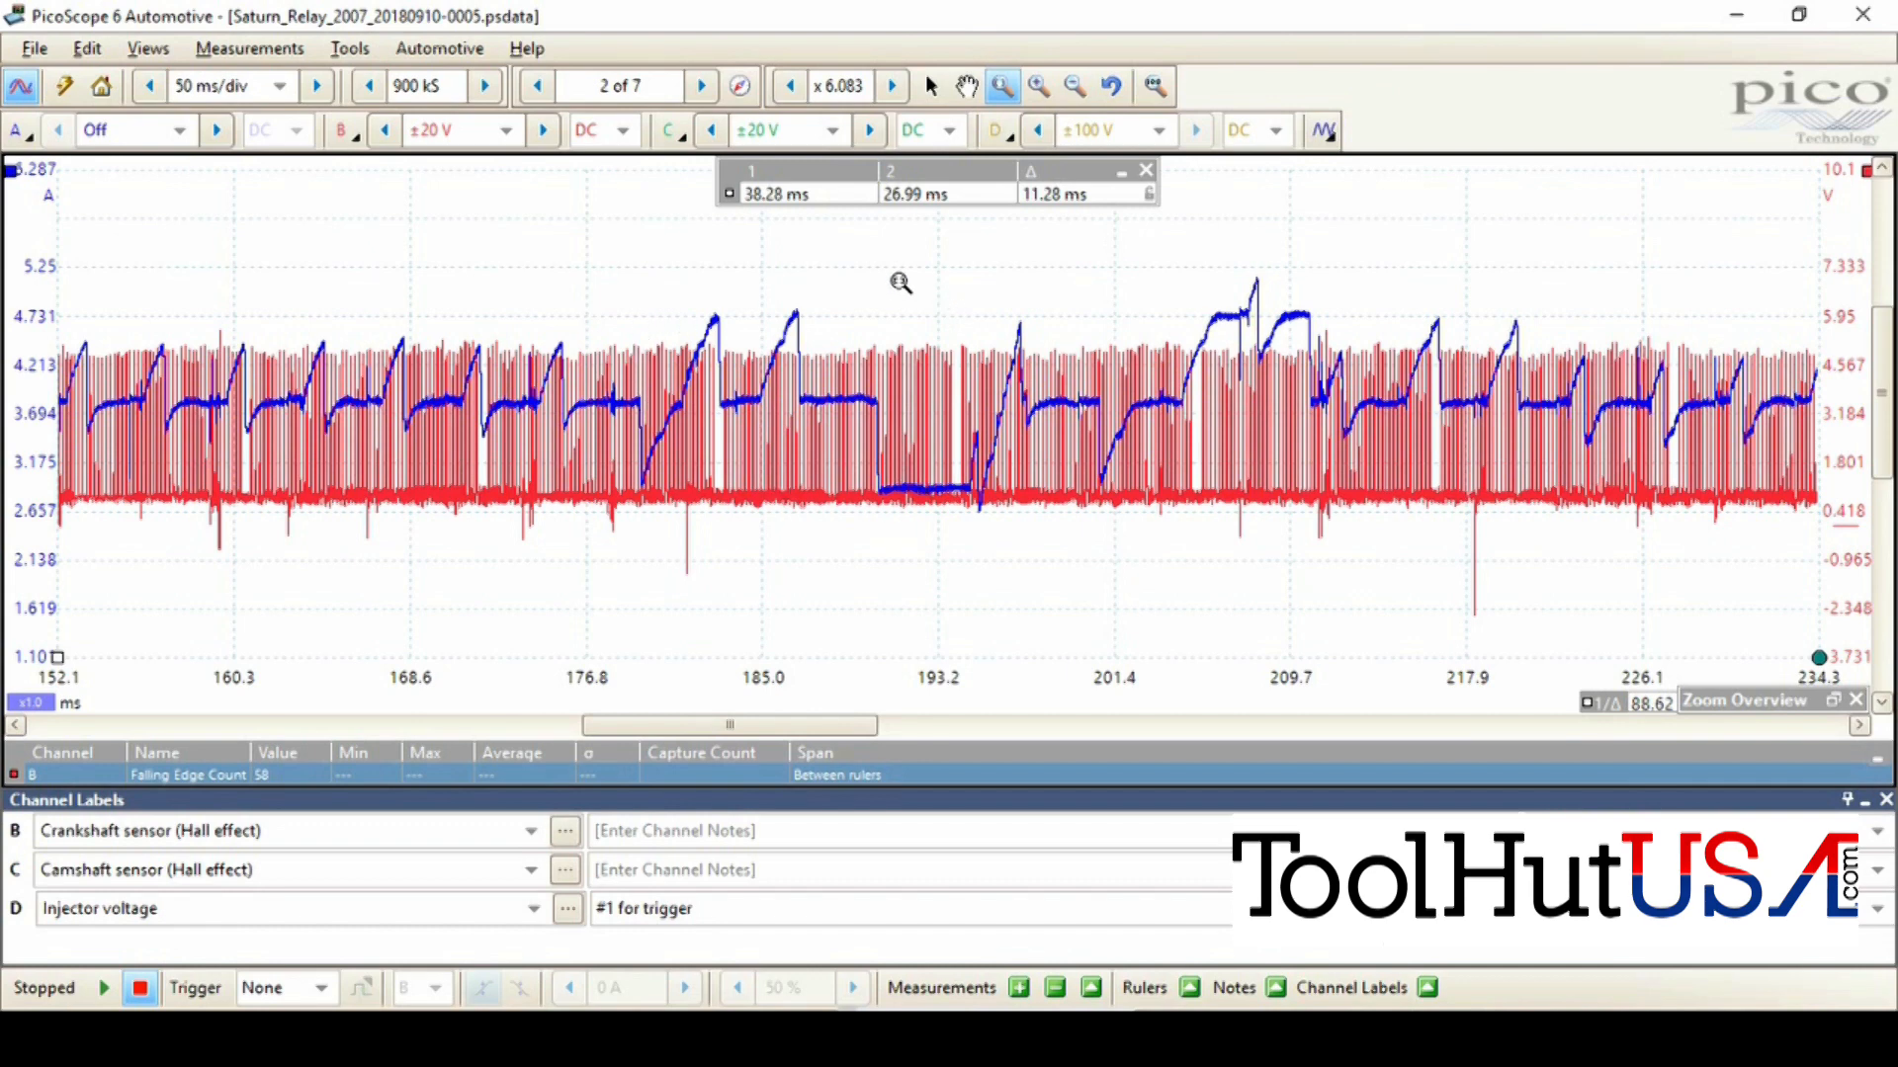
mouse_move(966, 512)
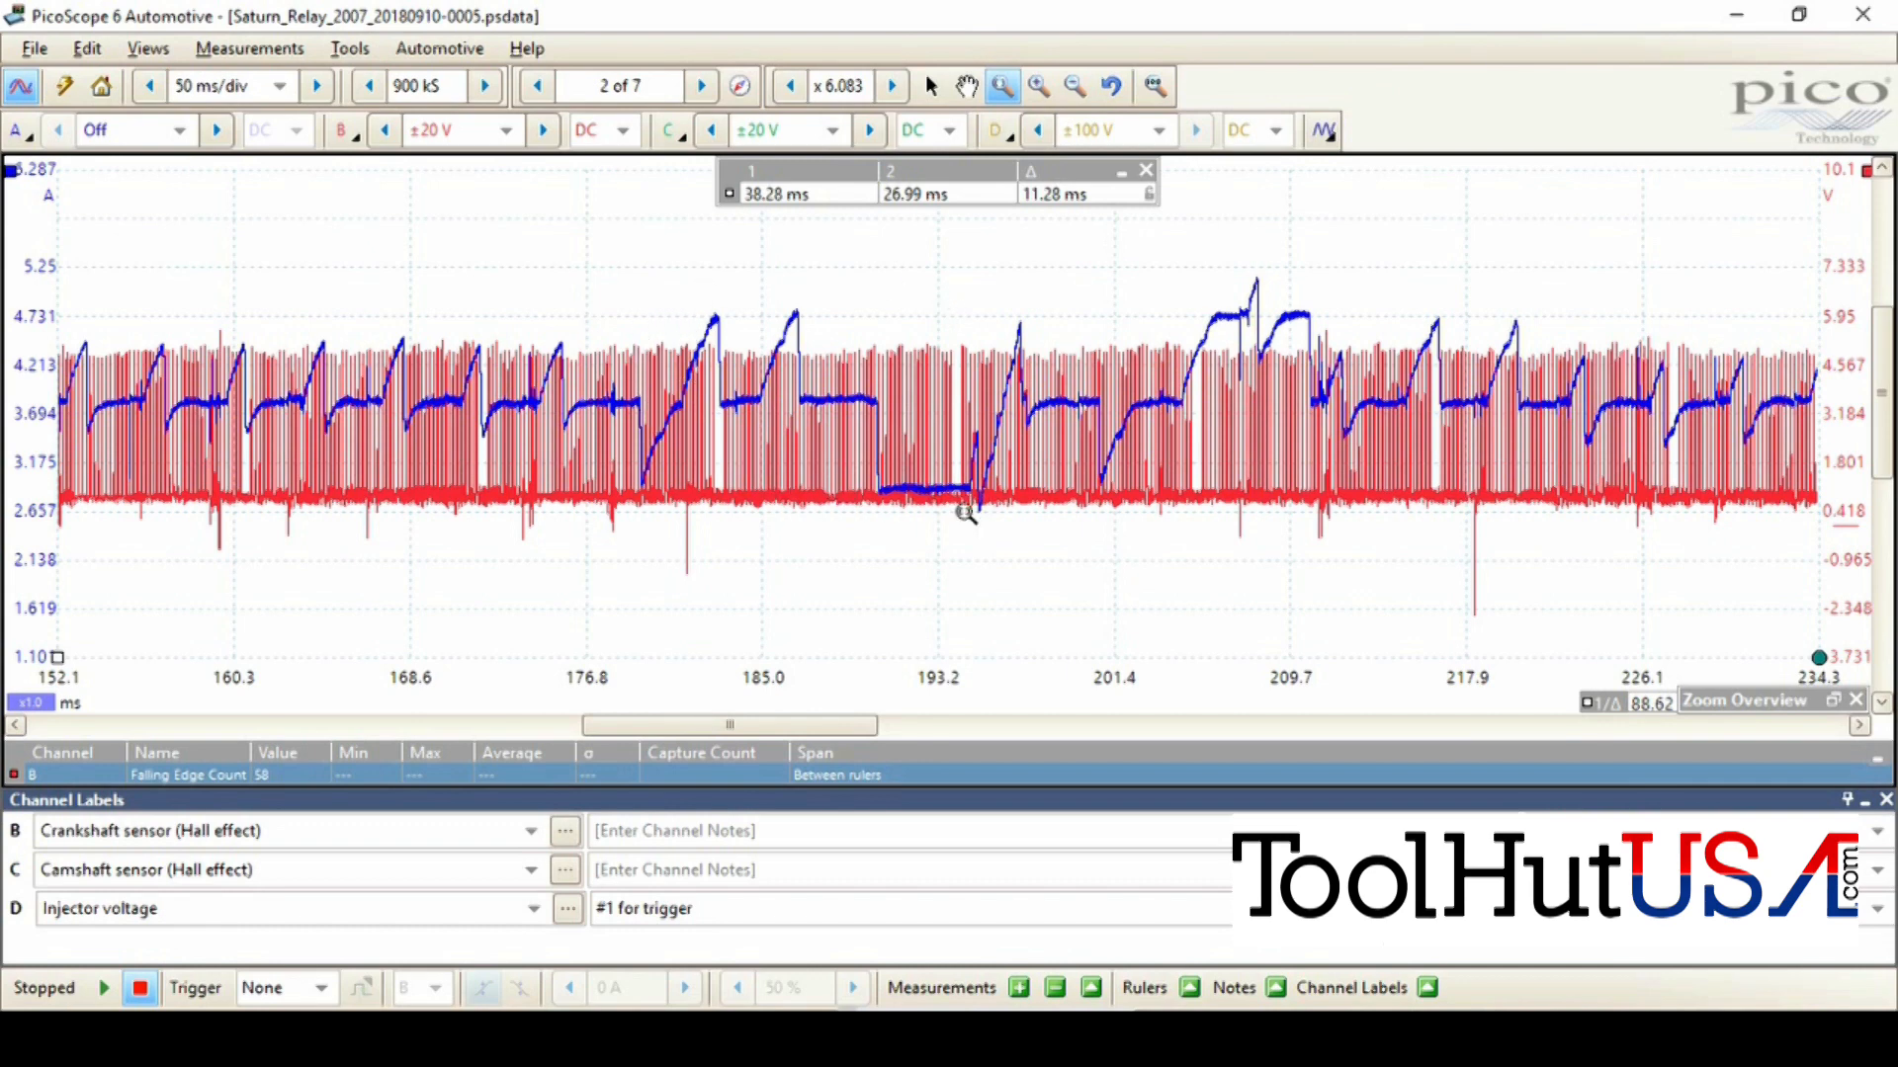
mouse_move(768, 502)
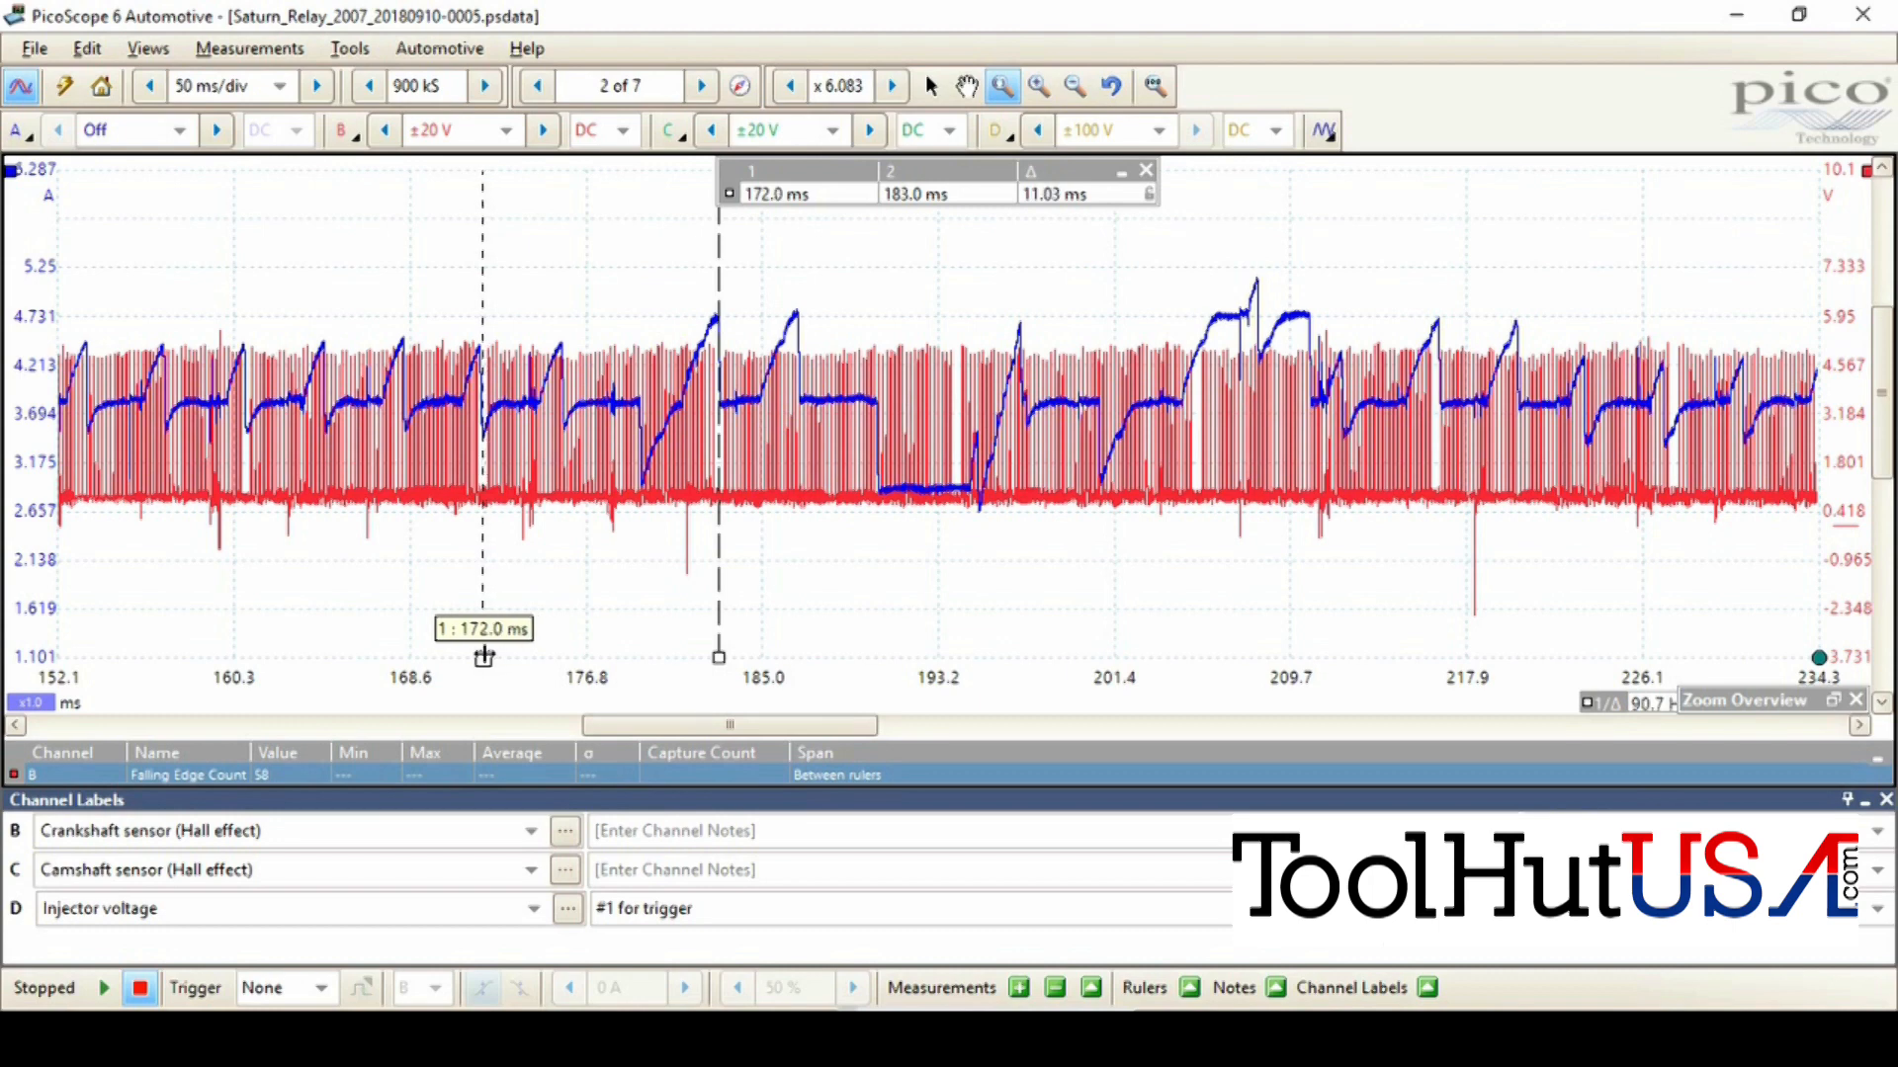
mouse_move(483, 653)
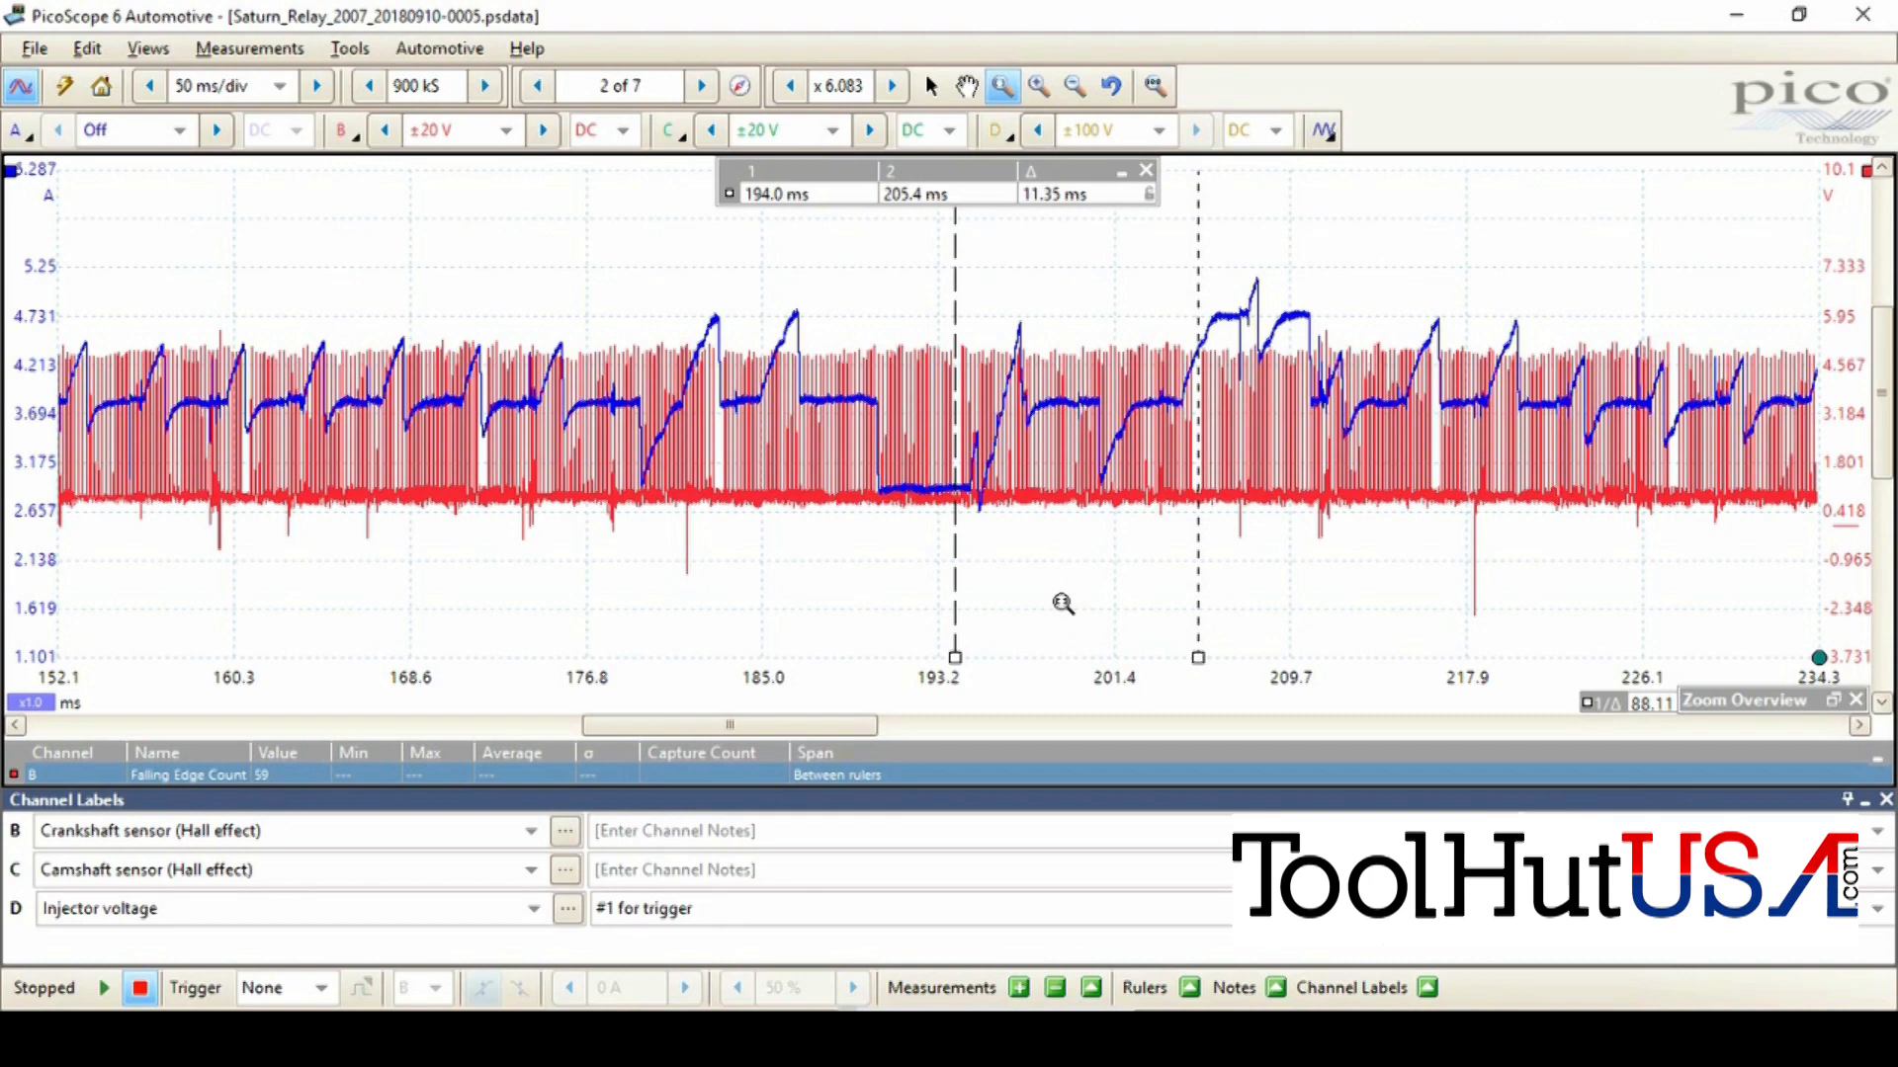
mouse_move(969, 646)
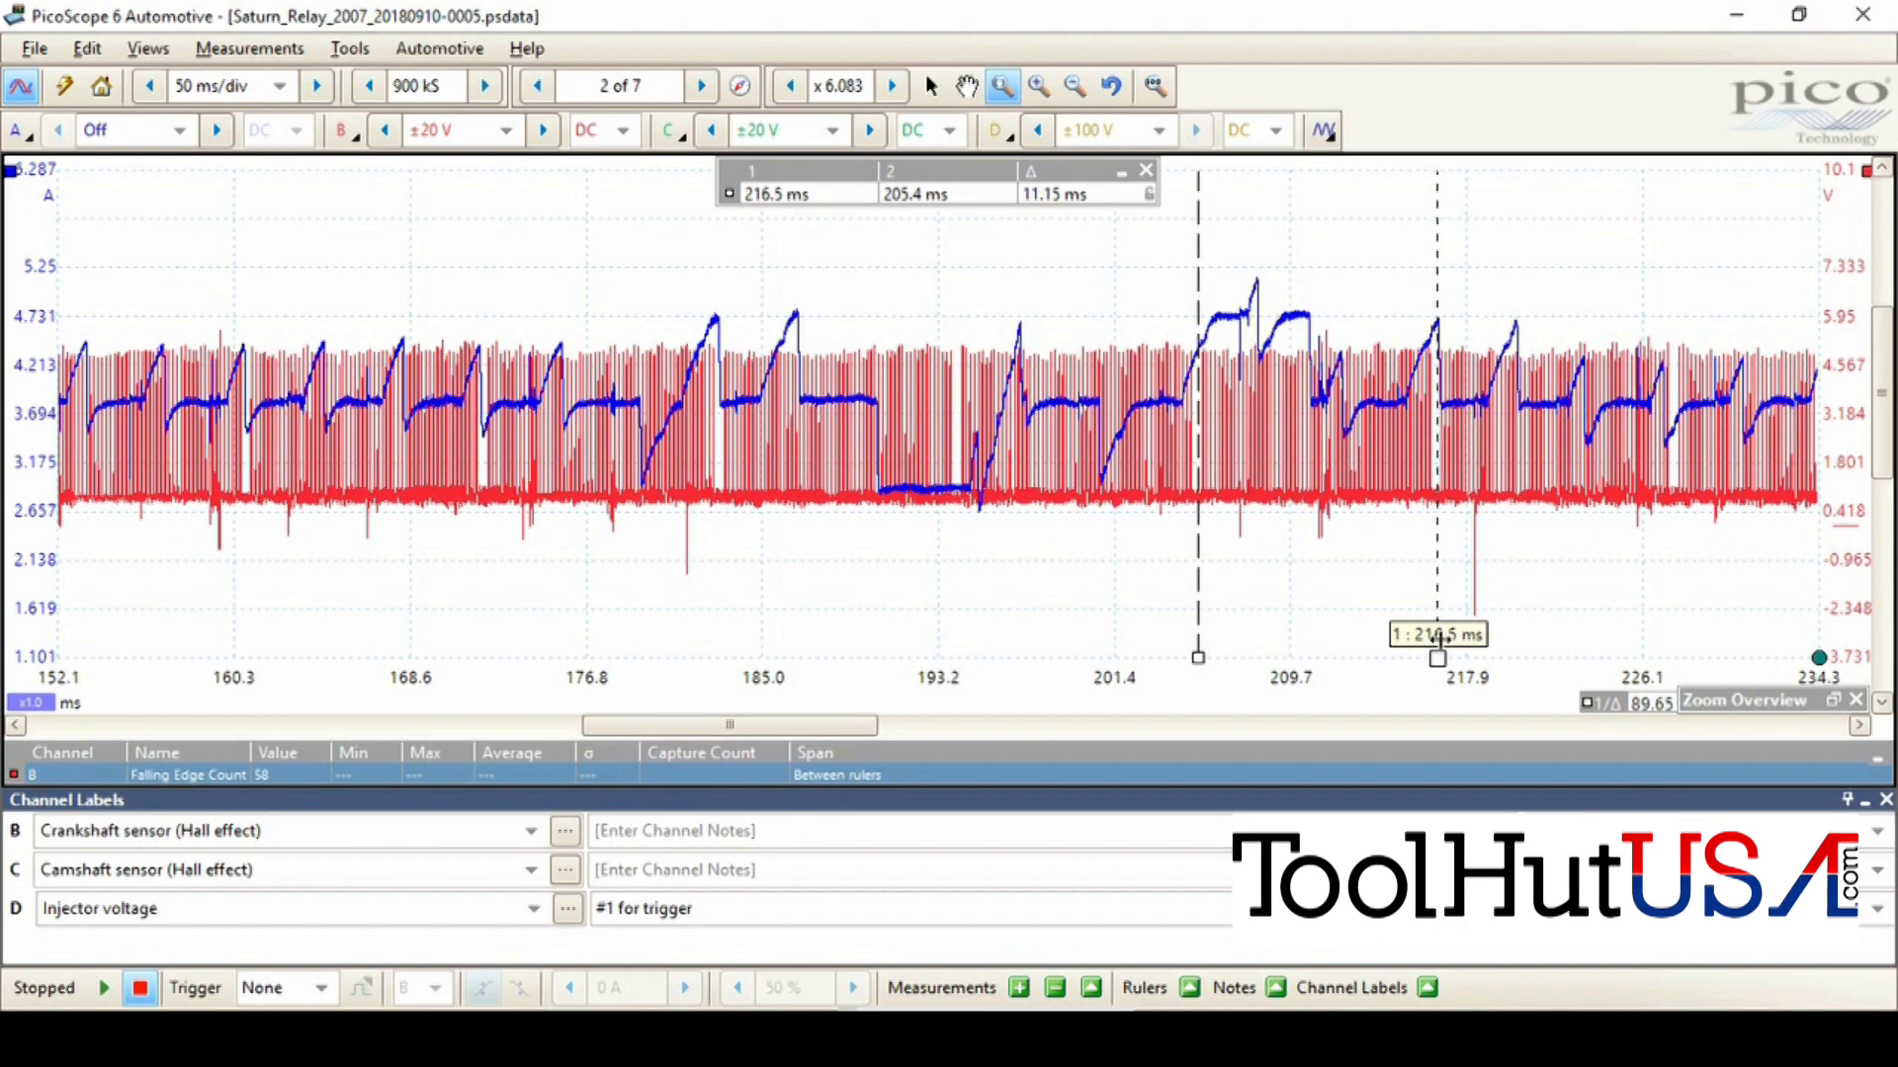
mouse_move(1729, 774)
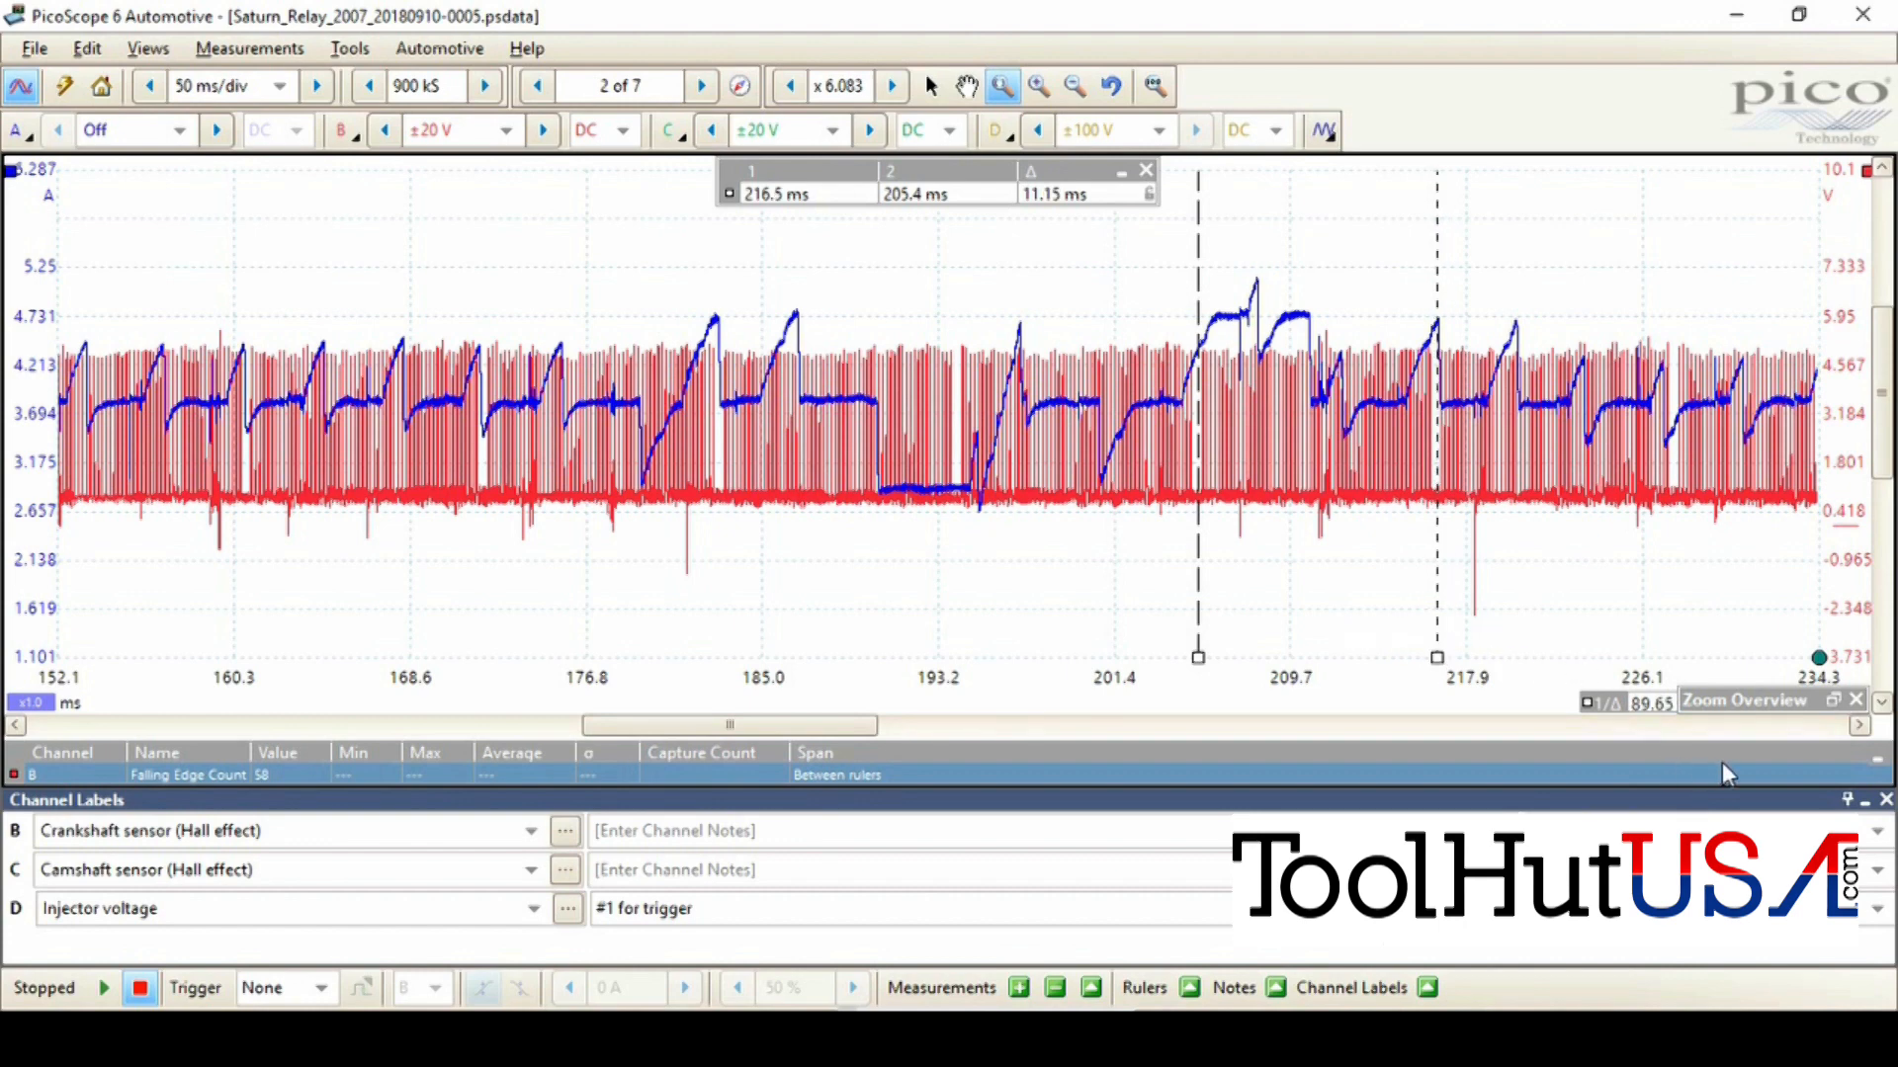
Advance the zoomed view to a later part of the crank trace.
left_click(1860, 727)
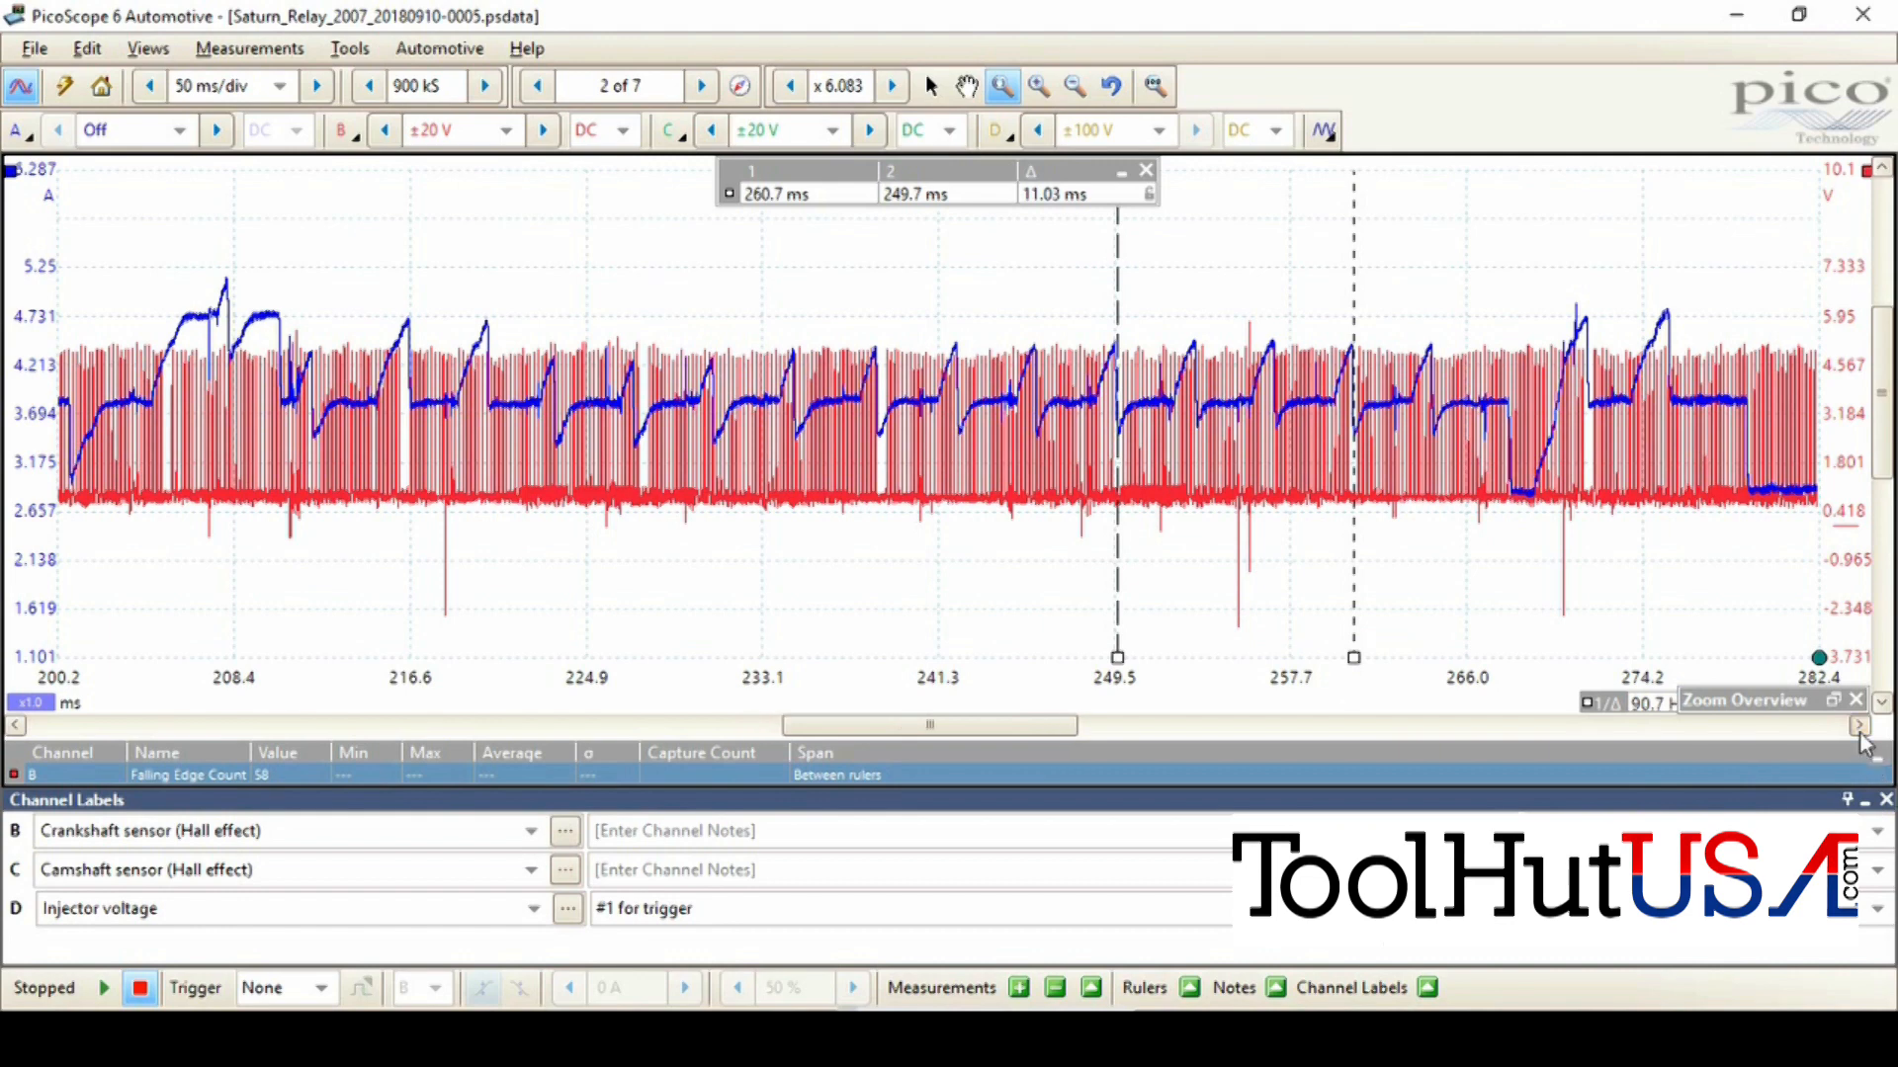
Advance the view to the capture's 418–500 ms end, then step to the next waveform.
left_click(1860, 725)
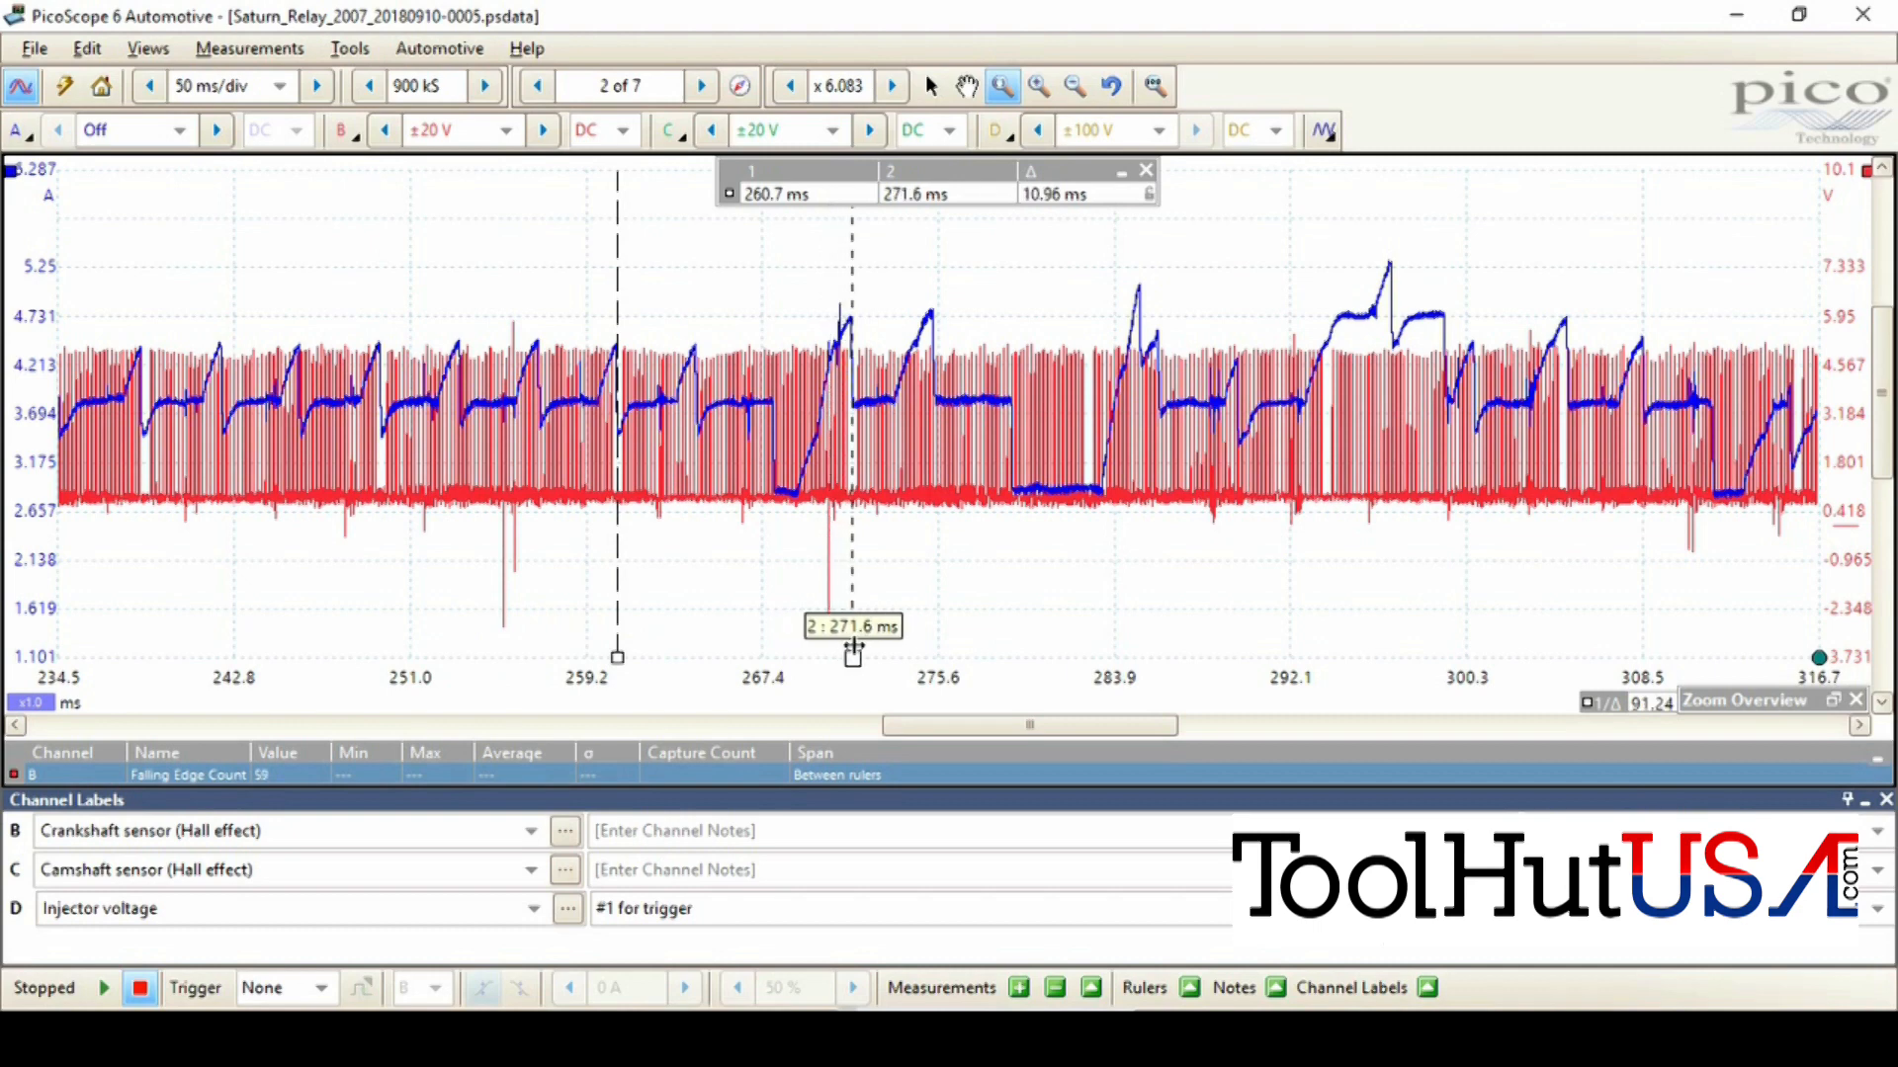
mouse_move(732, 415)
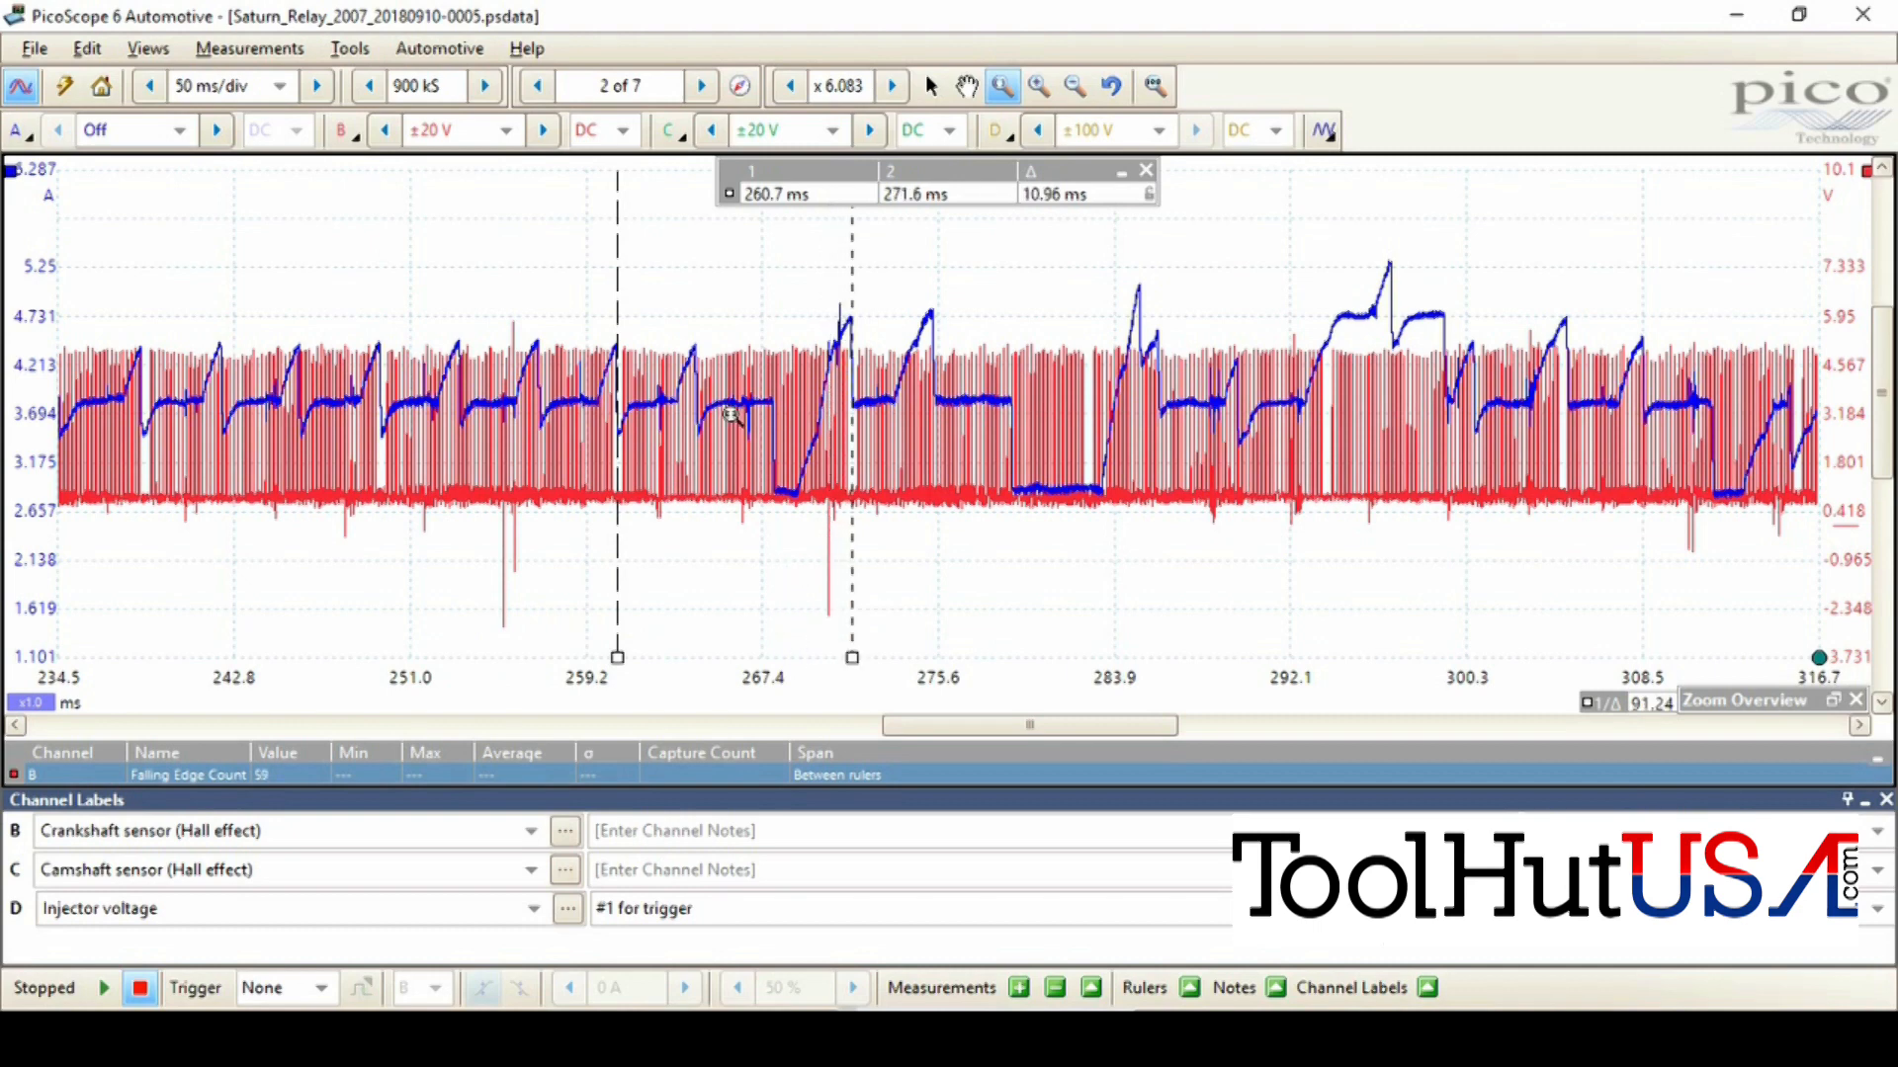
mouse_move(877, 436)
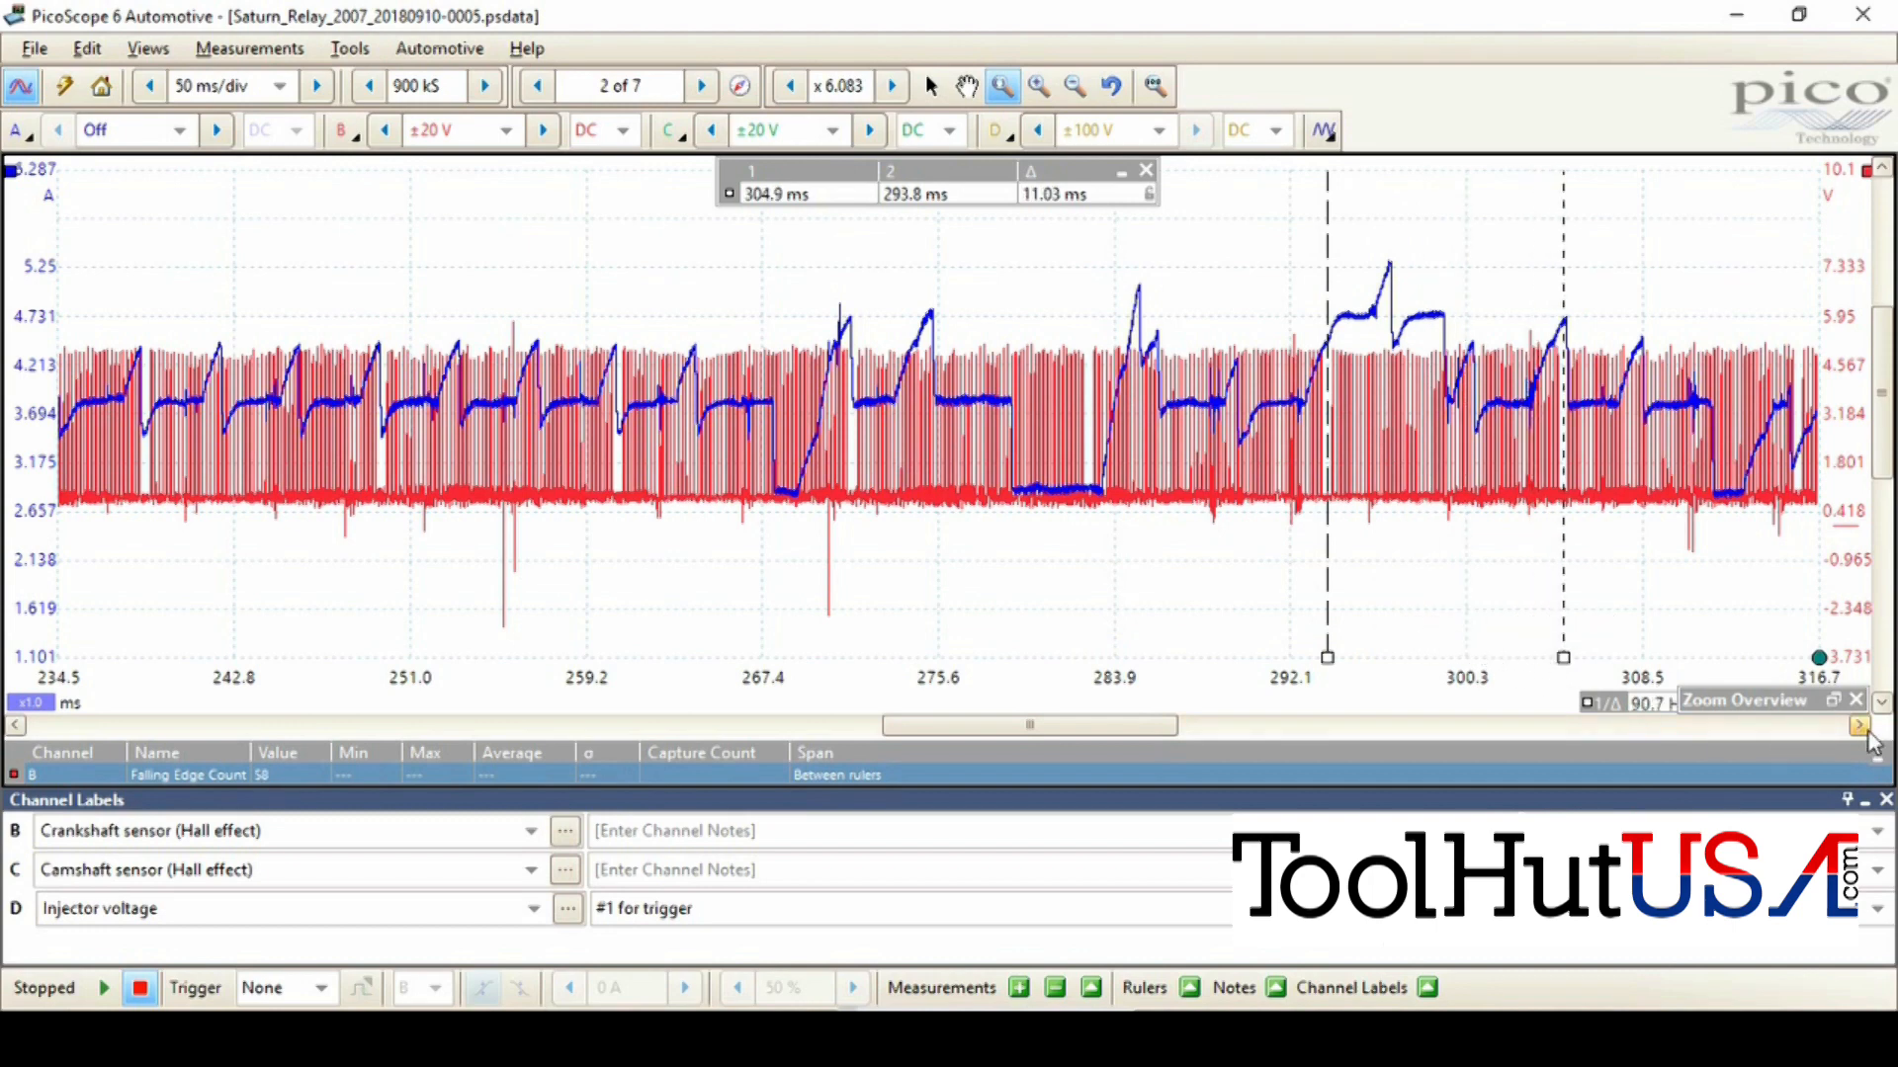
left_click(1860, 724)
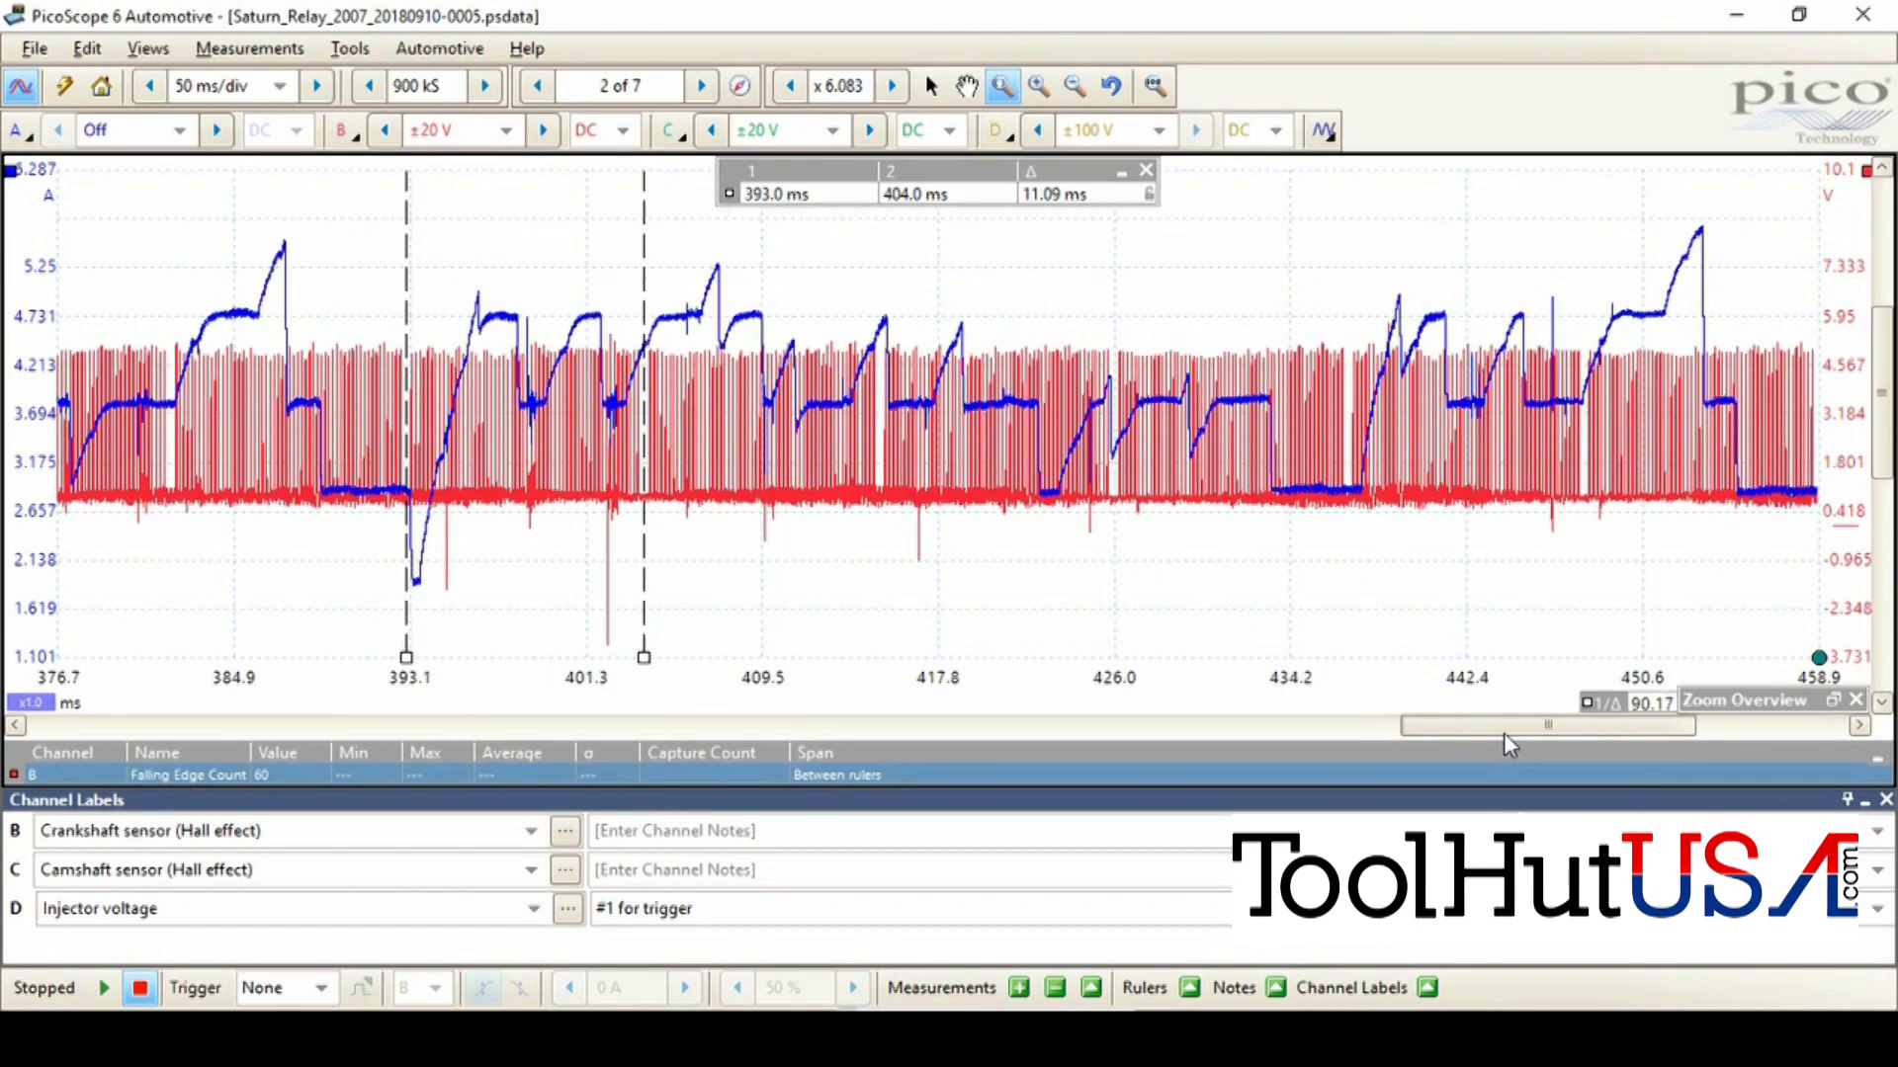
mouse_move(576, 630)
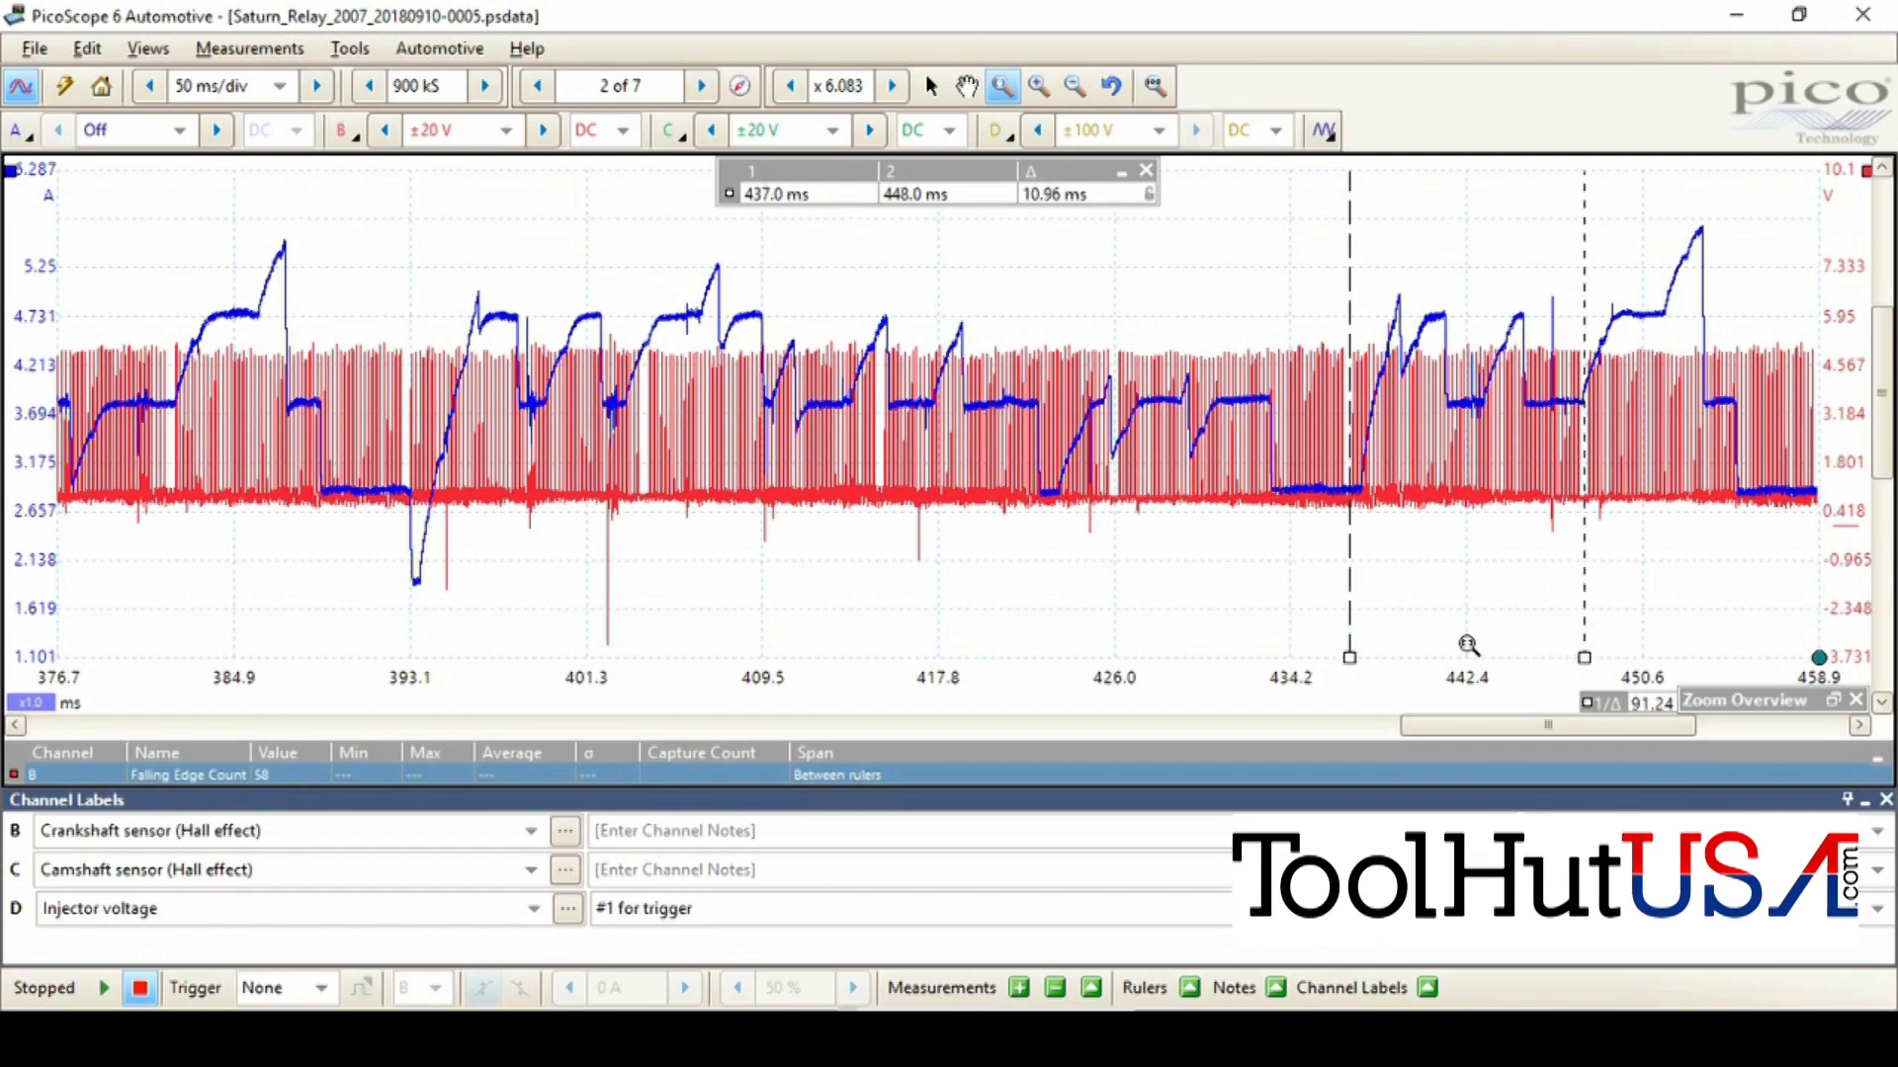
scroll("right", 3)
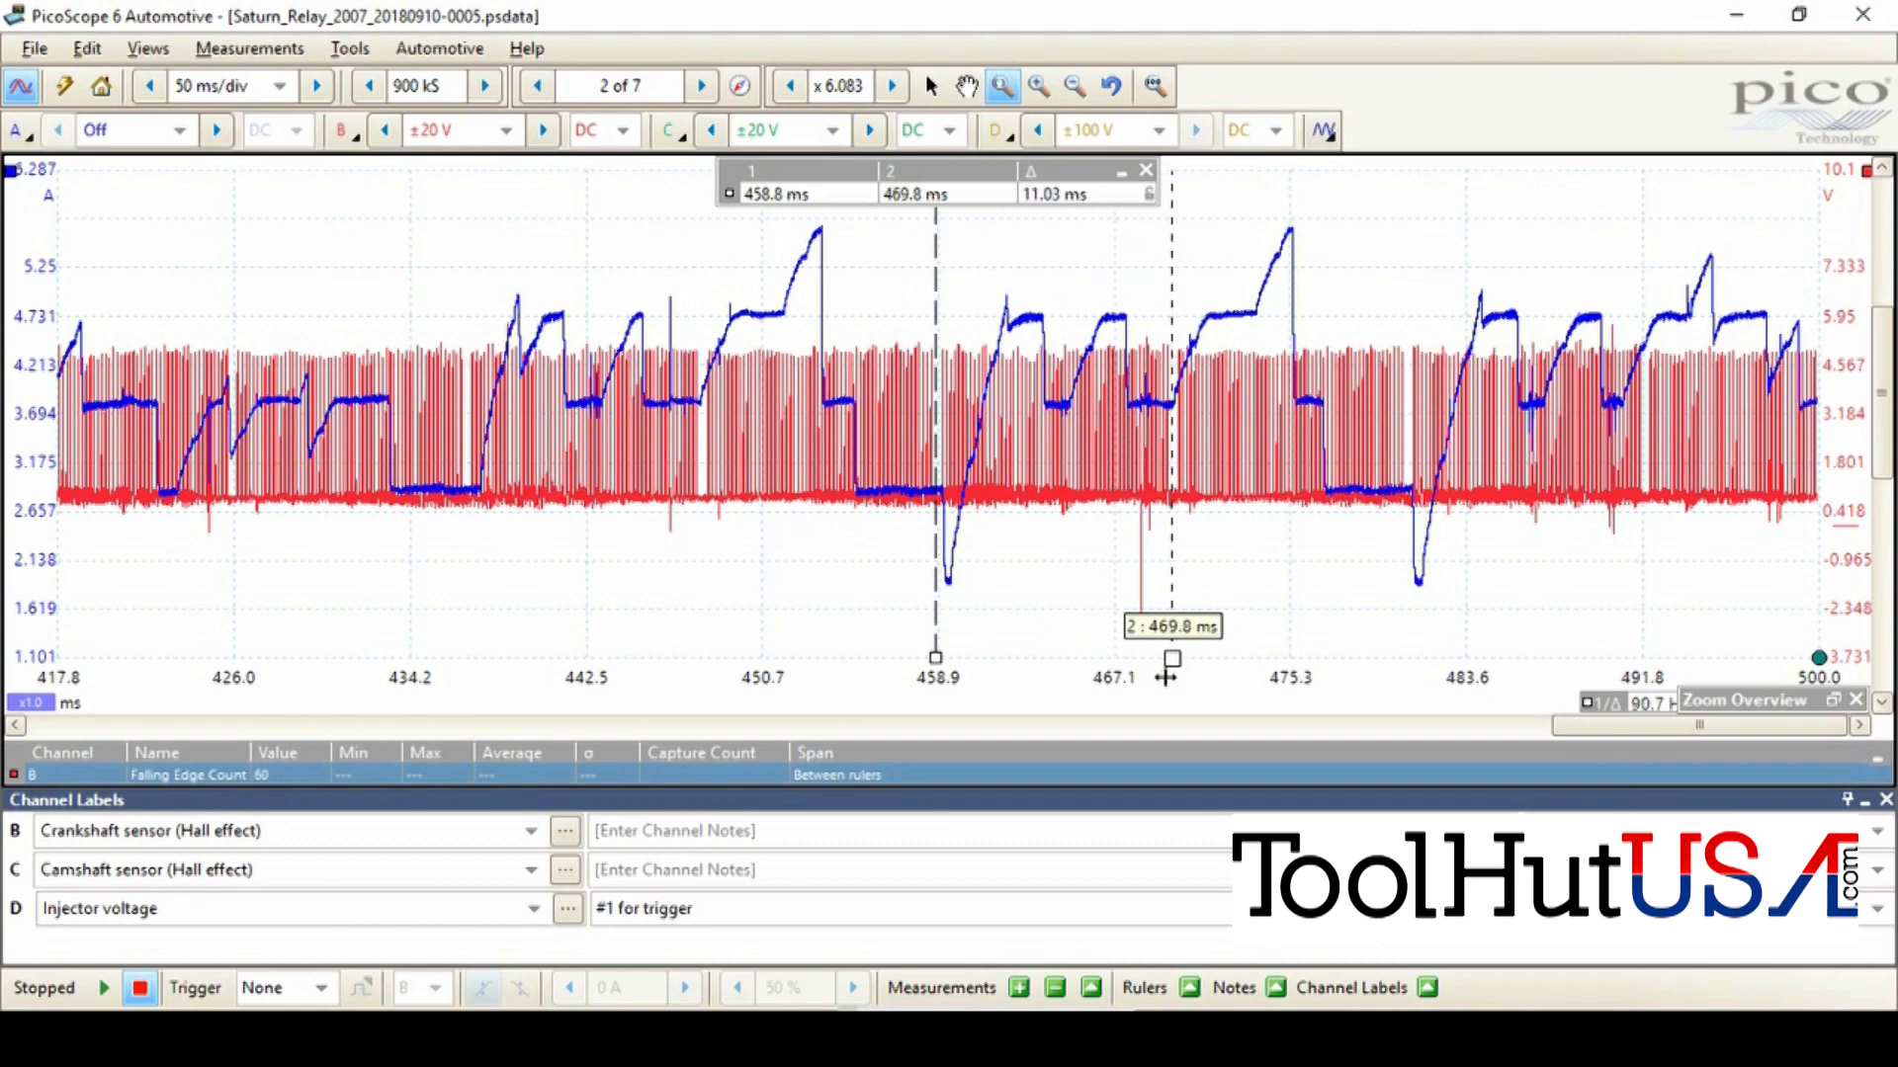
mouse_move(950, 674)
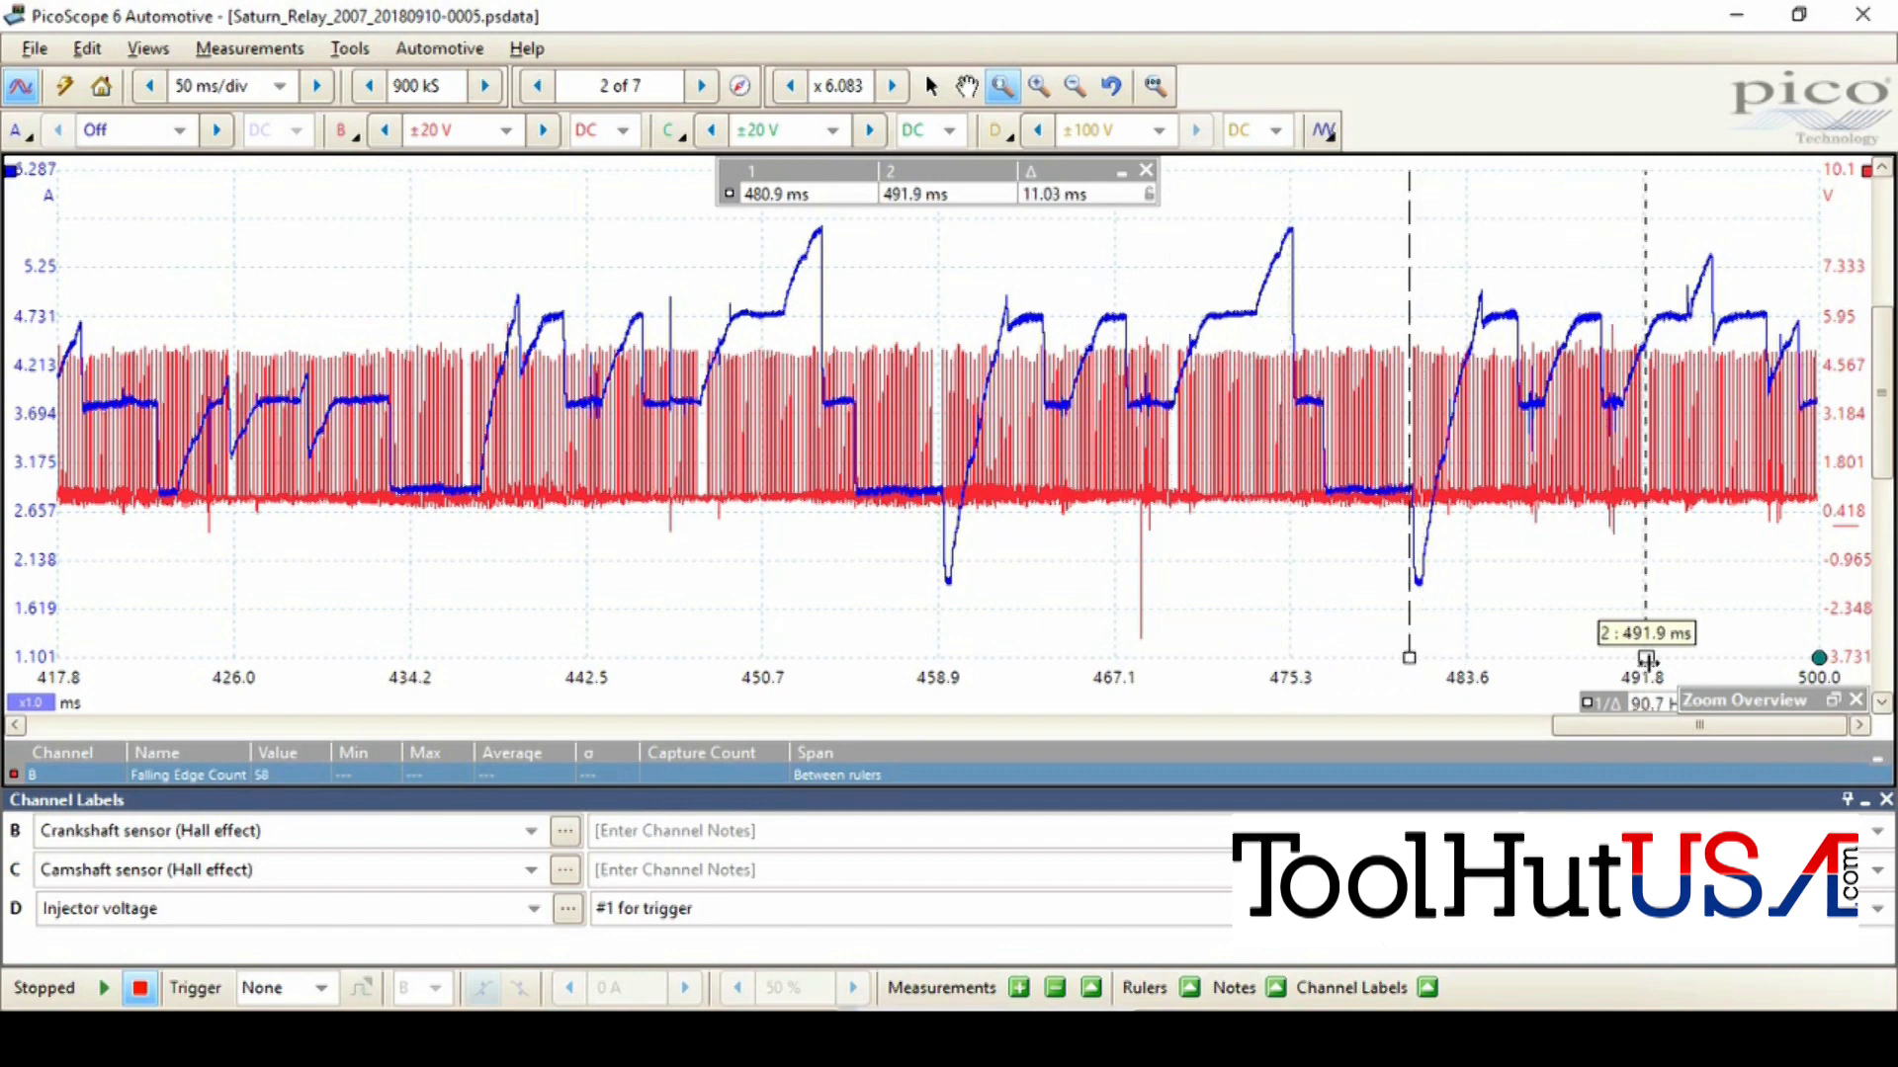
mouse_move(1244, 654)
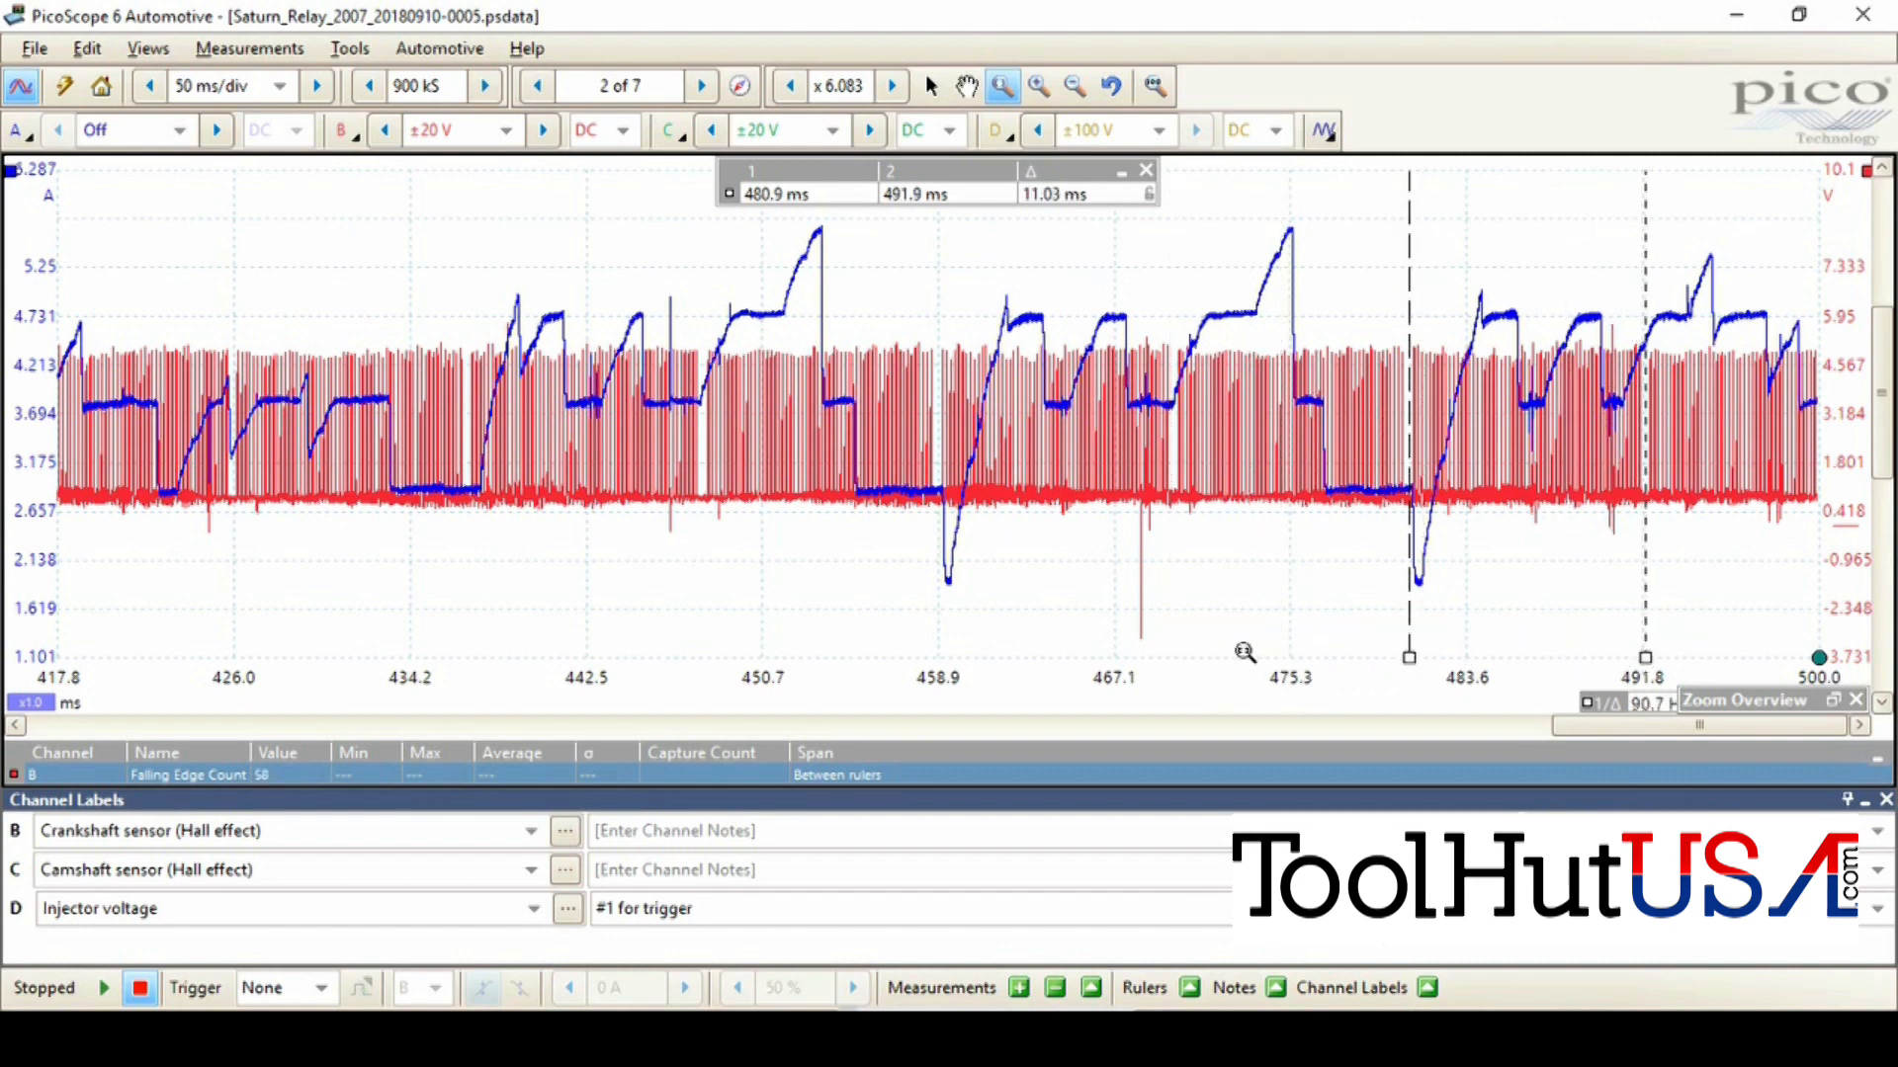
mouse_move(1072, 248)
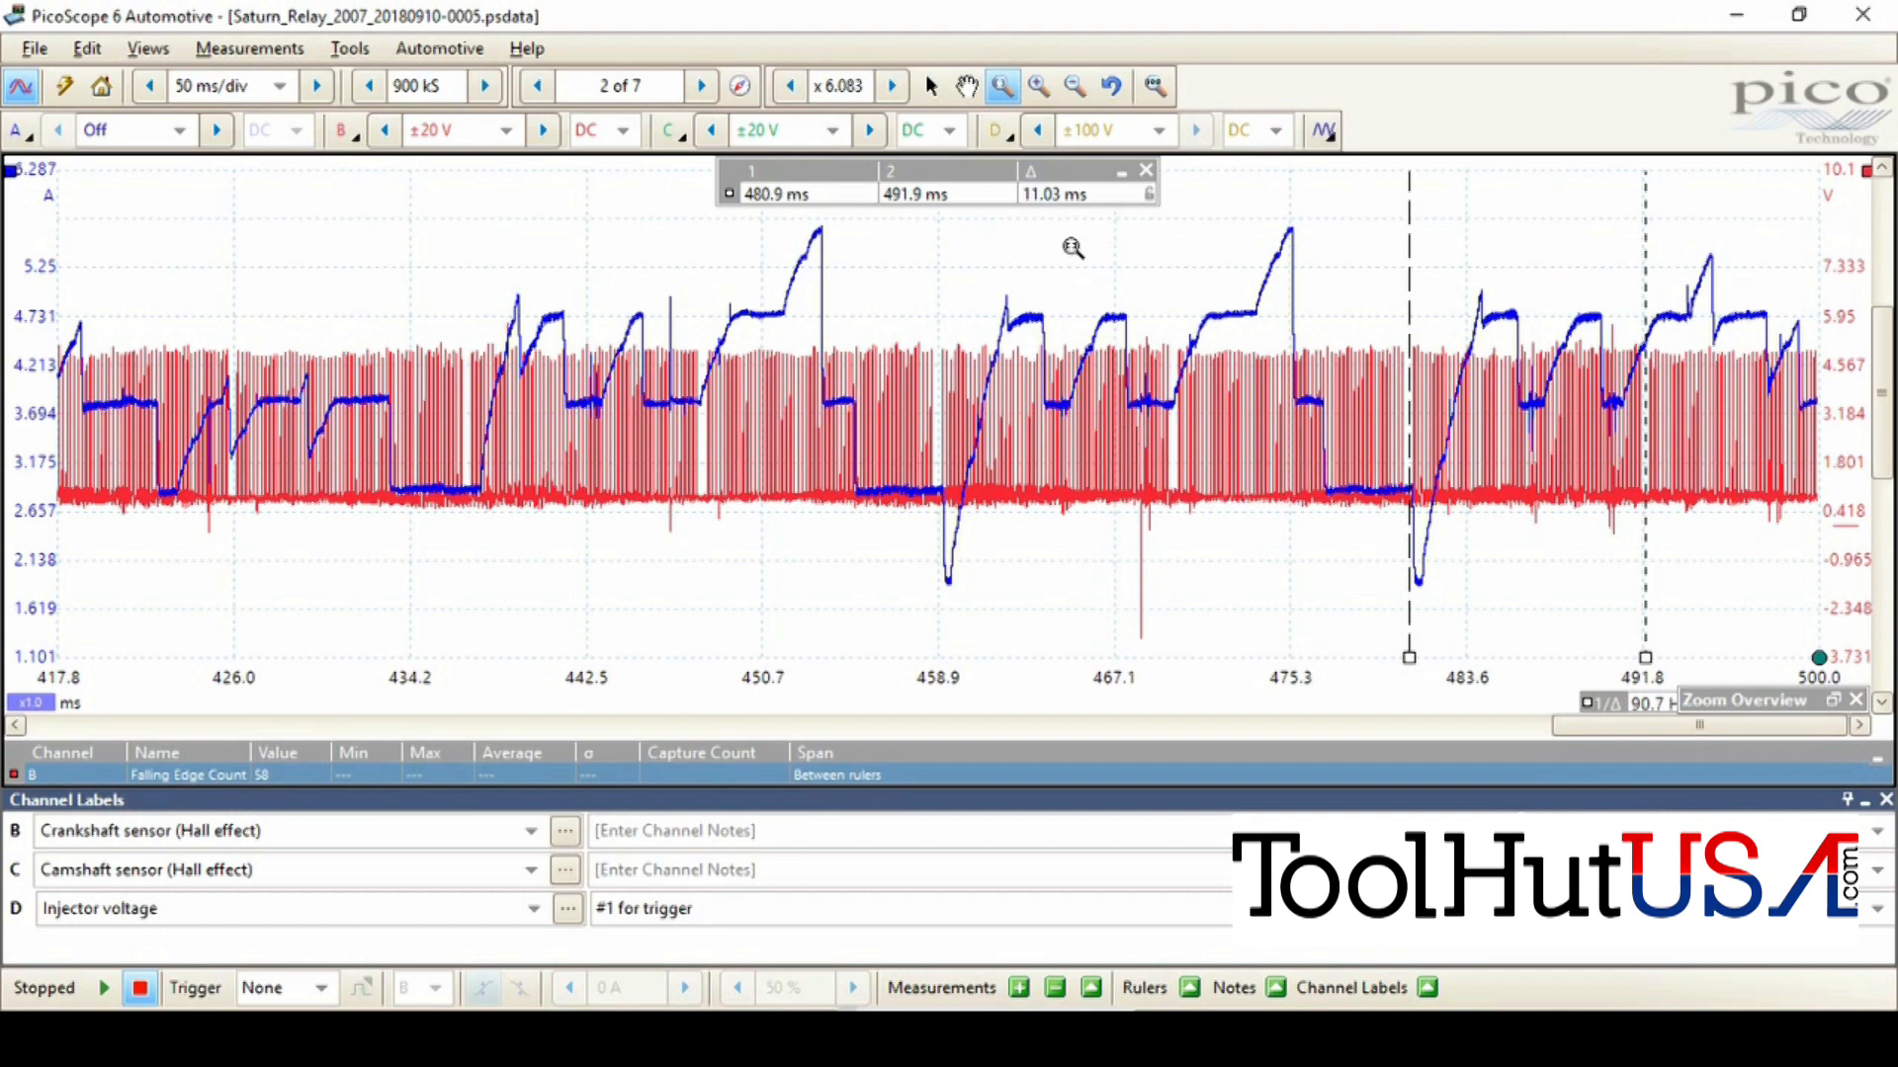
mouse_move(751, 312)
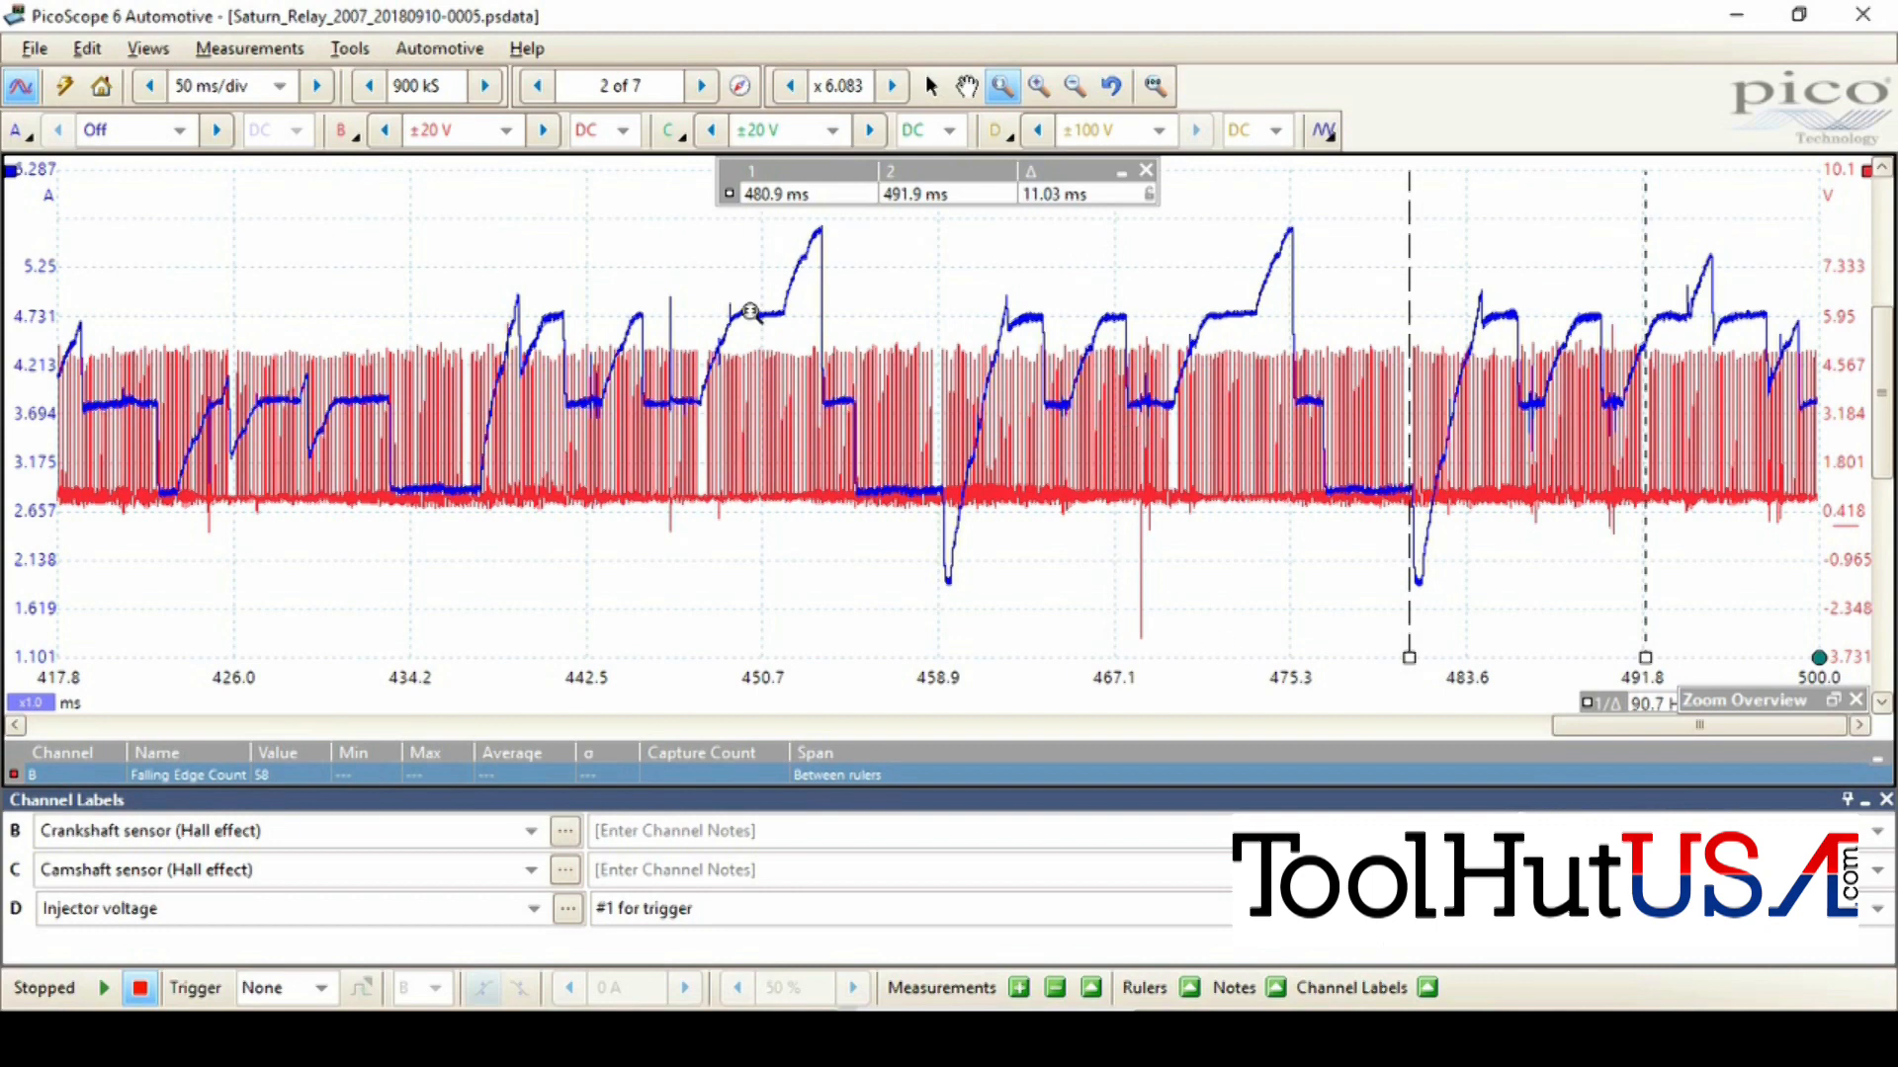
left_click(702, 86)
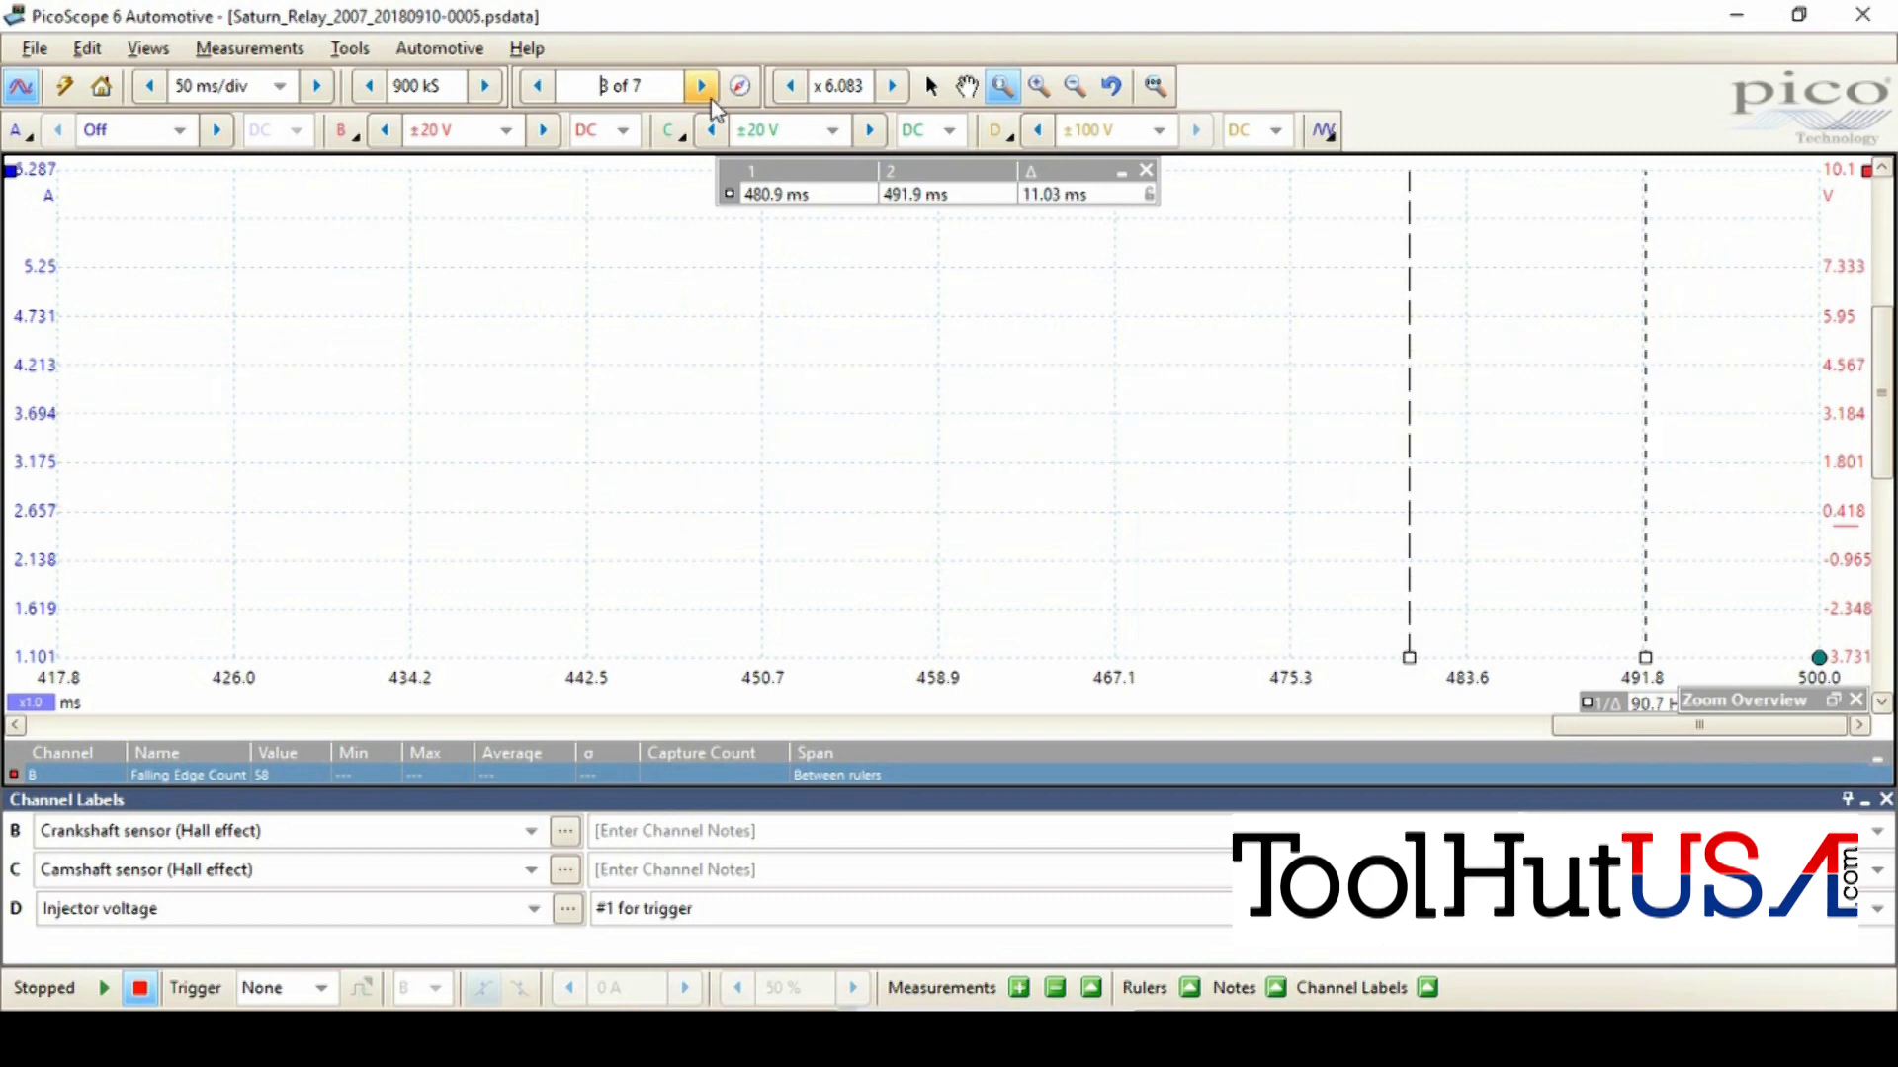
Show waveform 3 of 7 unzoomed across its full 0–500 ms span.
left_click(702, 86)
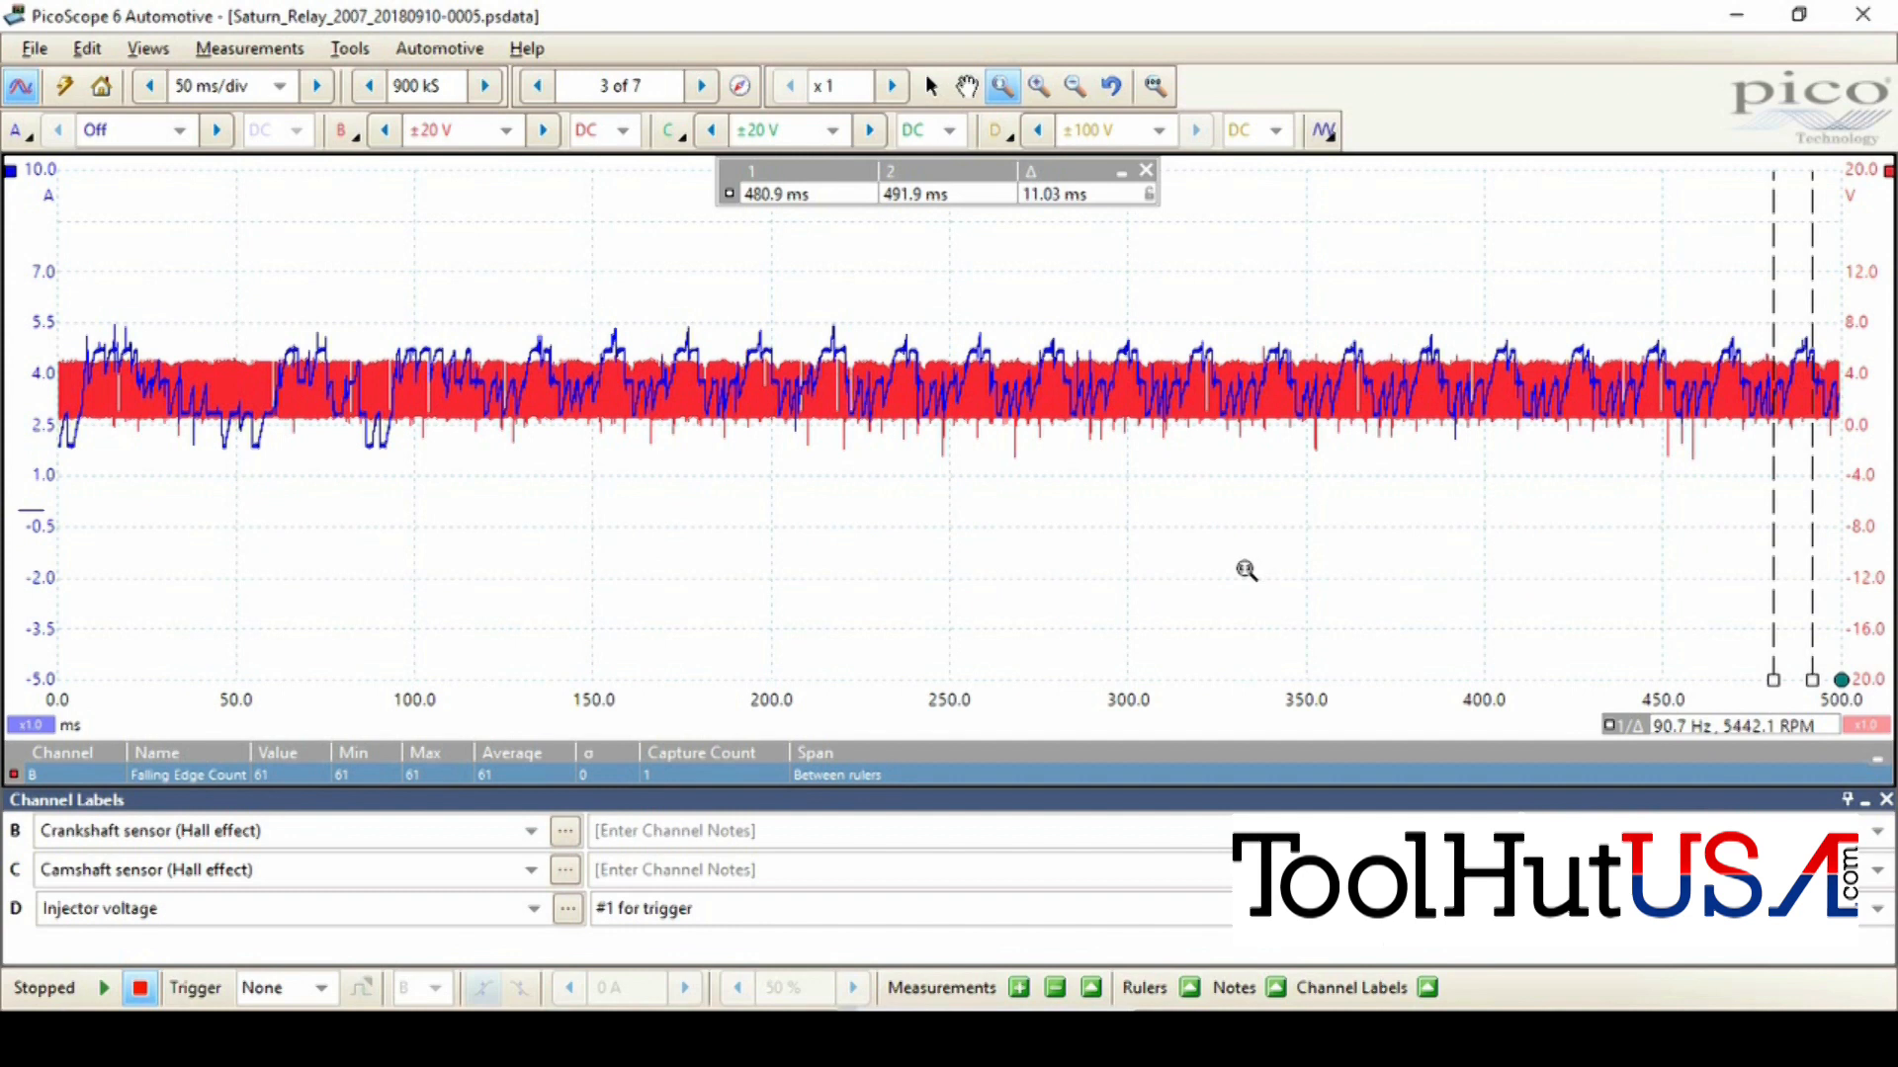
mouse_move(1518, 522)
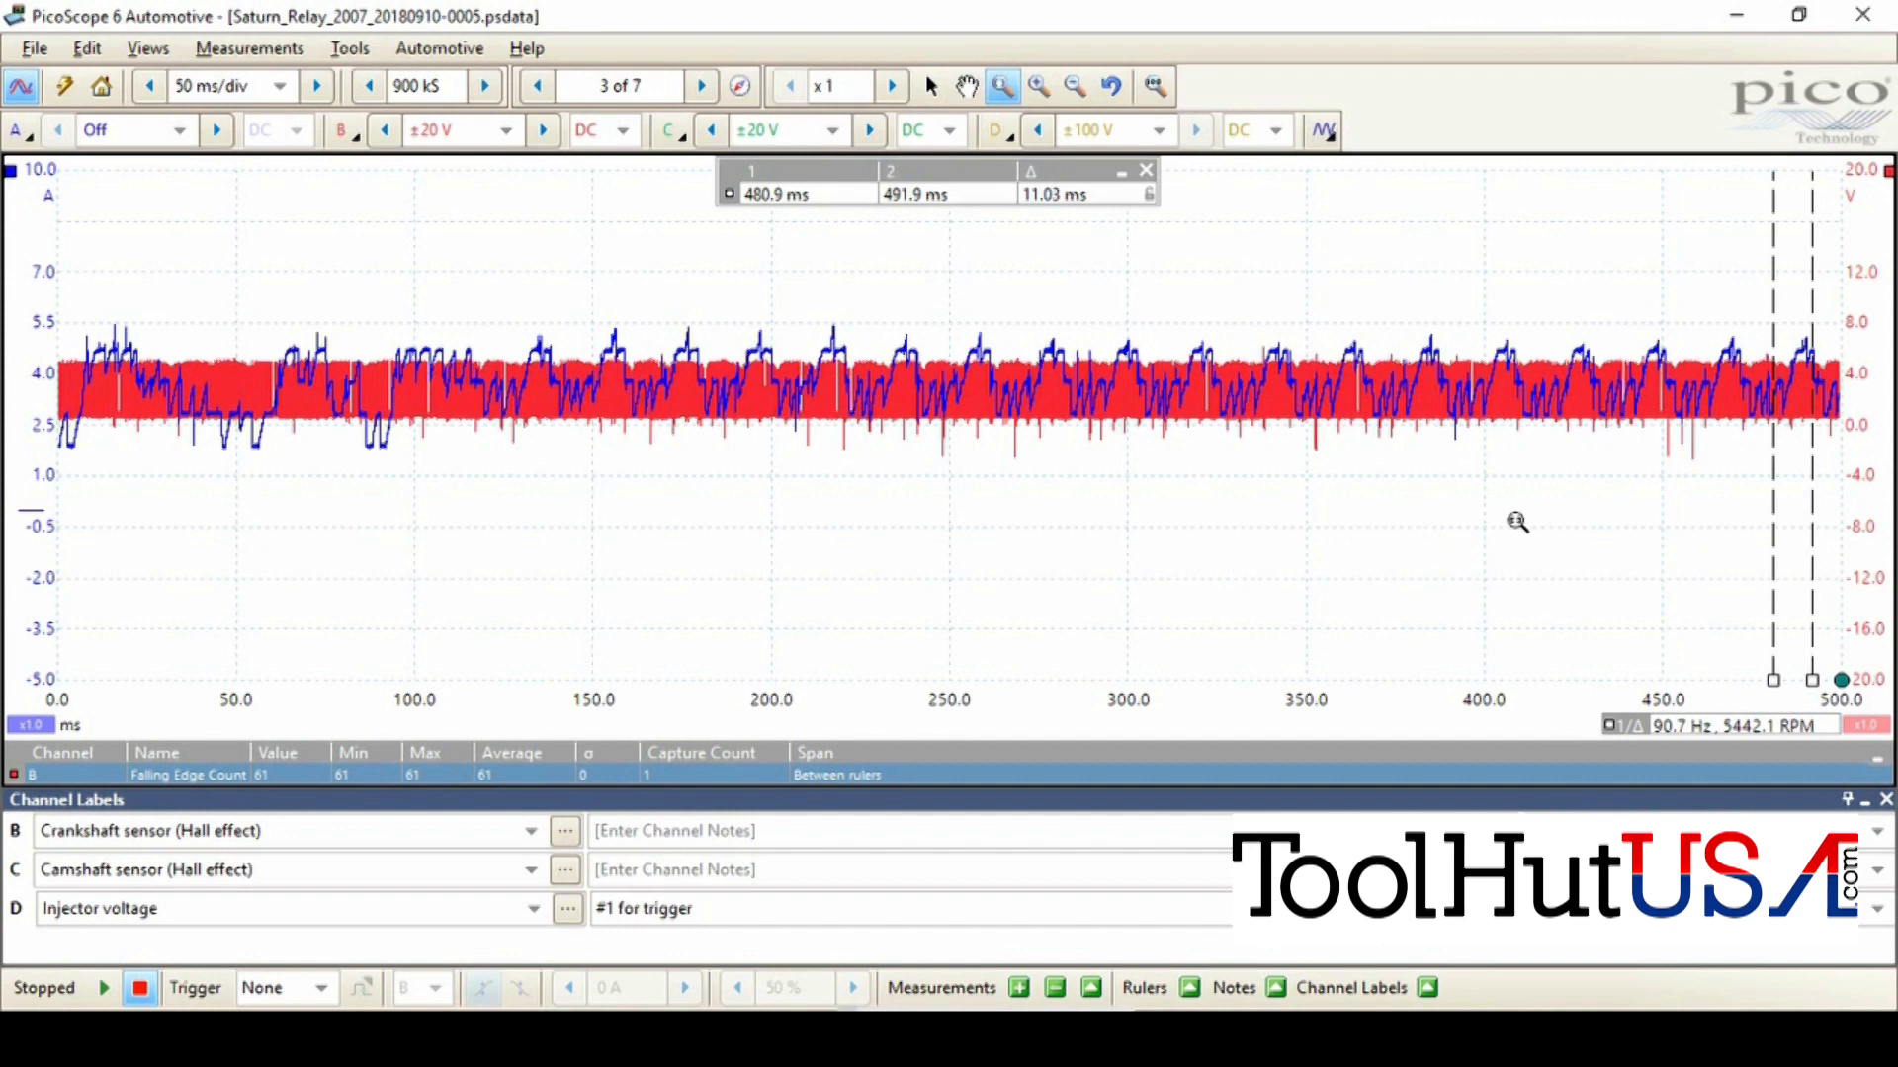
mouse_move(1300, 294)
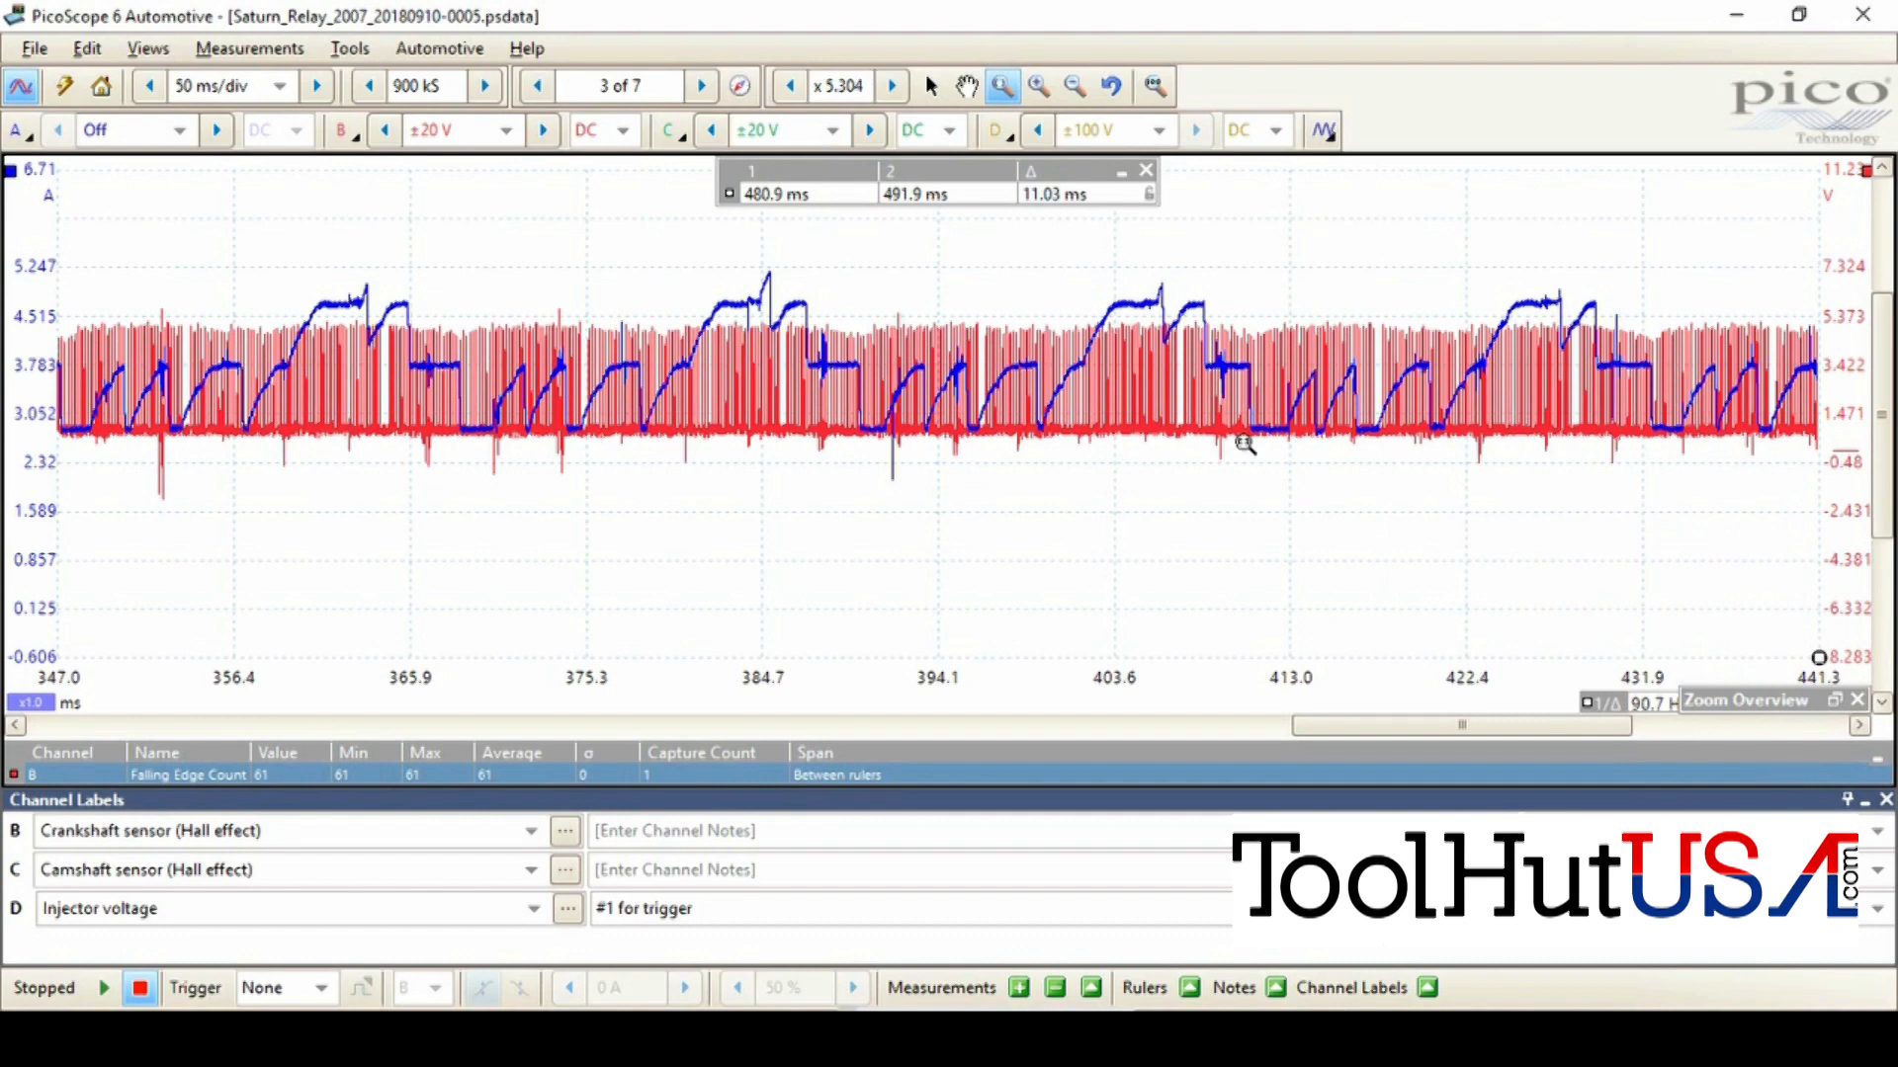
mouse_move(72, 675)
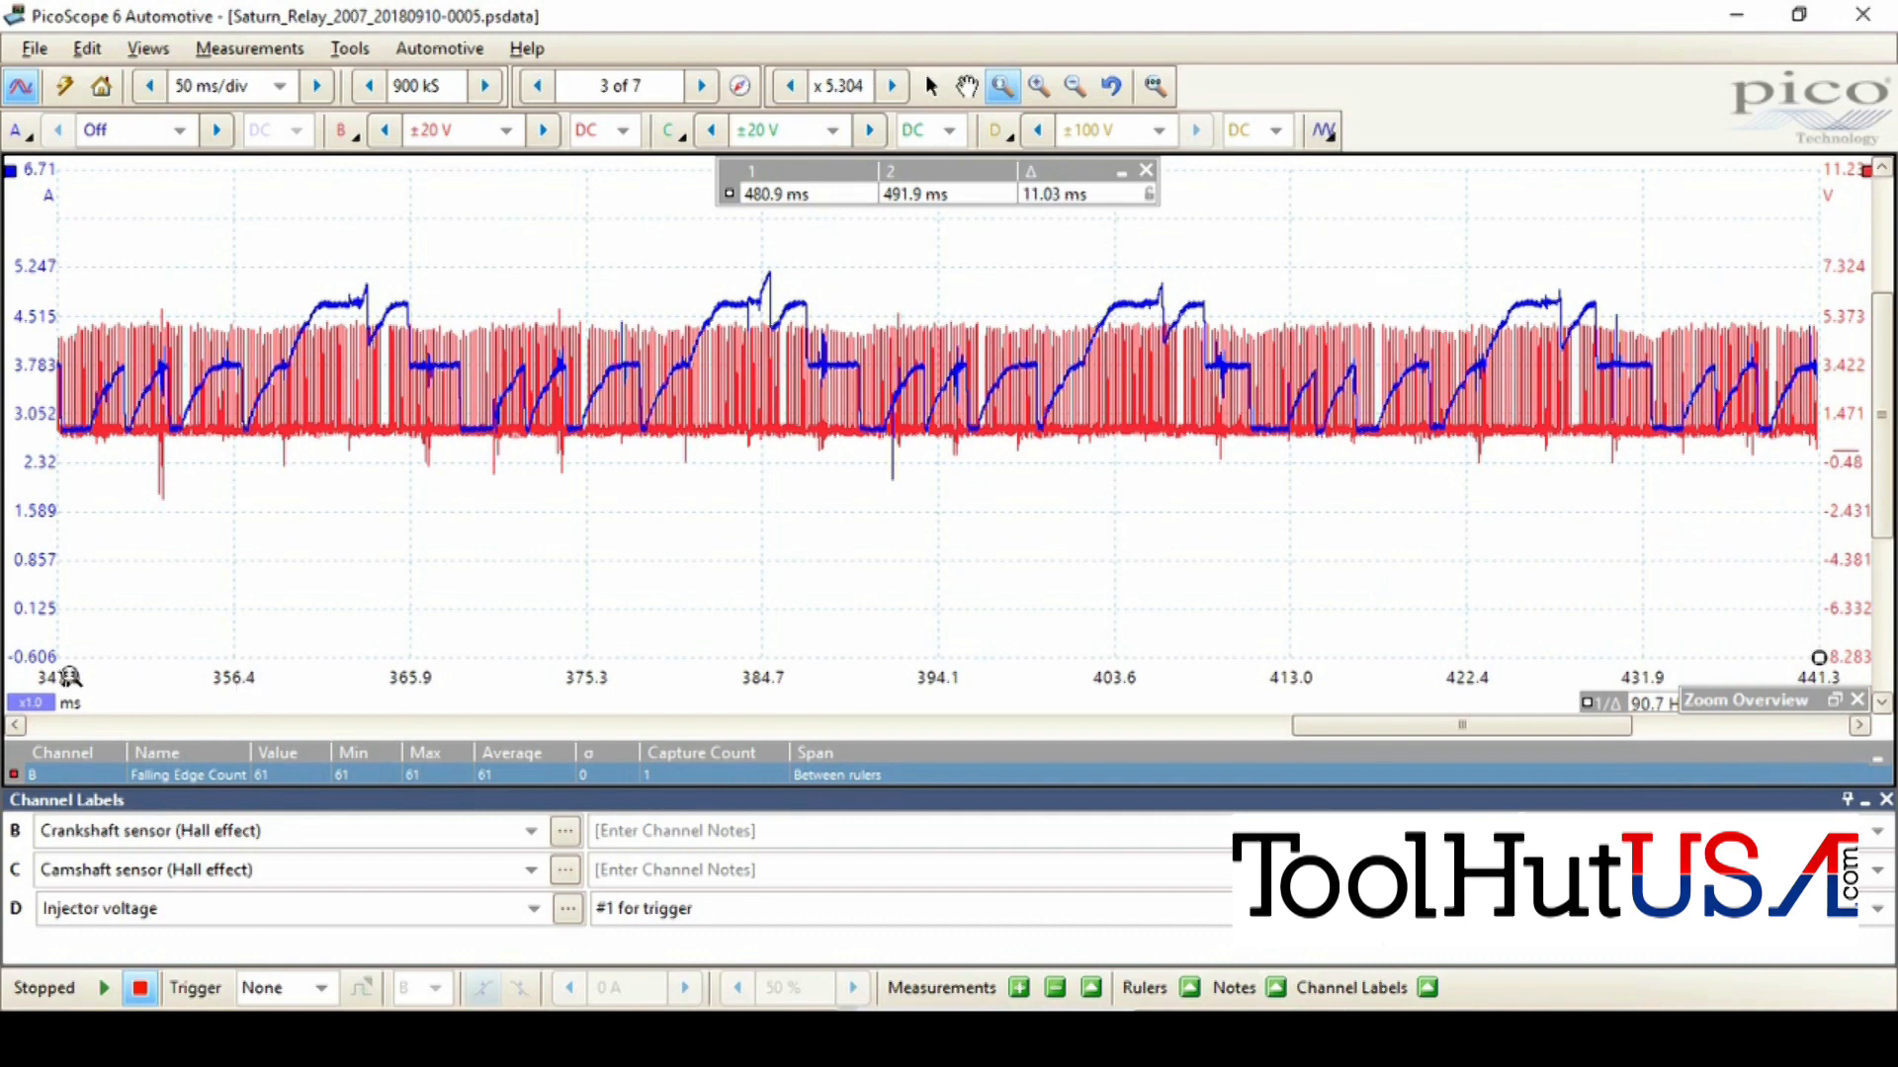
mouse_move(1688, 681)
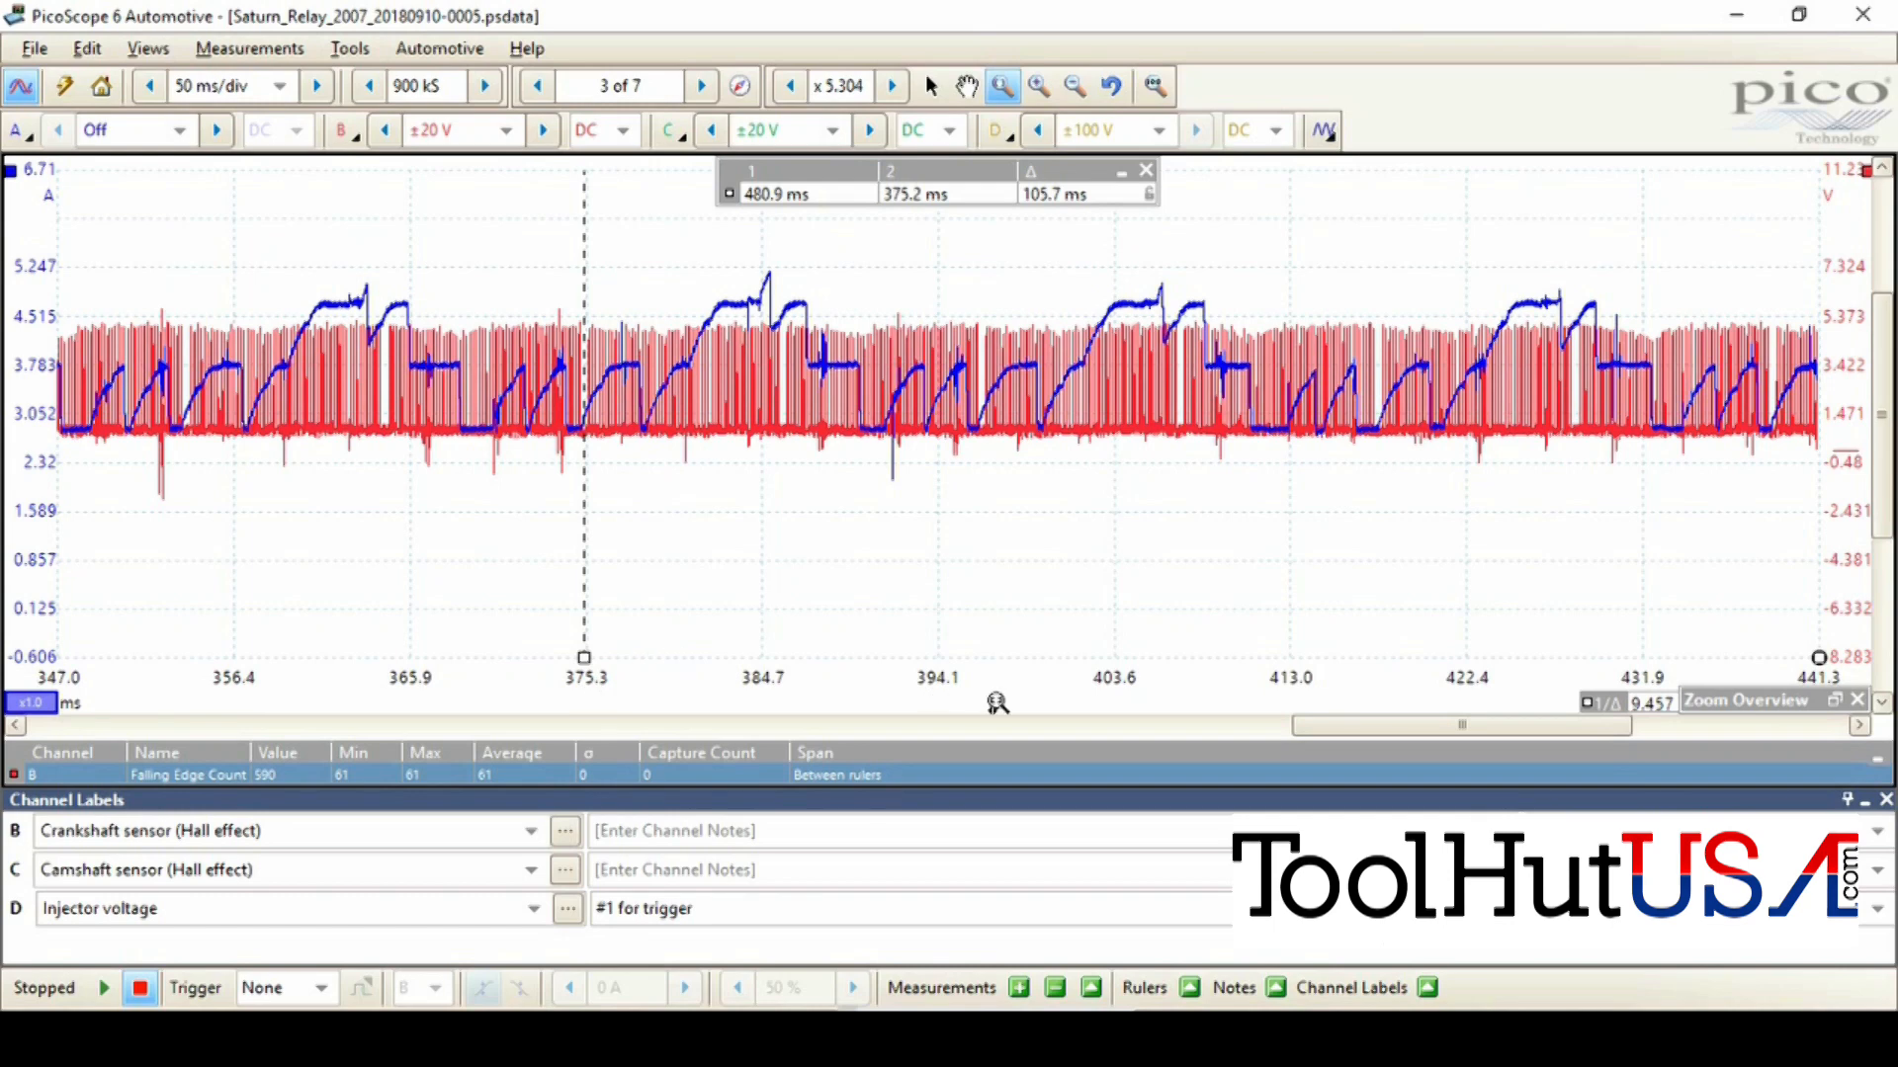
mouse_move(1663, 618)
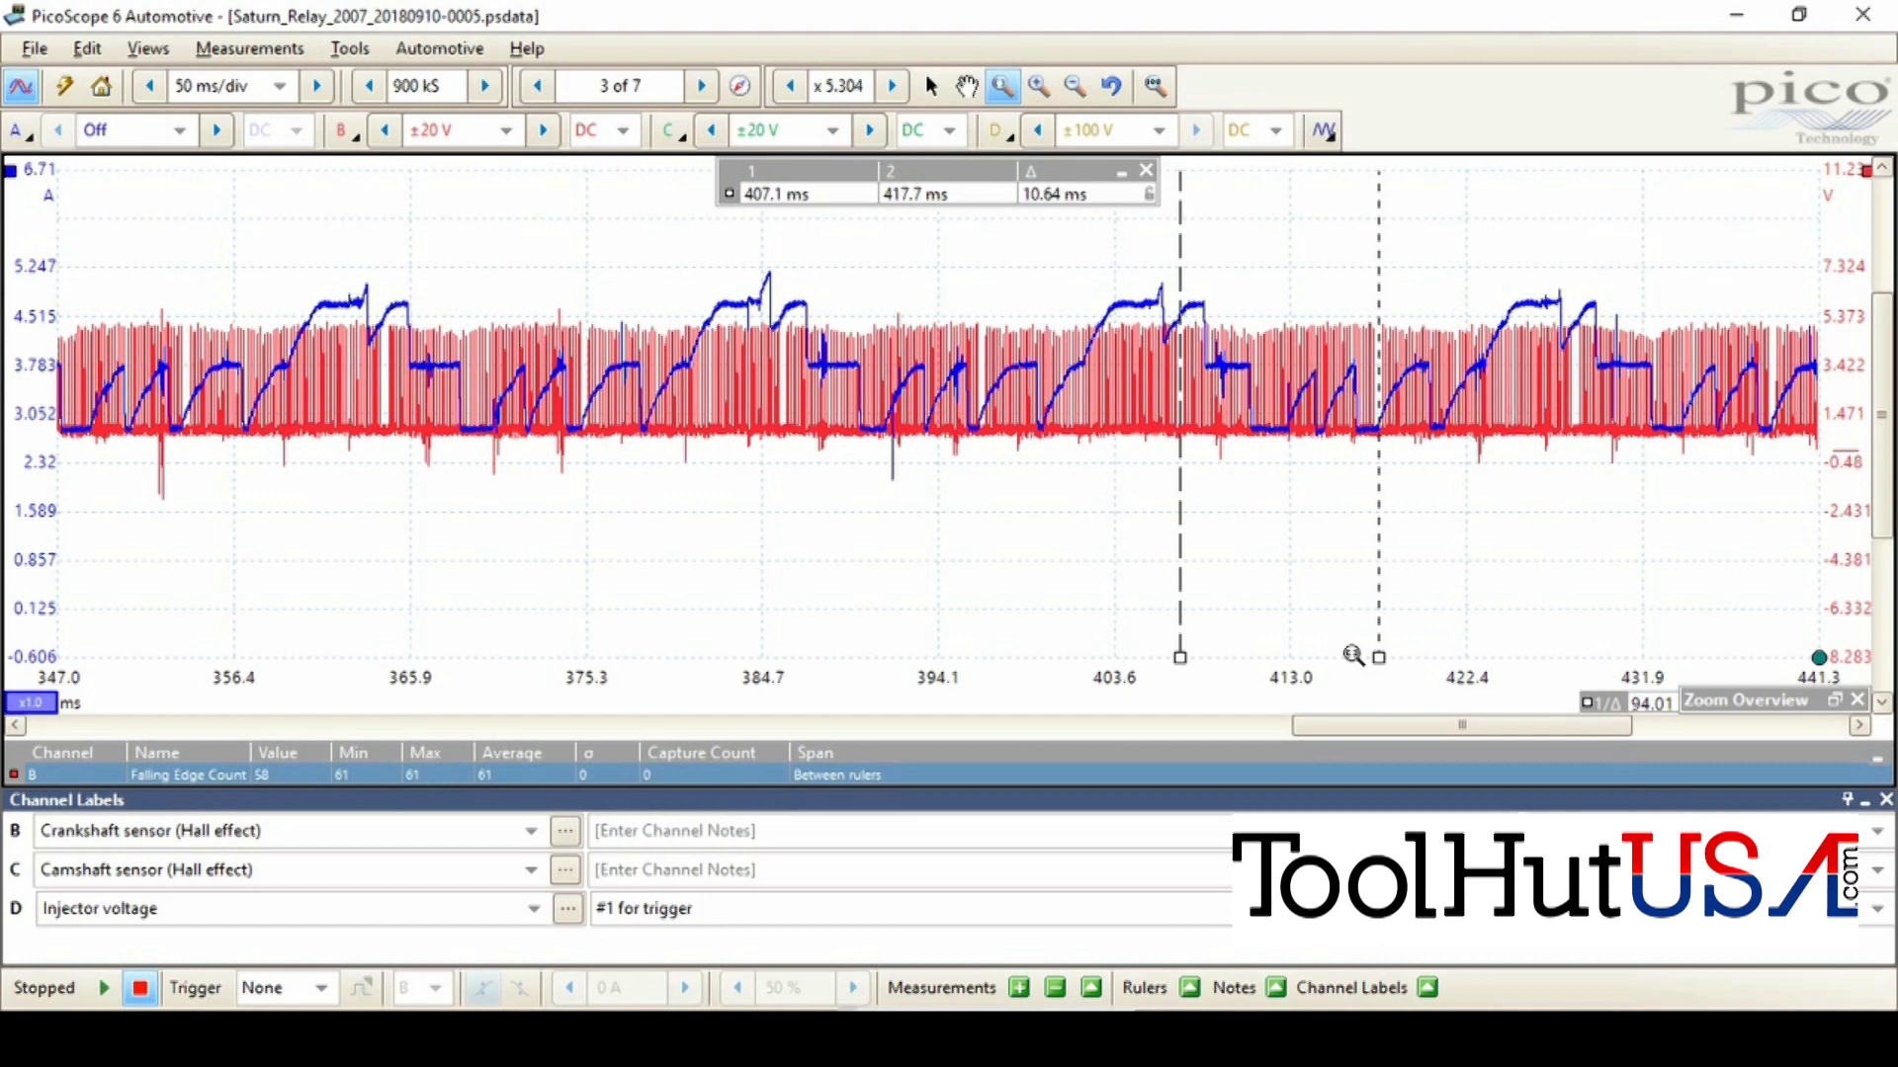
mouse_move(1381, 712)
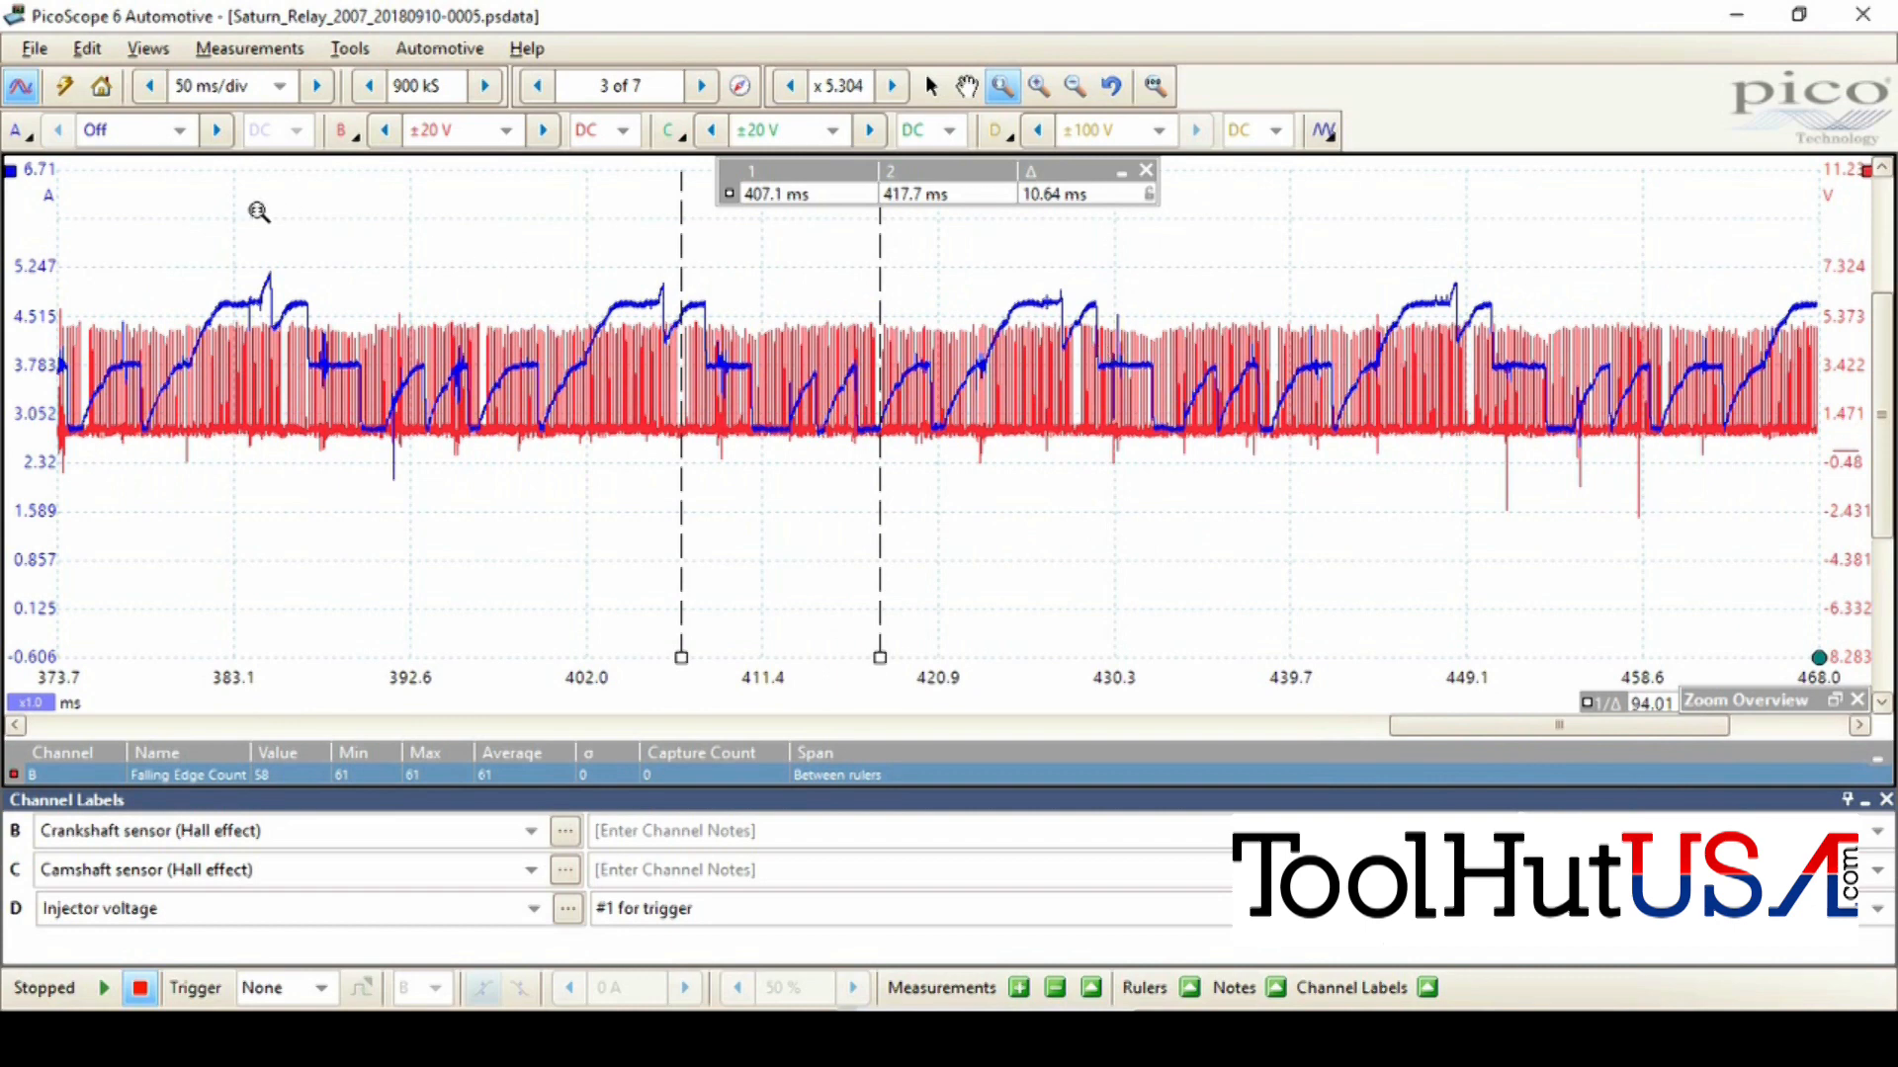
mouse_move(1860, 178)
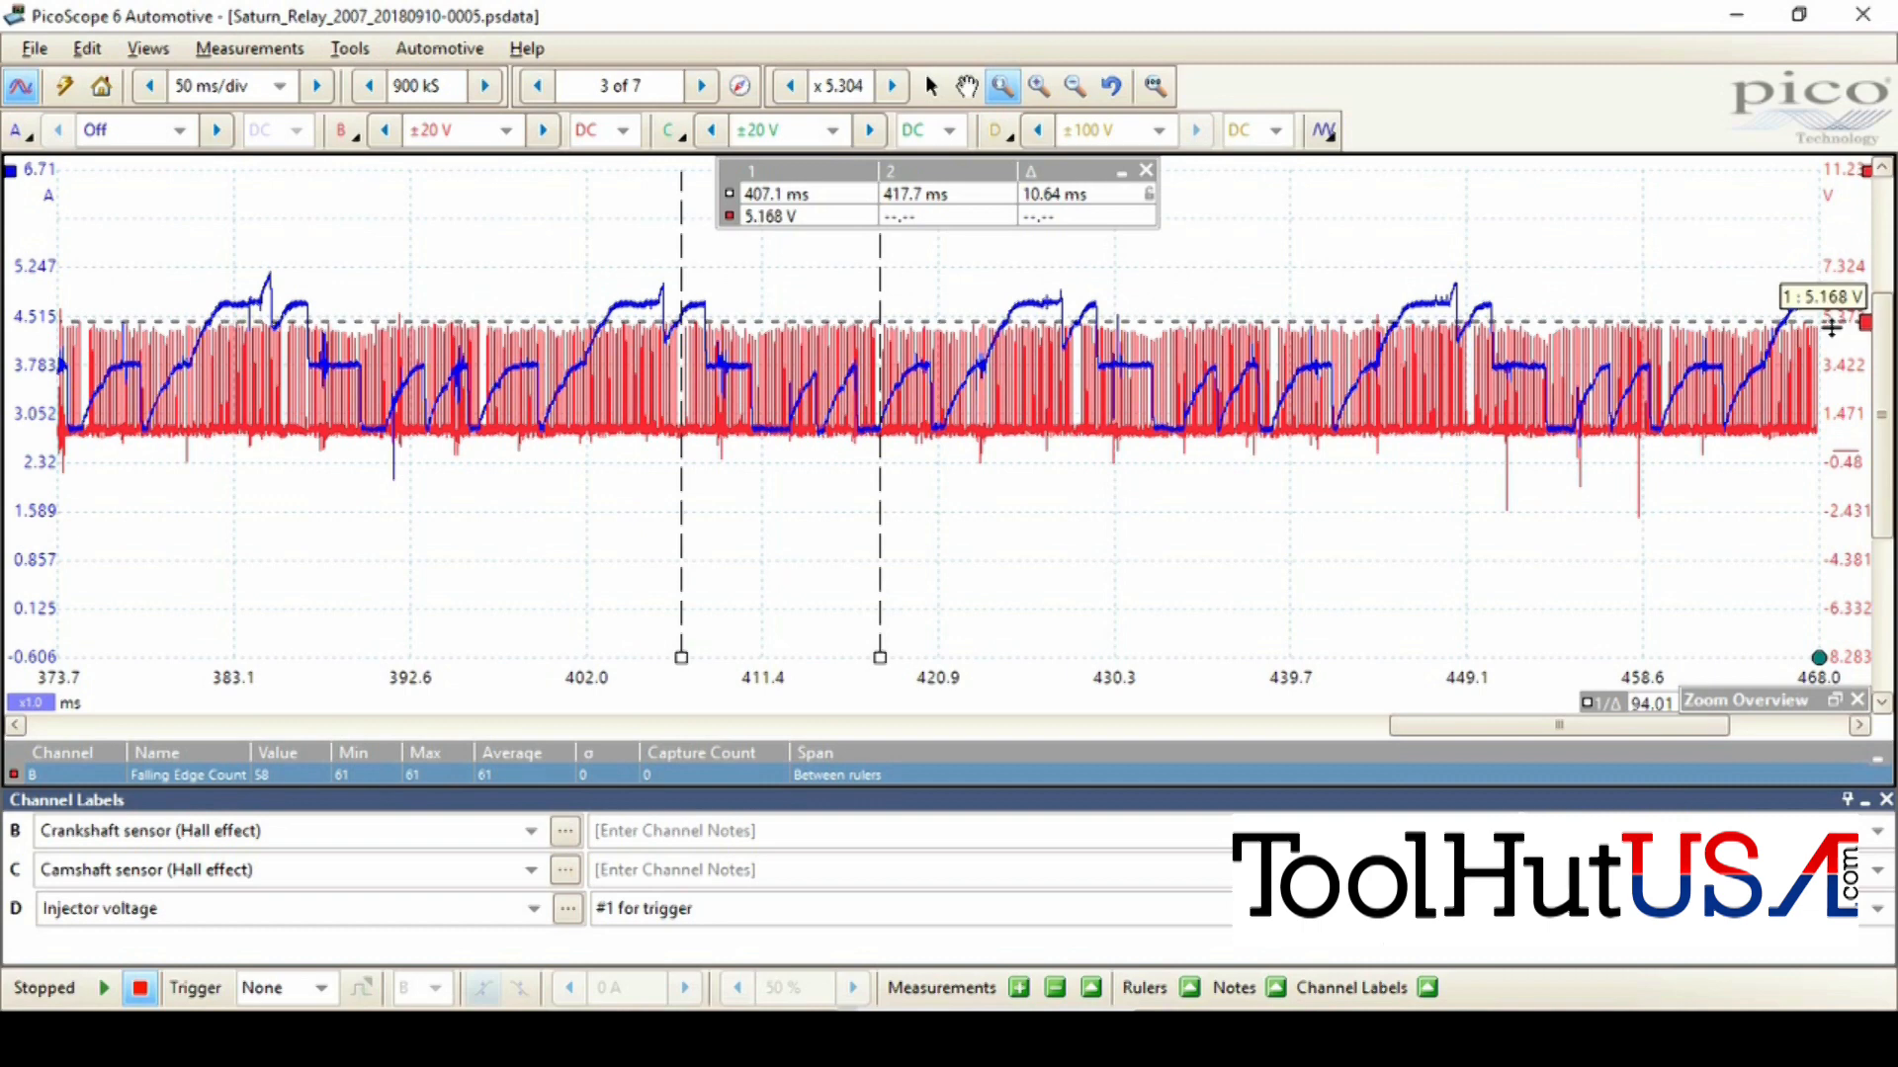
mouse_move(1417, 208)
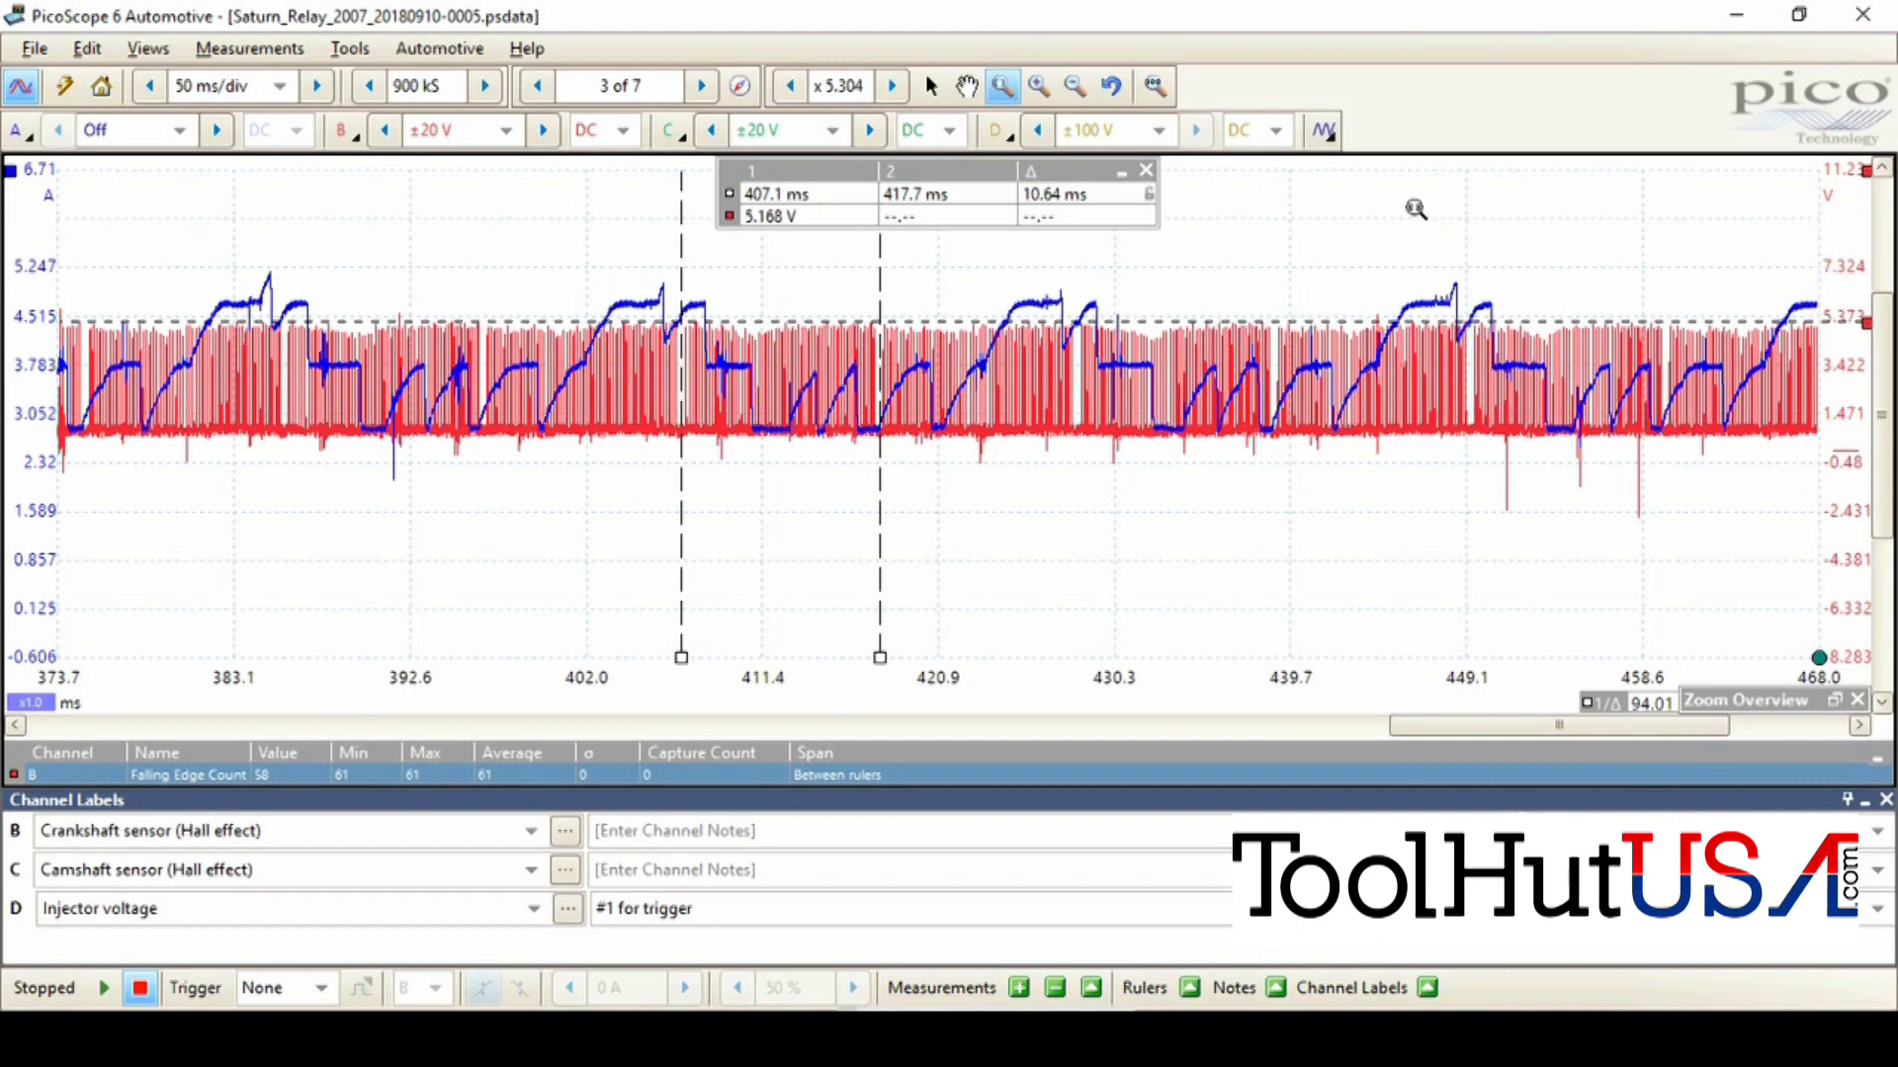
mouse_move(661, 448)
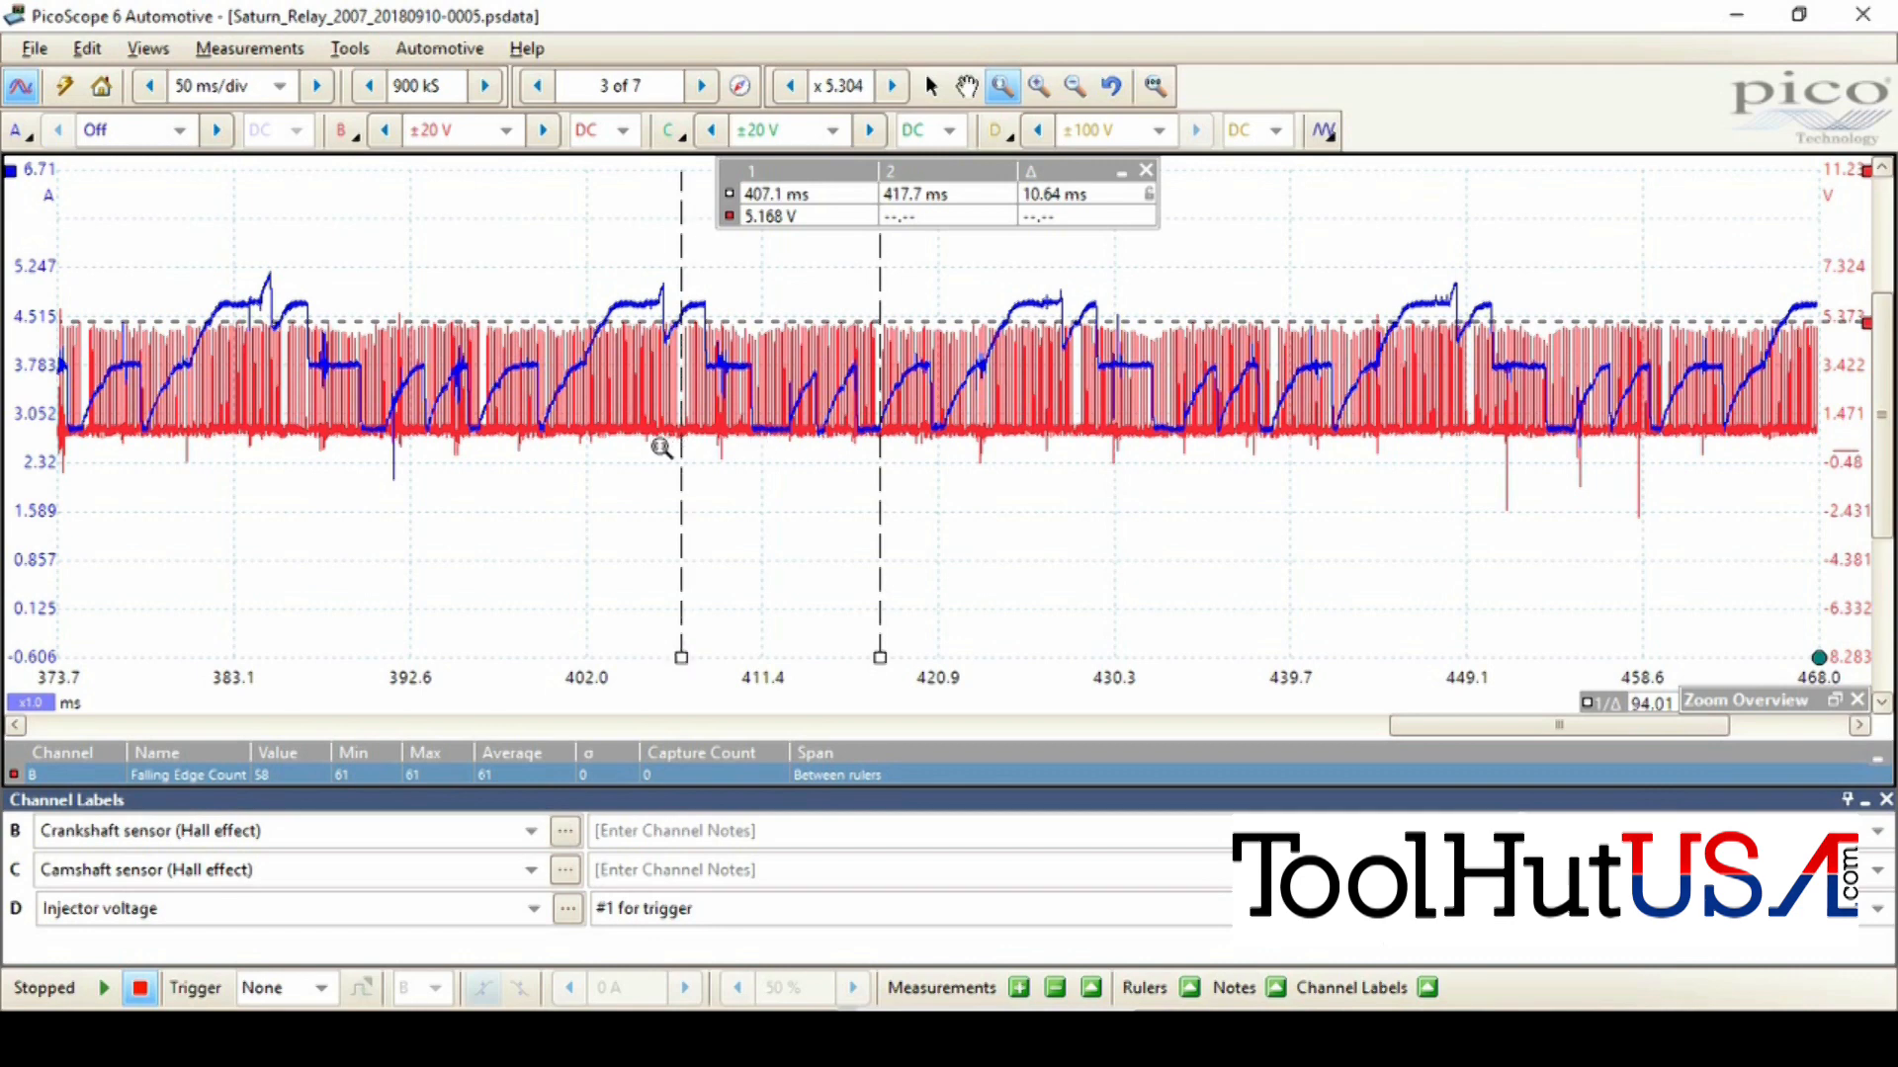
mouse_move(662, 448)
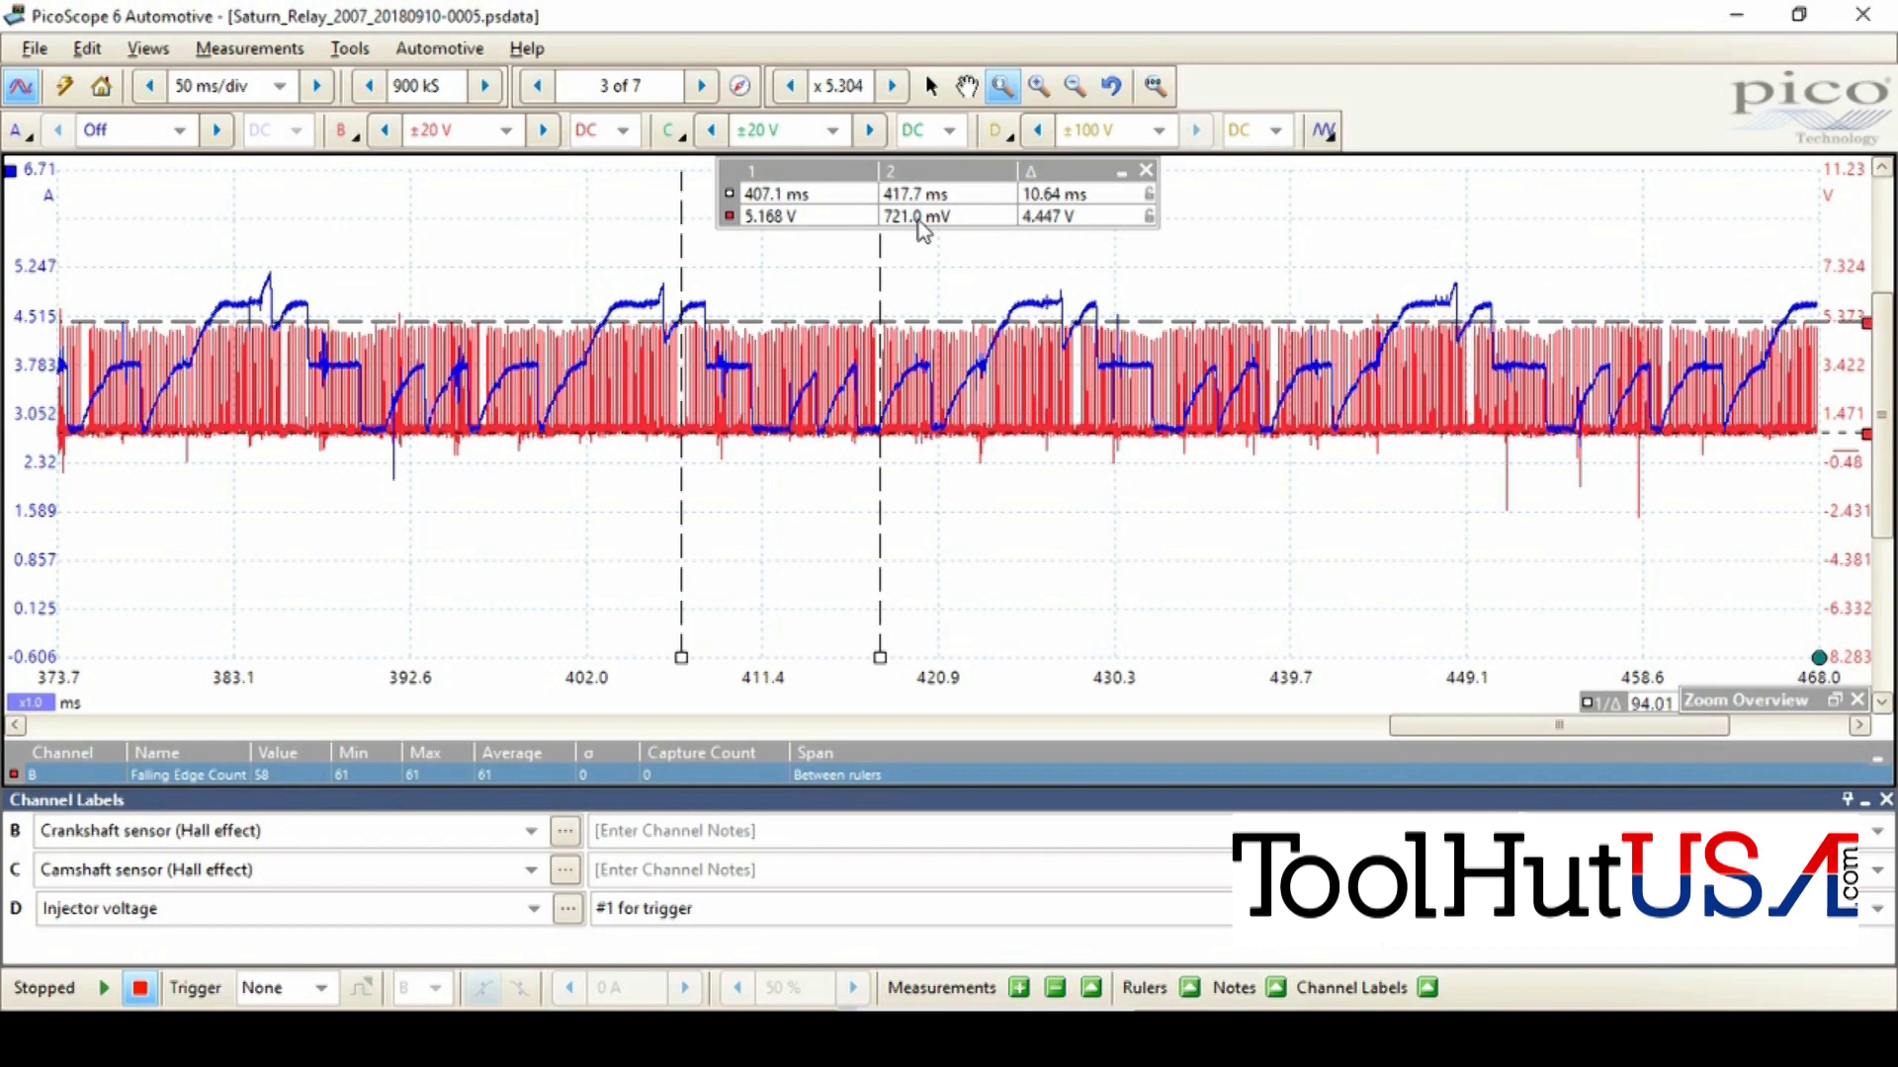
mouse_move(873, 569)
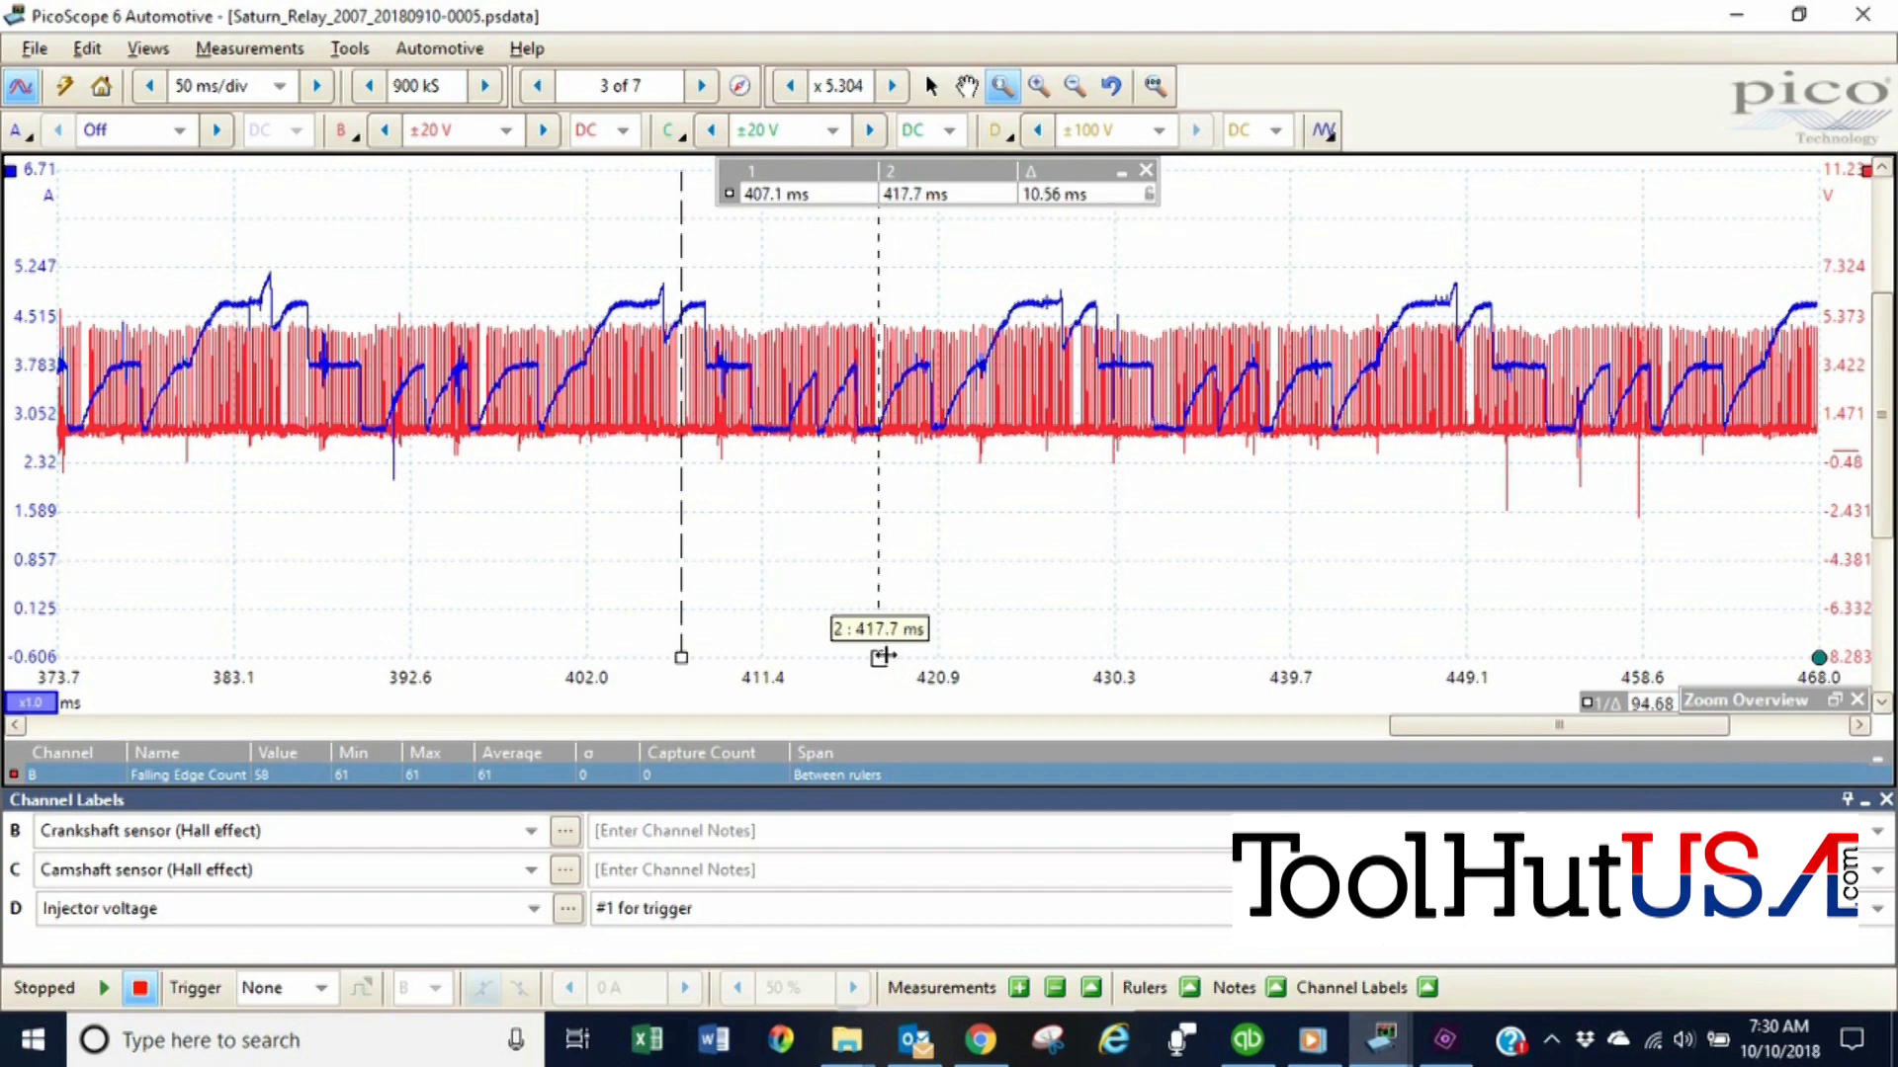
mouse_move(673, 660)
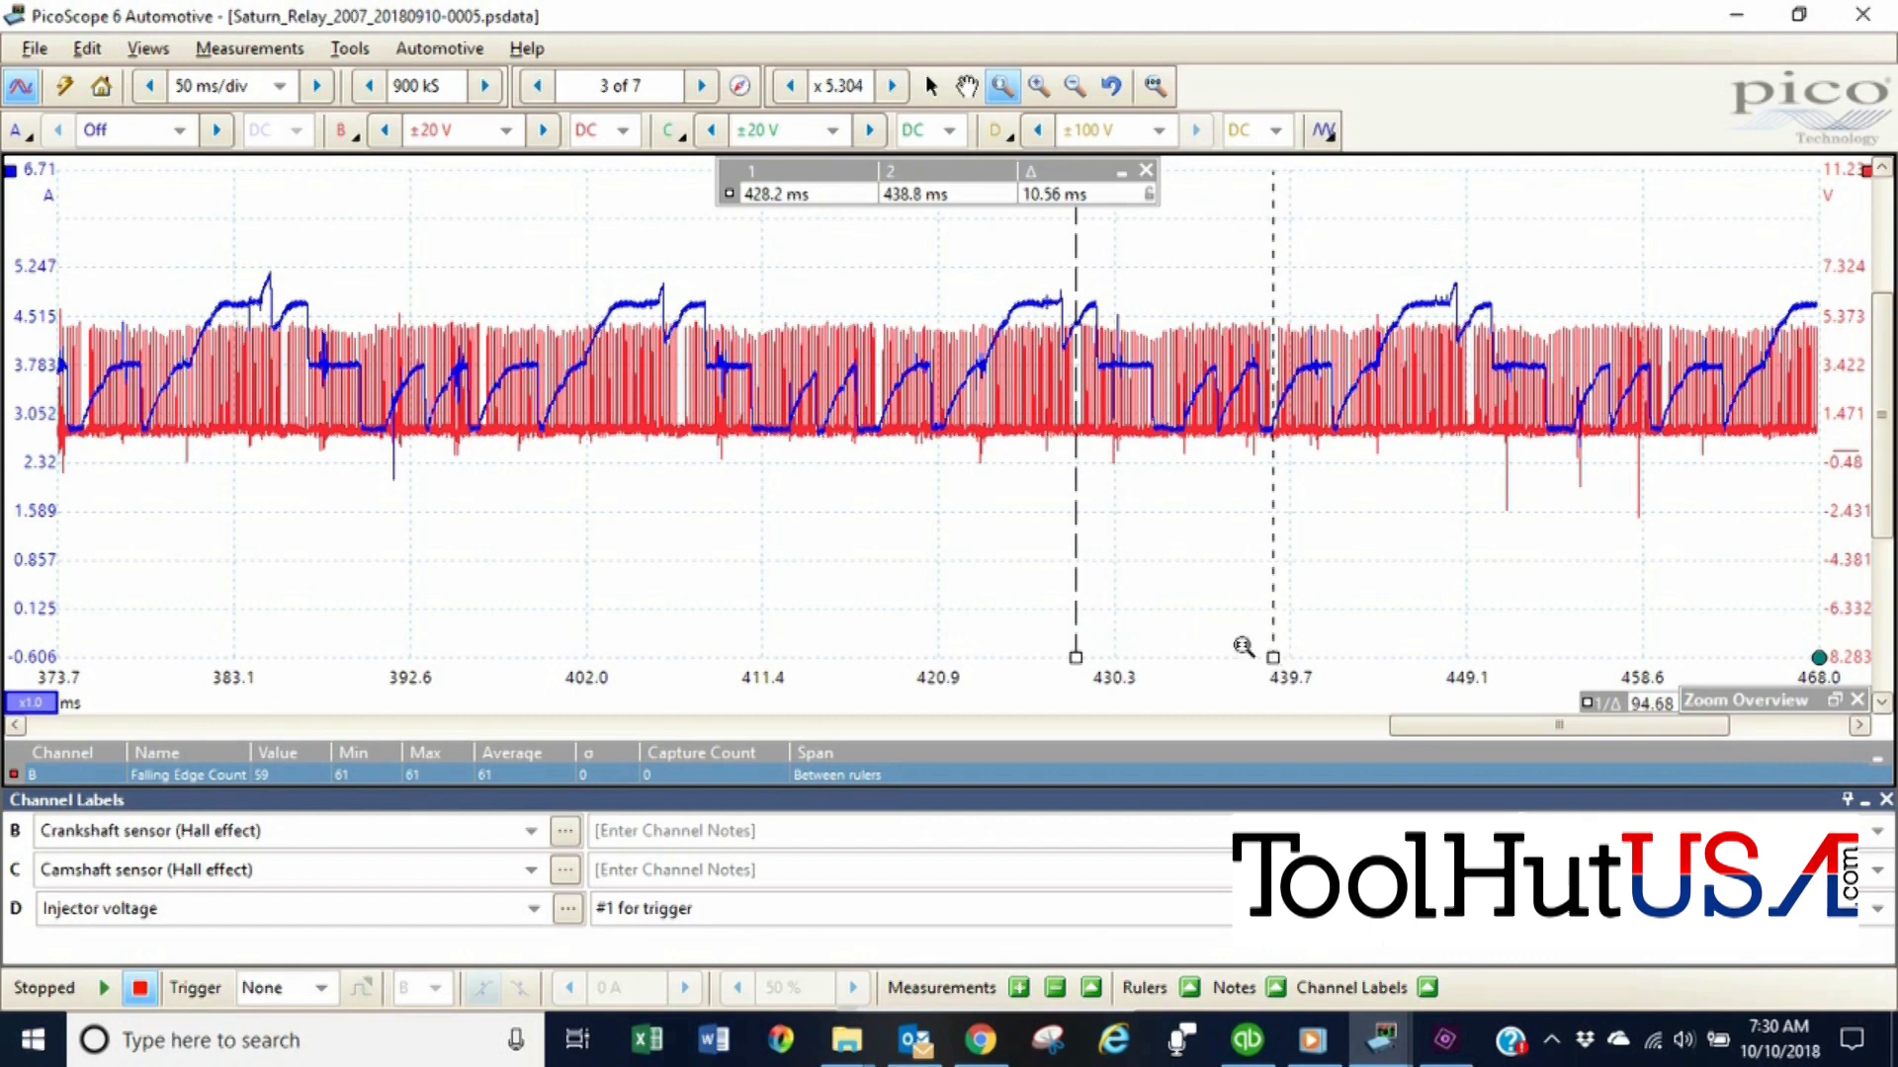
mouse_move(1143, 626)
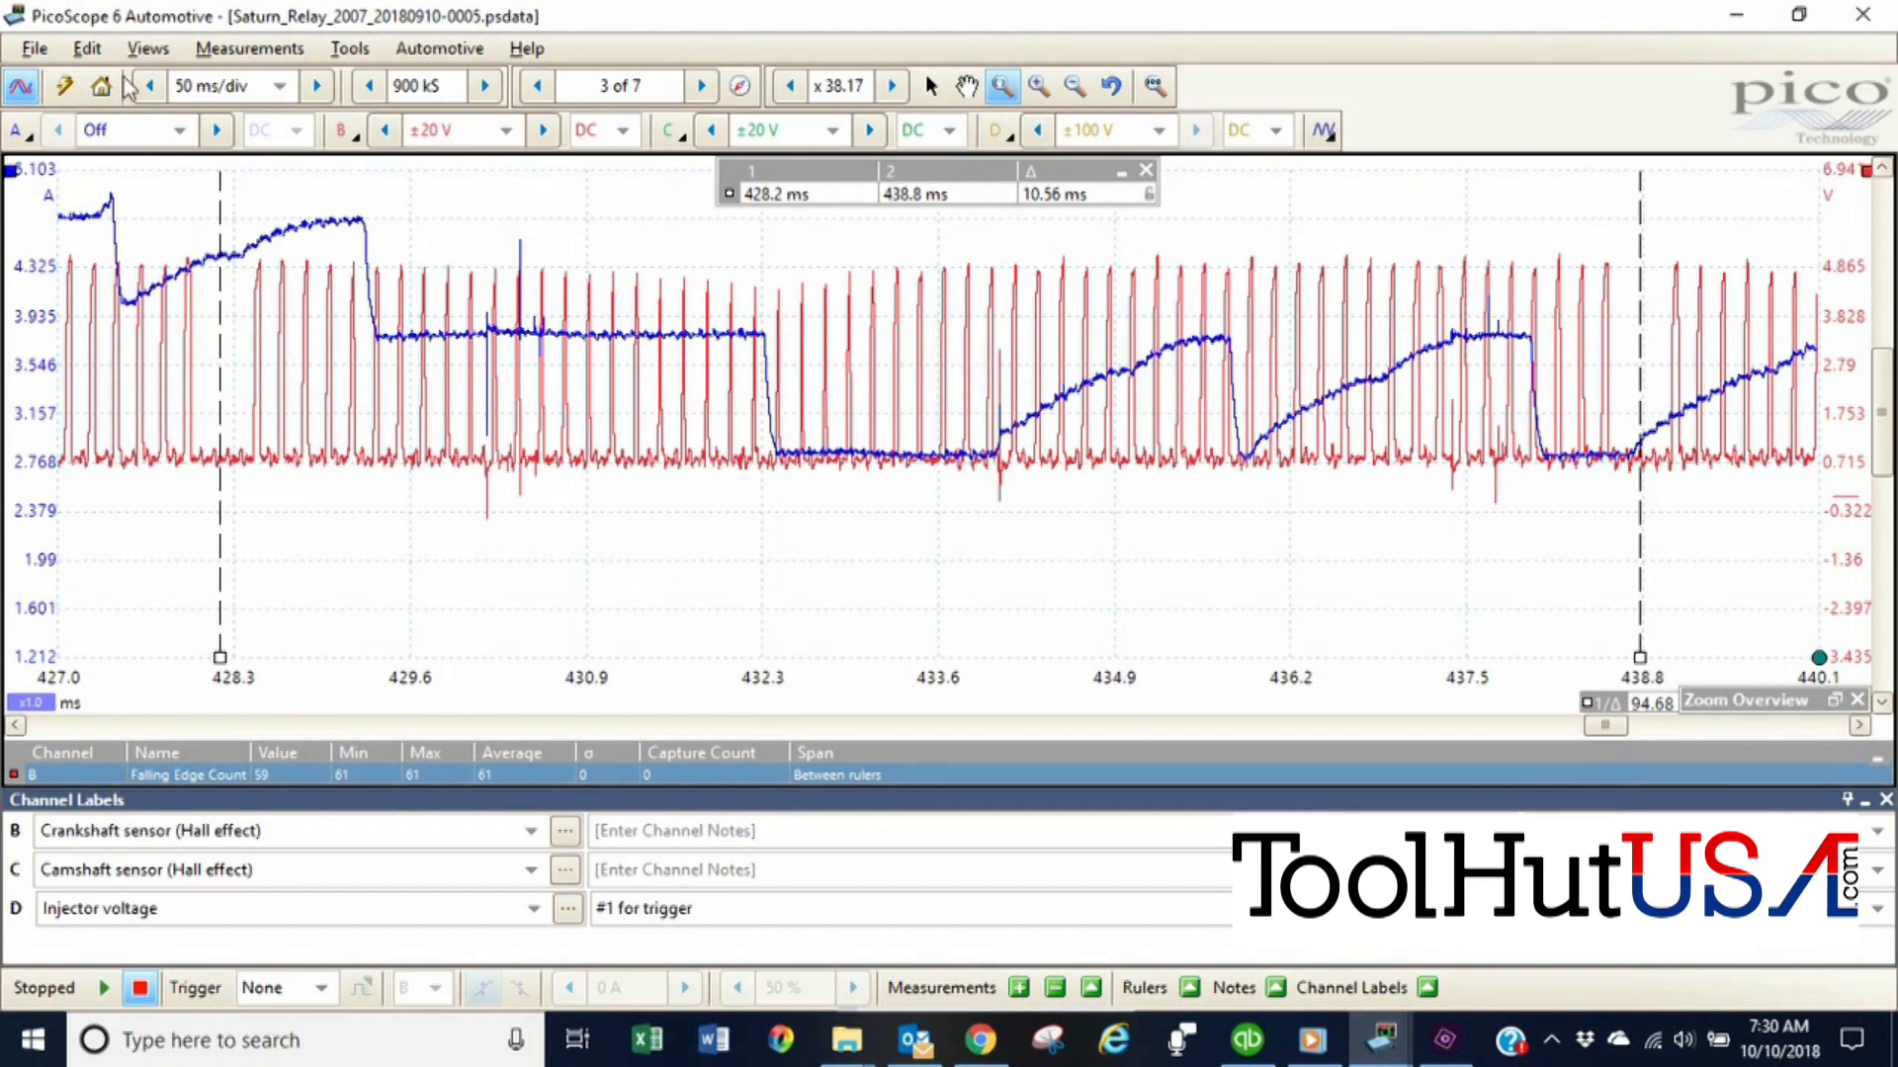
Bring up the channel display options to hide the camshaft trace.
left_click(148, 48)
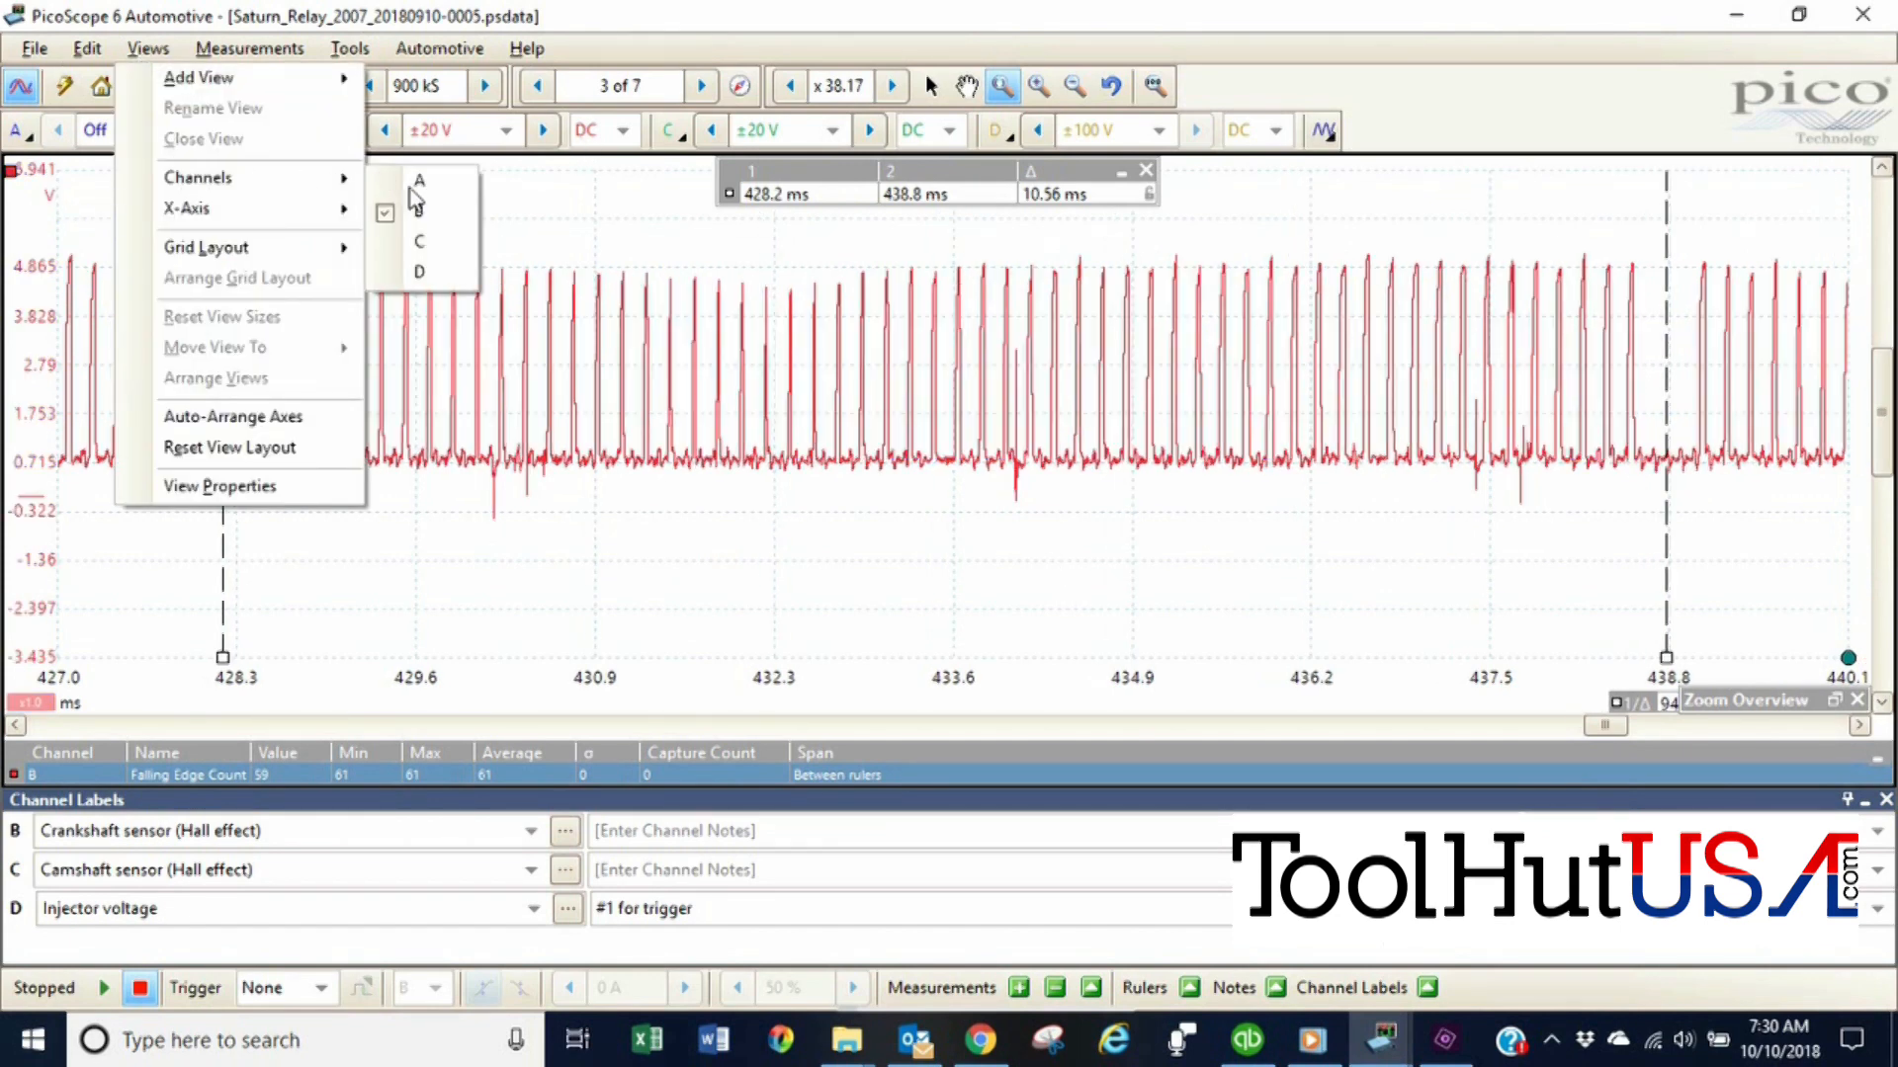
left_click(419, 209)
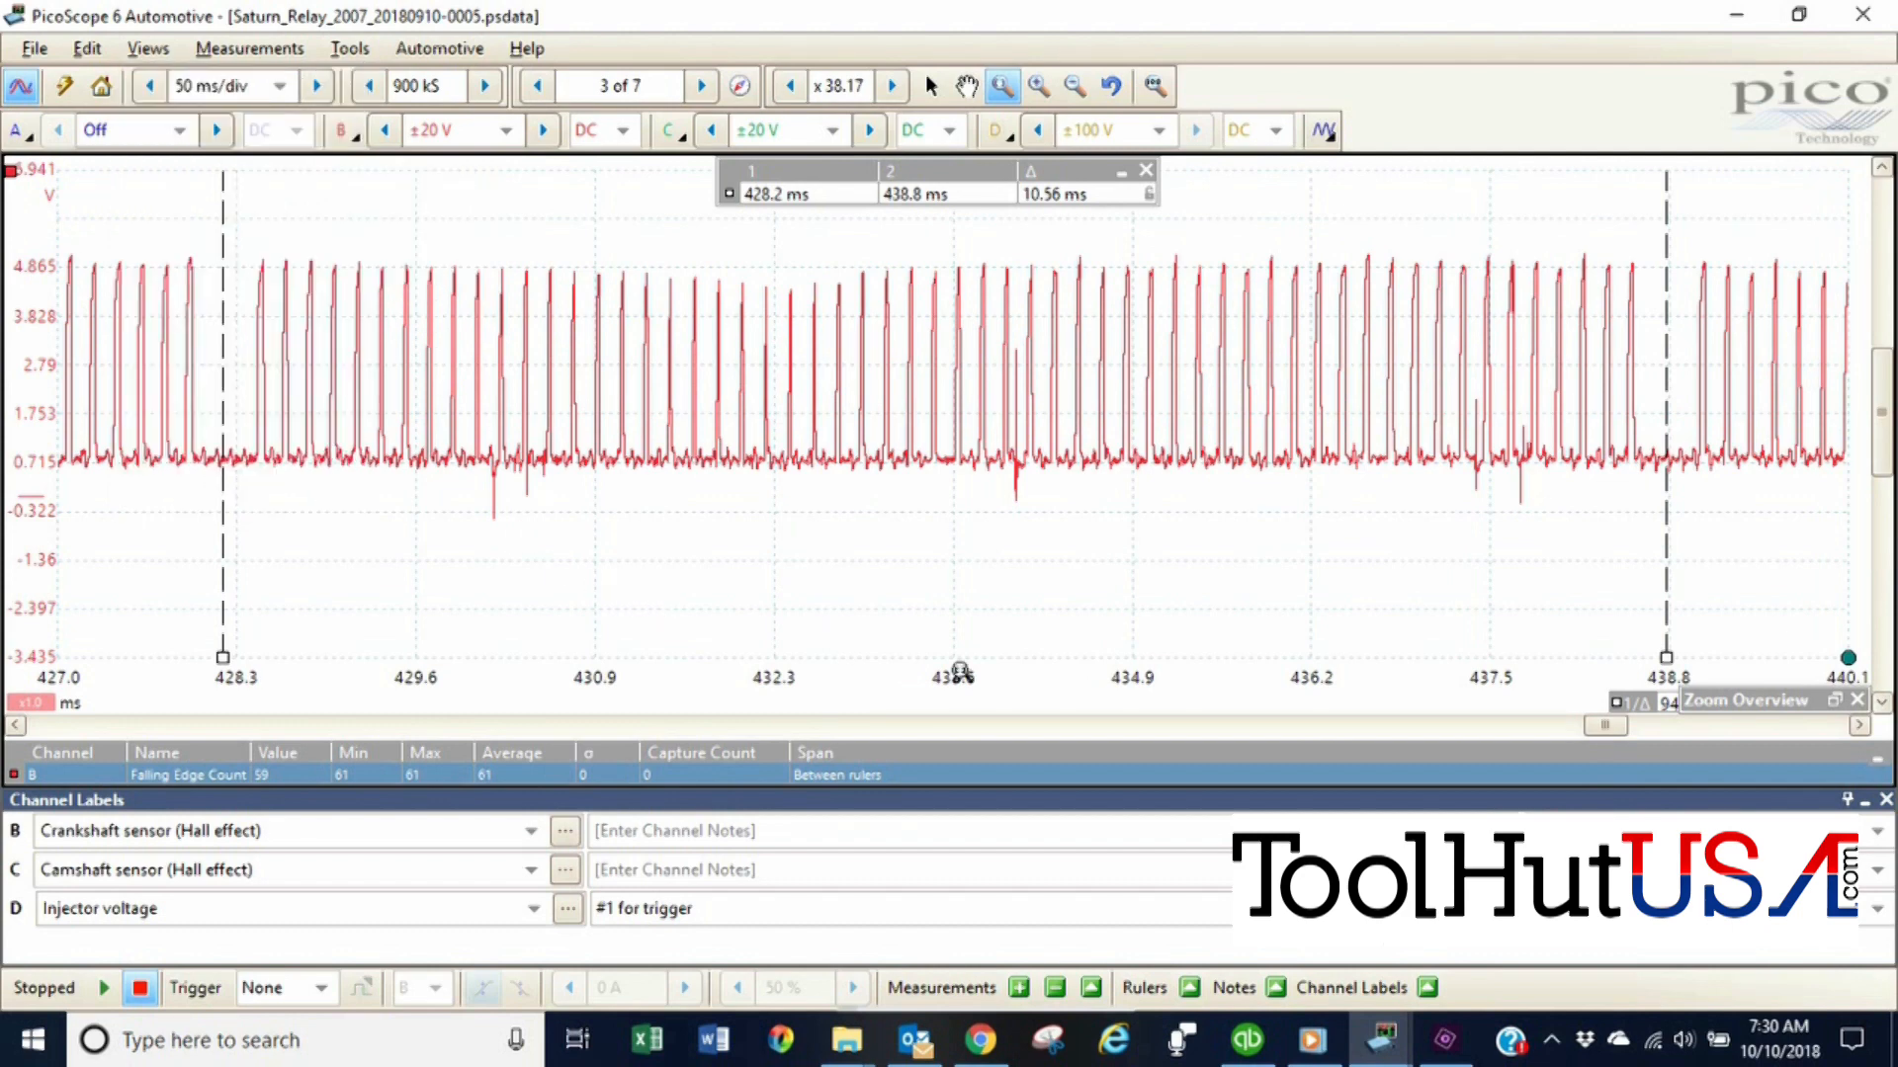
mouse_move(985, 550)
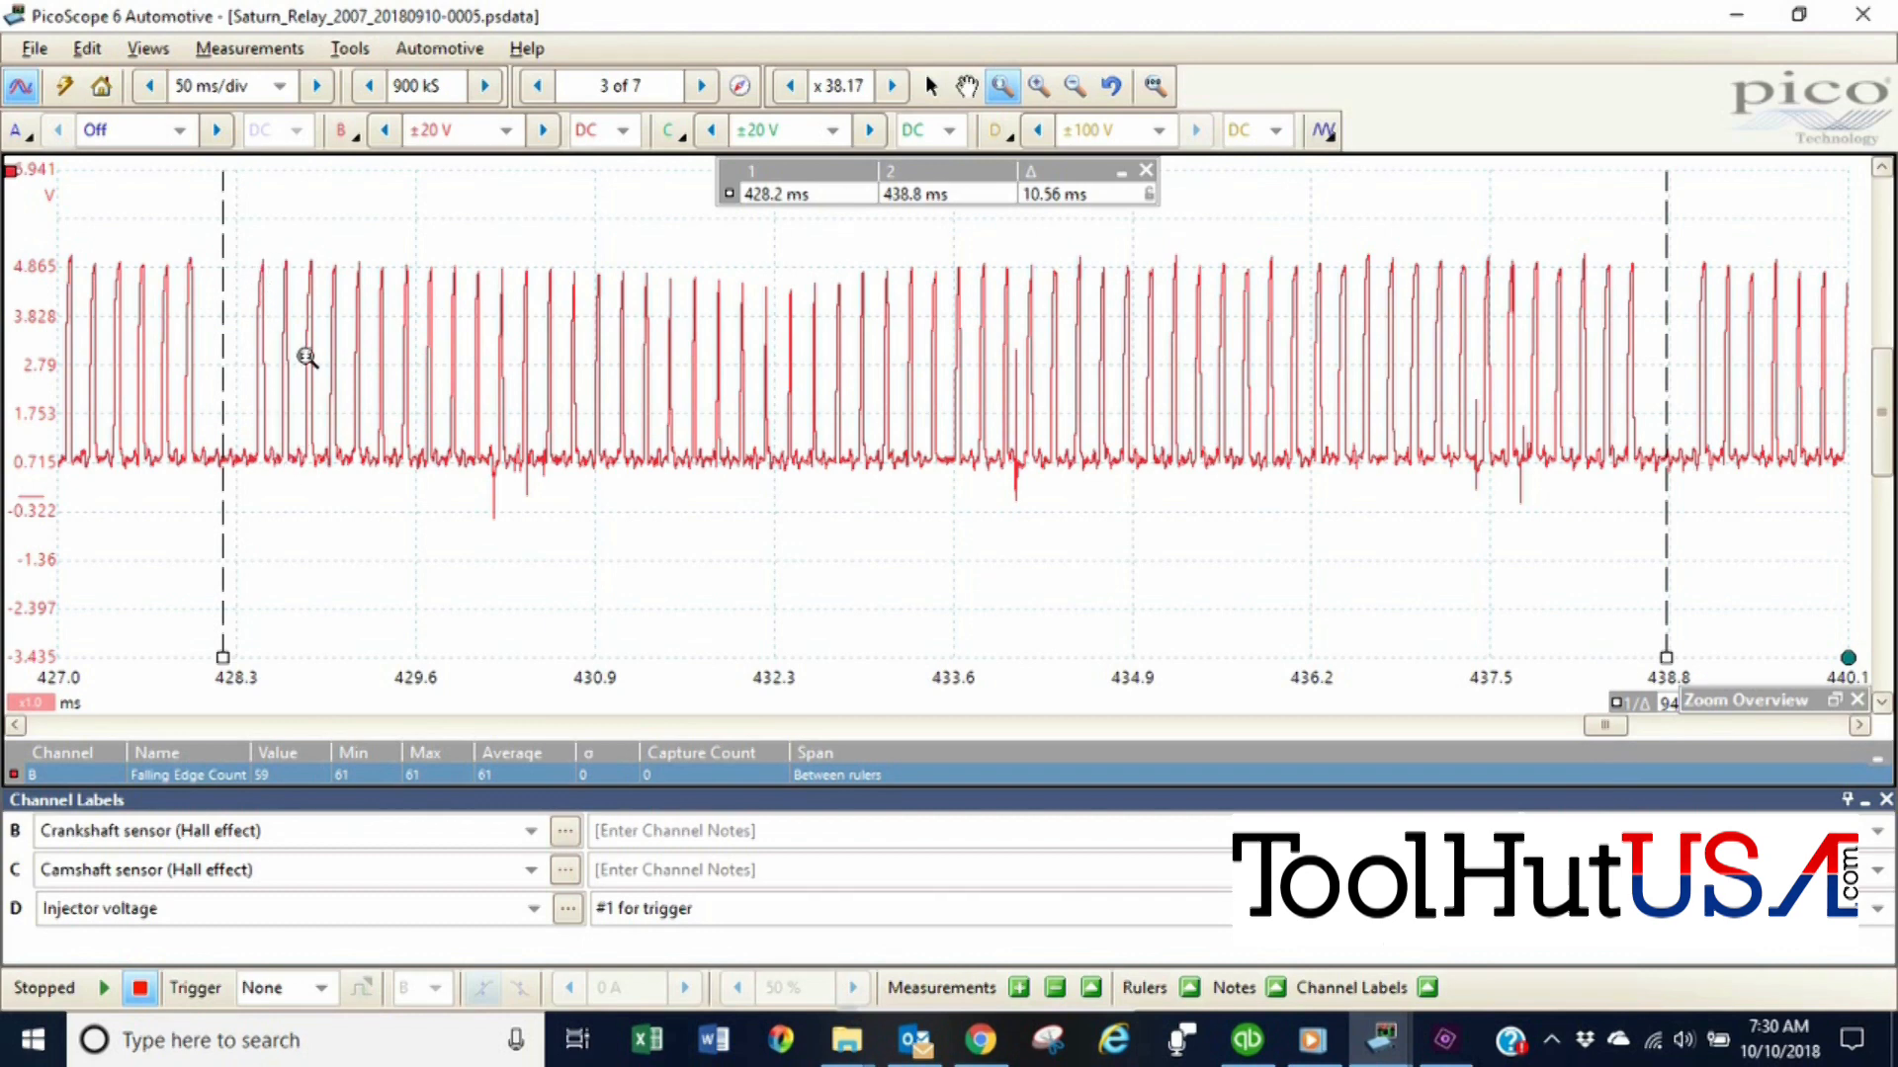
mouse_move(756, 430)
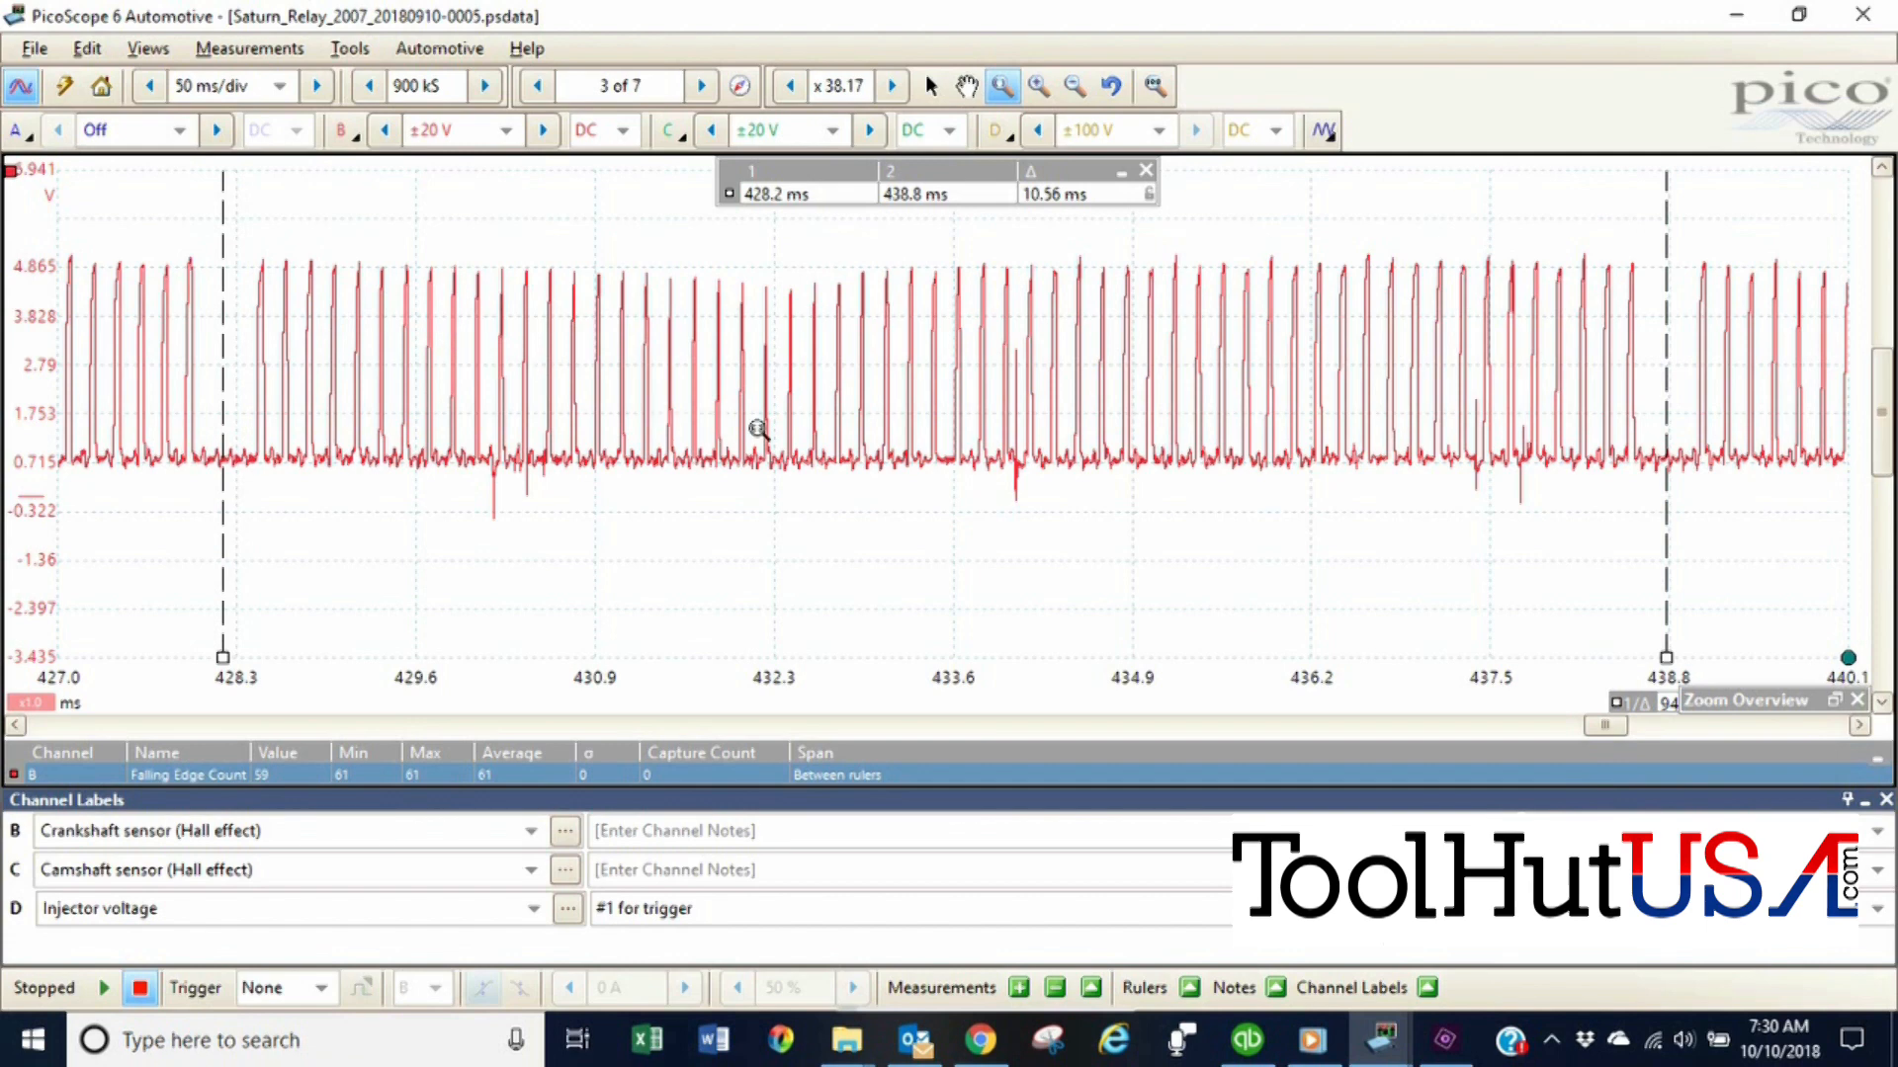
mouse_move(1023, 403)
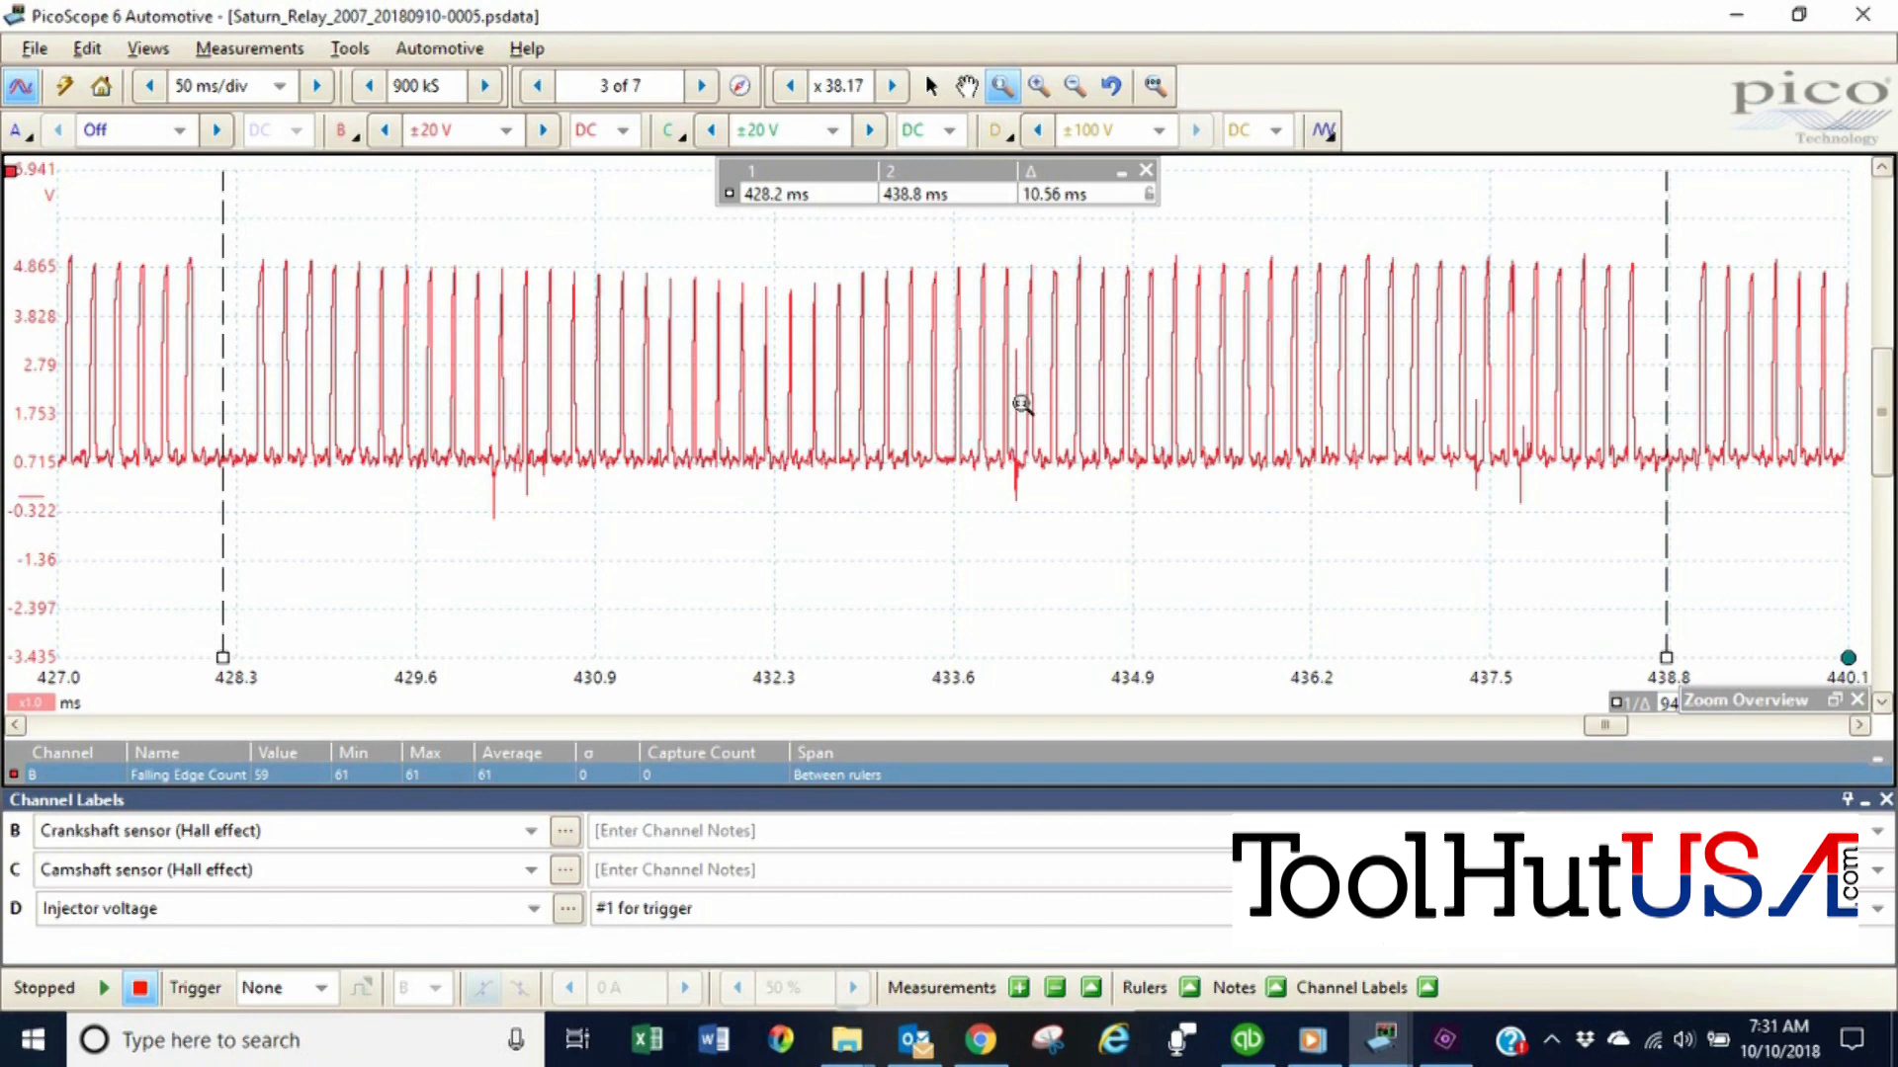
mouse_move(1014, 365)
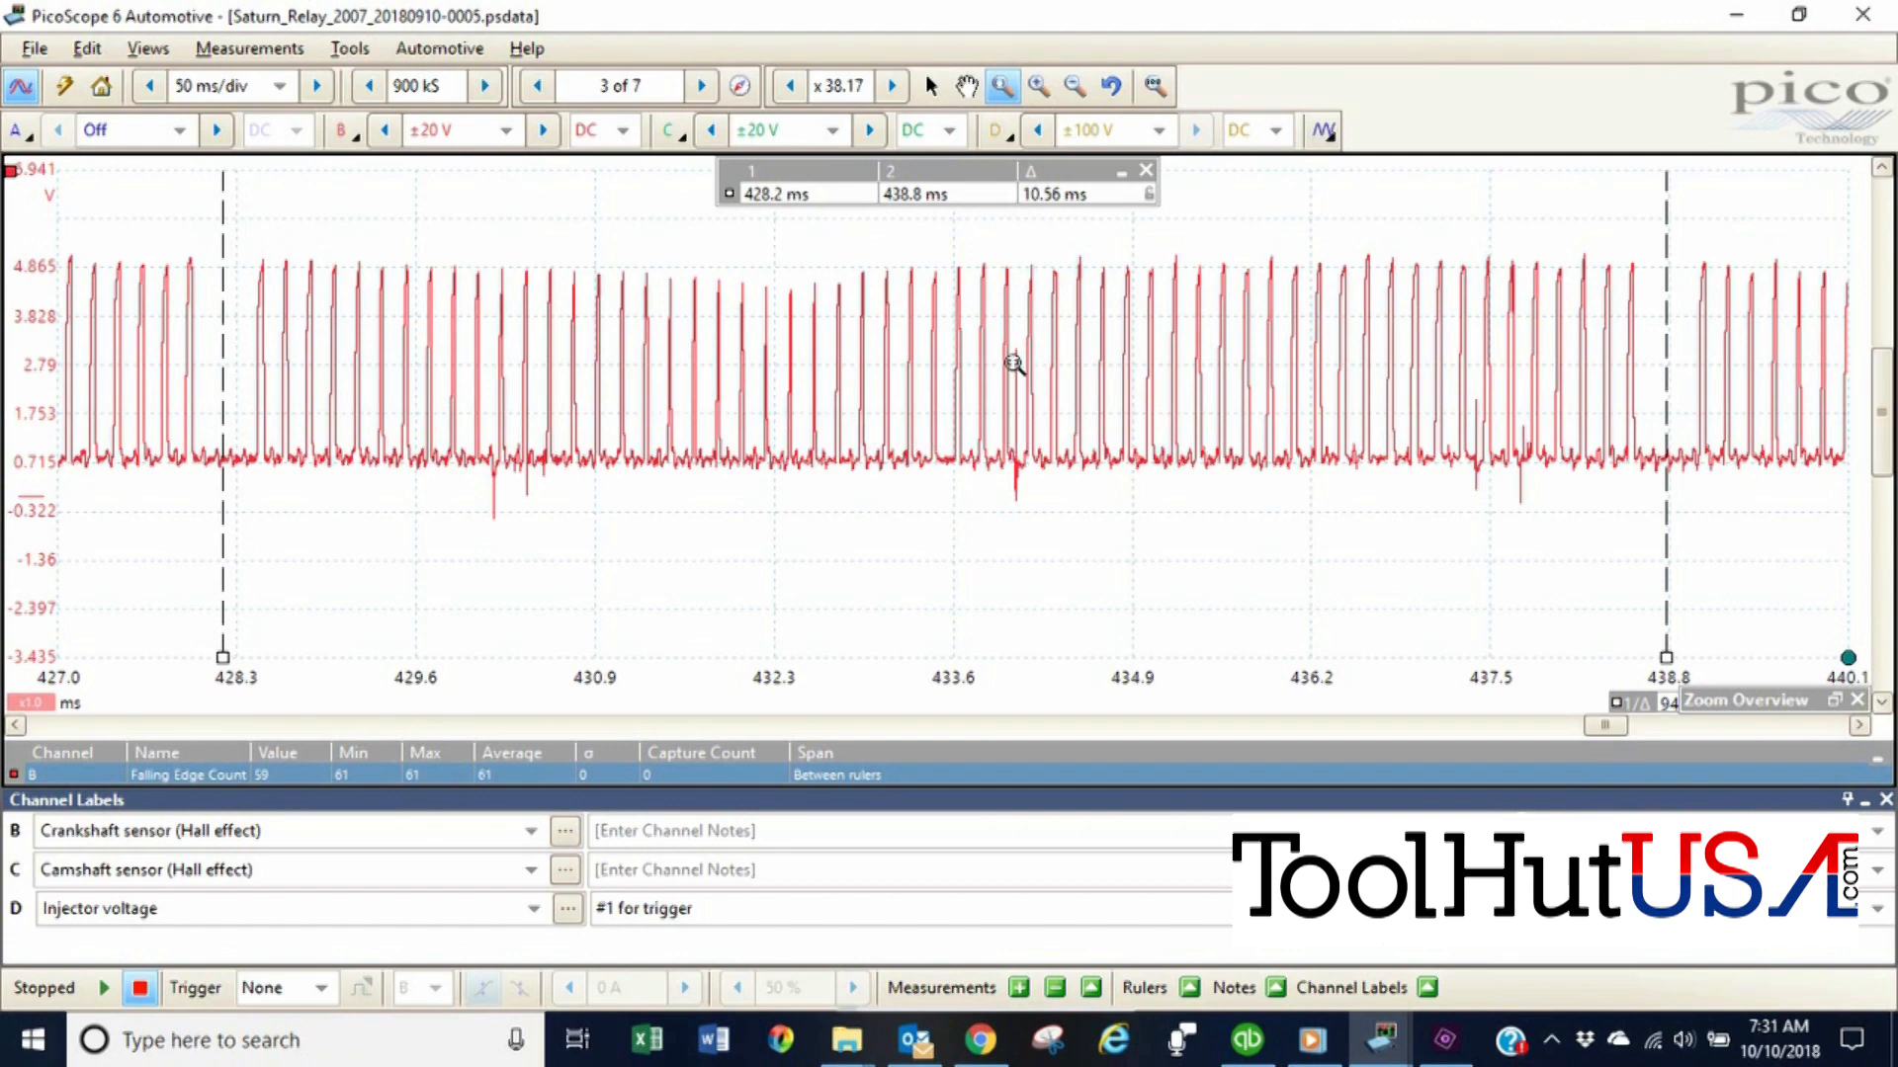
mouse_move(1024, 431)
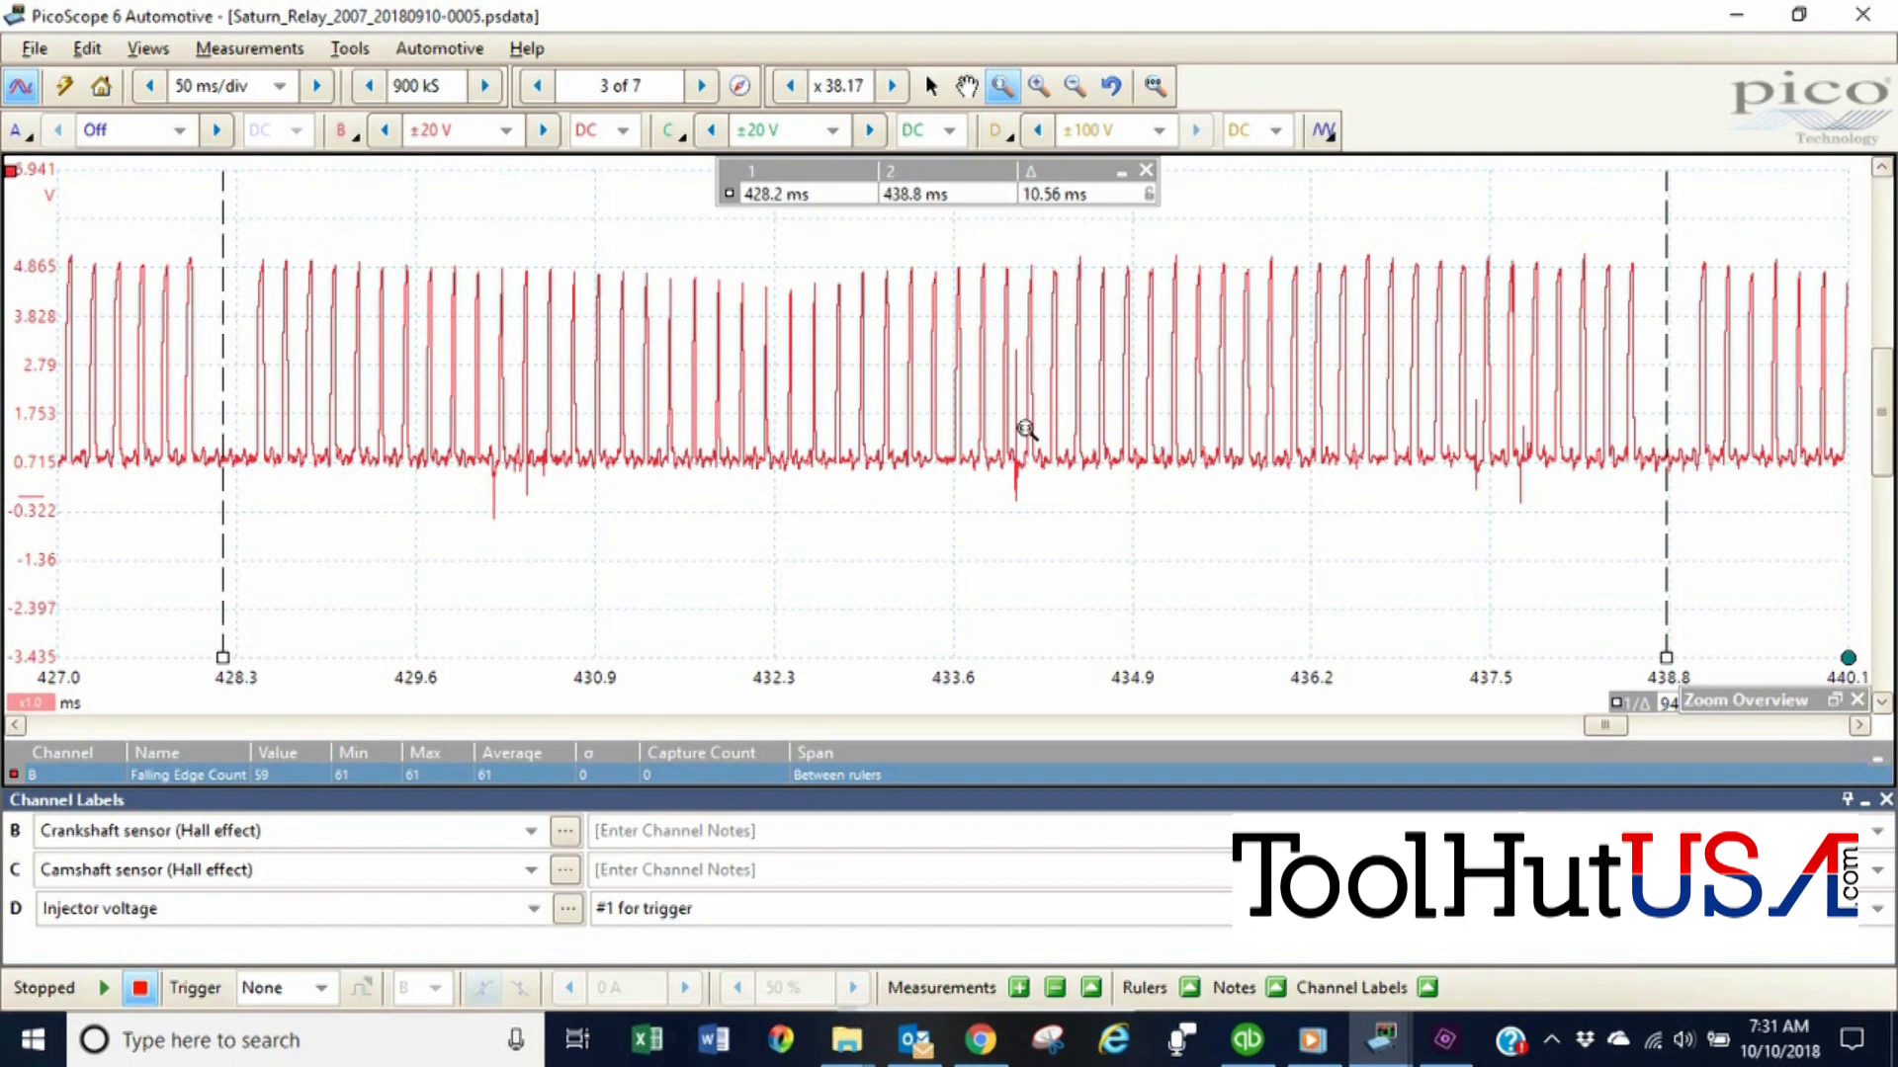
mouse_move(1477, 472)
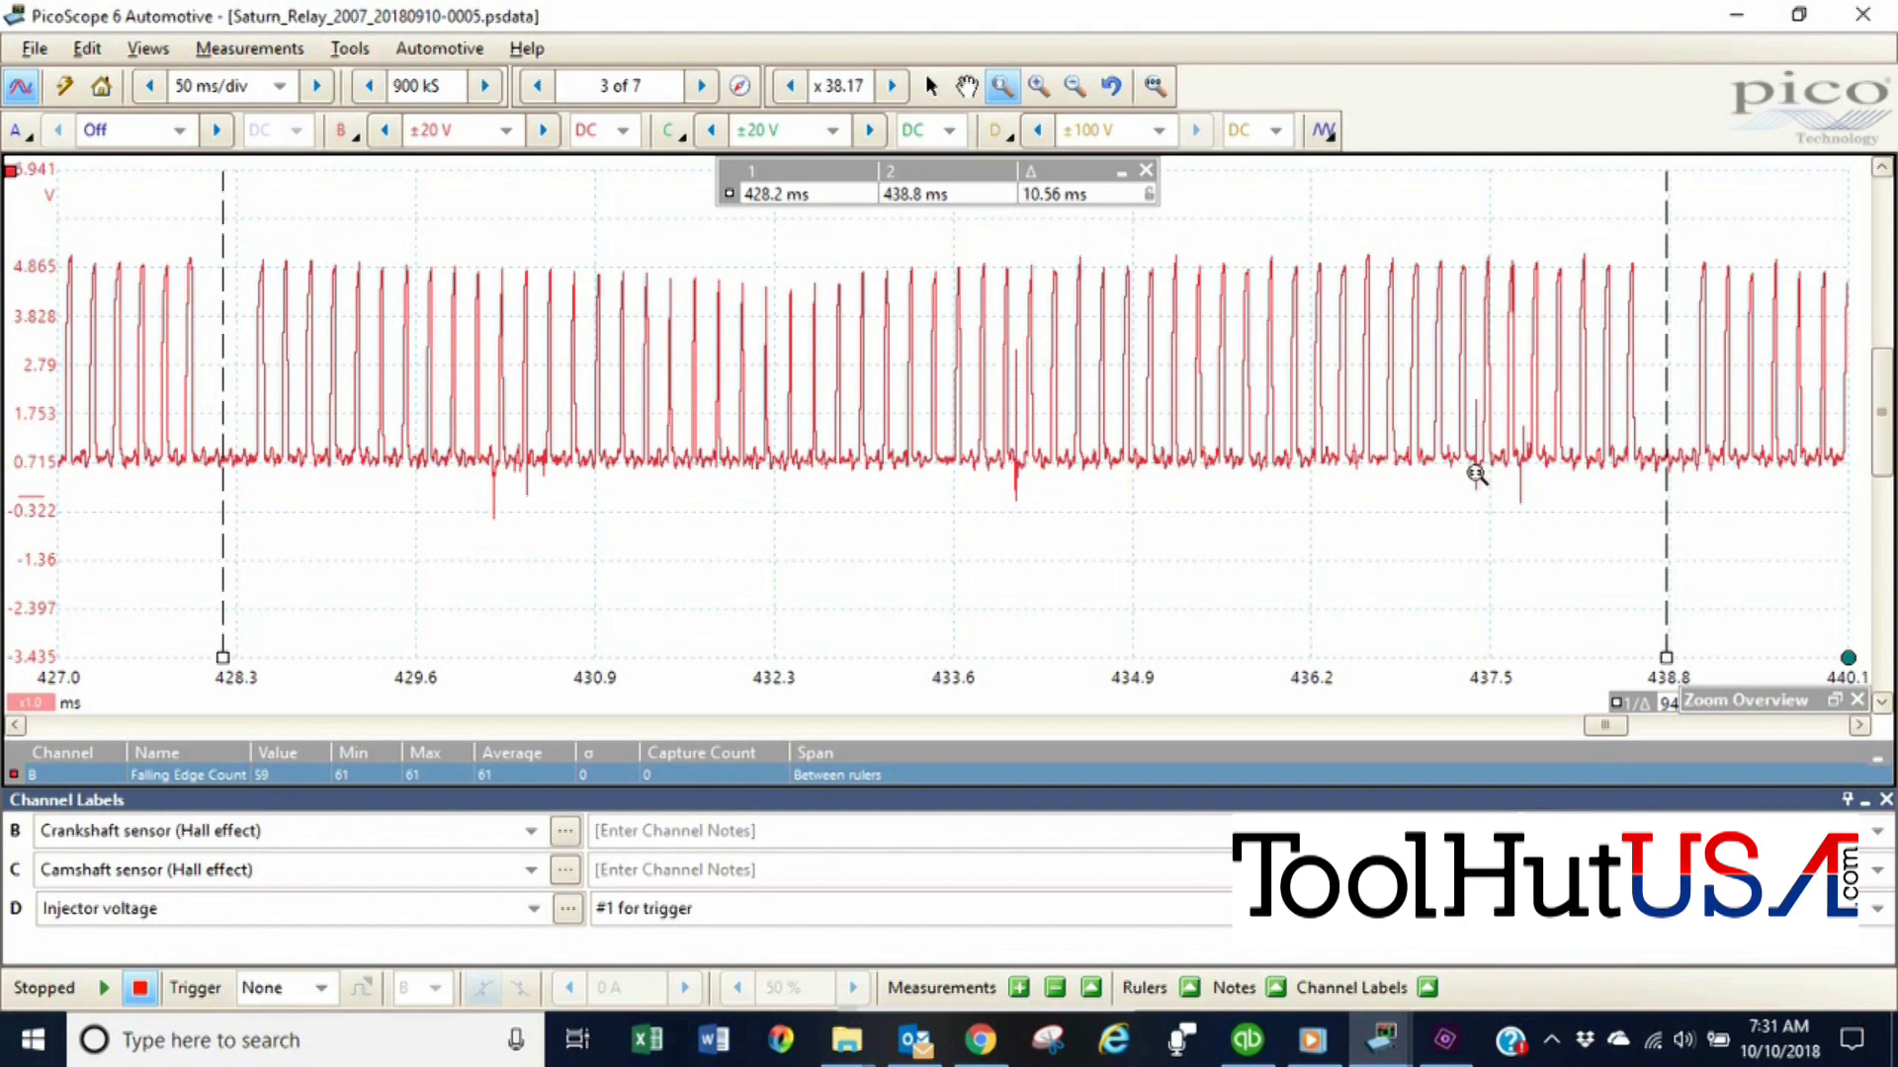
mouse_move(1500, 457)
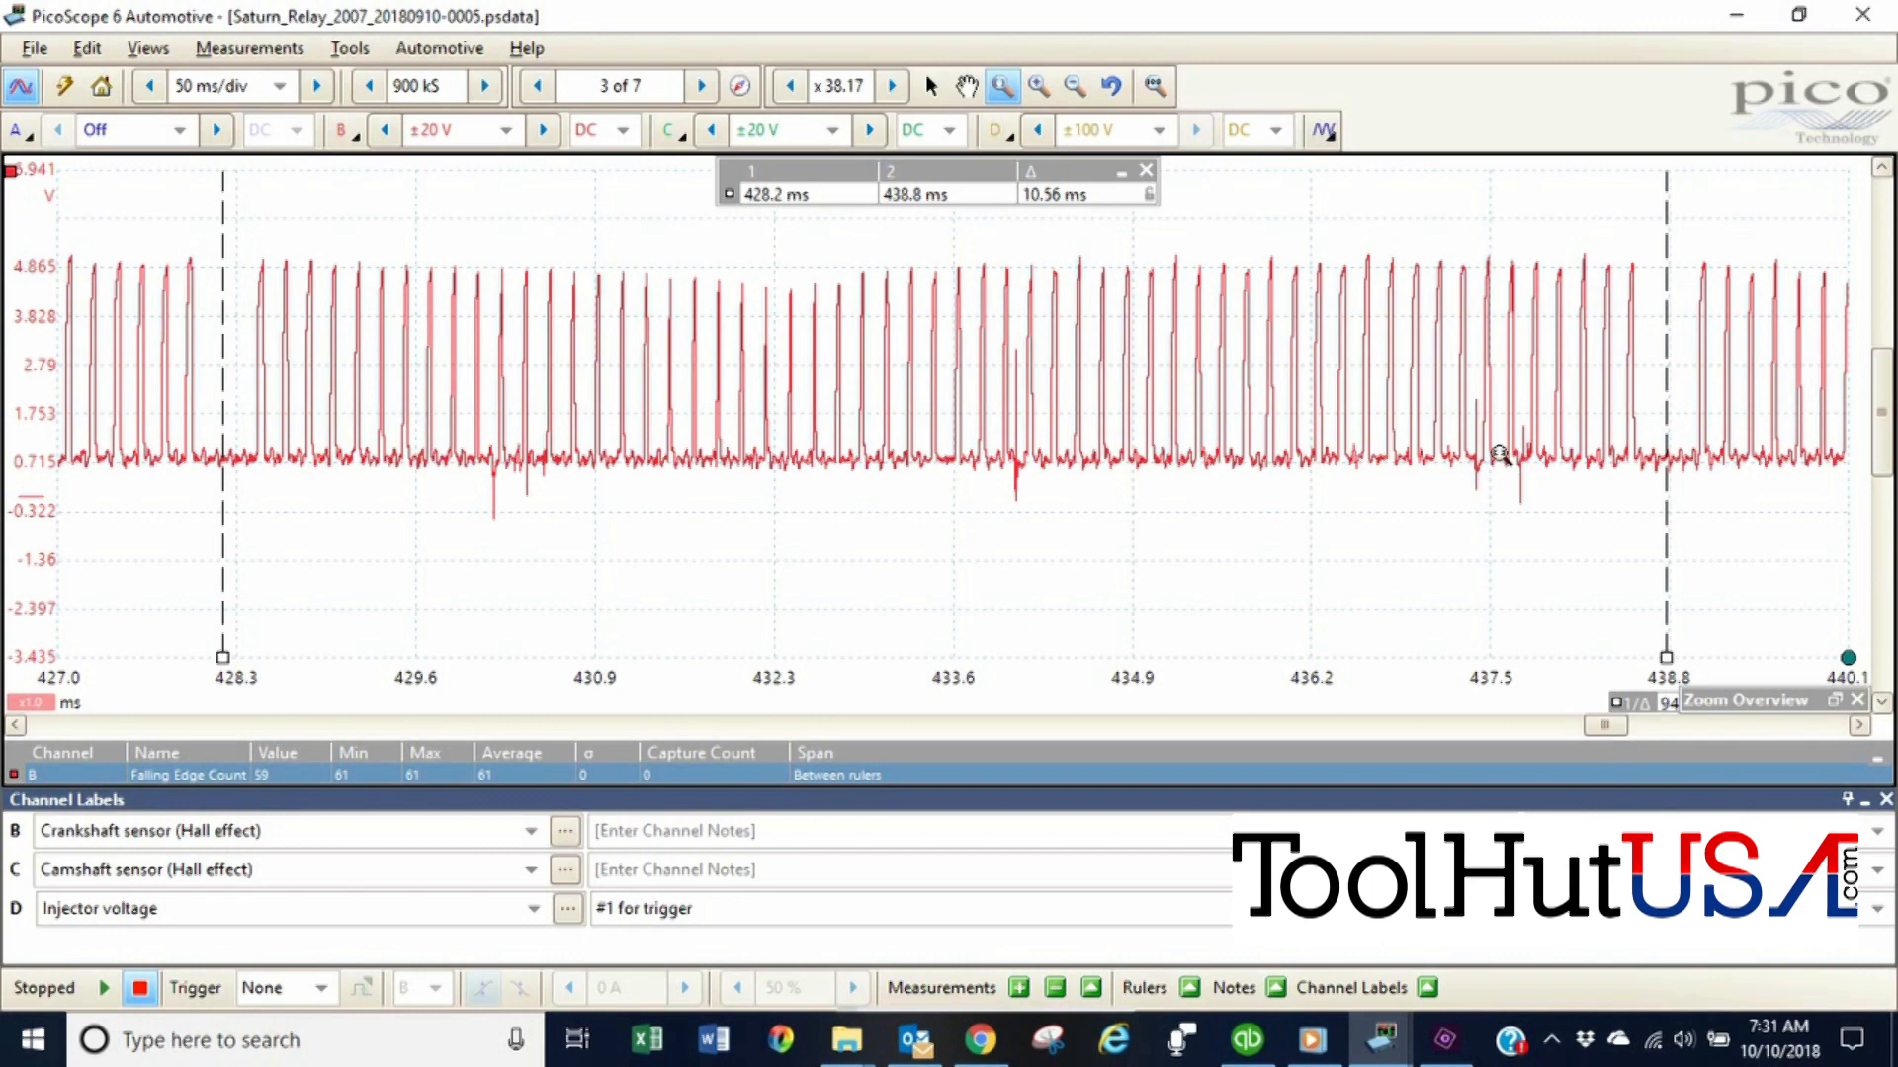
mouse_move(1039, 402)
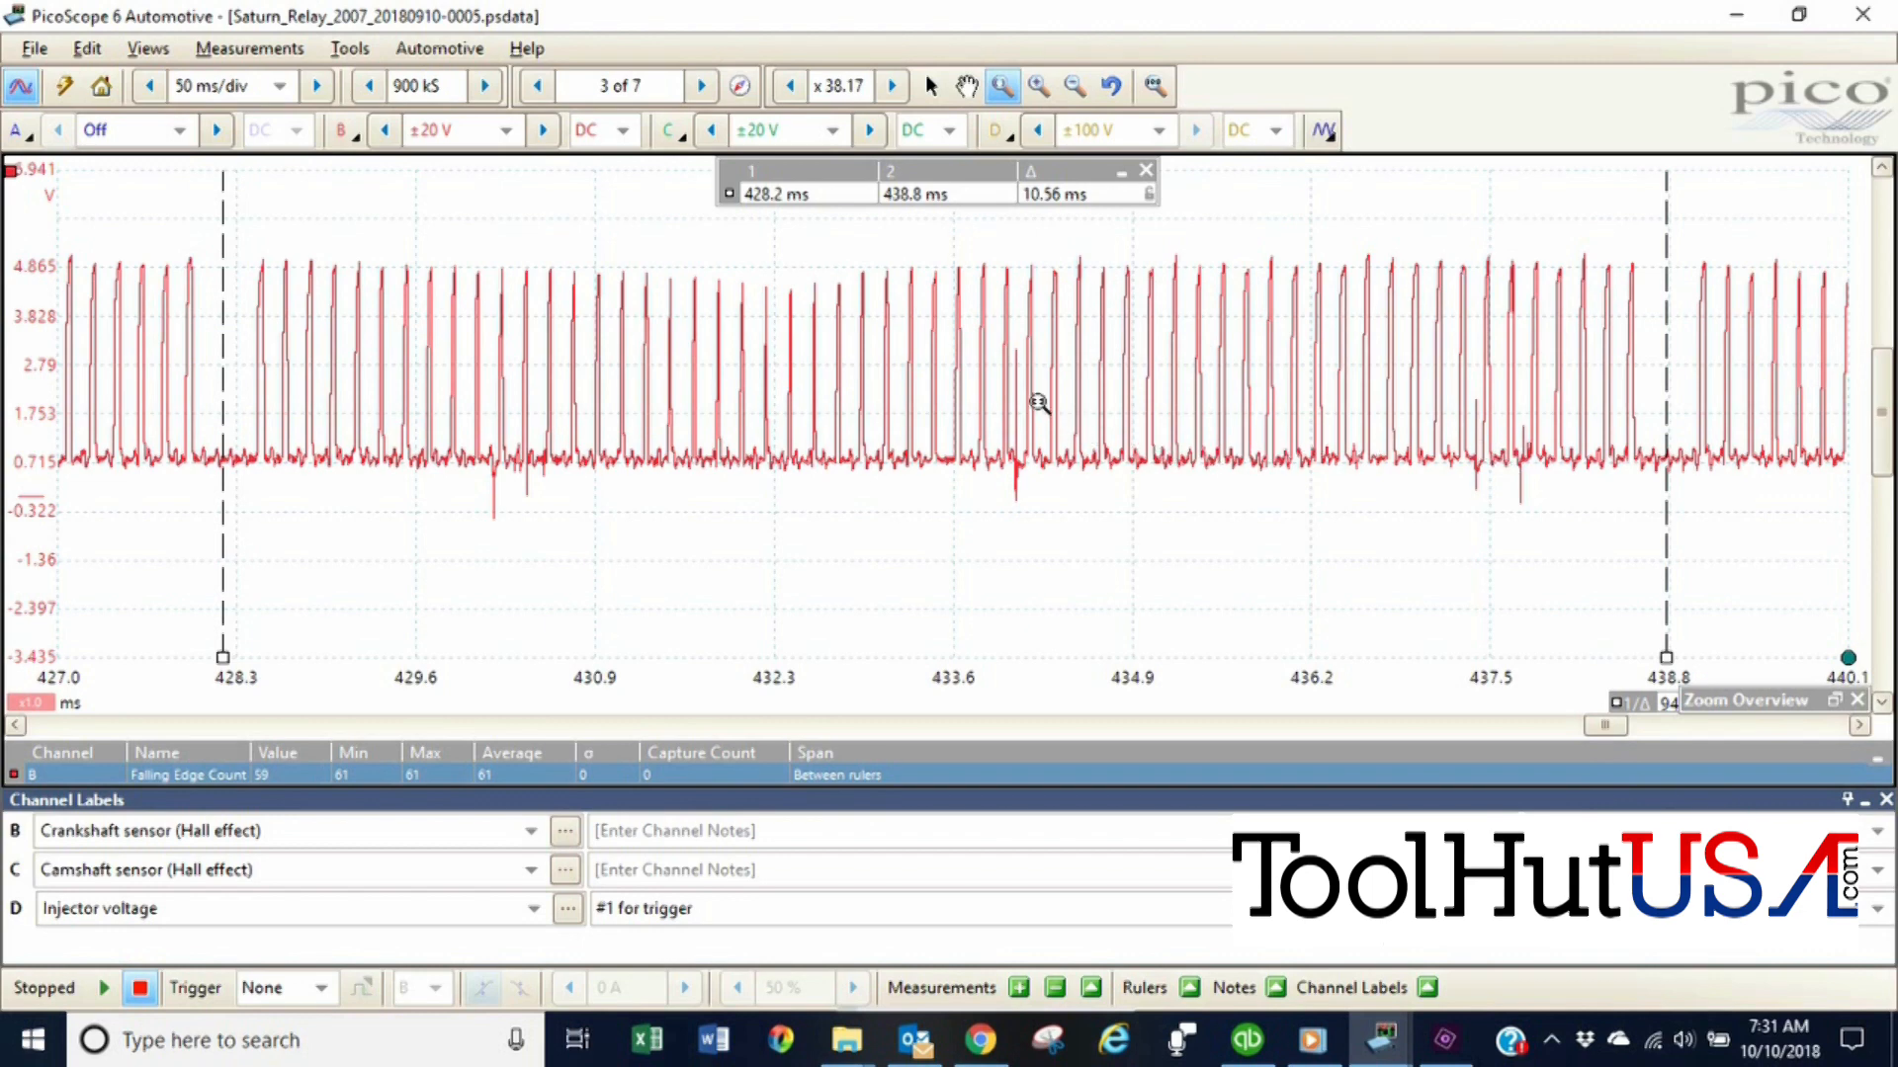
mouse_move(1001, 343)
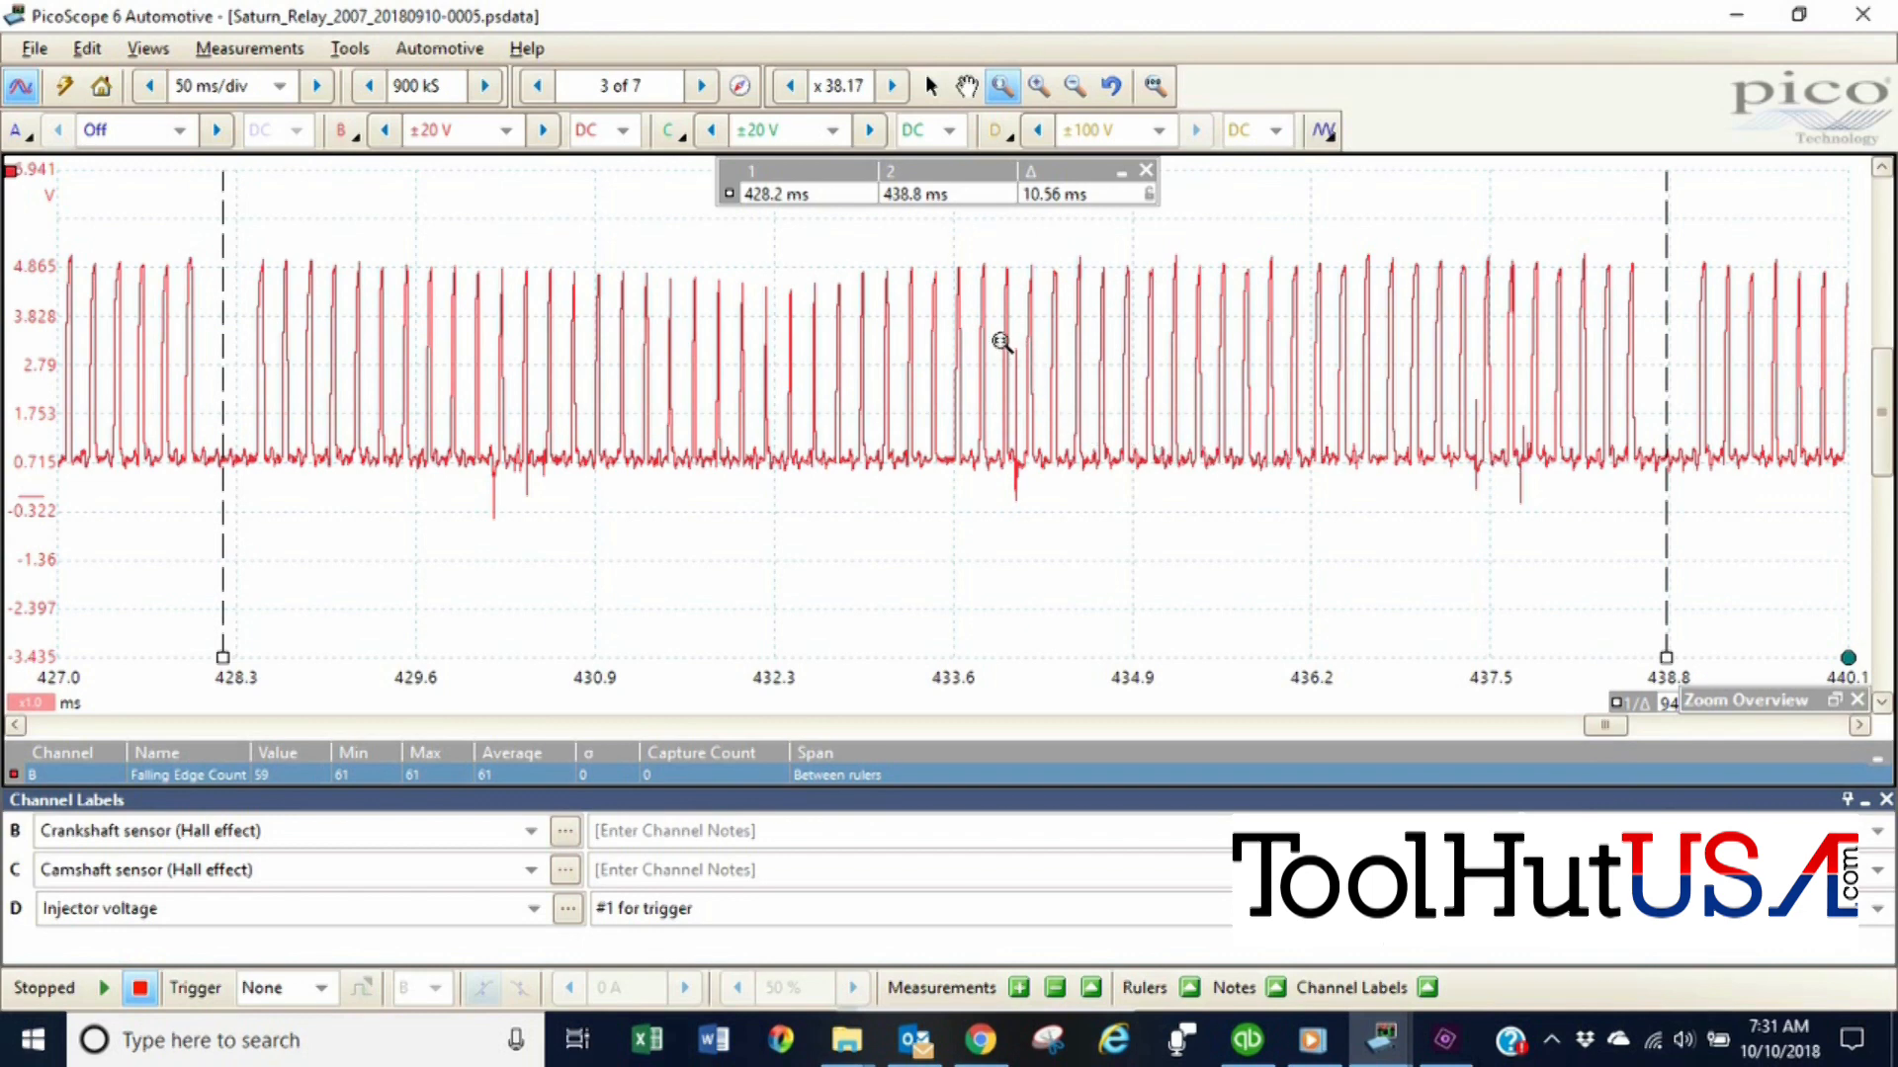
mouse_move(920, 425)
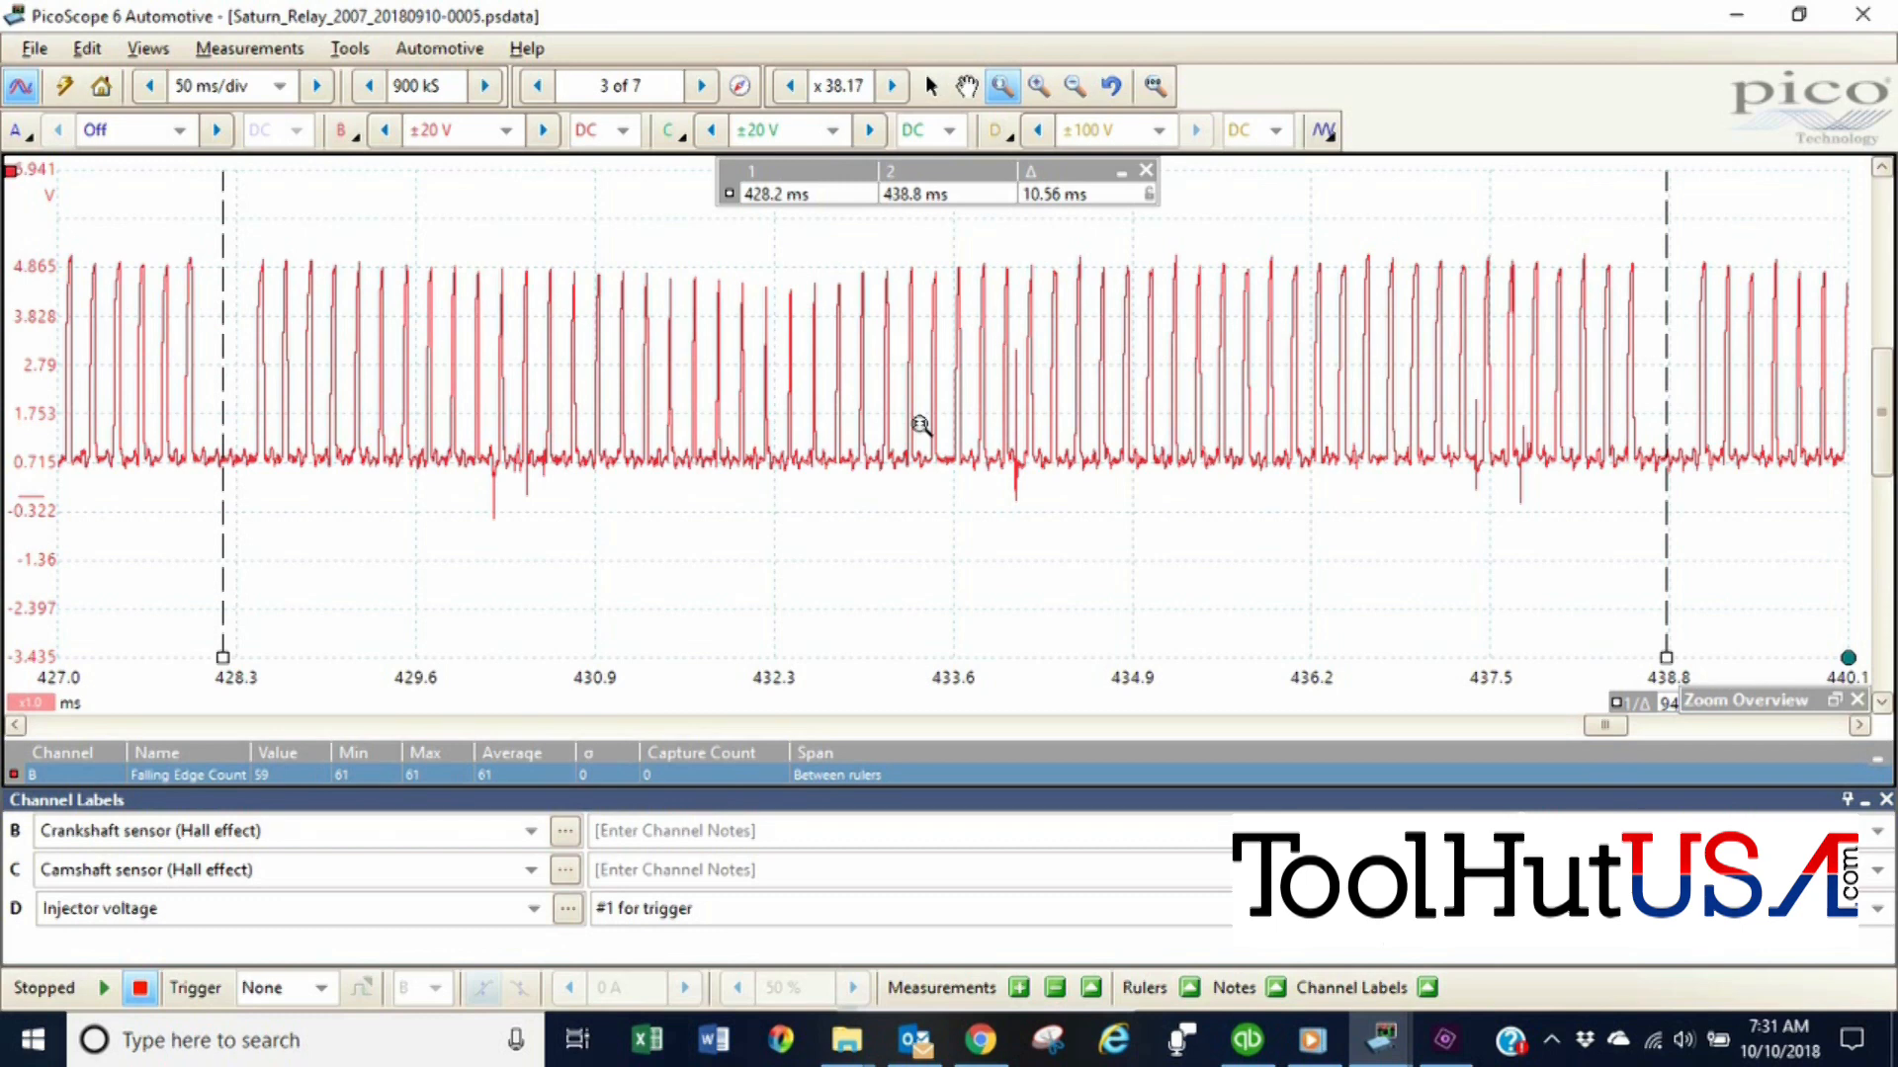
mouse_move(1665, 787)
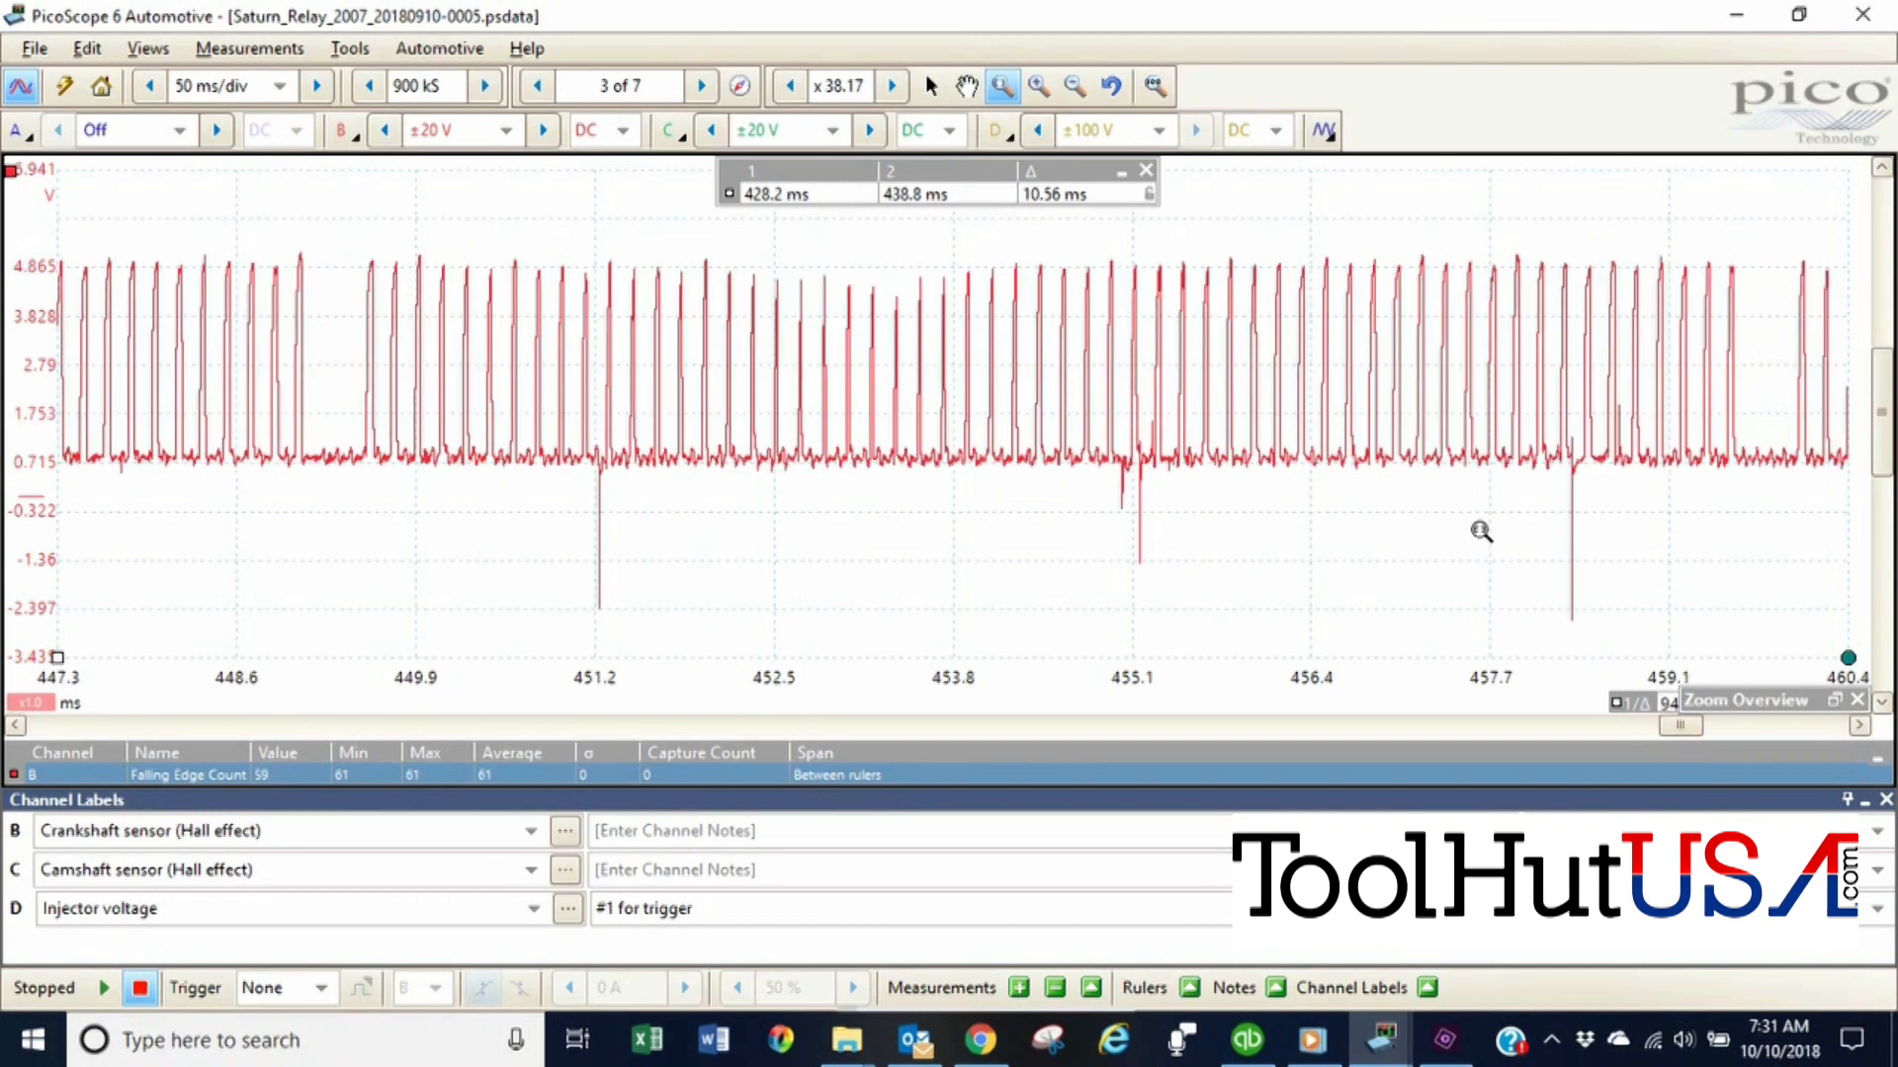
mouse_move(825, 255)
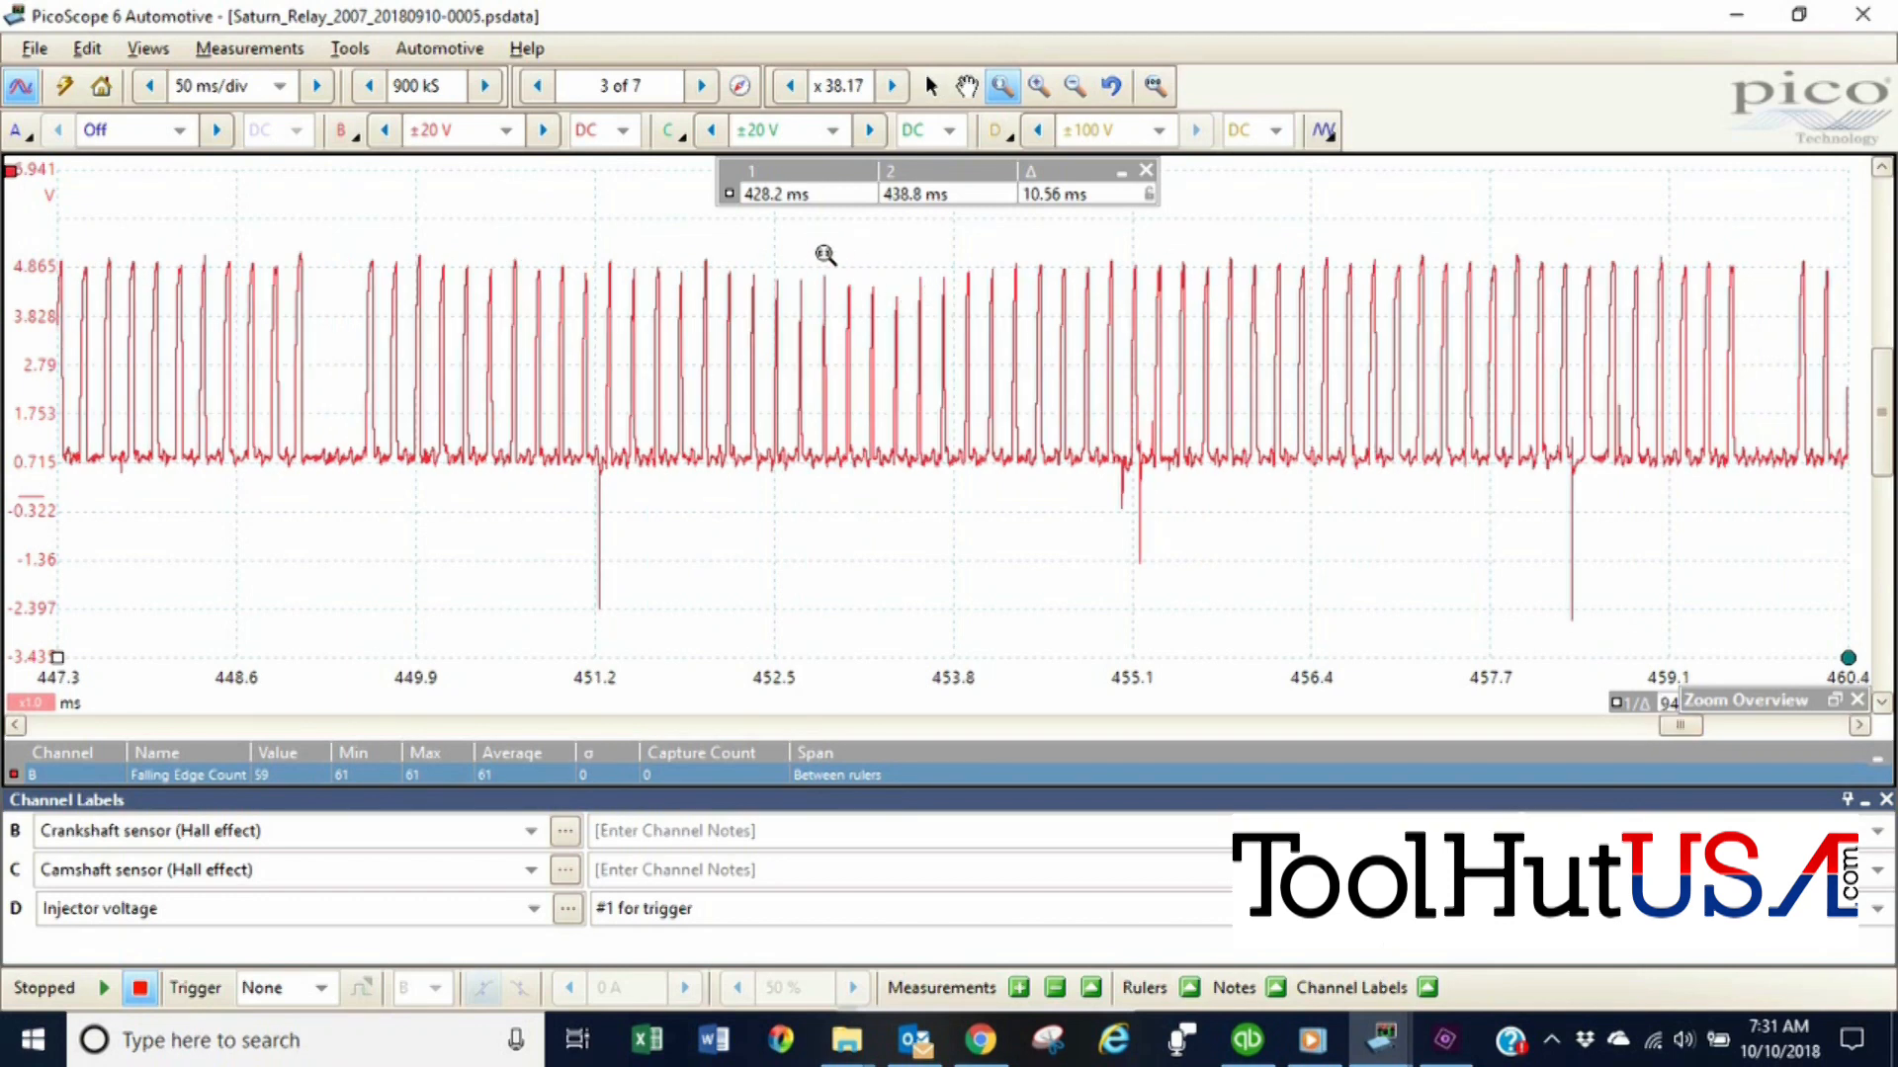
mouse_move(275, 651)
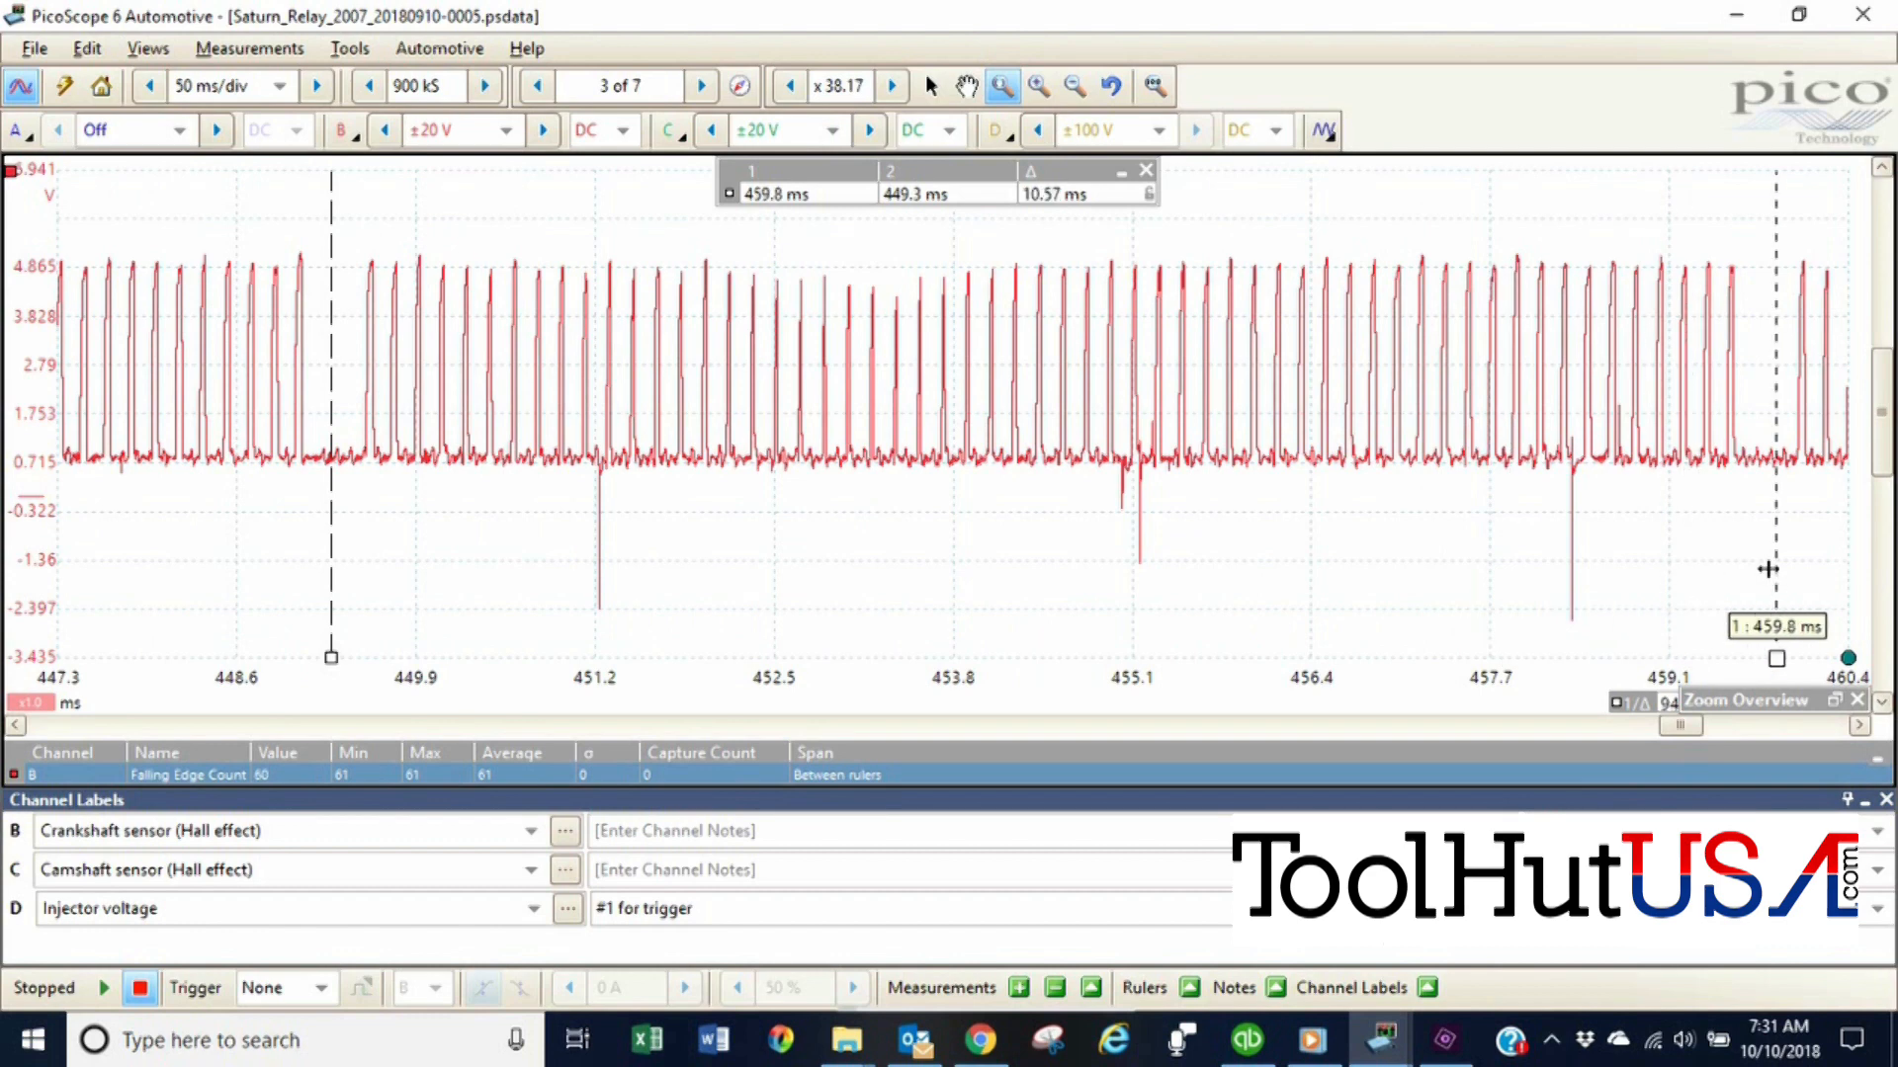
mouse_move(1020, 648)
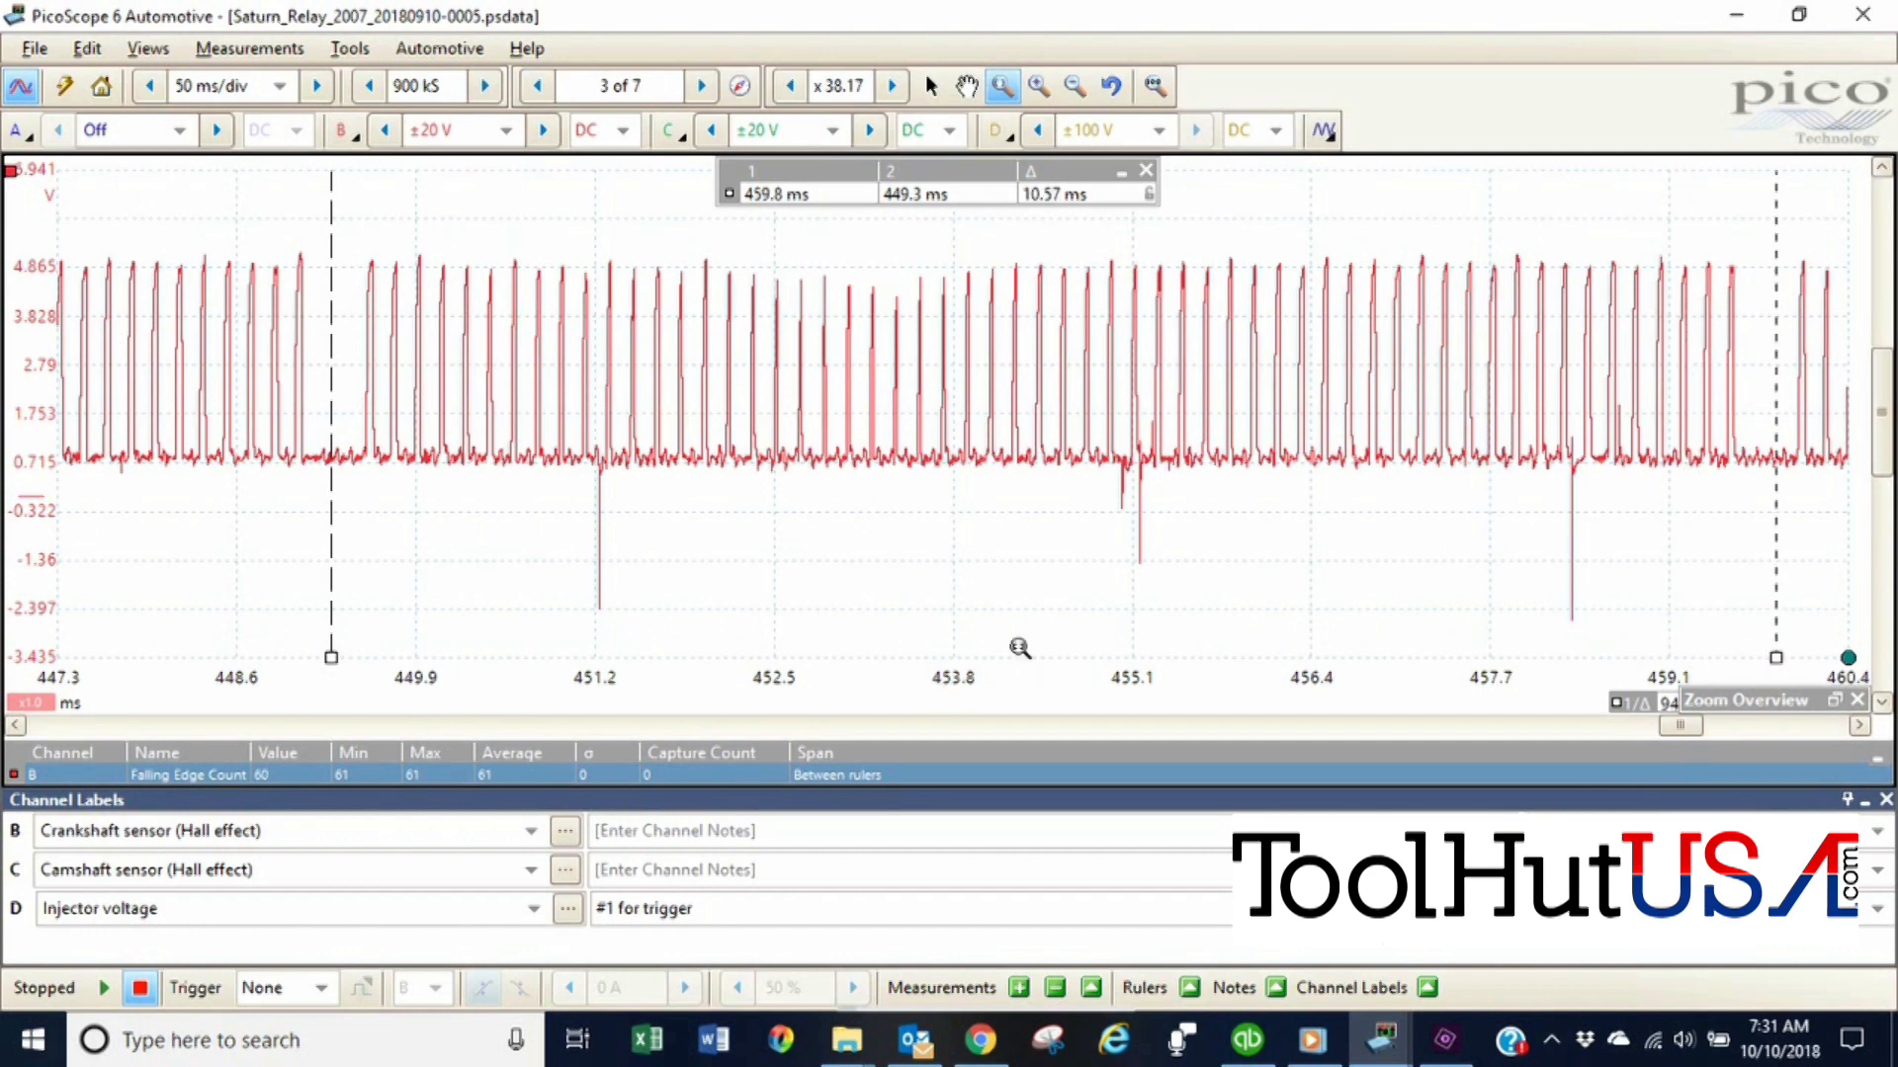
mouse_move(1162, 569)
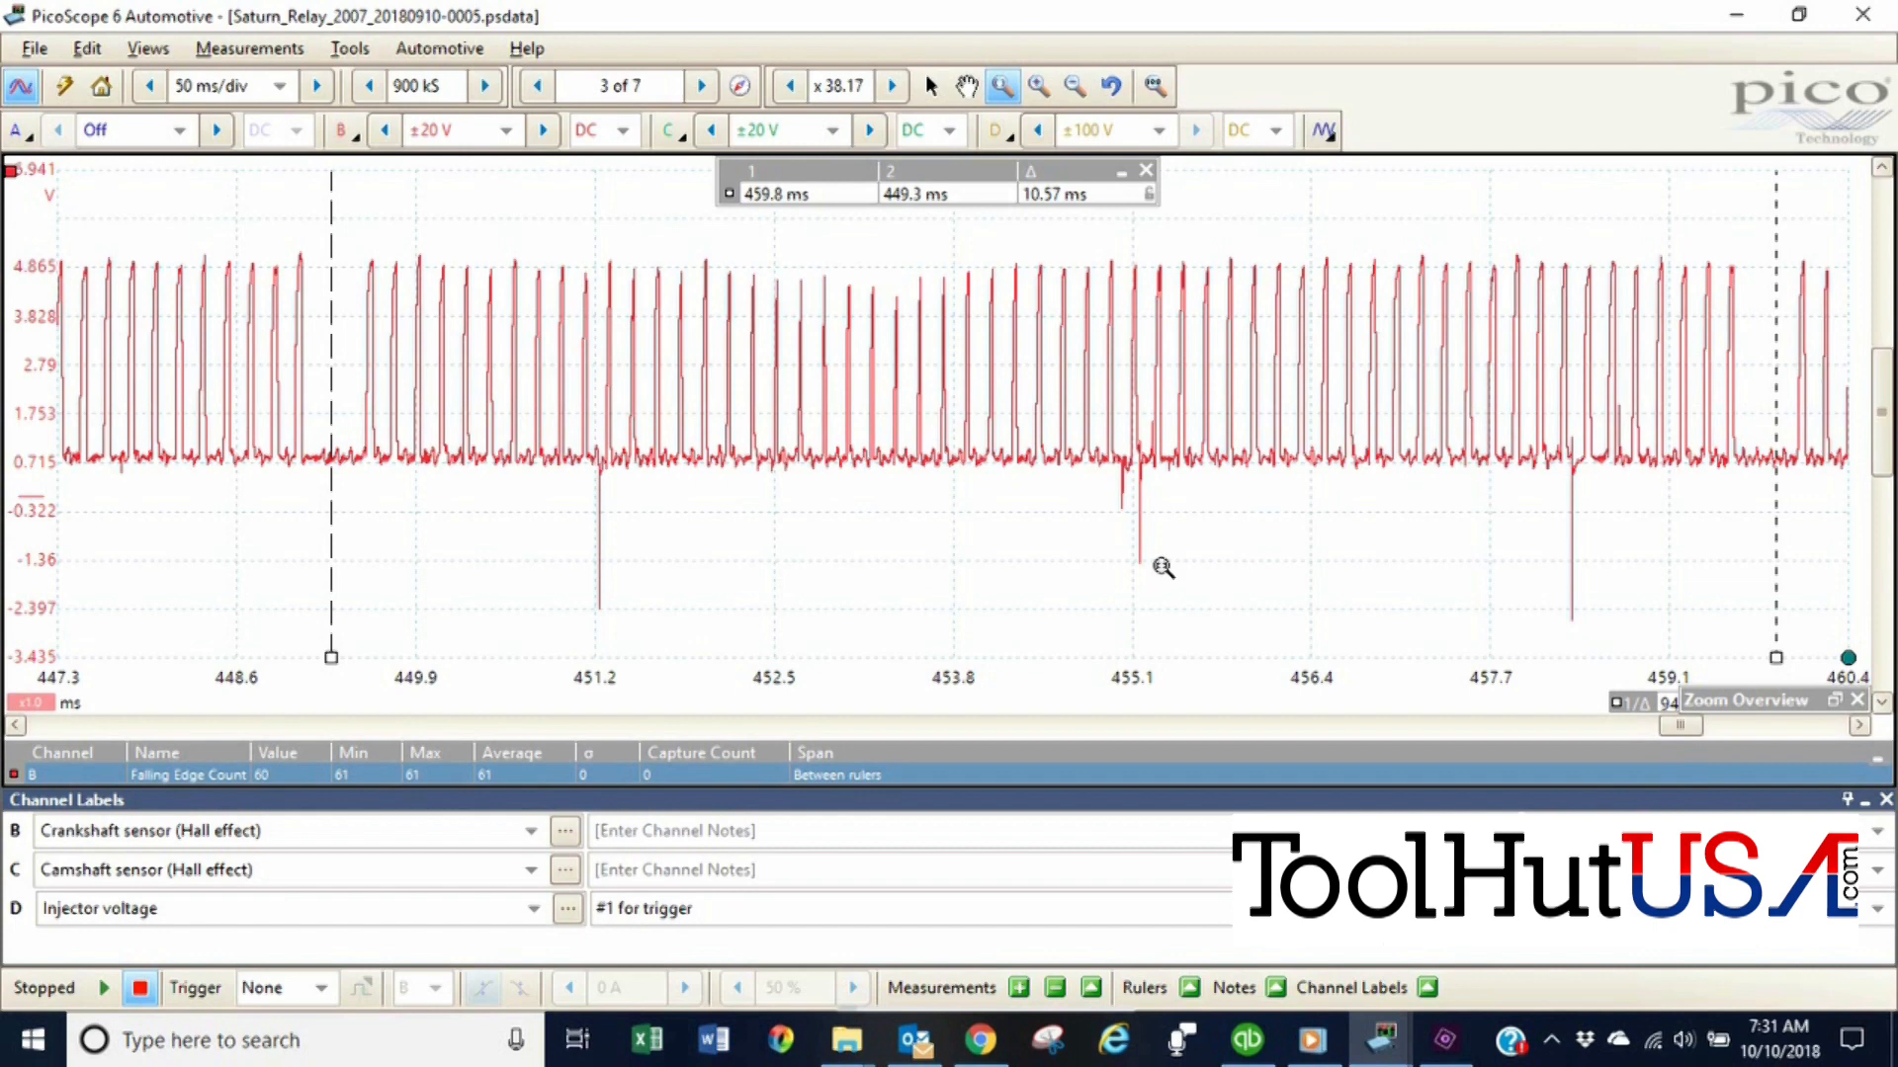